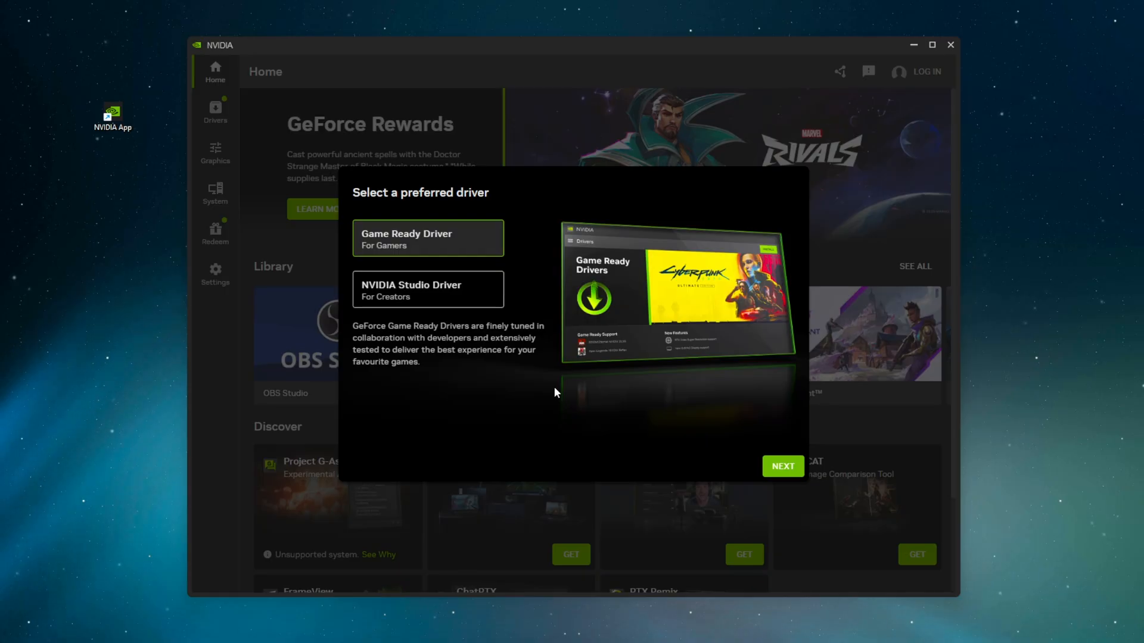
mouse_move(378, 228)
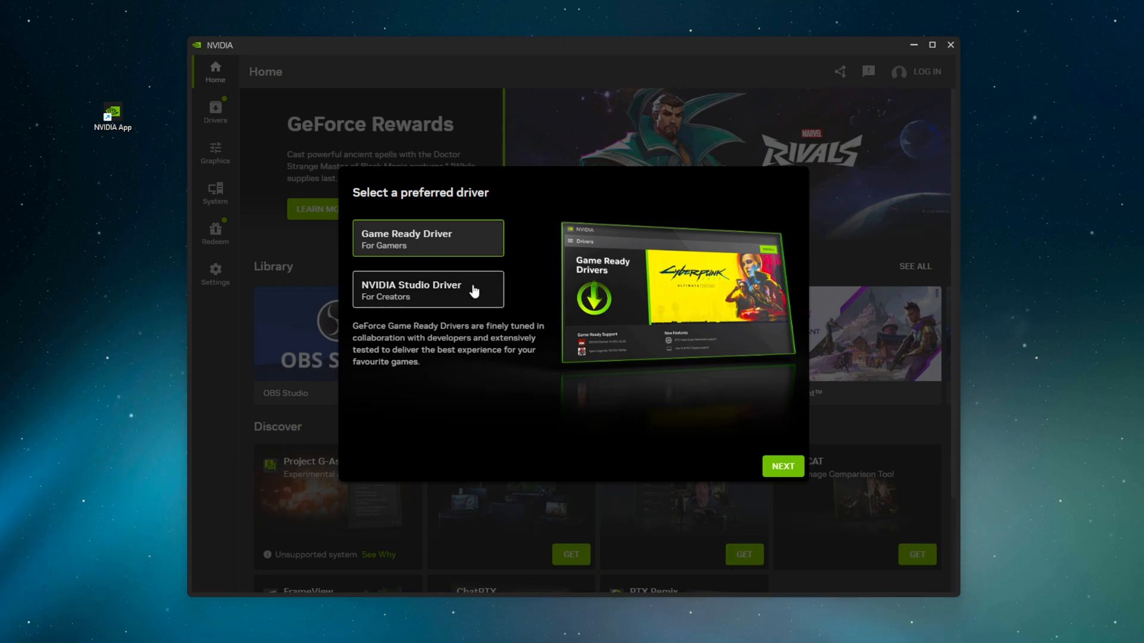
Try the Studio driver, then keep the Game Ready driver and continue setup
left_click(429, 289)
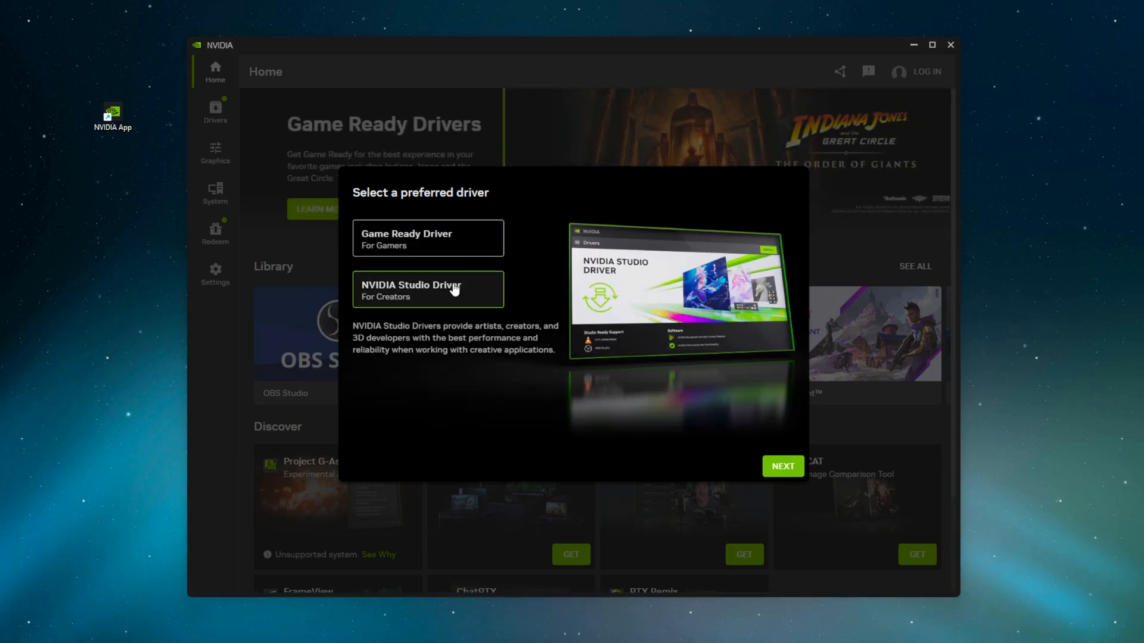
mouse_move(426, 274)
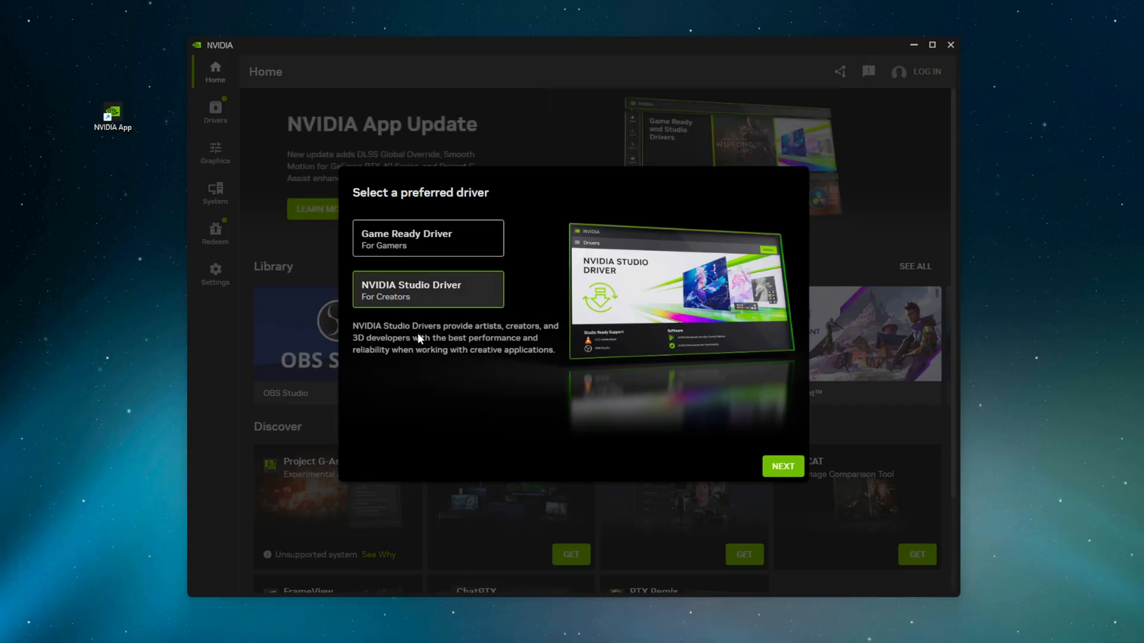
left_click(427, 238)
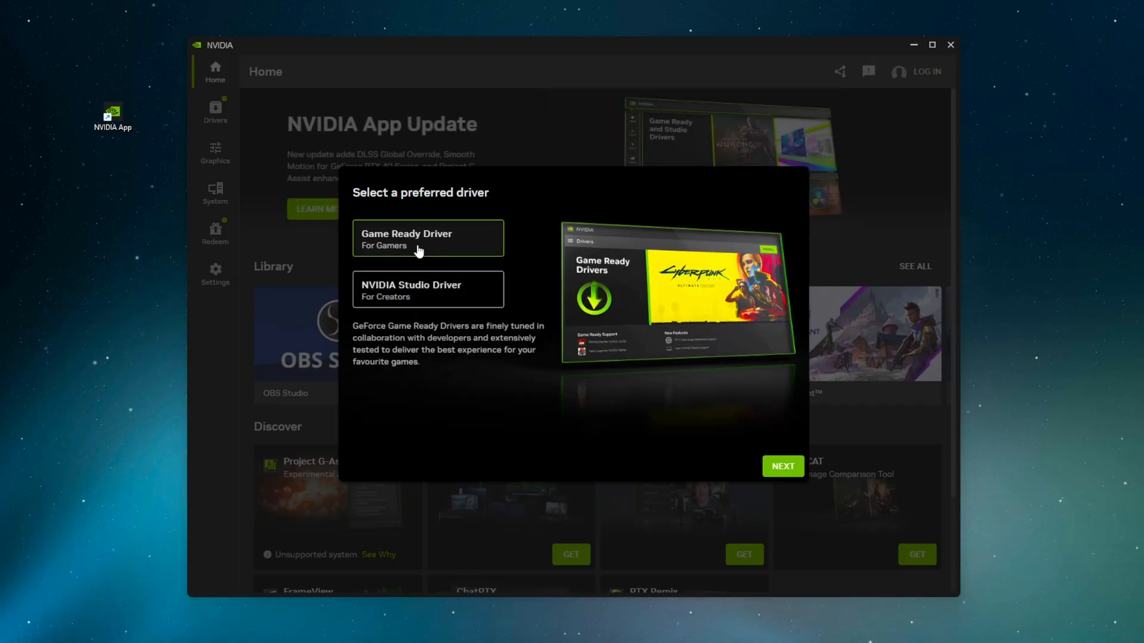
left_click(783, 465)
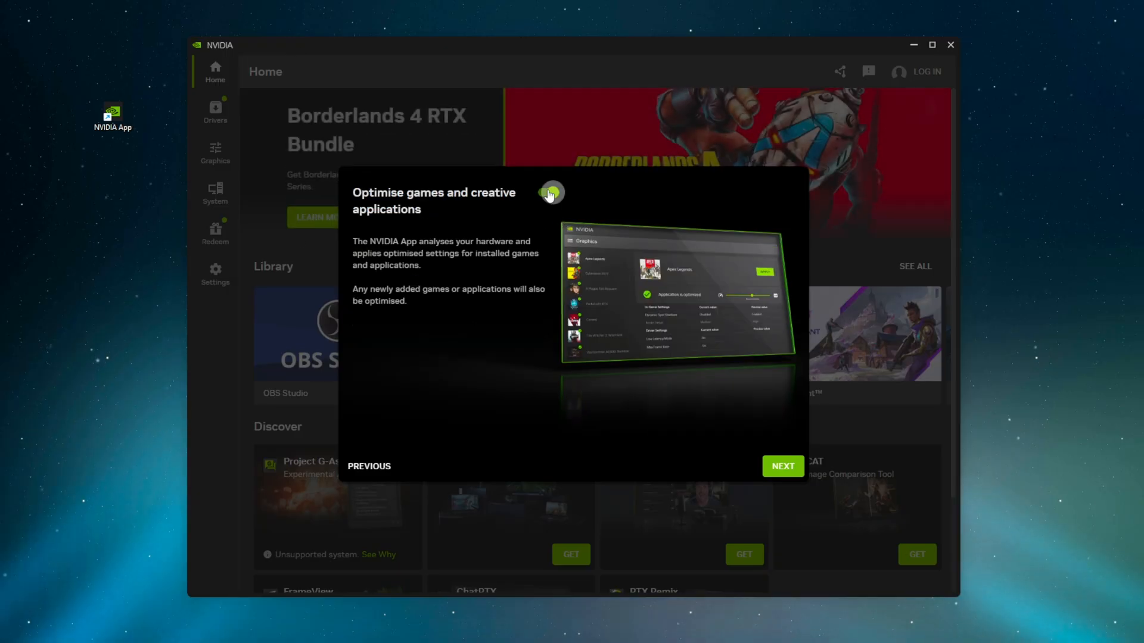
Switch off automatic game optimisation and the in-game overlay, advancing to the rewards step
left_click(548, 193)
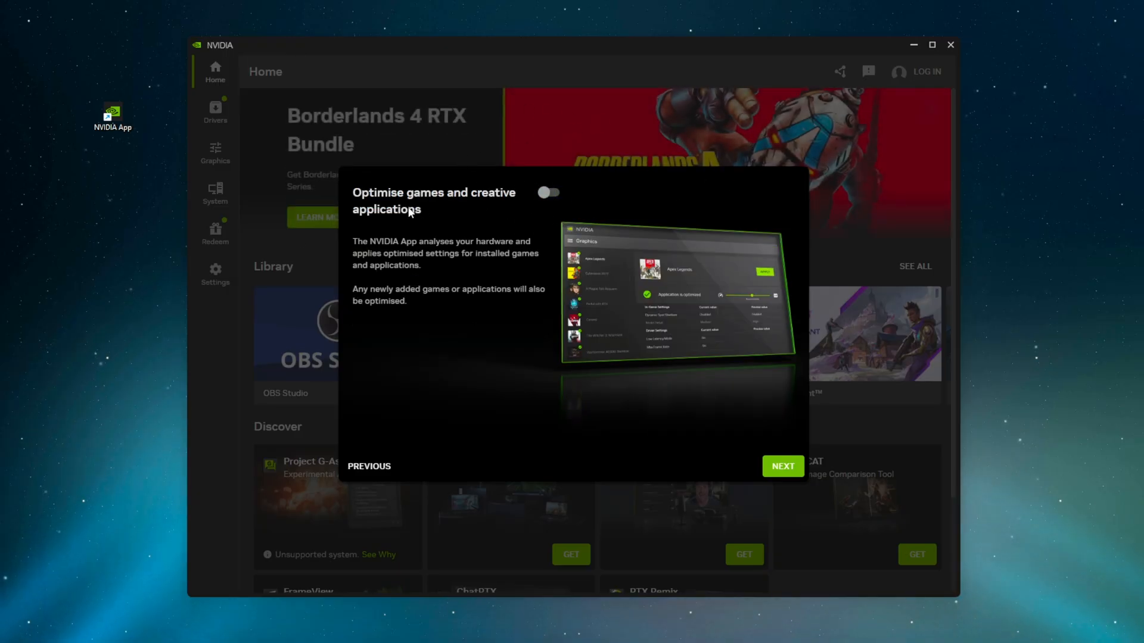
mouse_move(678, 412)
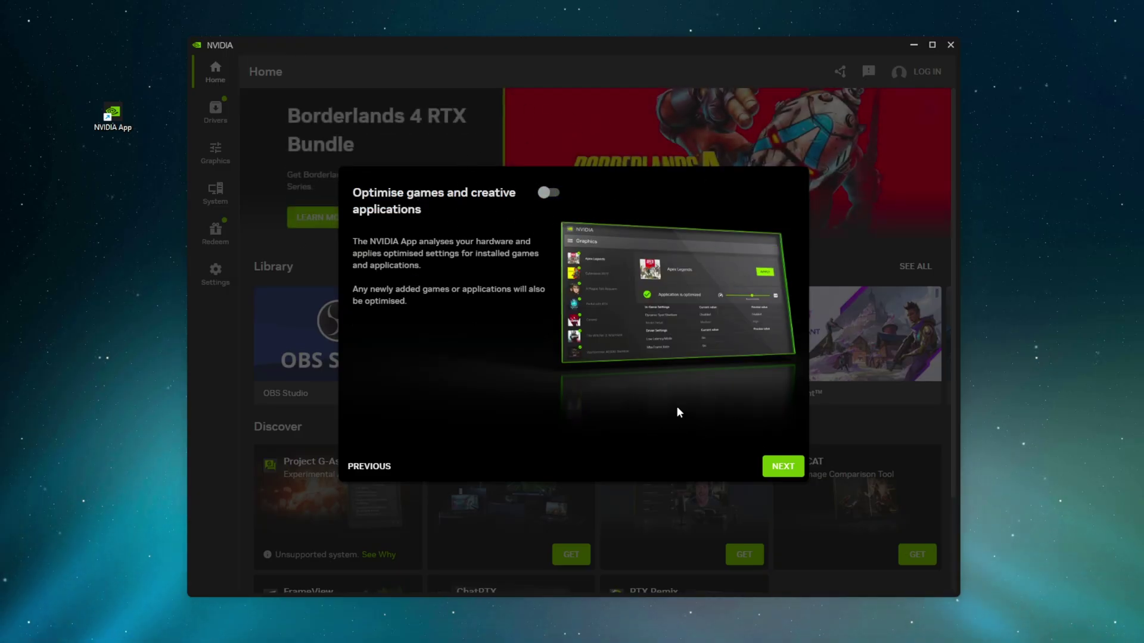
left_click(783, 466)
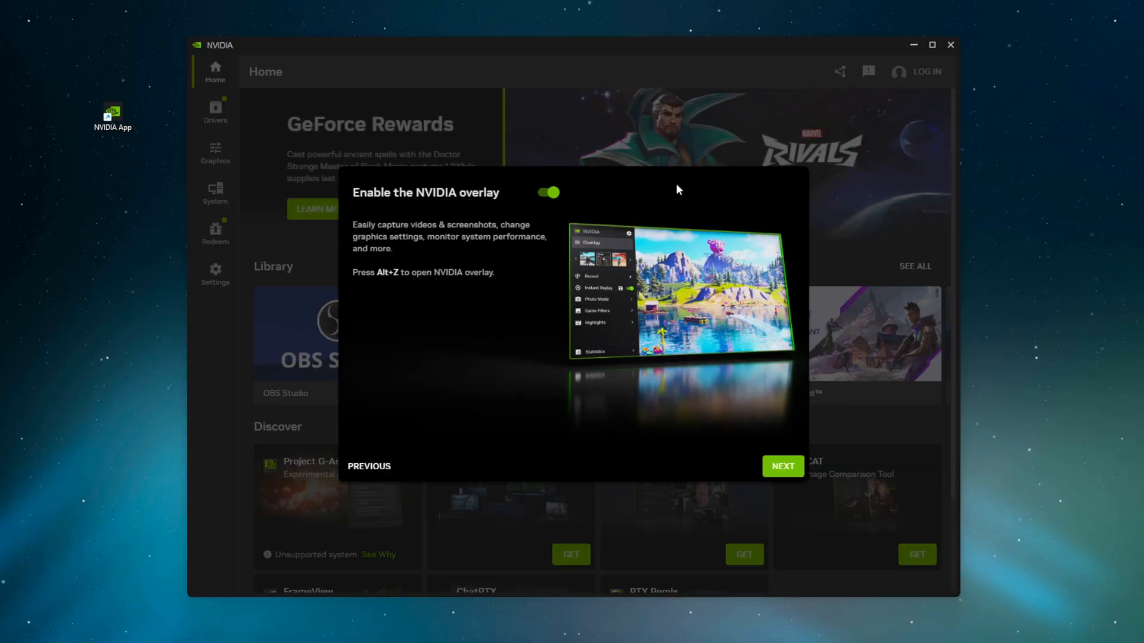
left_click(548, 192)
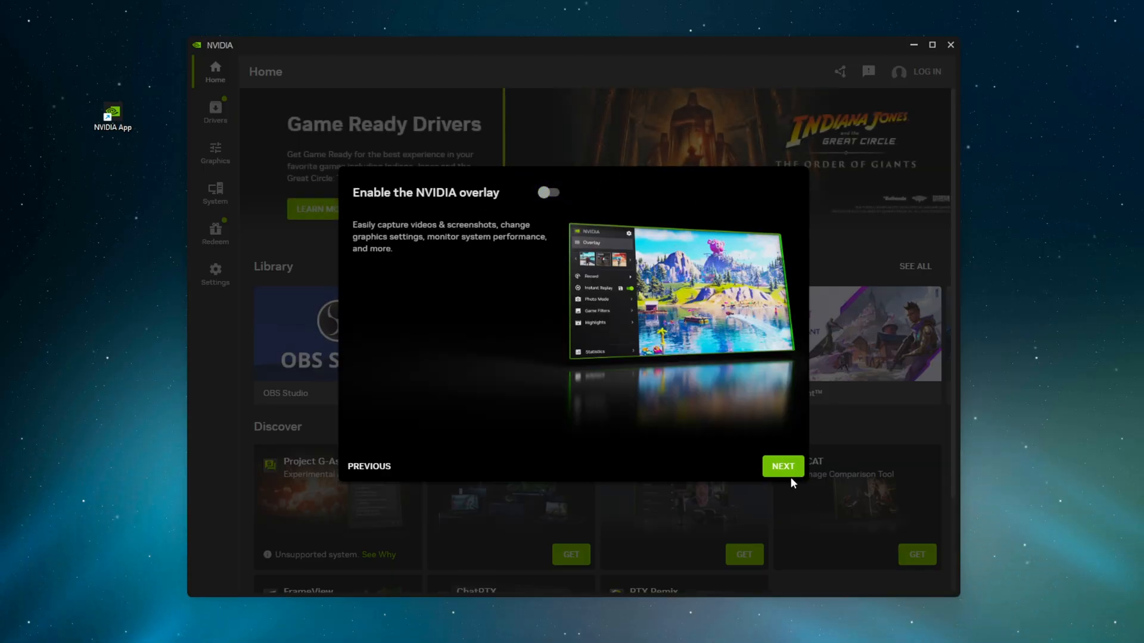
left_click(783, 467)
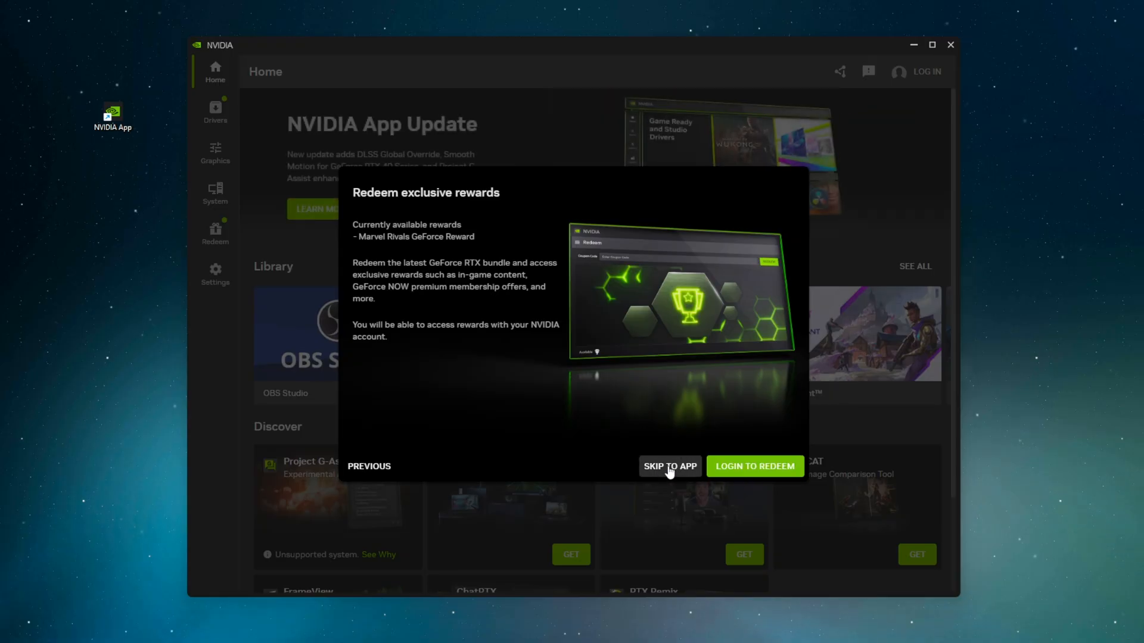
Skip the rewards, enter the app and show the Drivers page with the Game Ready 581.15 update
left_click(669, 467)
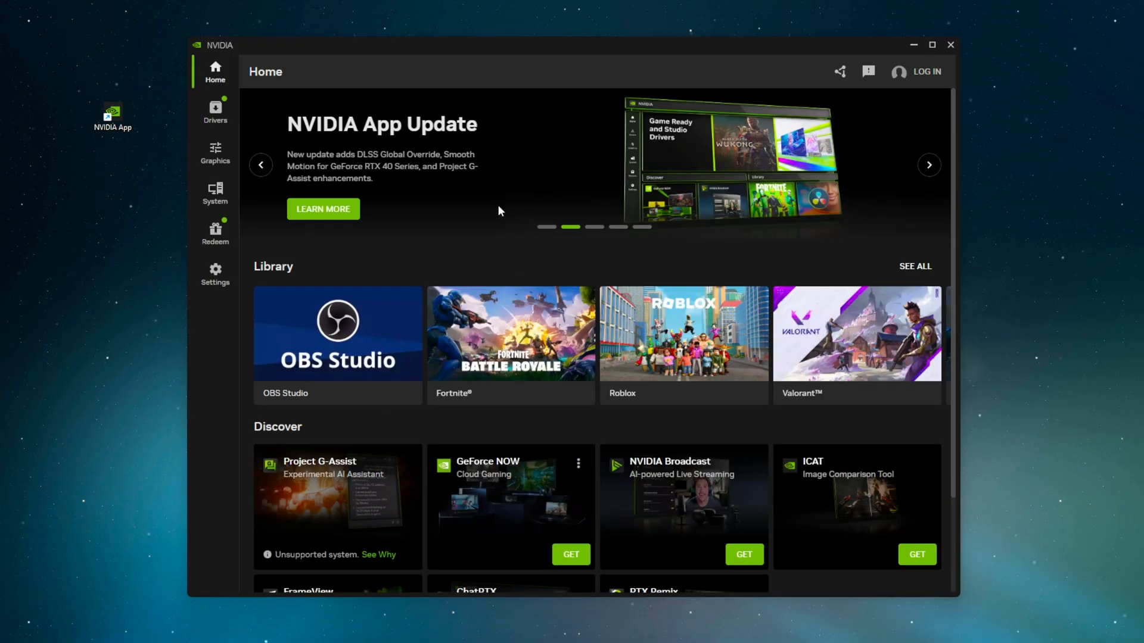
left_click(215, 112)
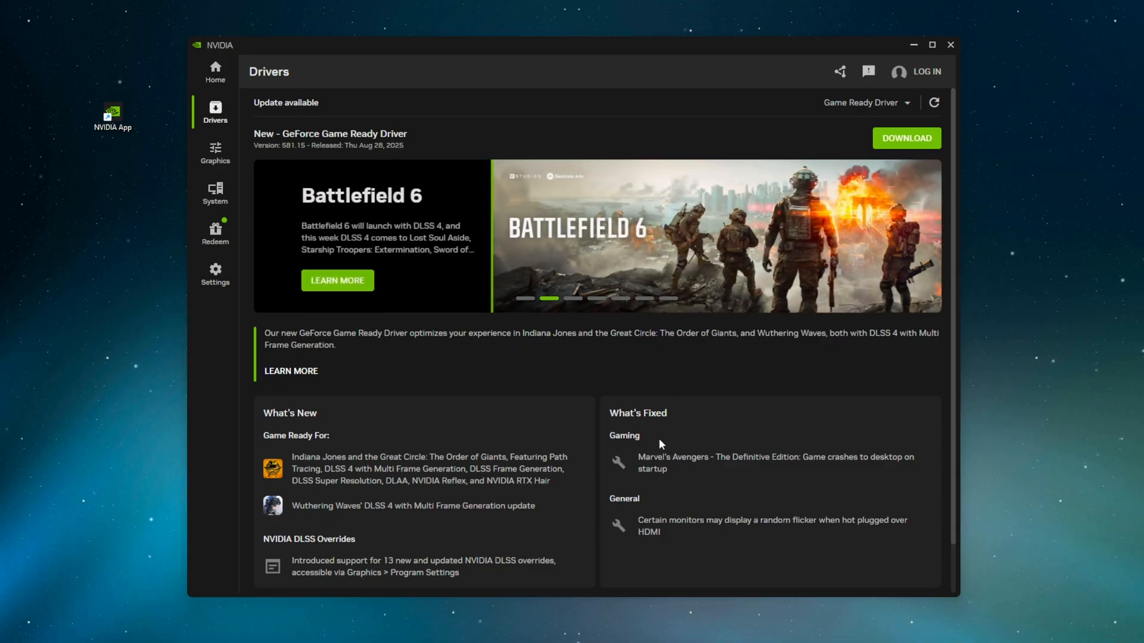
mouse_move(653, 458)
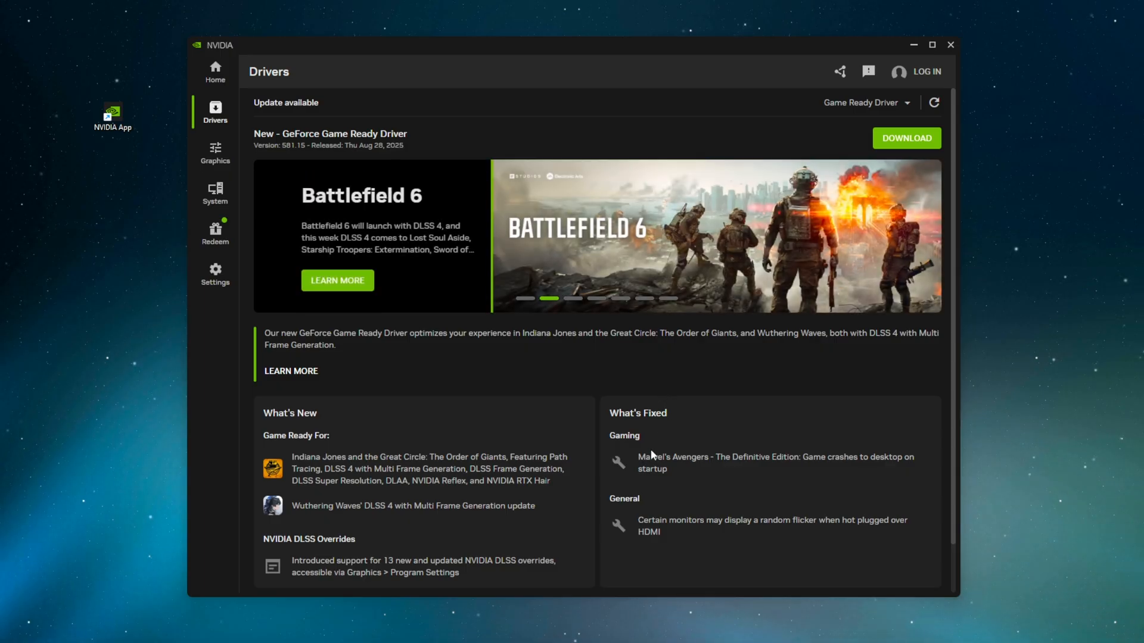
mouse_move(650, 475)
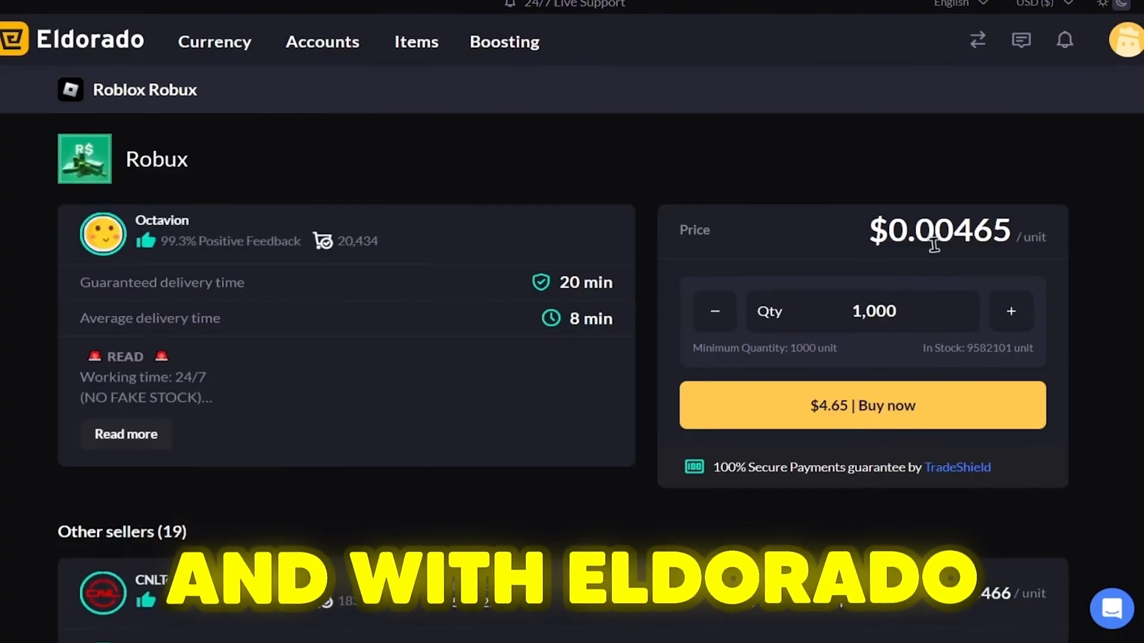
Set the Robux quantity to 5000, pricing the order at $23.25
scroll("down", 3)
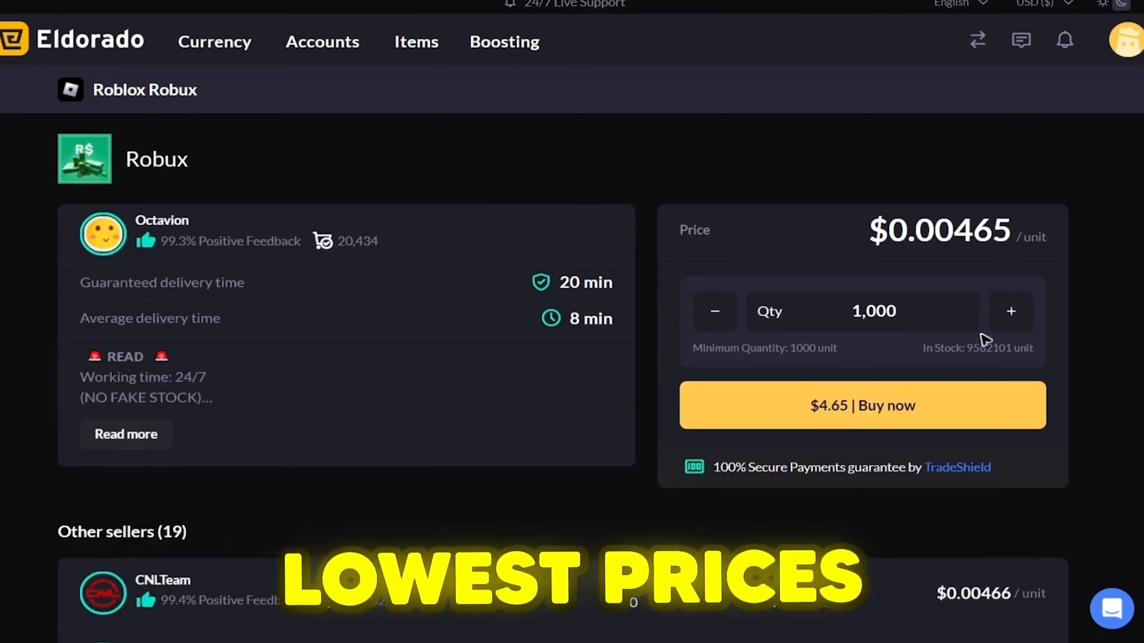
left_click(1010, 313)
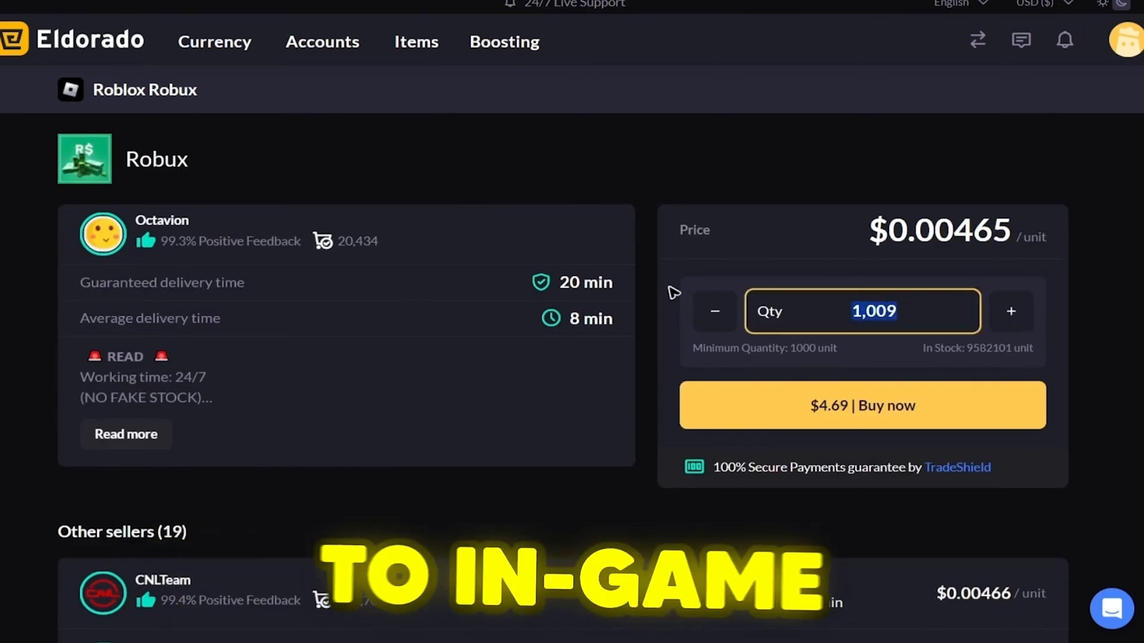
type("5000")
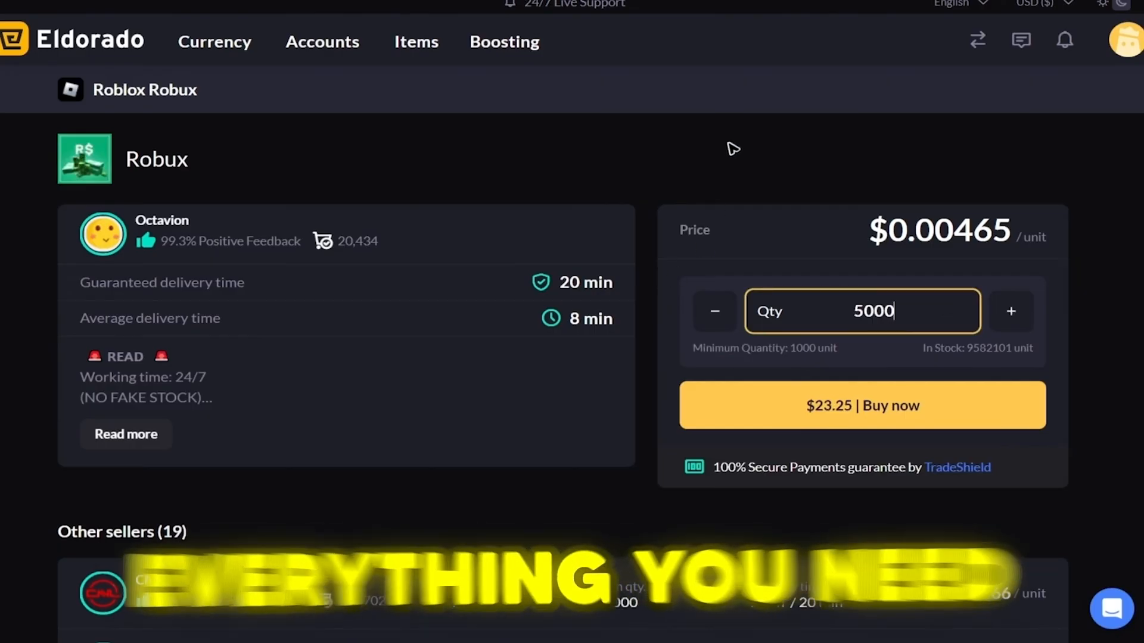
left_click(862, 405)
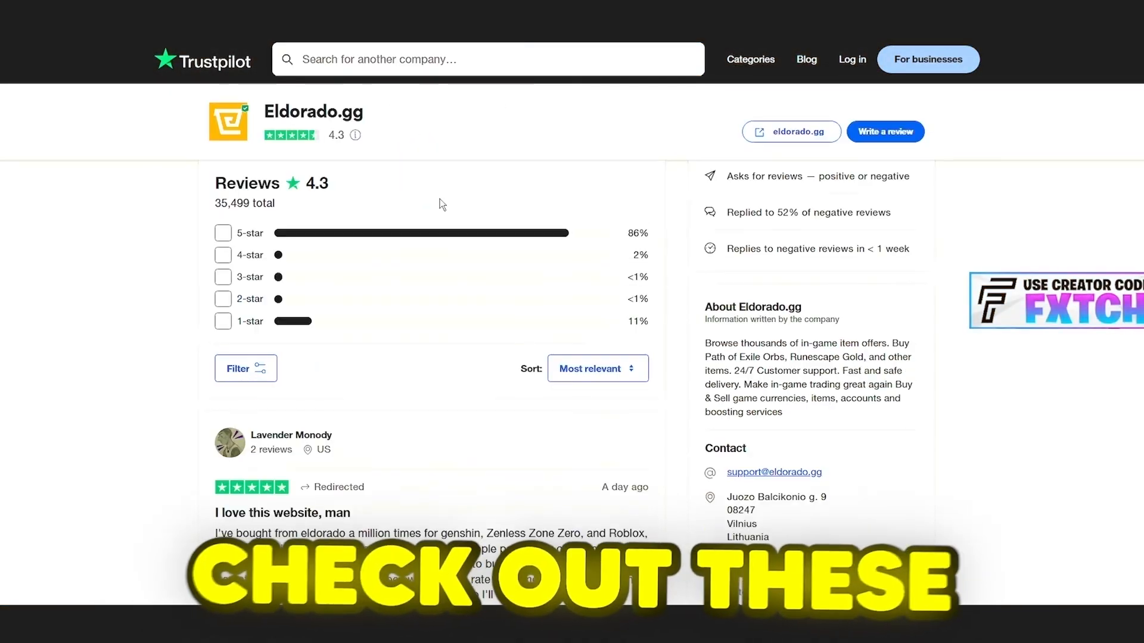
Look over the Trustpilot reviews and bring up the 24/7 live support chat
scroll("down", 3)
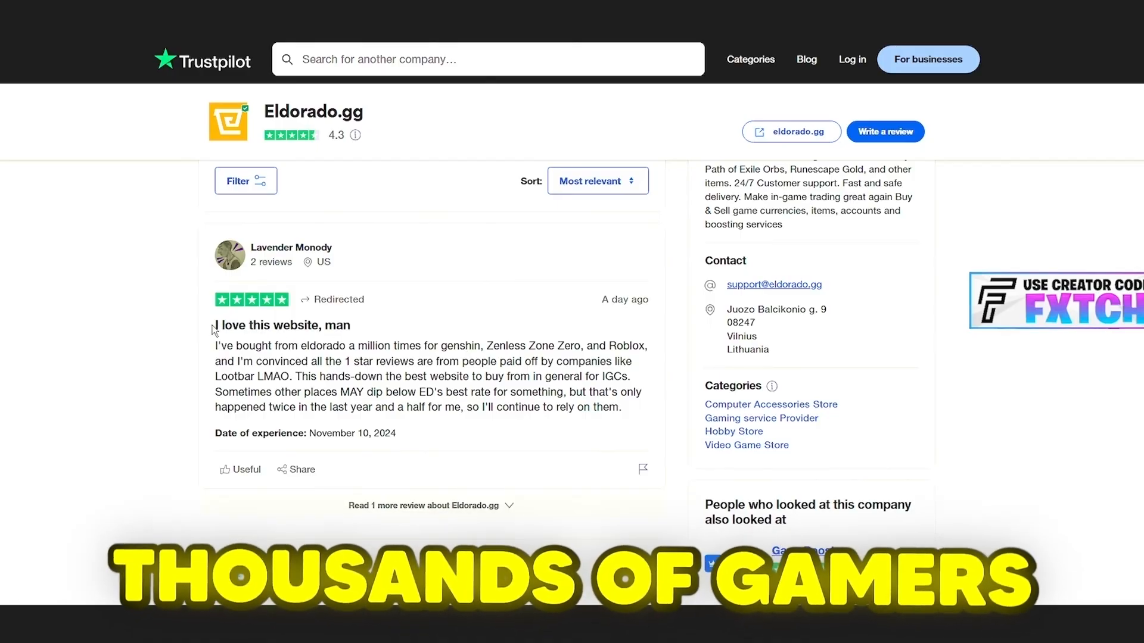
scroll("down", 3)
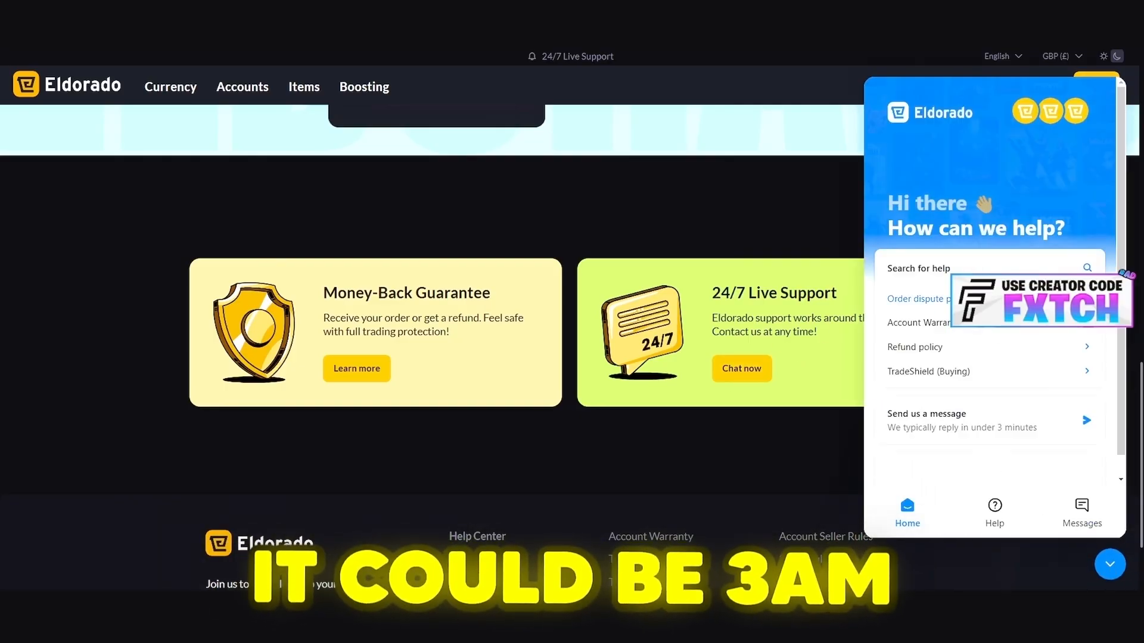
left_click(919, 298)
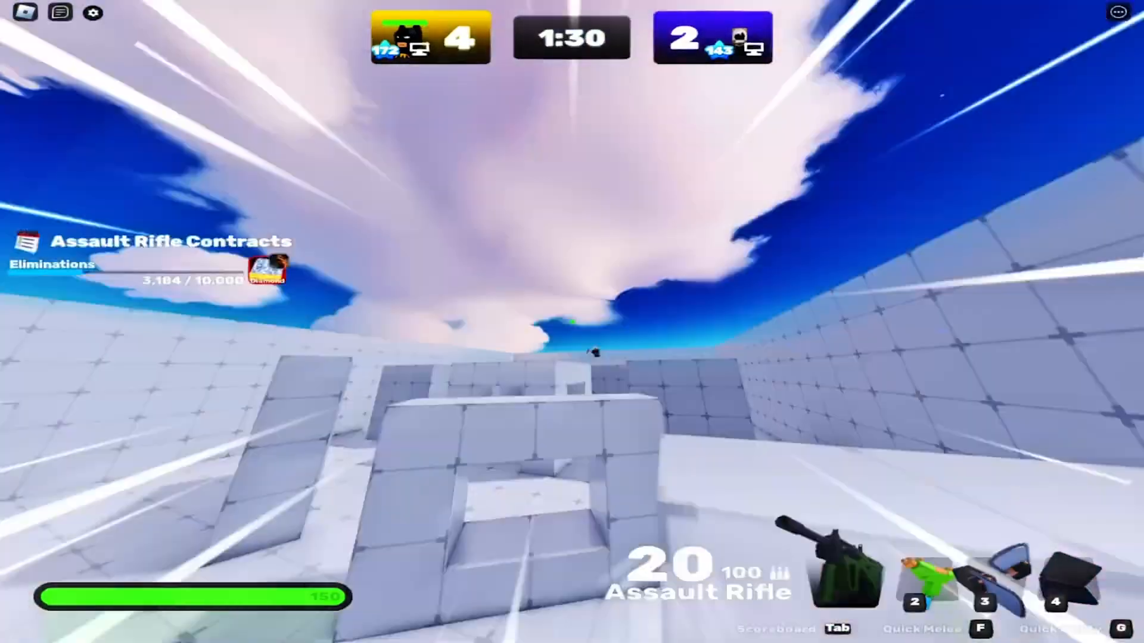
left_click(572, 322)
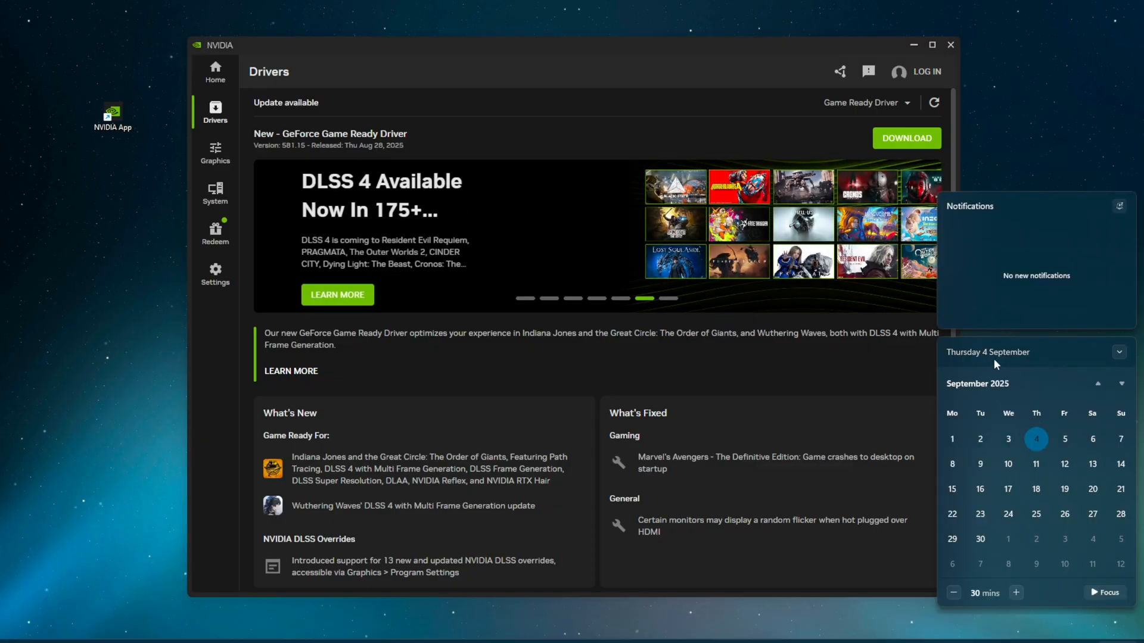
mouse_move(922, 238)
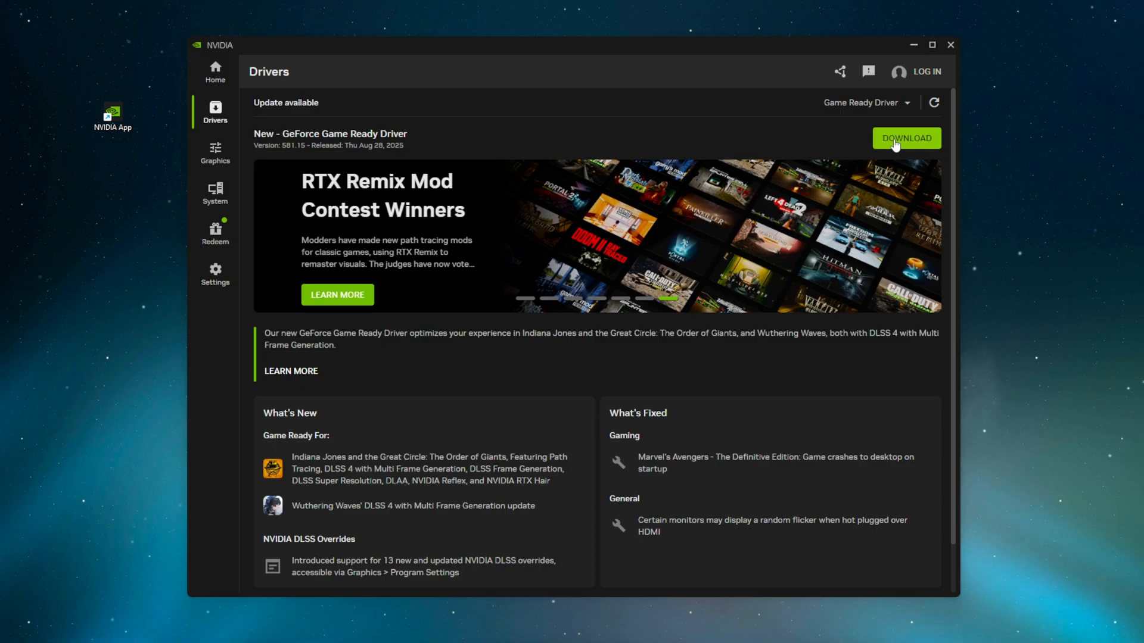
scroll("down", 3)
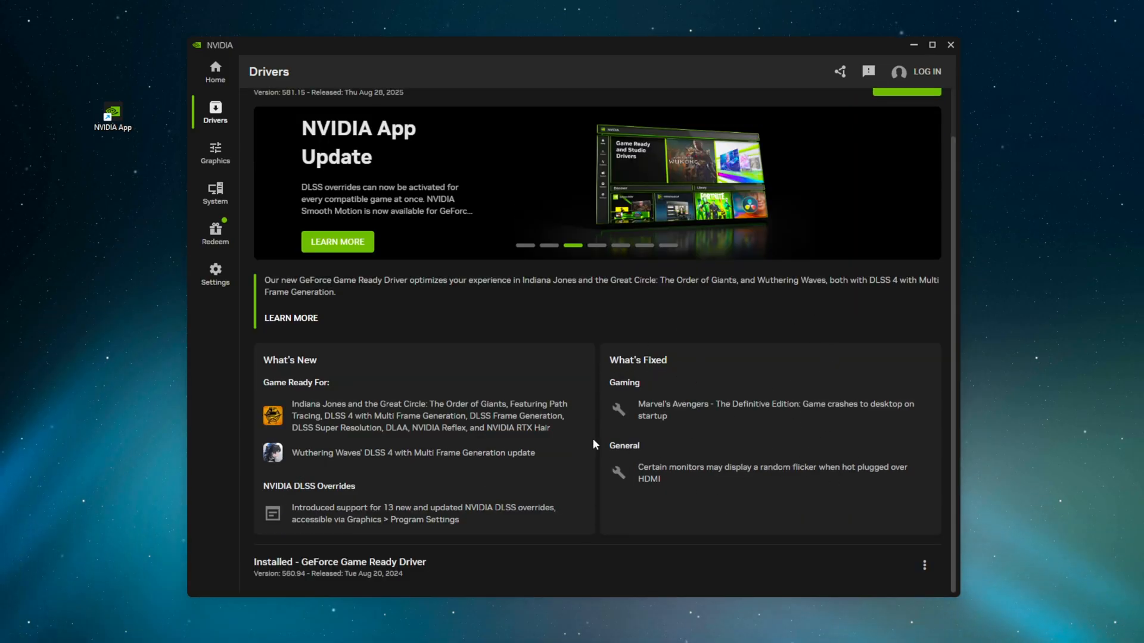
mouse_move(685, 478)
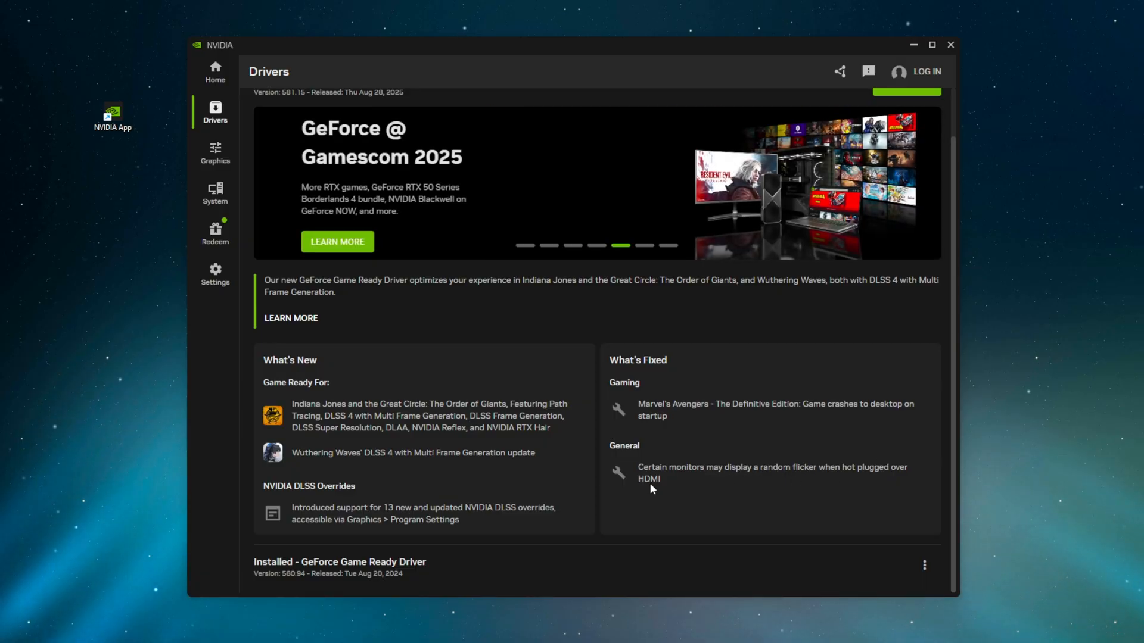
mouse_move(665, 486)
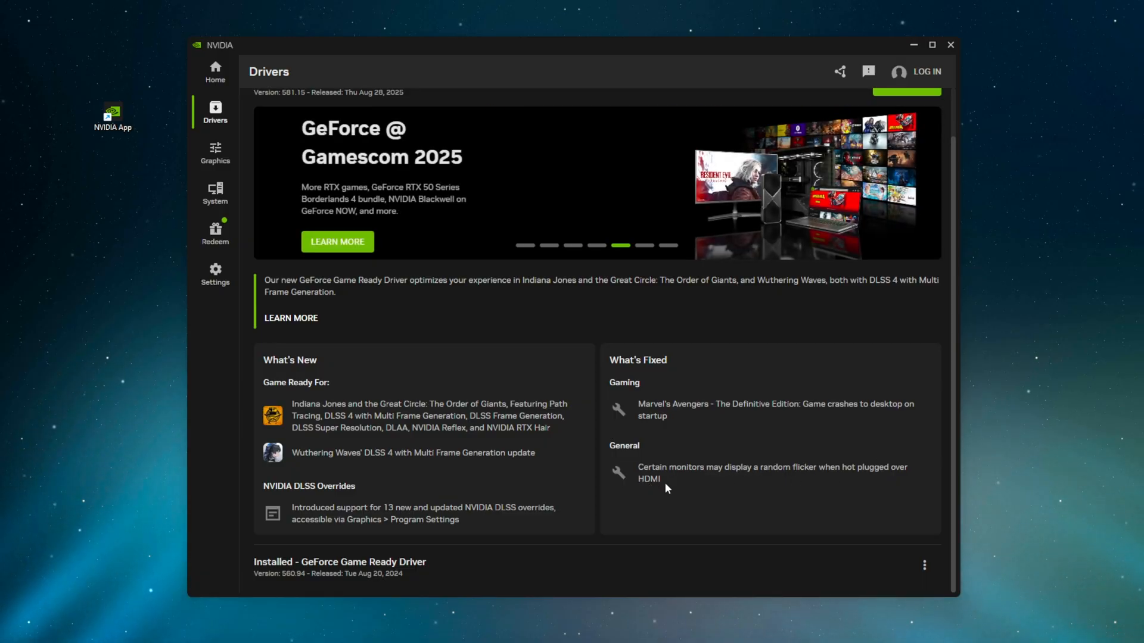
mouse_move(757, 514)
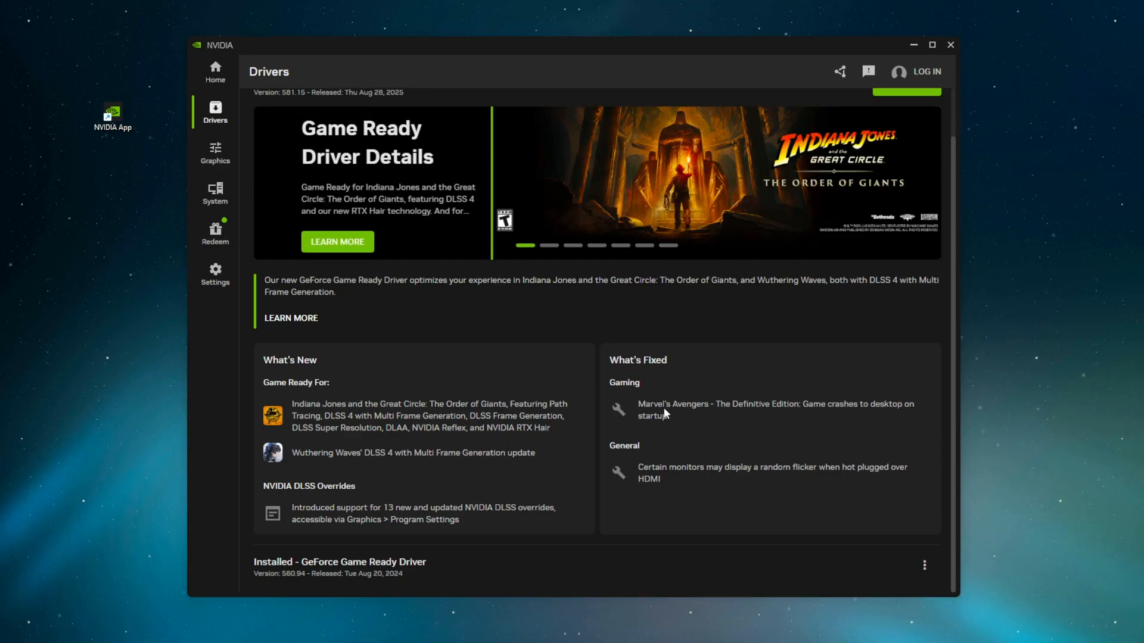
mouse_move(718, 407)
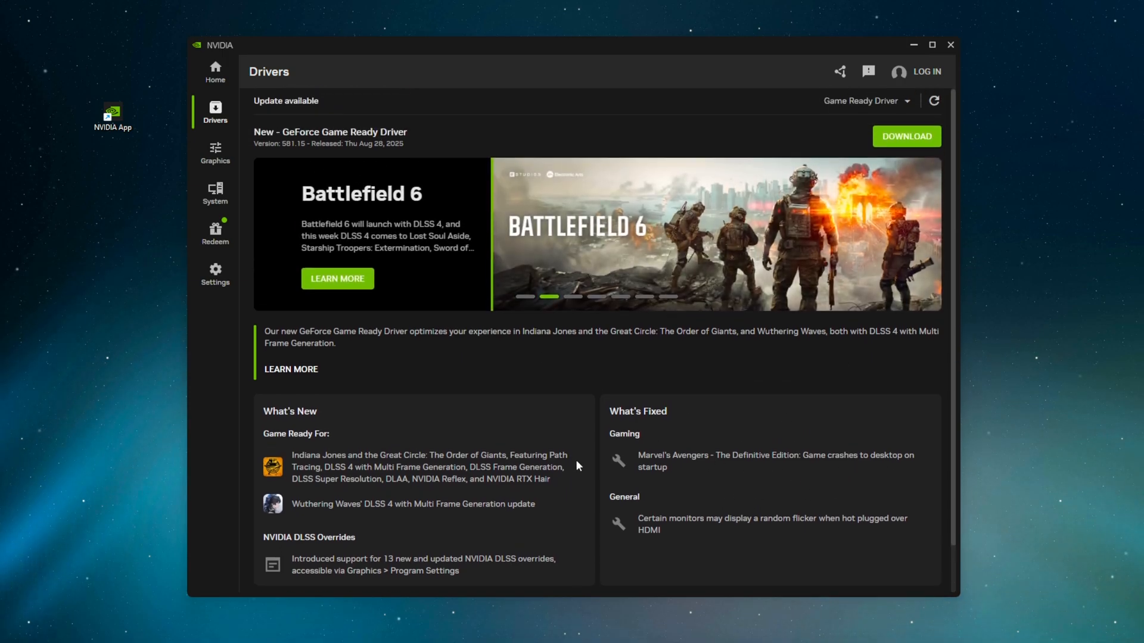
Show Fortnite's program settings under Graphics with recommended values like DirectX 12 and 1920x1080
left_click(215, 153)
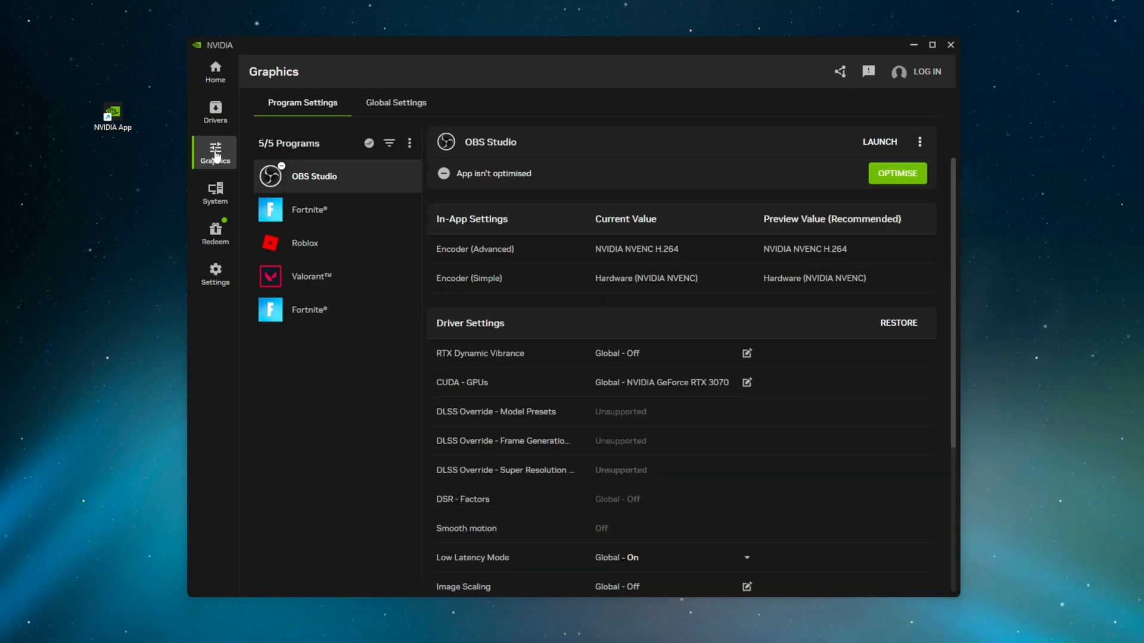
mouse_move(228, 162)
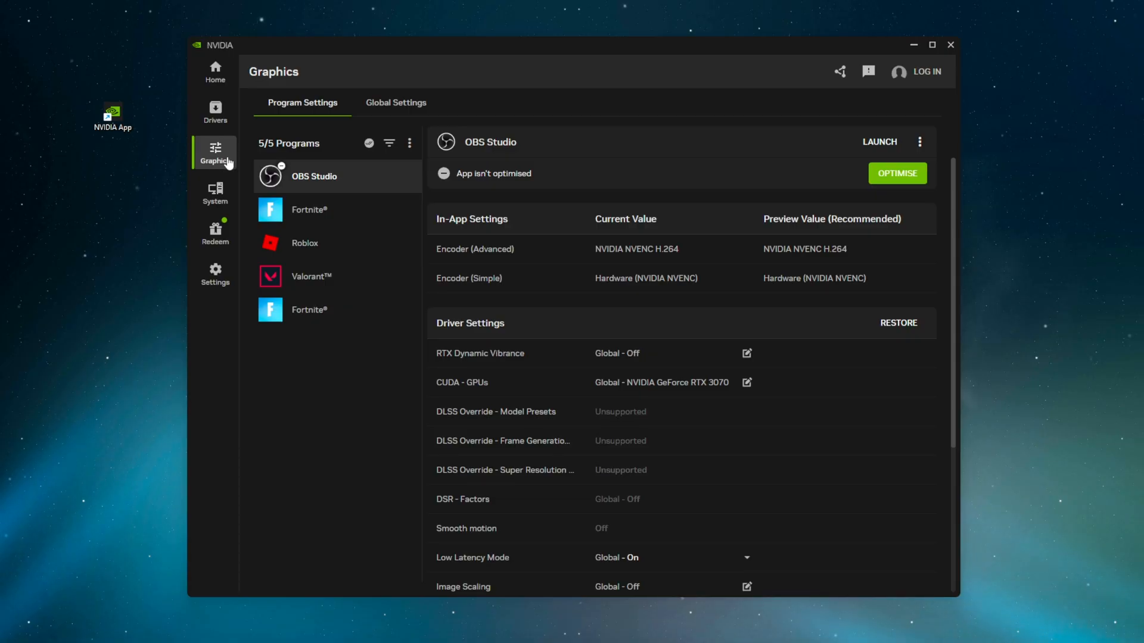
mouse_move(342, 215)
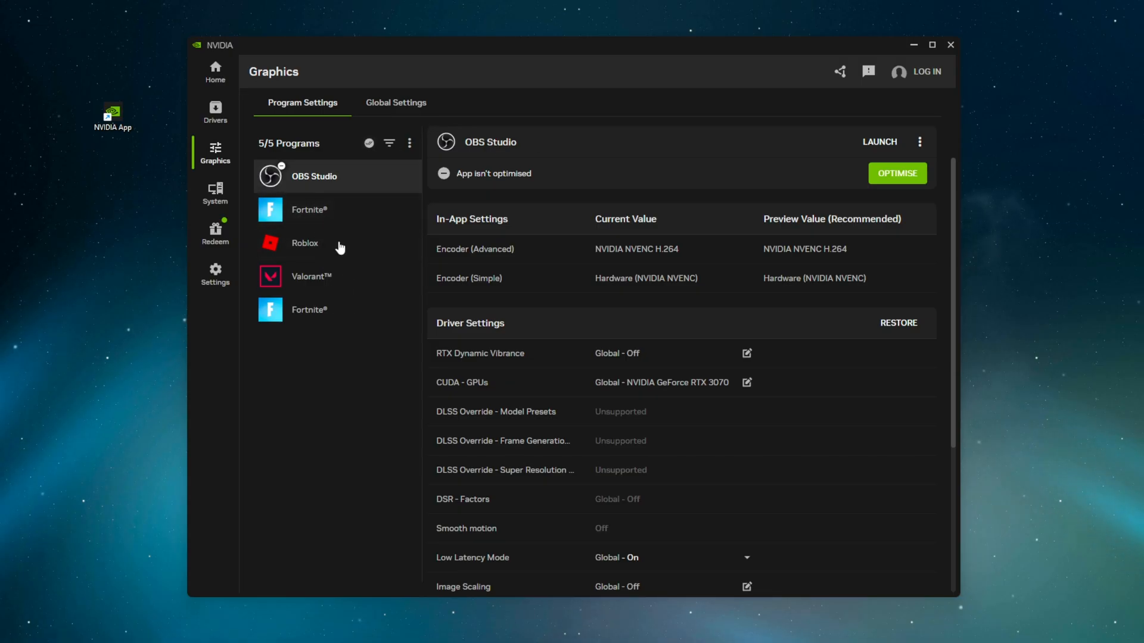
mouse_move(342, 225)
type("epic")
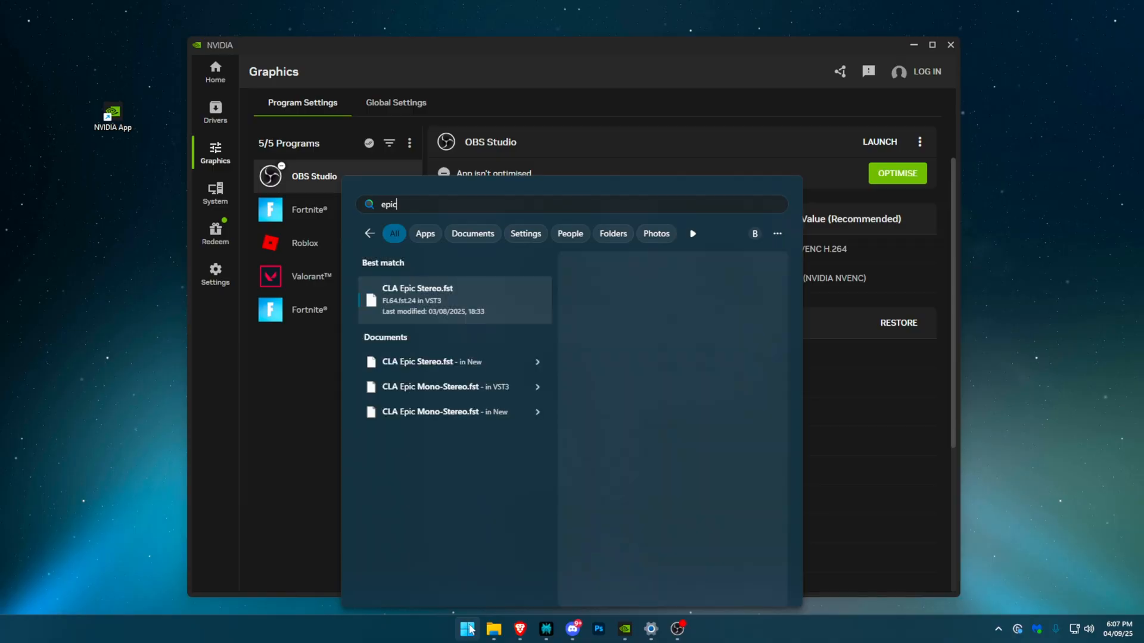
left_click(308, 210)
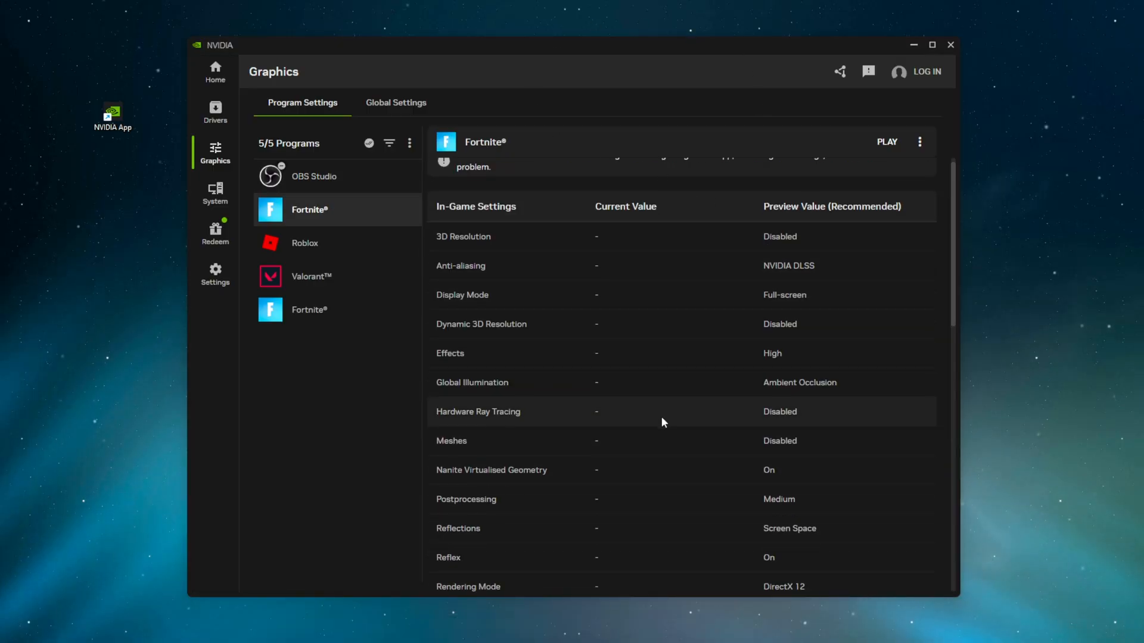
scroll("down", 3)
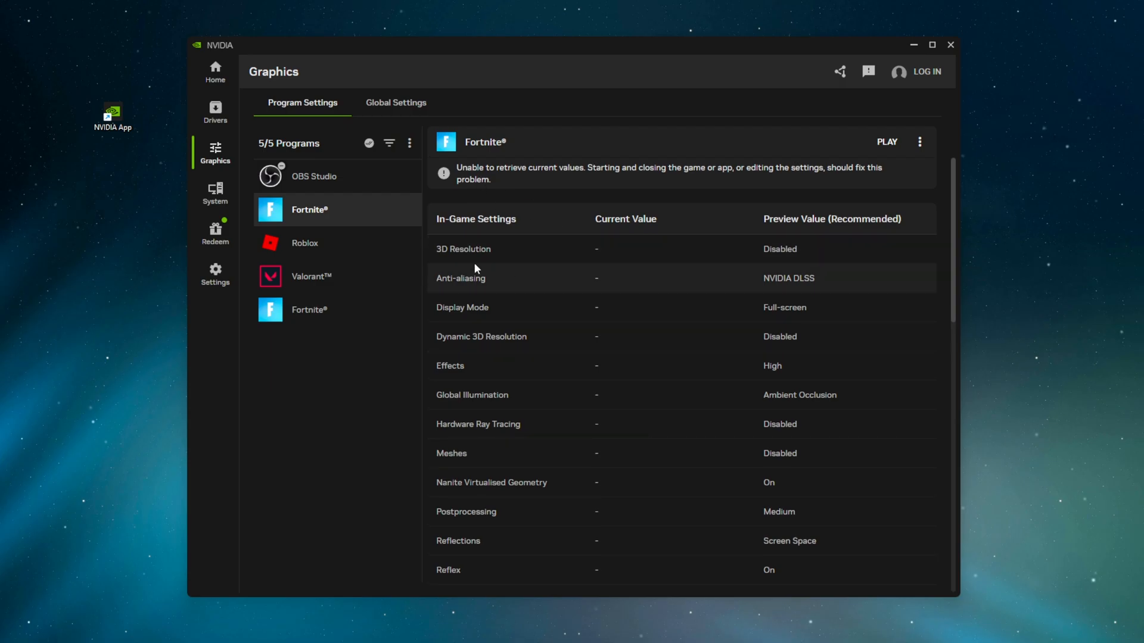
scroll("down", 3)
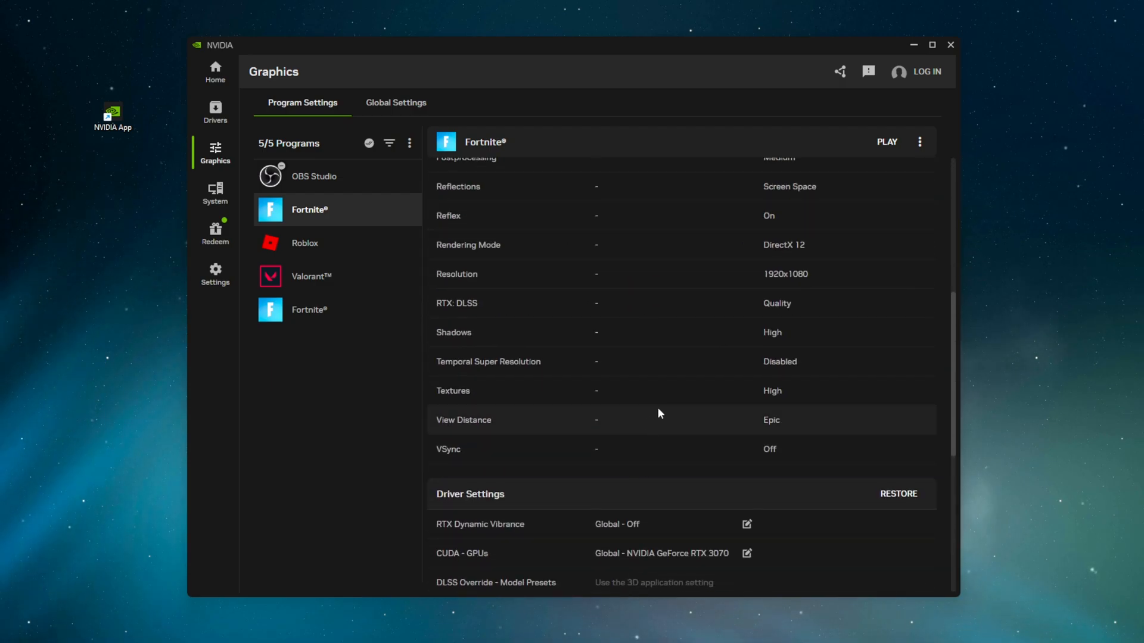
scroll("up", 3)
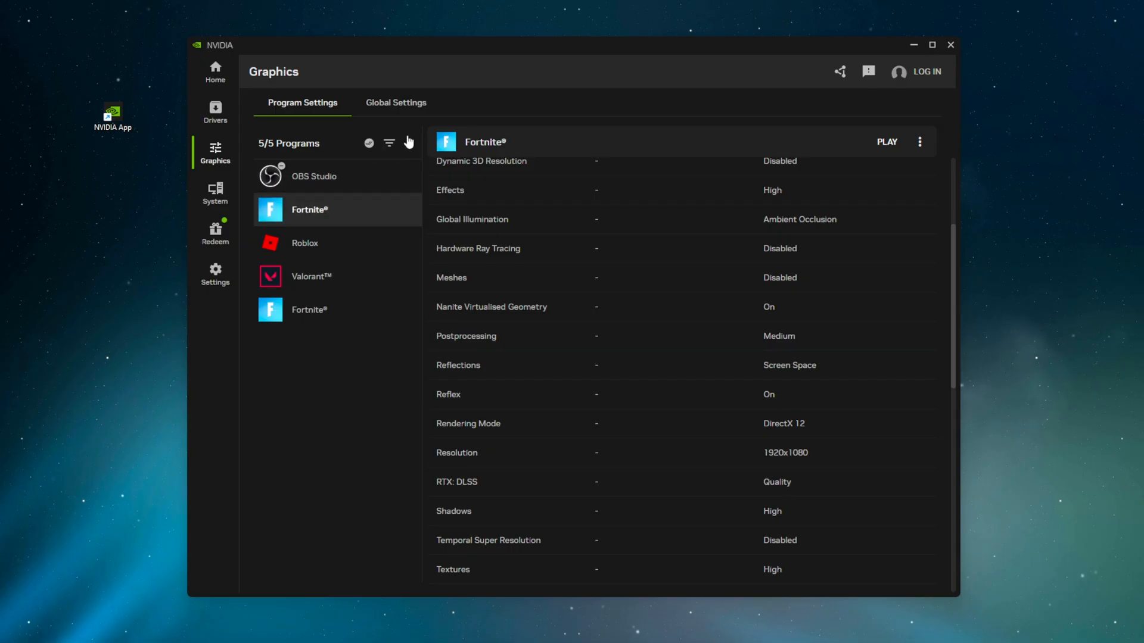
Start adding a program manually and browse Program Files into the Fortnite and VALORANT live folders
left_click(409, 143)
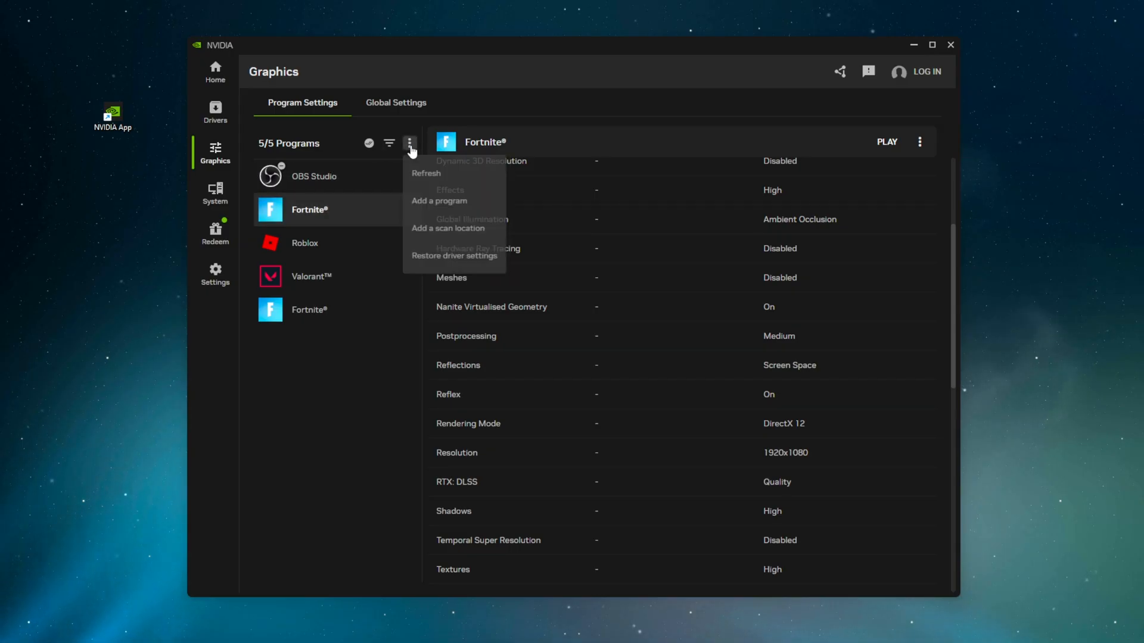
mouse_move(465, 209)
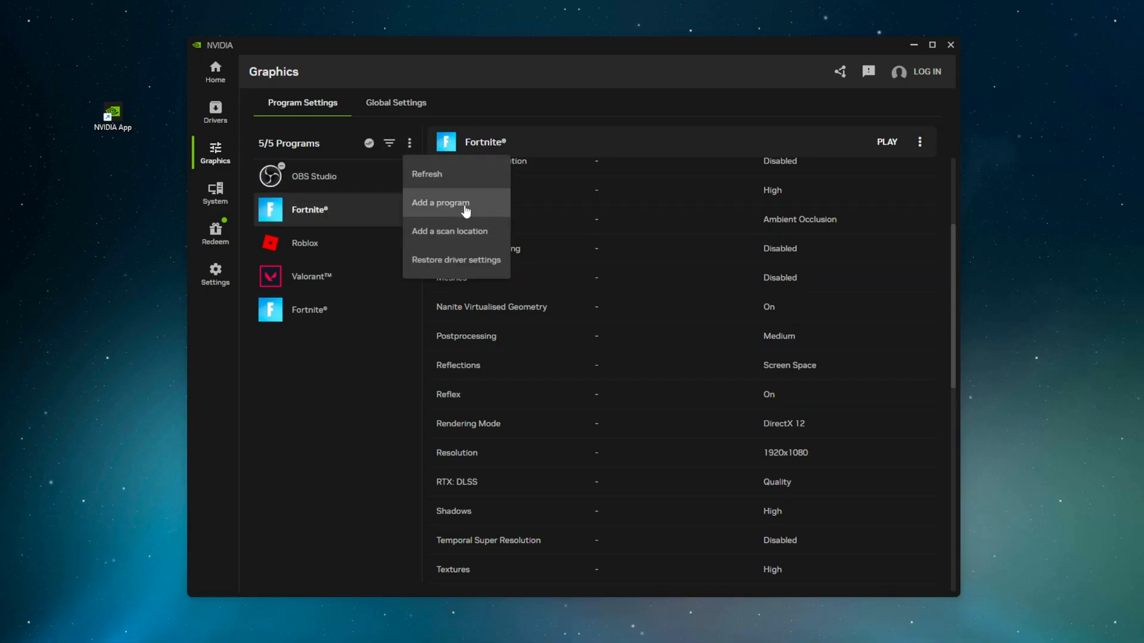
left_click(441, 202)
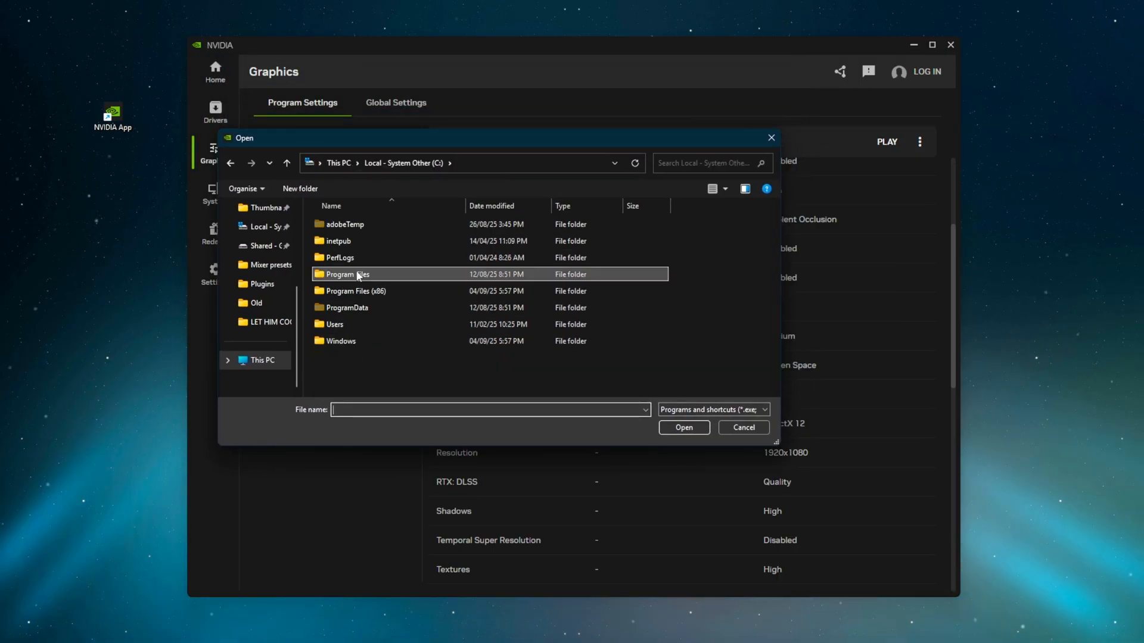
mouse_move(379, 281)
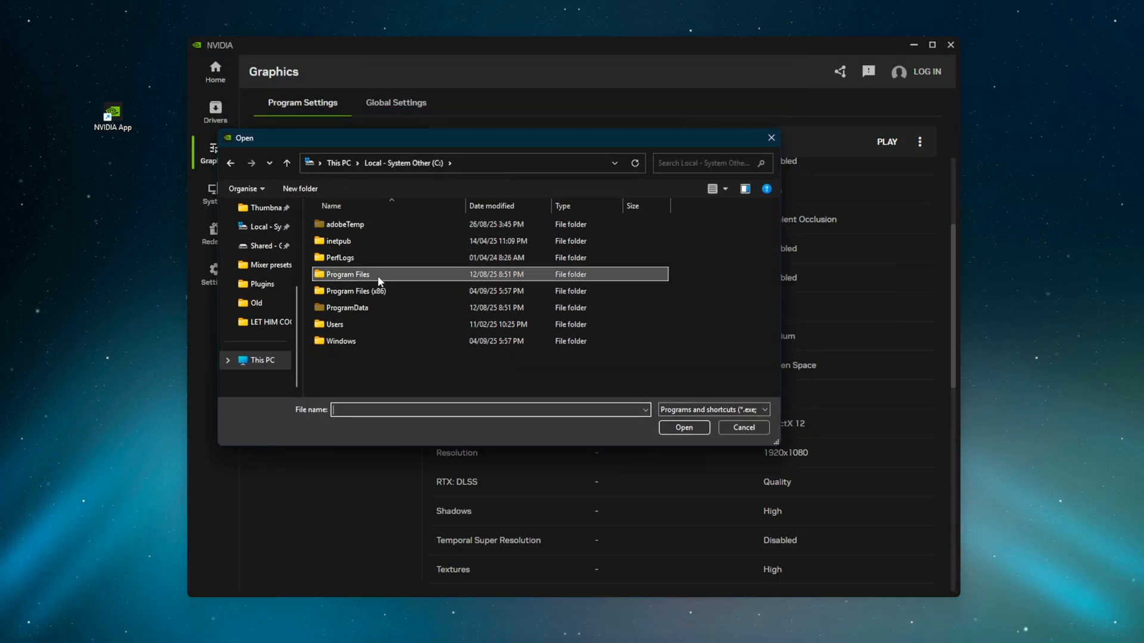
double_click(355, 291)
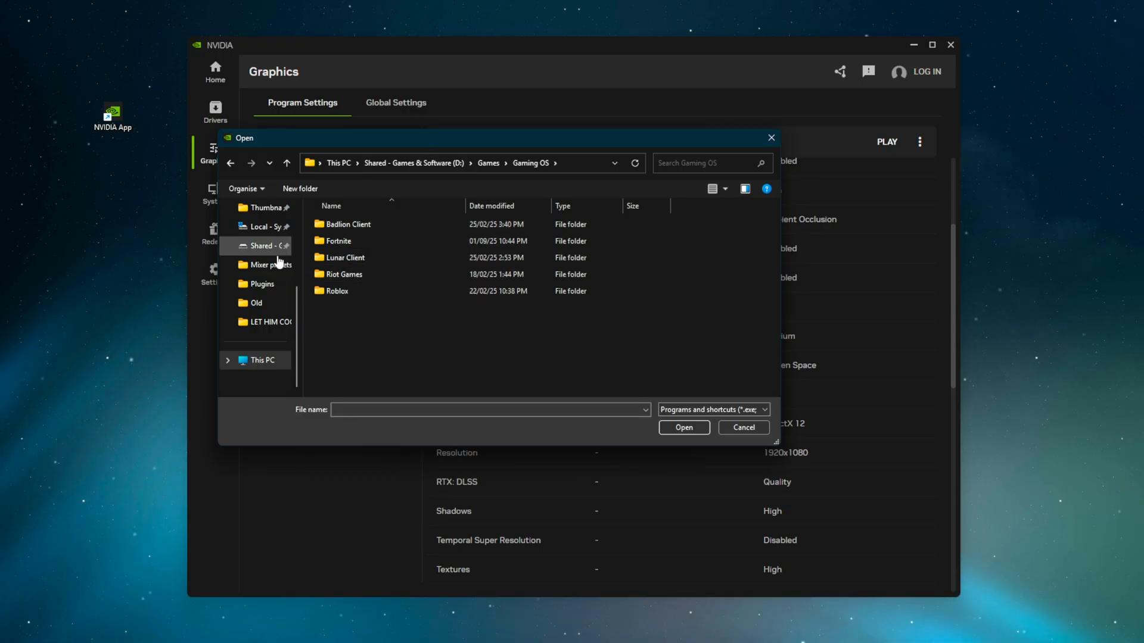
double_click(340, 240)
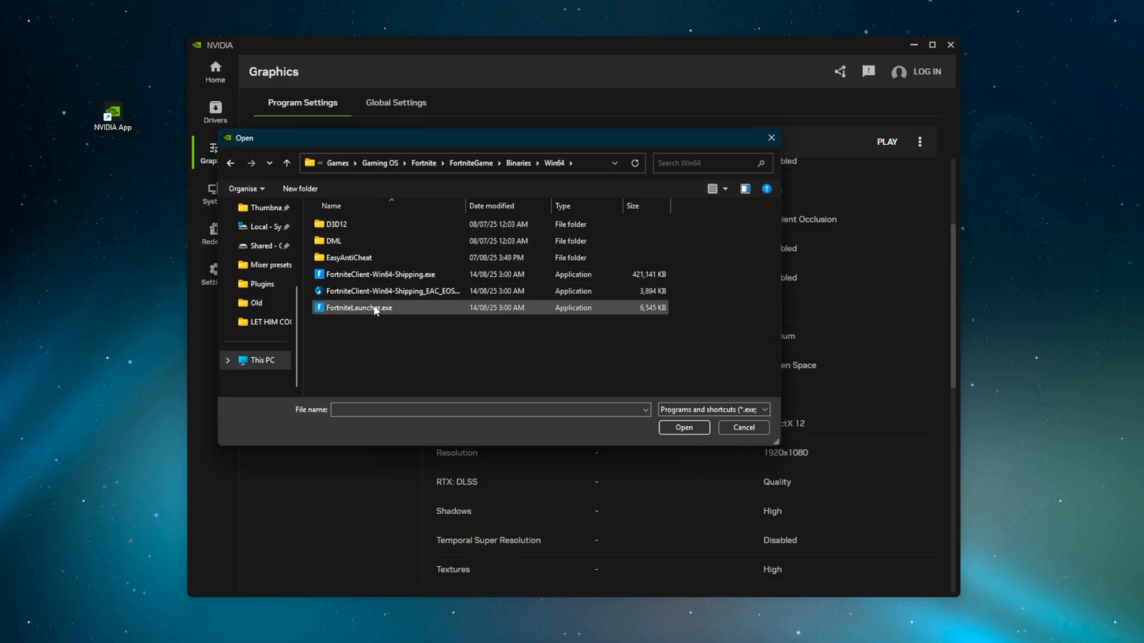
left_click(380, 274)
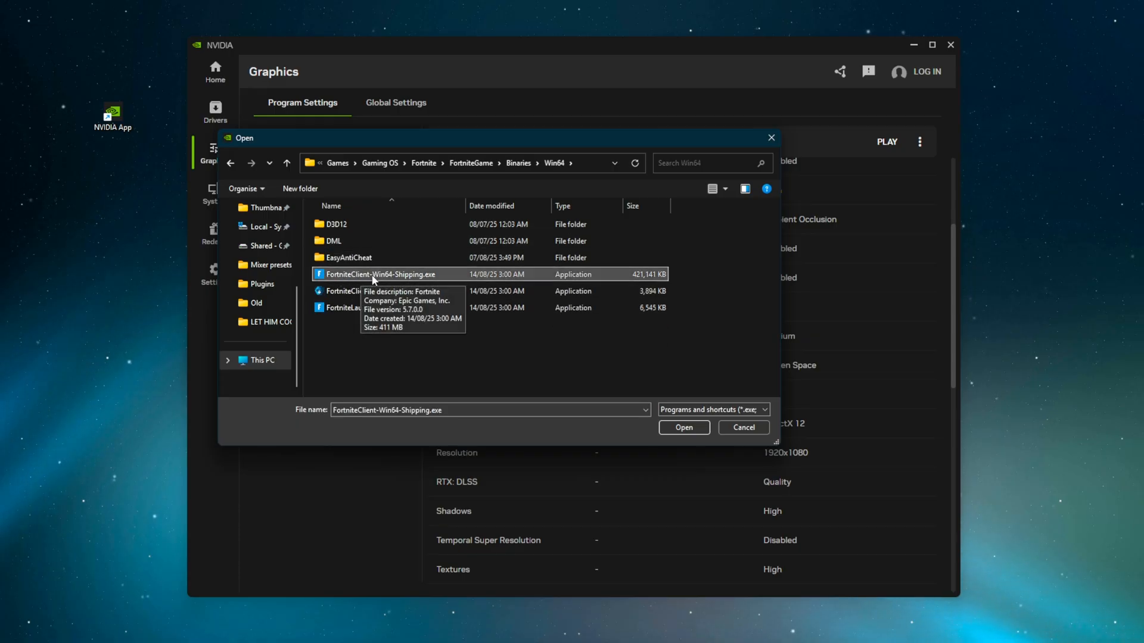
mouse_move(458, 279)
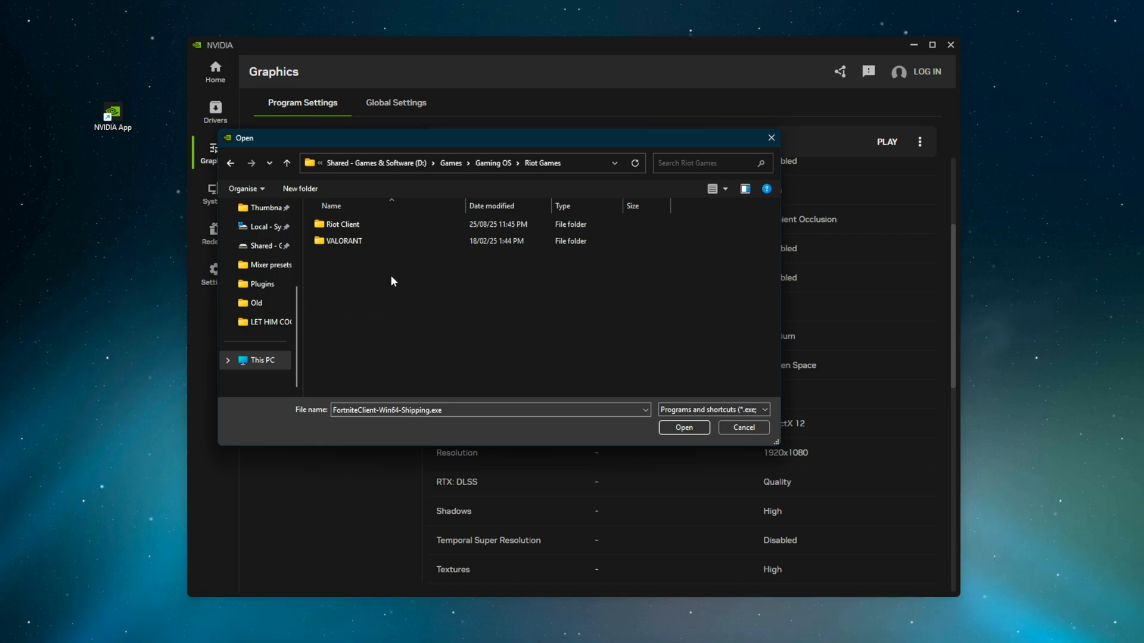
double_click(344, 241)
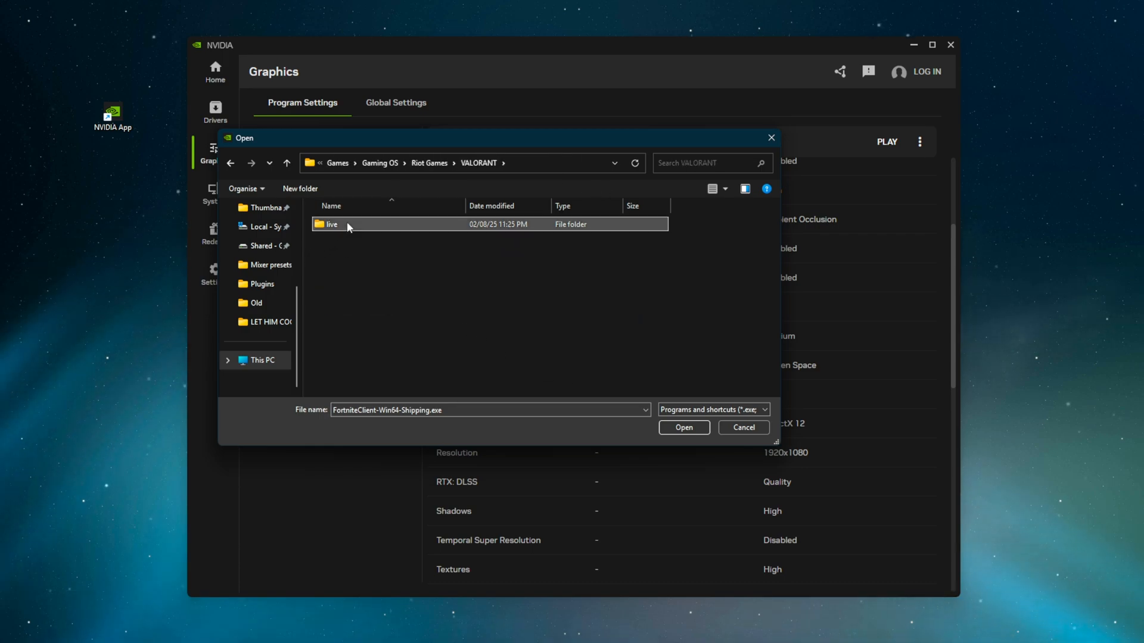
double_click(332, 224)
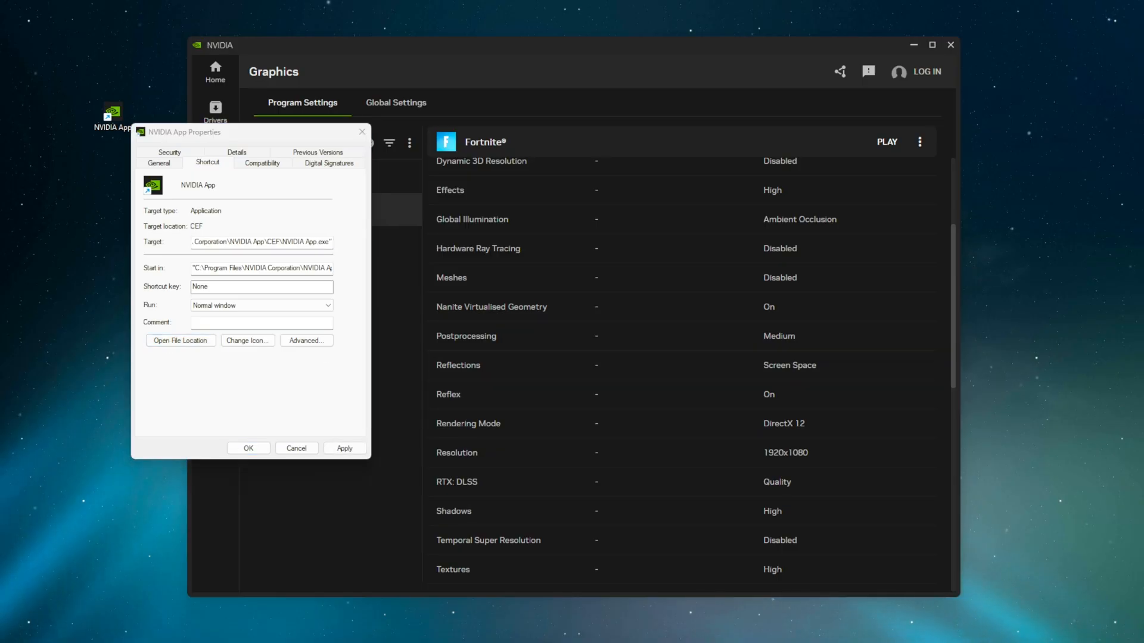
Locate the shortcut's install folder and choose NVIDIA App.exe in the CEF folder as the program
left_click(180, 341)
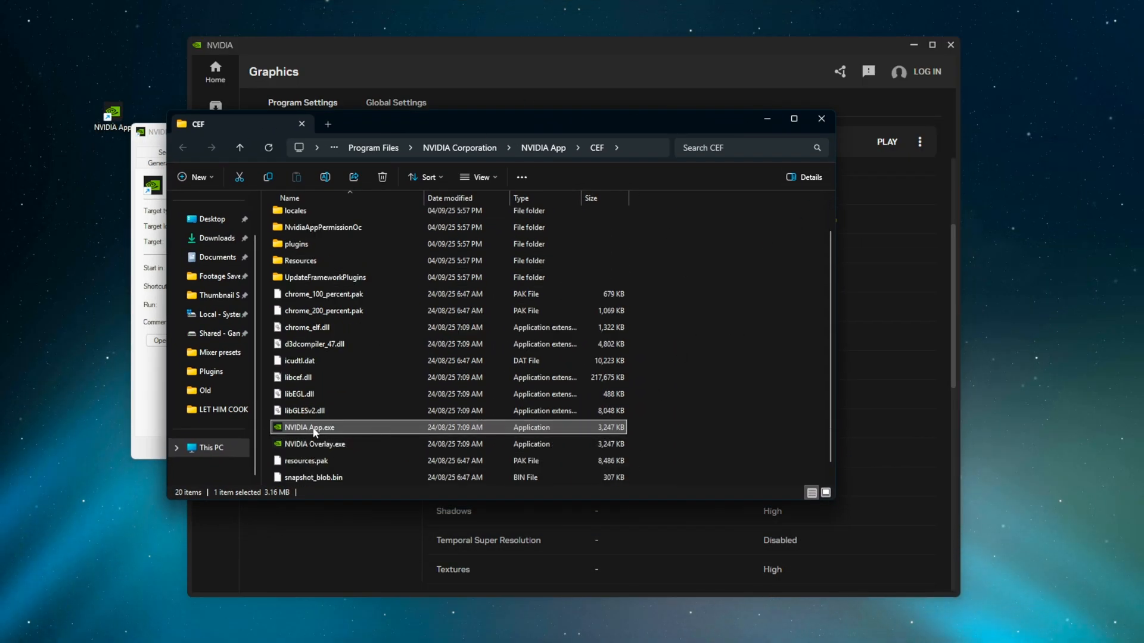
left_click(460, 148)
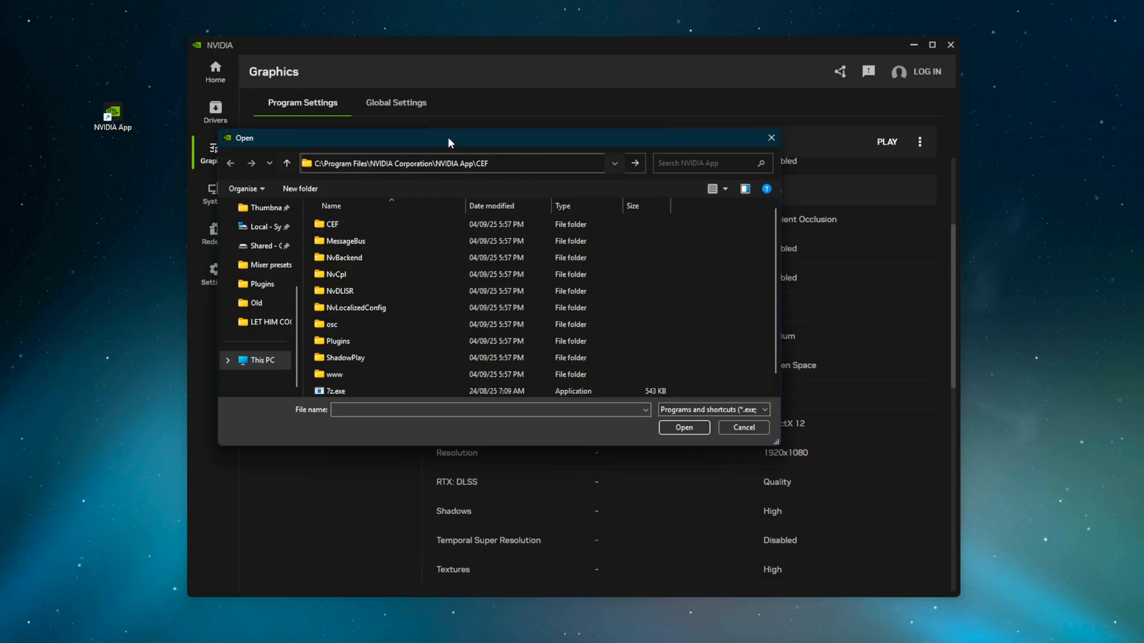
double_click(338, 224)
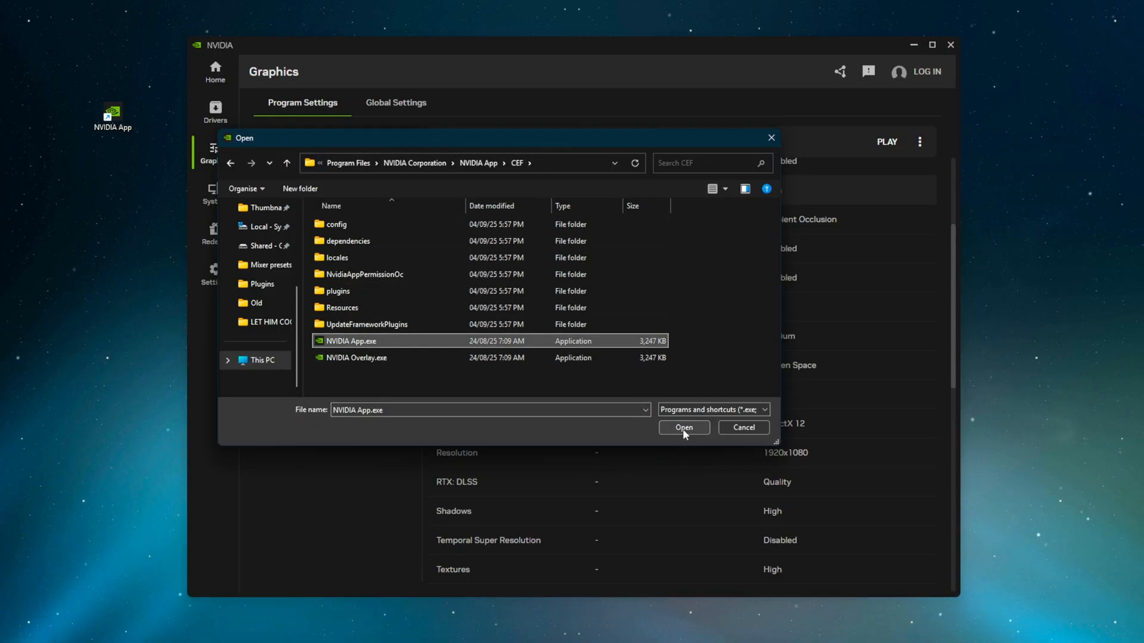
Confirm adding NVIDIA App.exe, look over Roblox's settings and return to Fortnite's
left_click(684, 428)
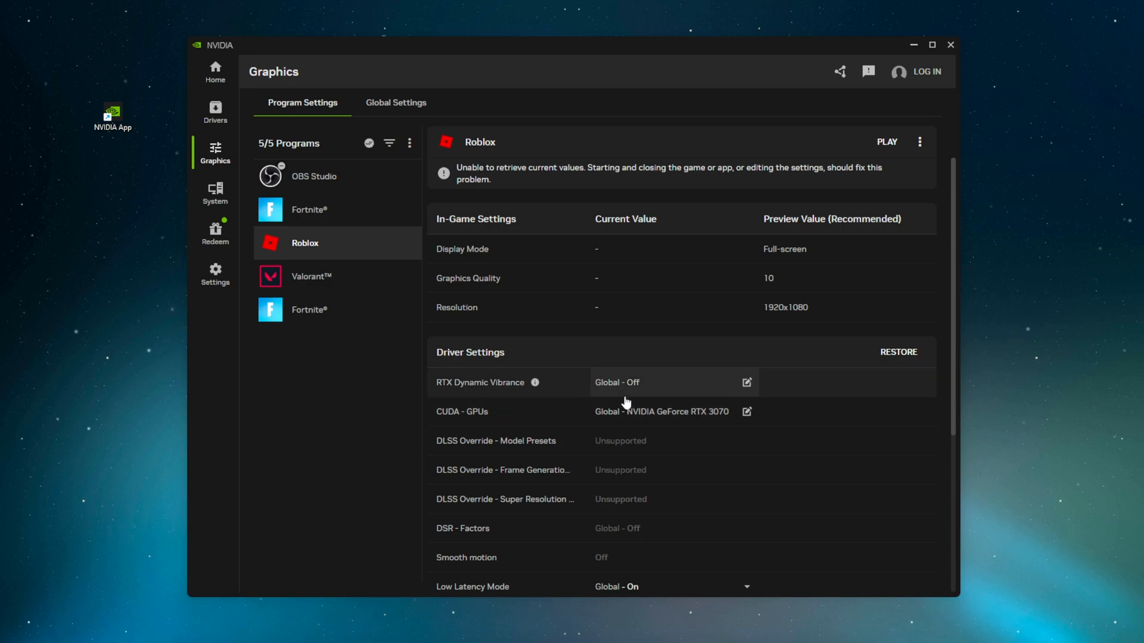
mouse_move(657, 367)
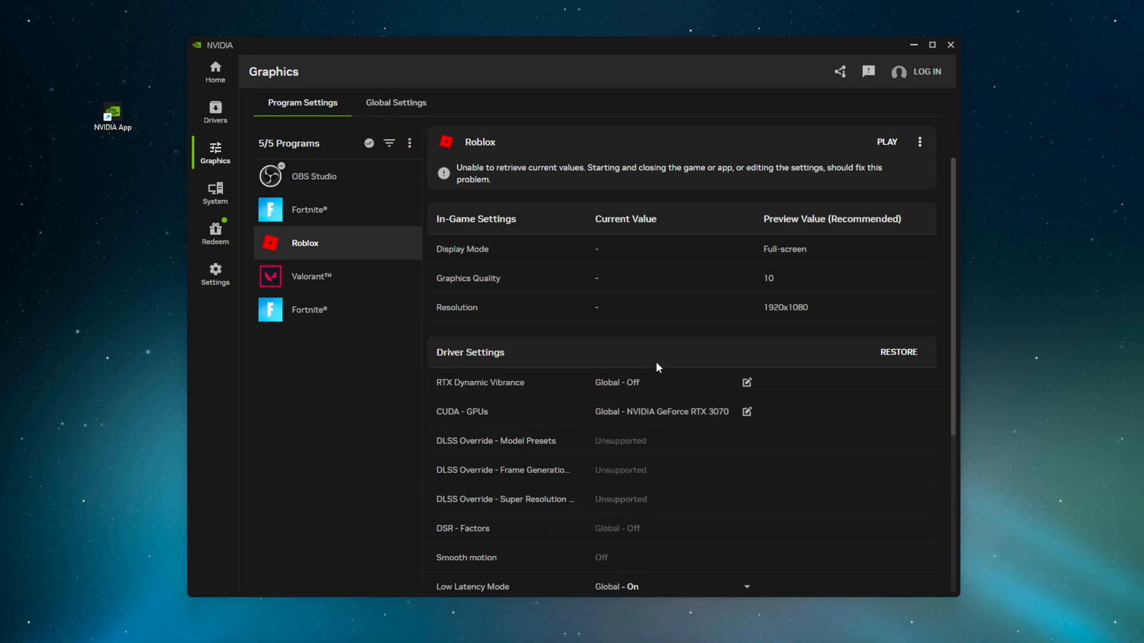
scroll("down", 3)
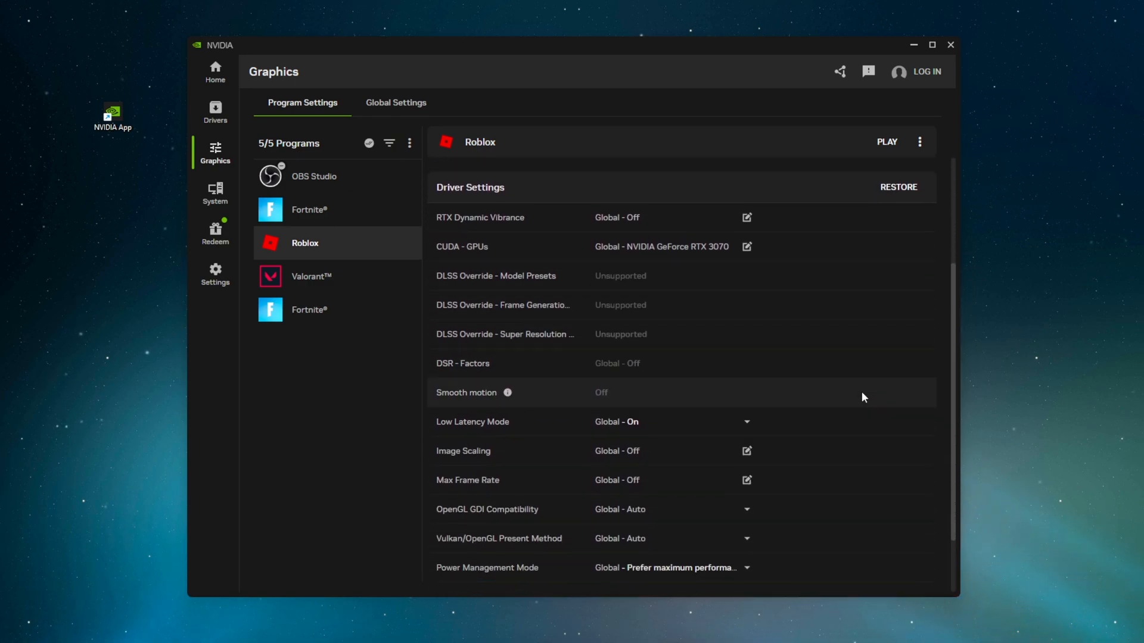
scroll("down", 3)
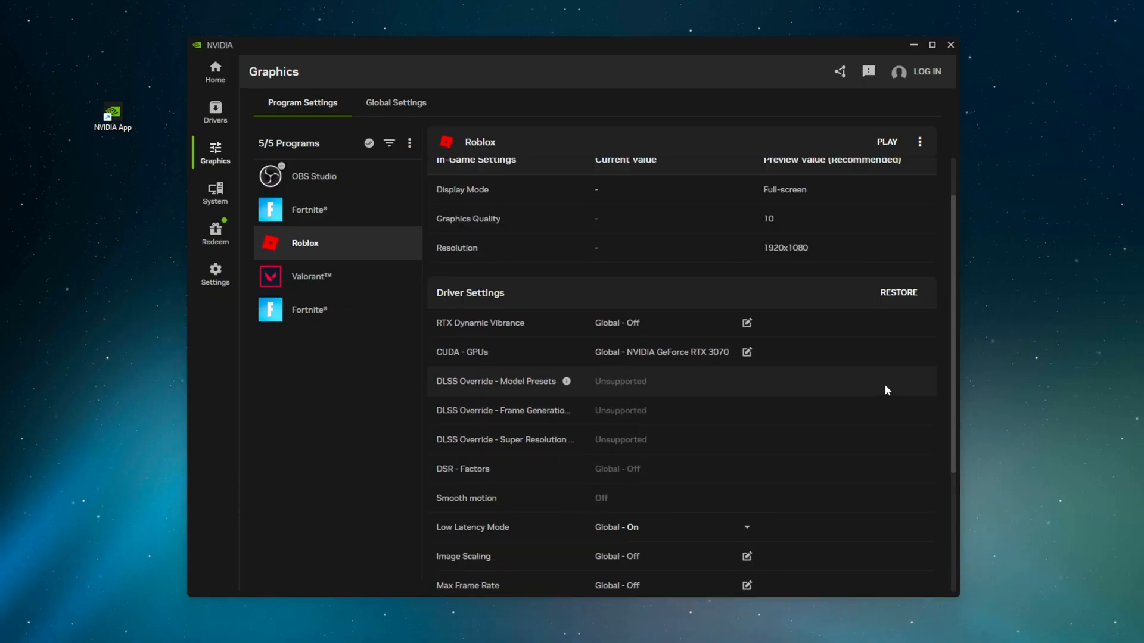
mouse_move(867, 351)
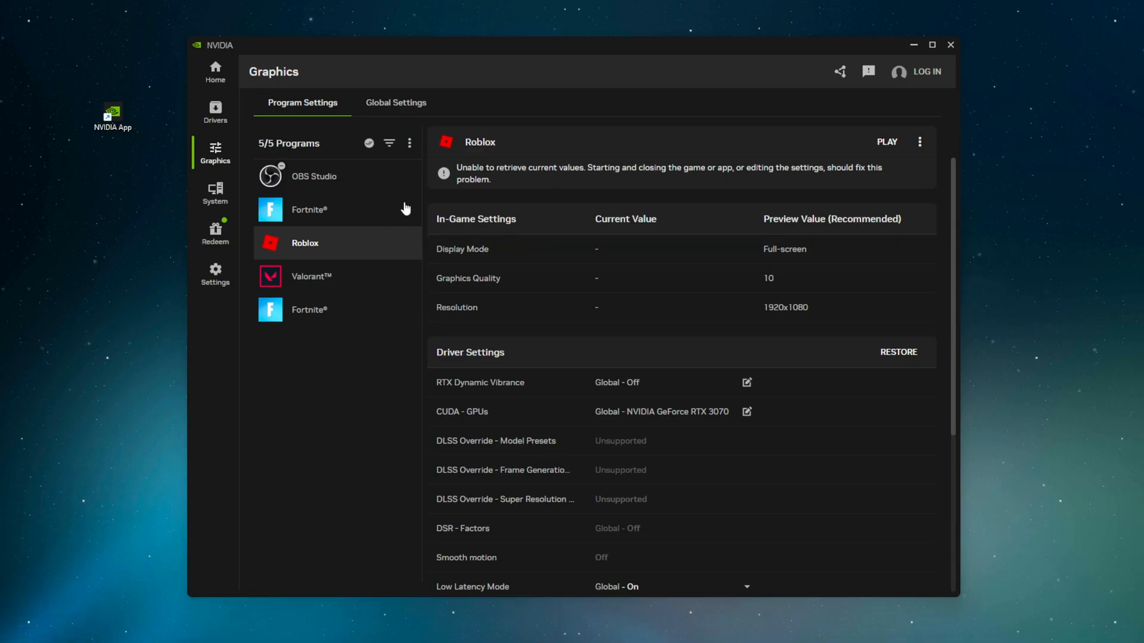
left_click(309, 209)
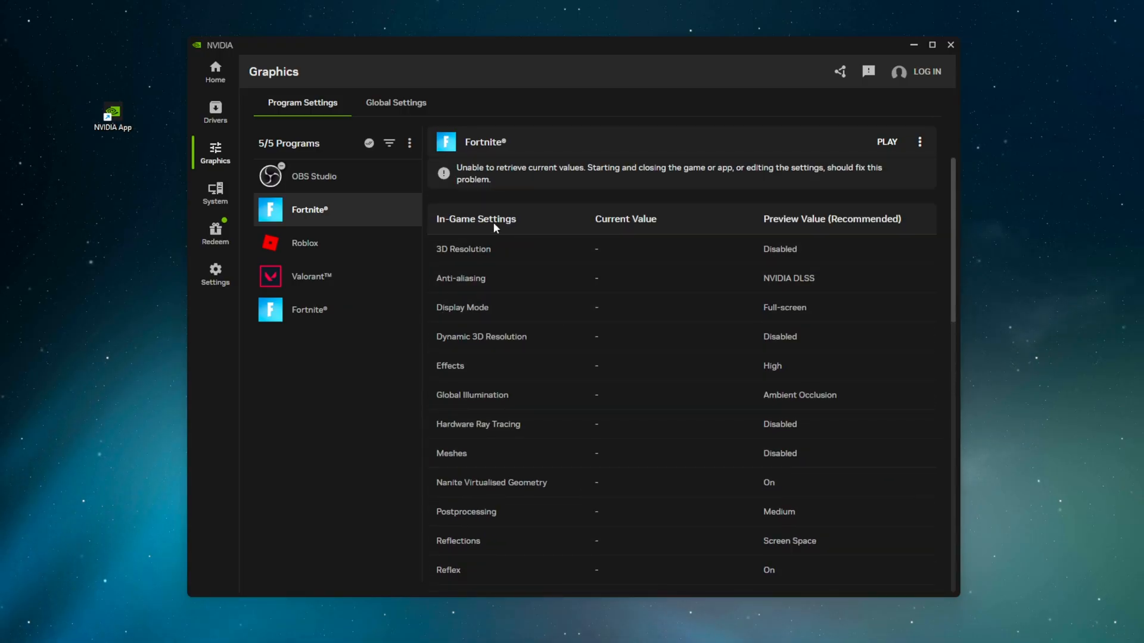
mouse_move(313, 230)
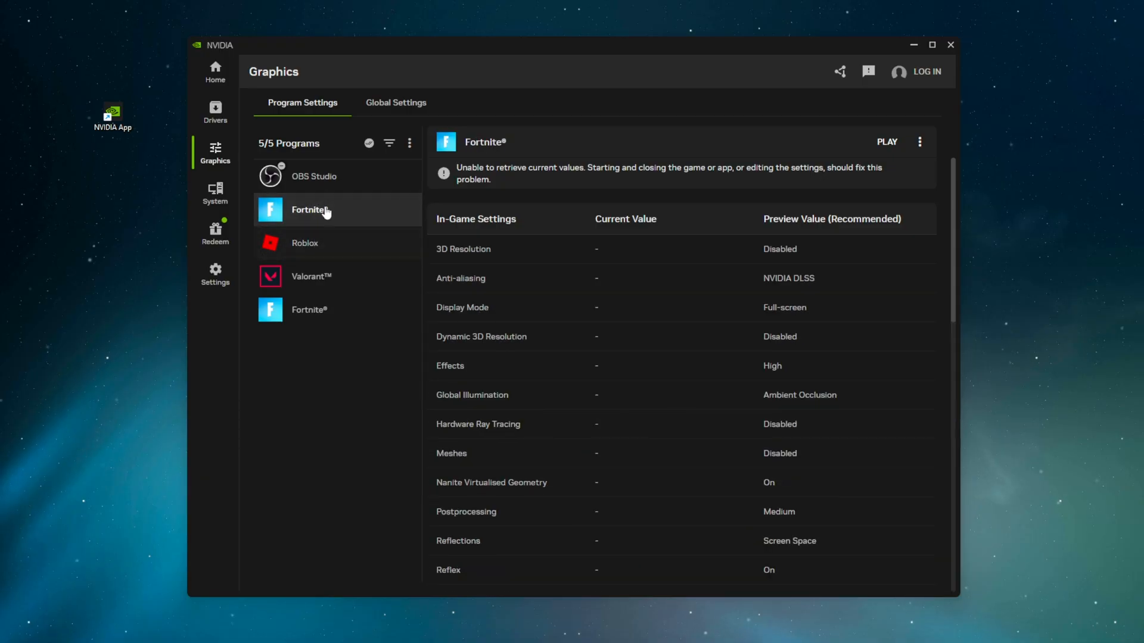
left_click(395, 103)
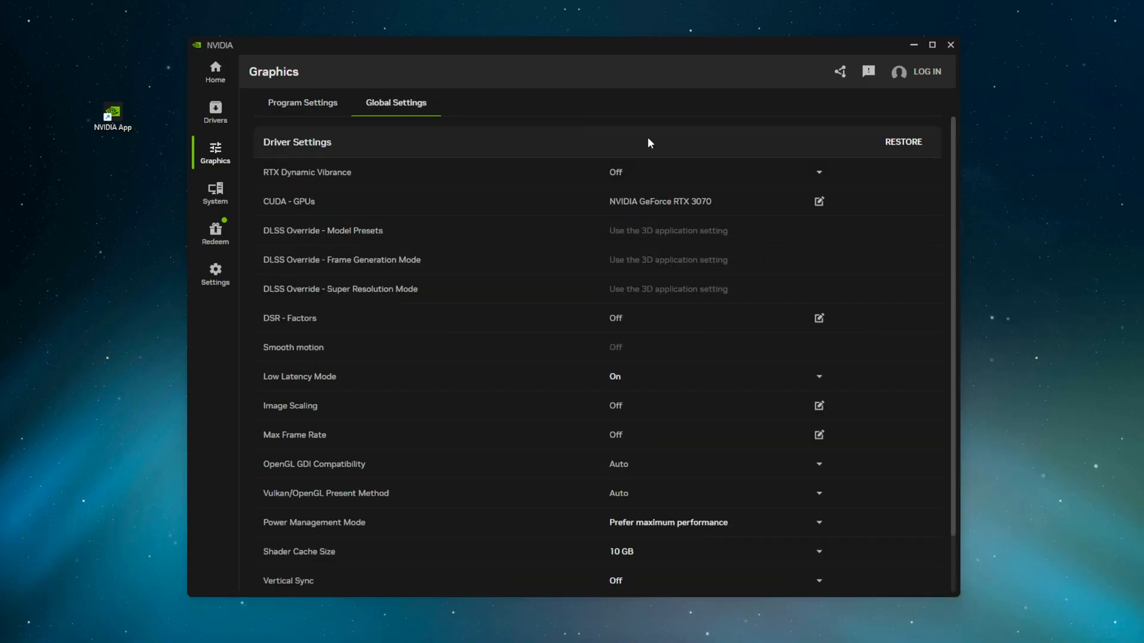
mouse_move(469, 451)
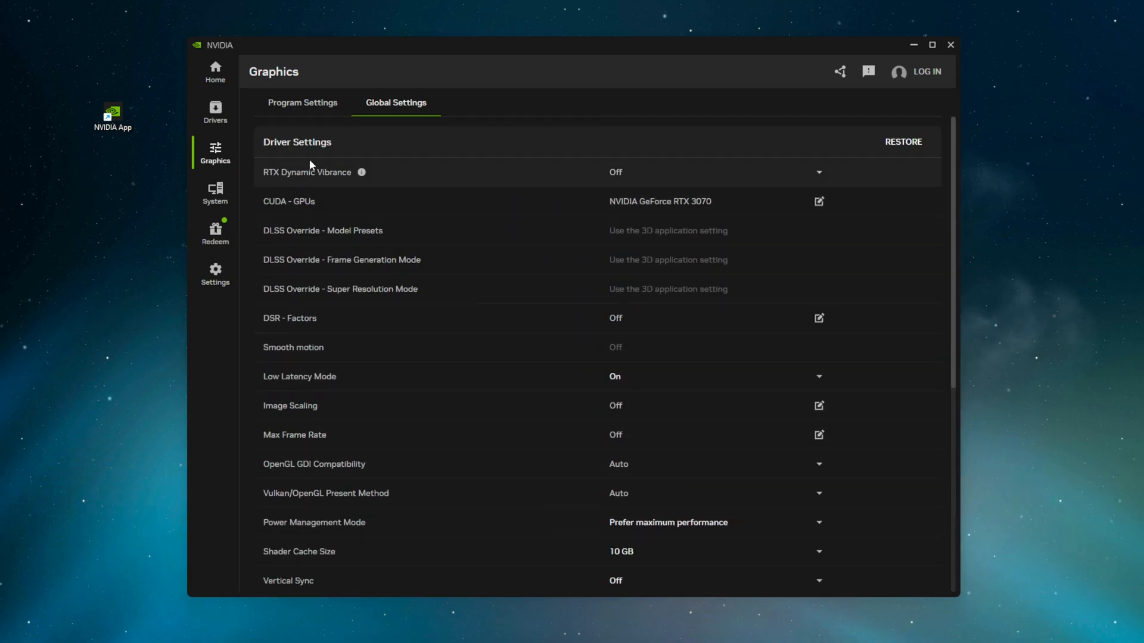
mouse_move(349, 176)
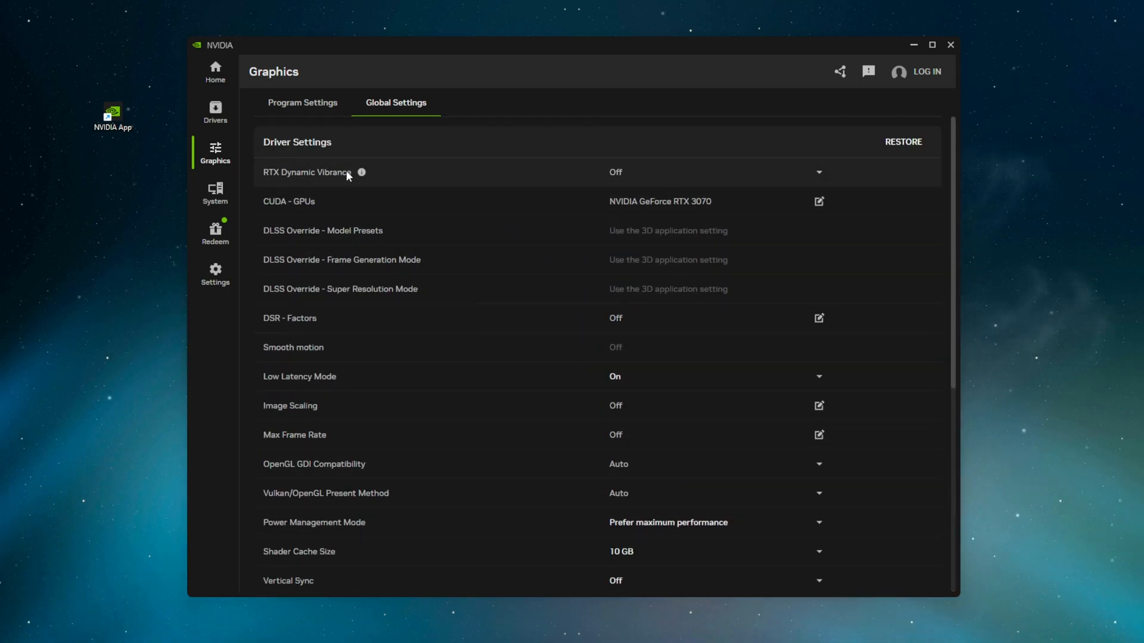
left_click(361, 172)
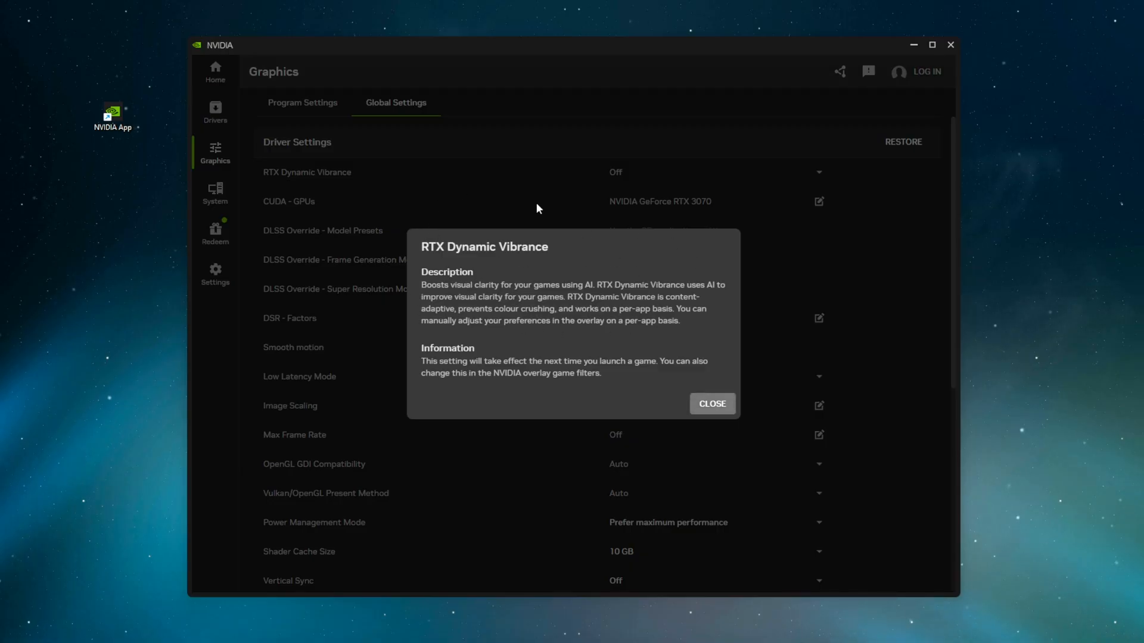
mouse_move(594, 297)
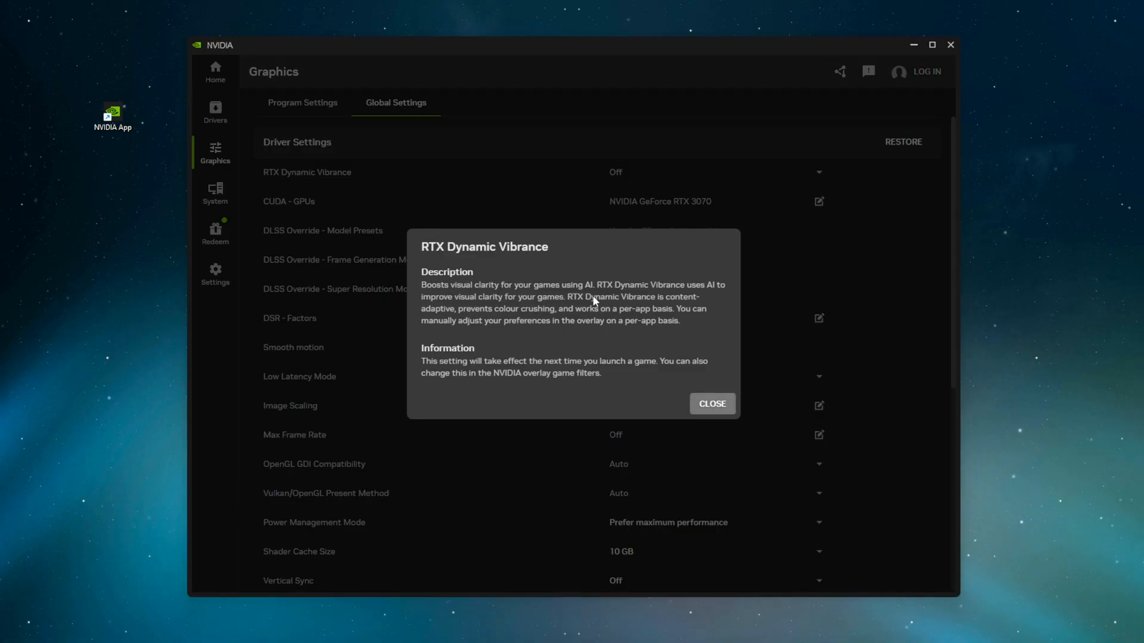
mouse_move(515, 383)
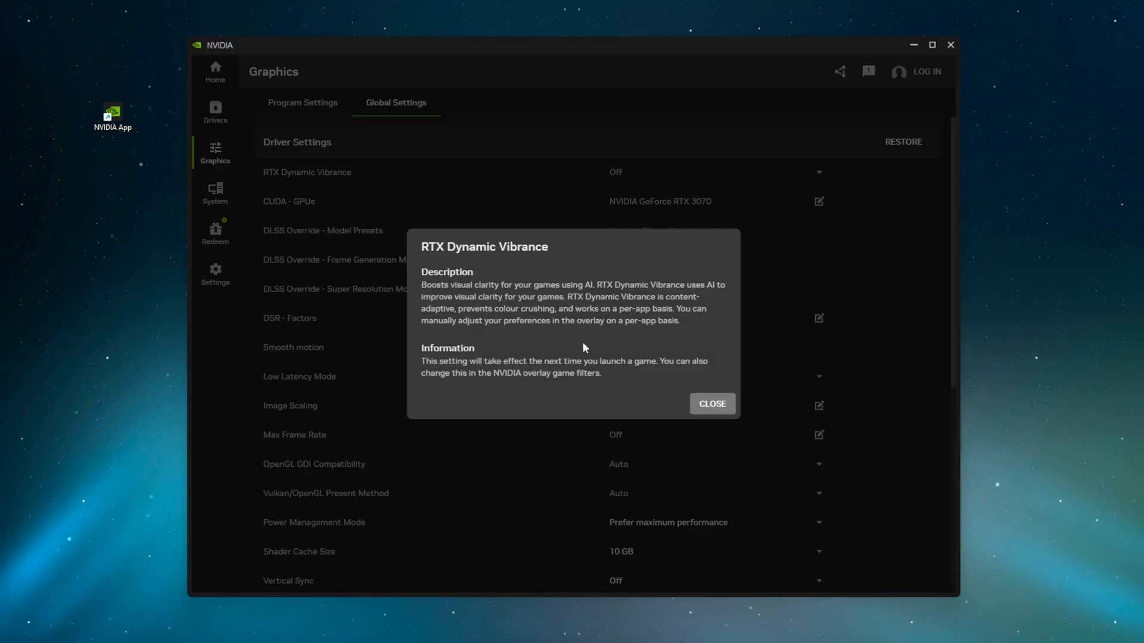
mouse_move(570, 230)
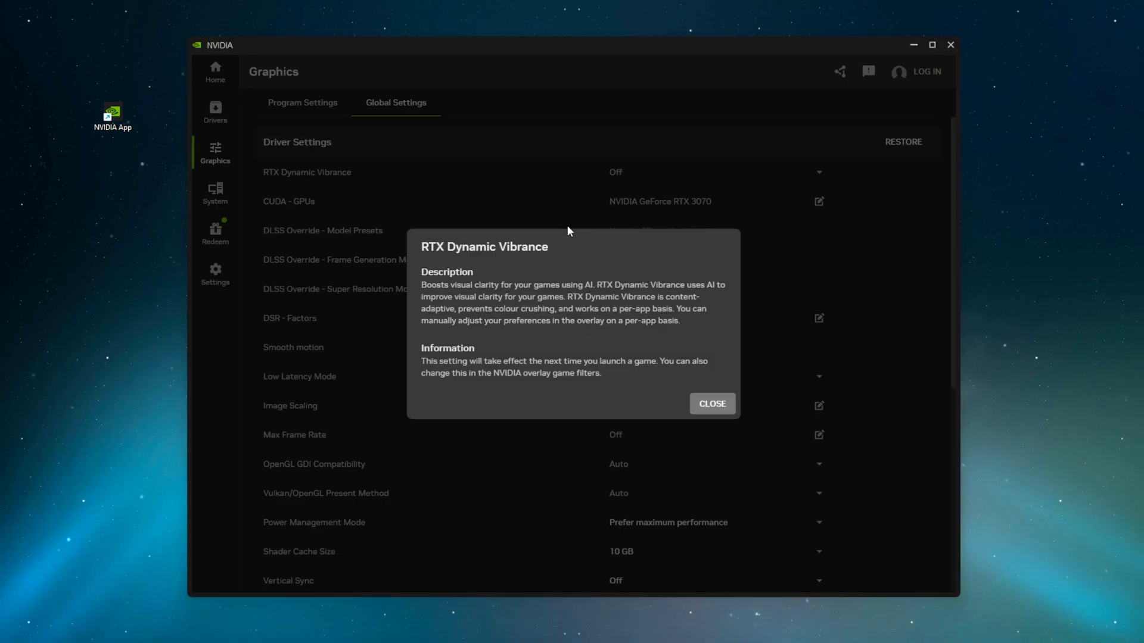
mouse_move(632, 308)
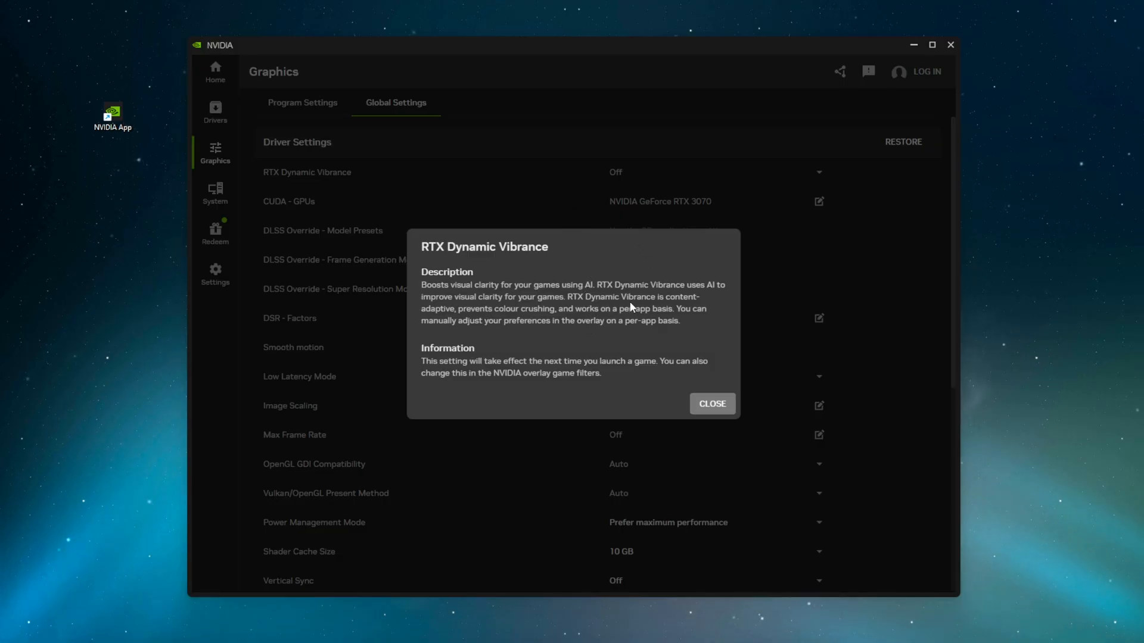
mouse_move(714, 356)
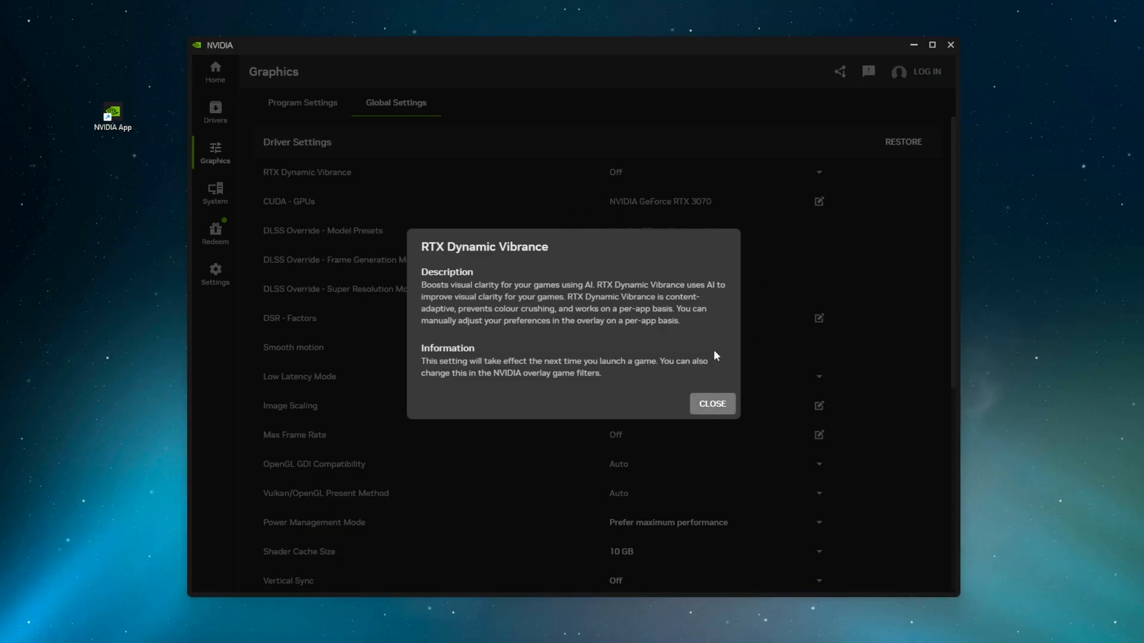
mouse_move(689, 343)
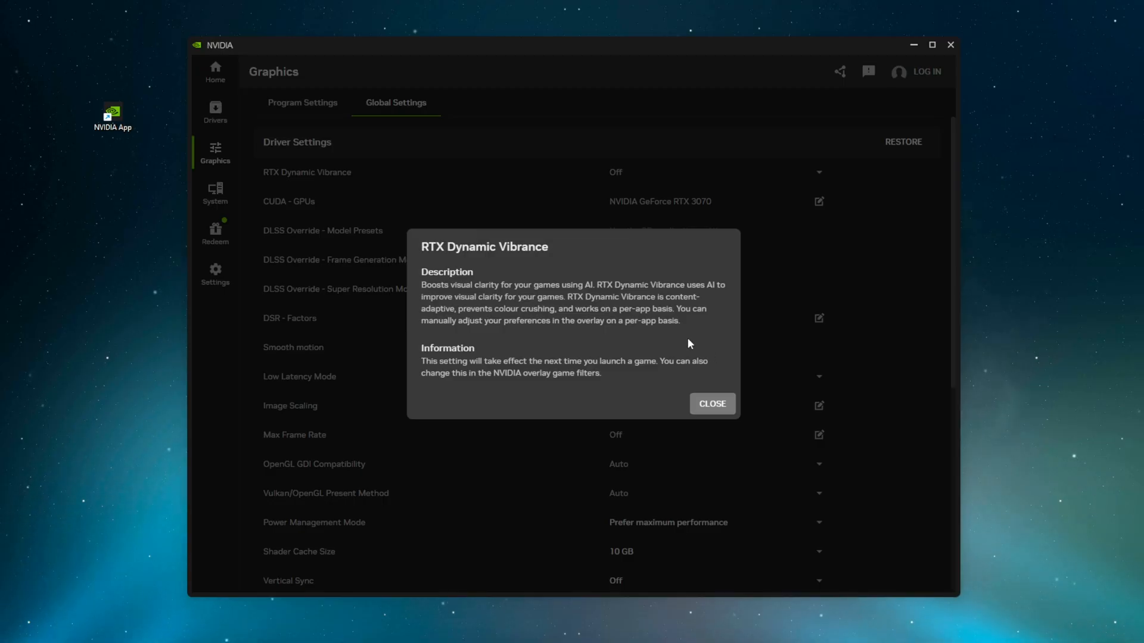
mouse_move(593, 293)
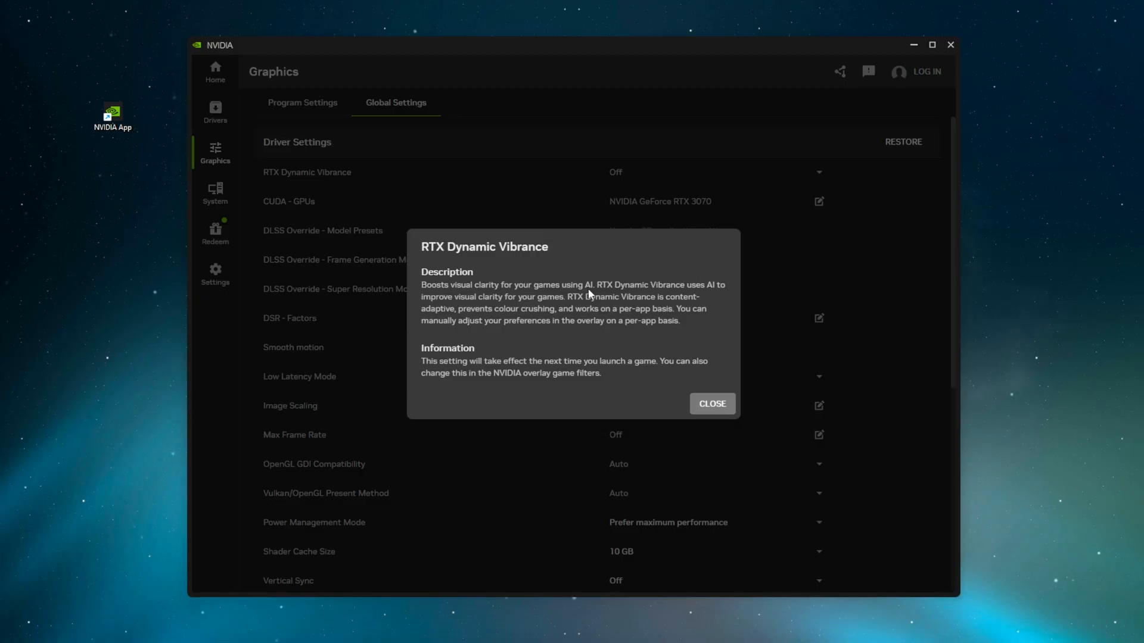
mouse_move(711, 403)
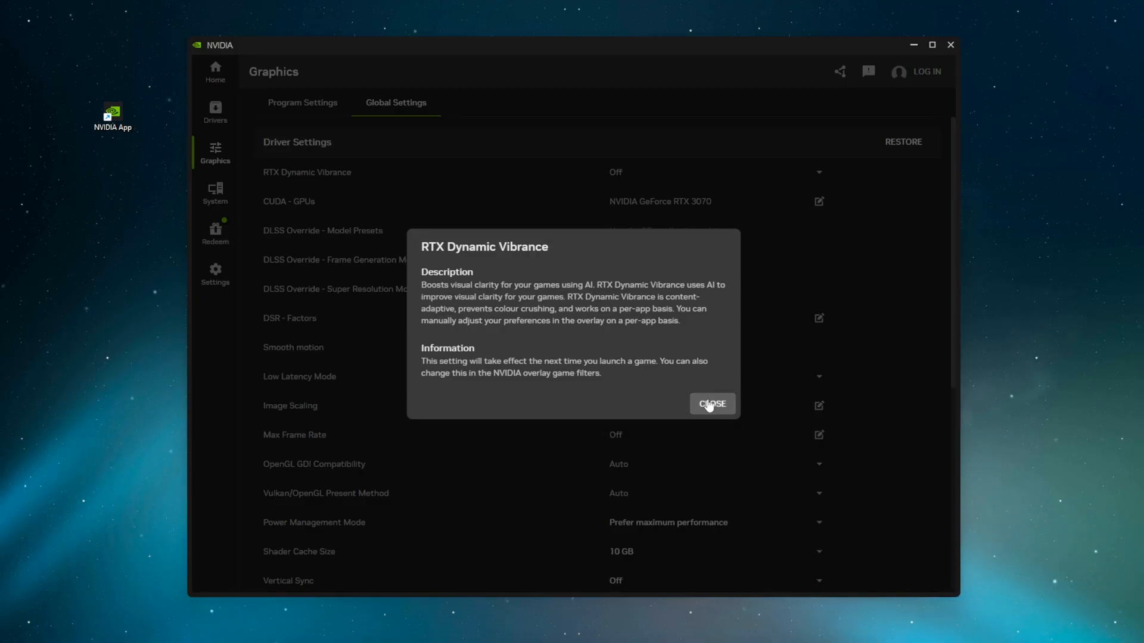
mouse_move(729, 410)
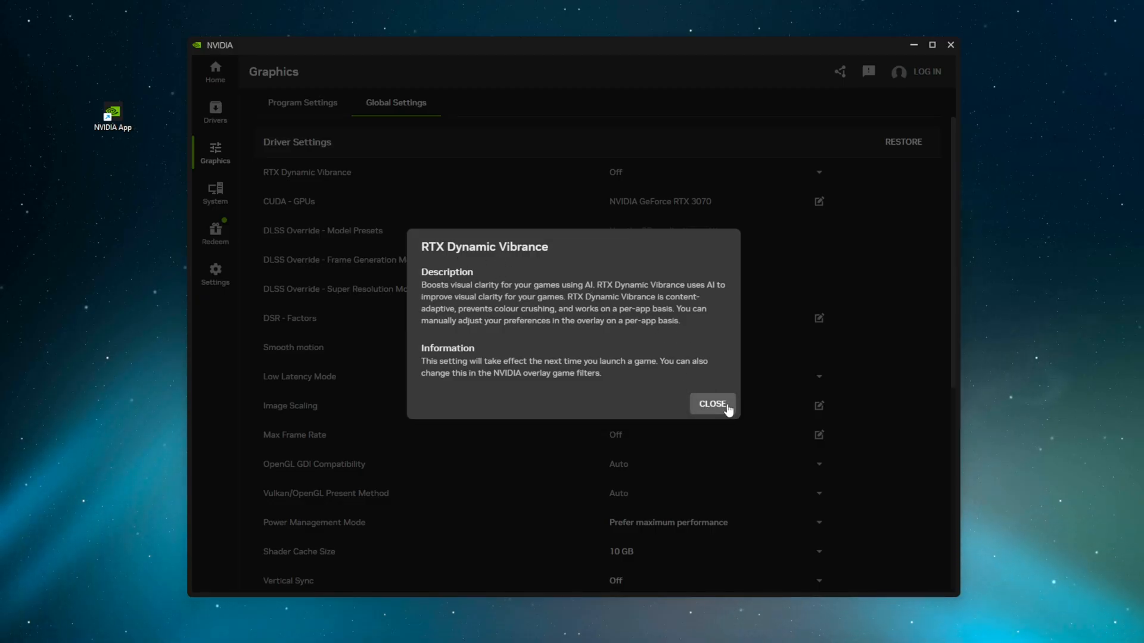
left_click(711, 404)
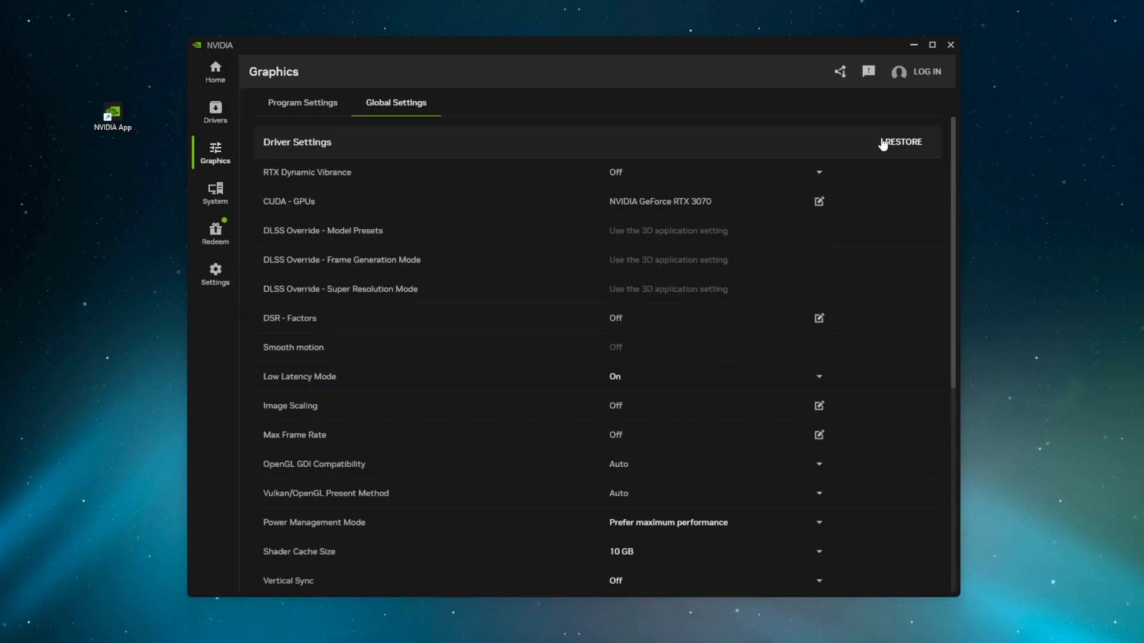
Review the CUDA GPU selection and leave it unchanged
left_click(818, 200)
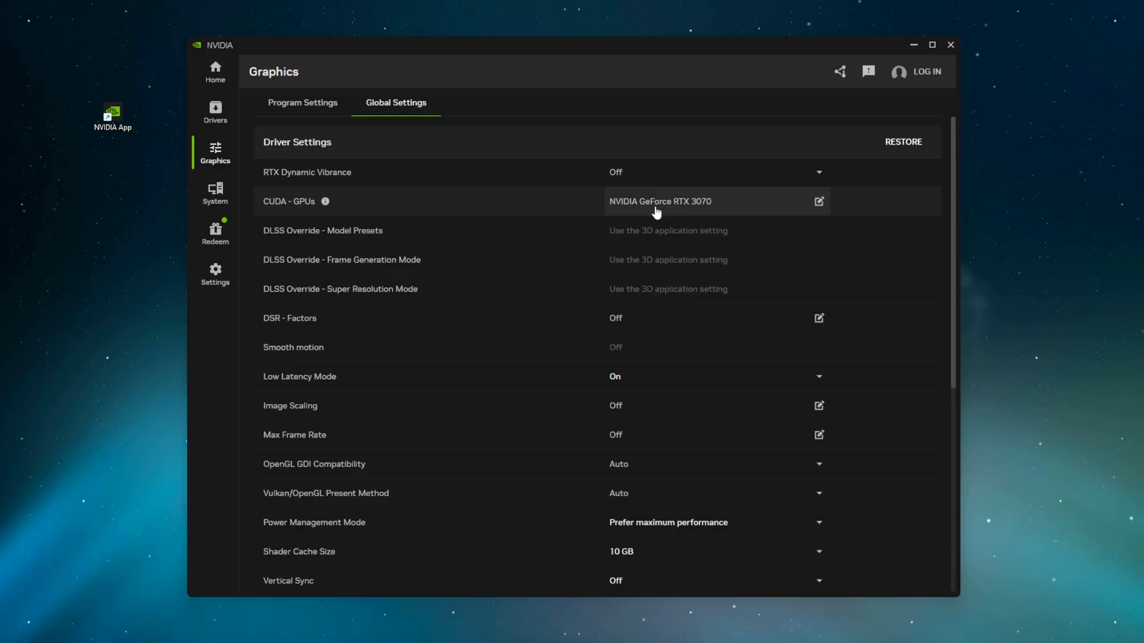
left_click(819, 200)
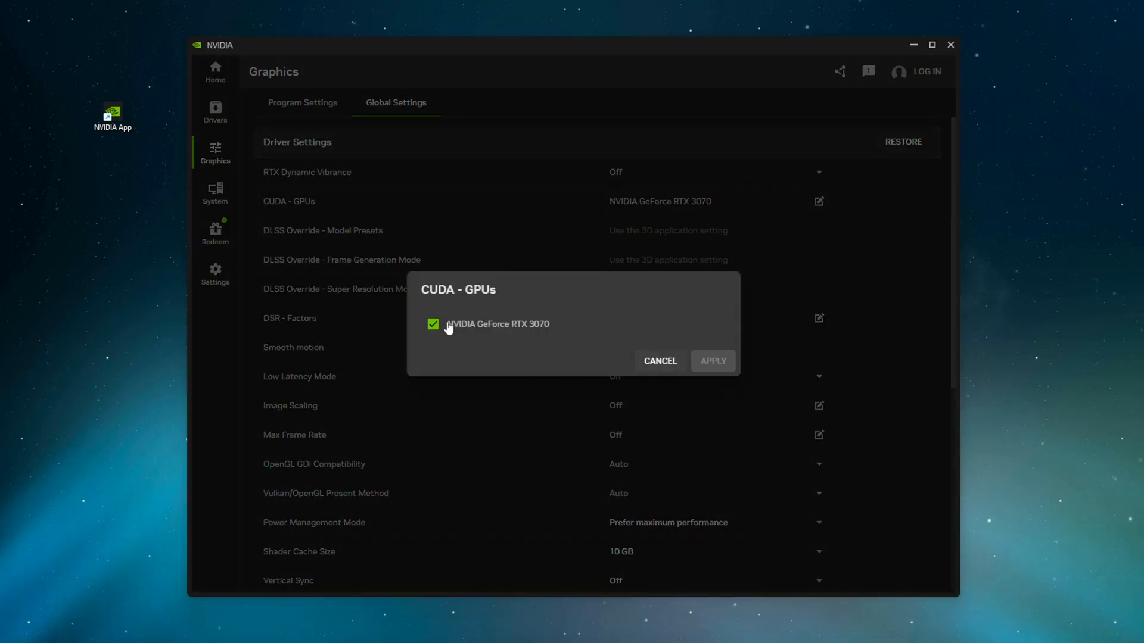
left_click(660, 361)
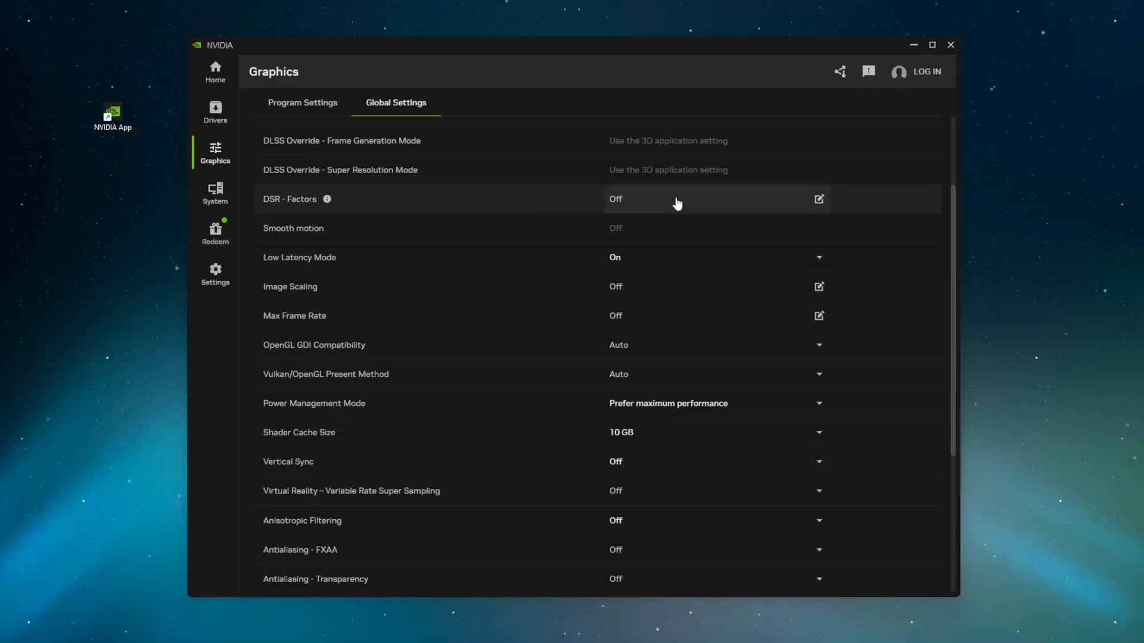
Read the DSR - Factors, Smooth Motion and Low Latency Mode descriptions before turning Low Latency on
left_click(324, 199)
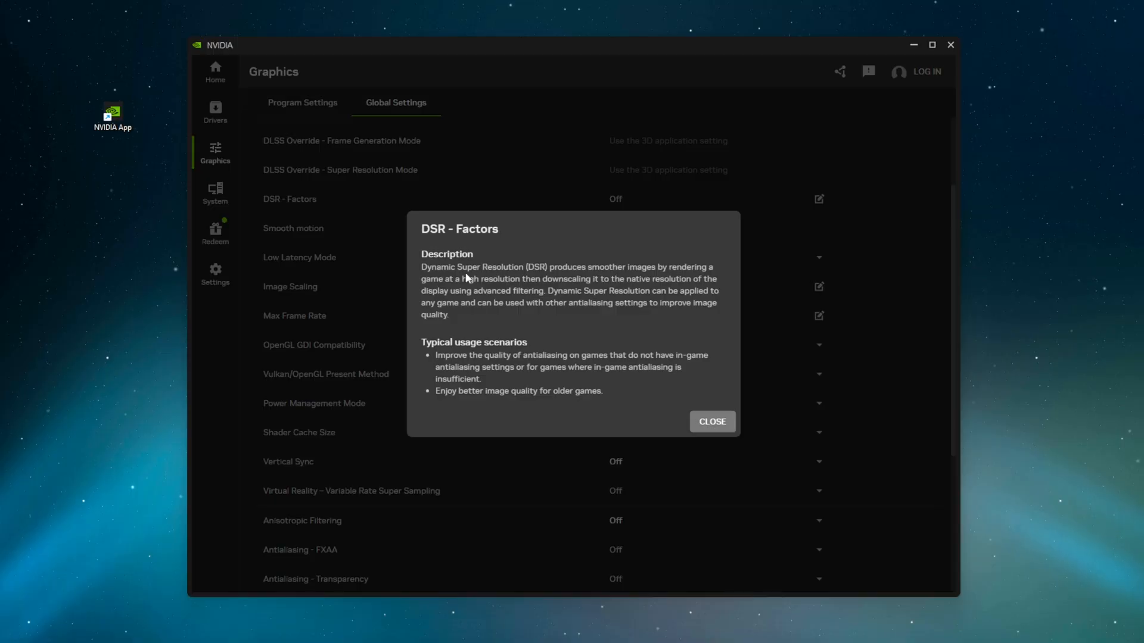
mouse_move(614, 333)
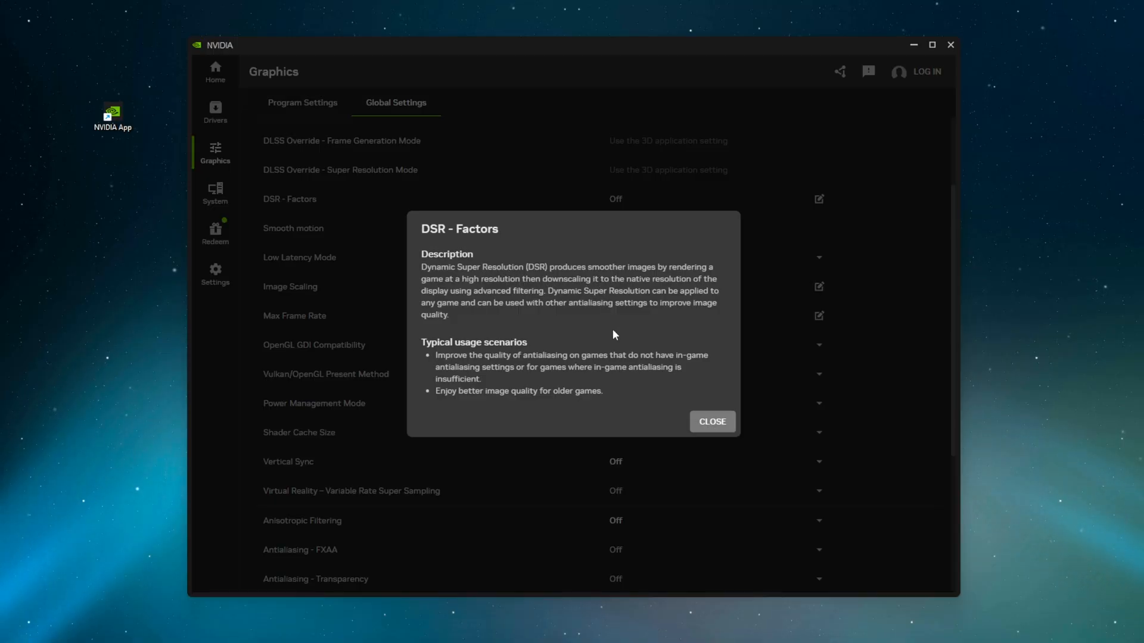
mouse_move(734, 375)
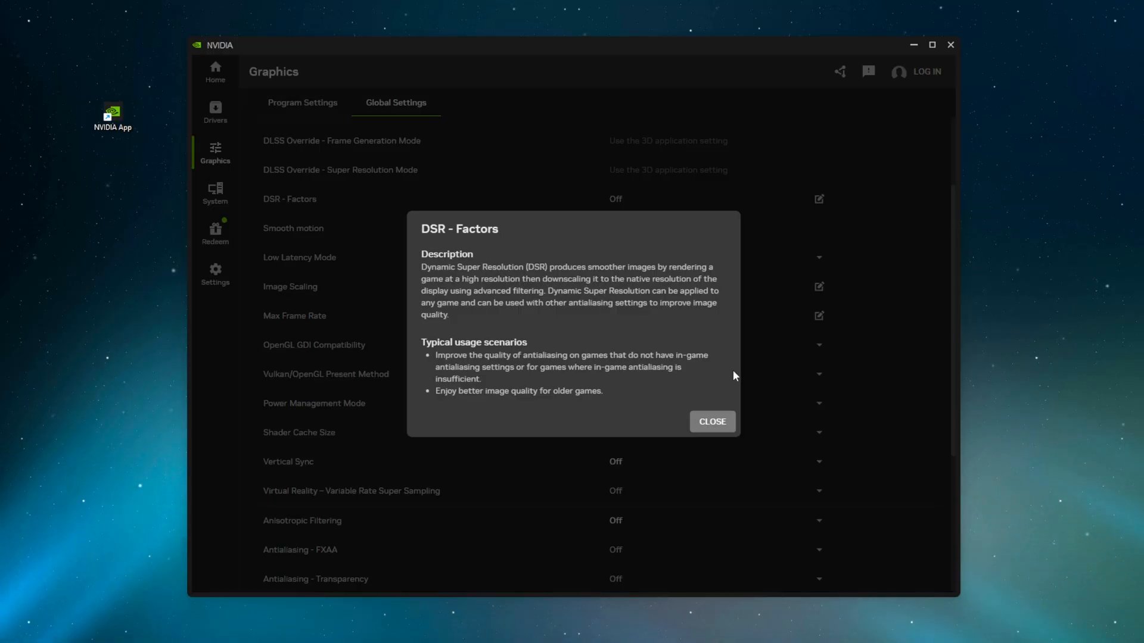
left_click(711, 422)
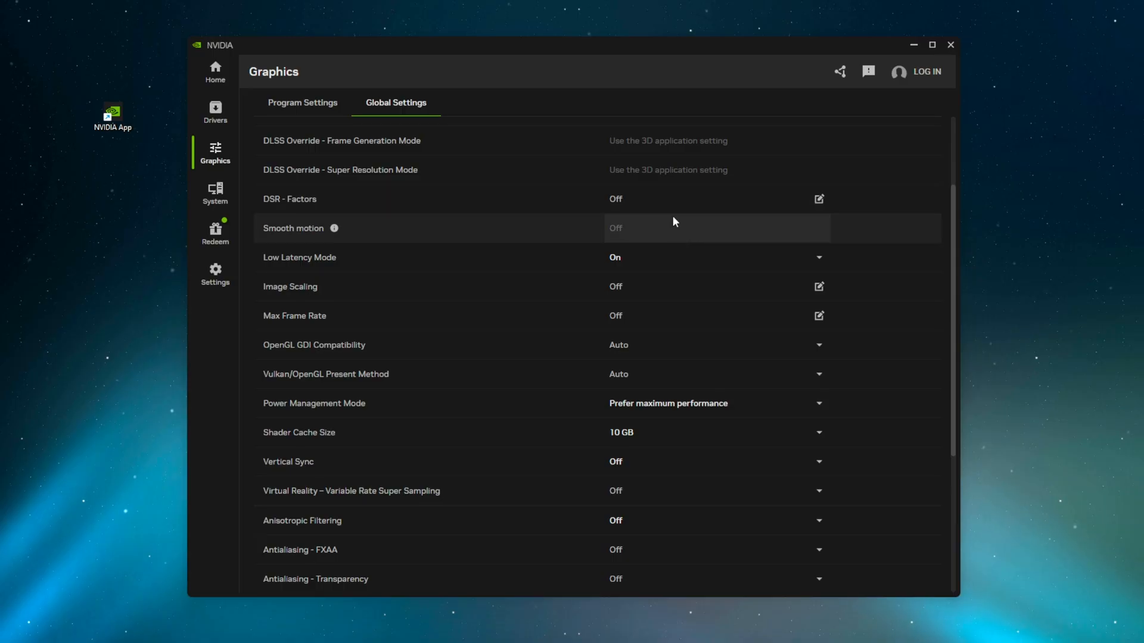
left_click(334, 227)
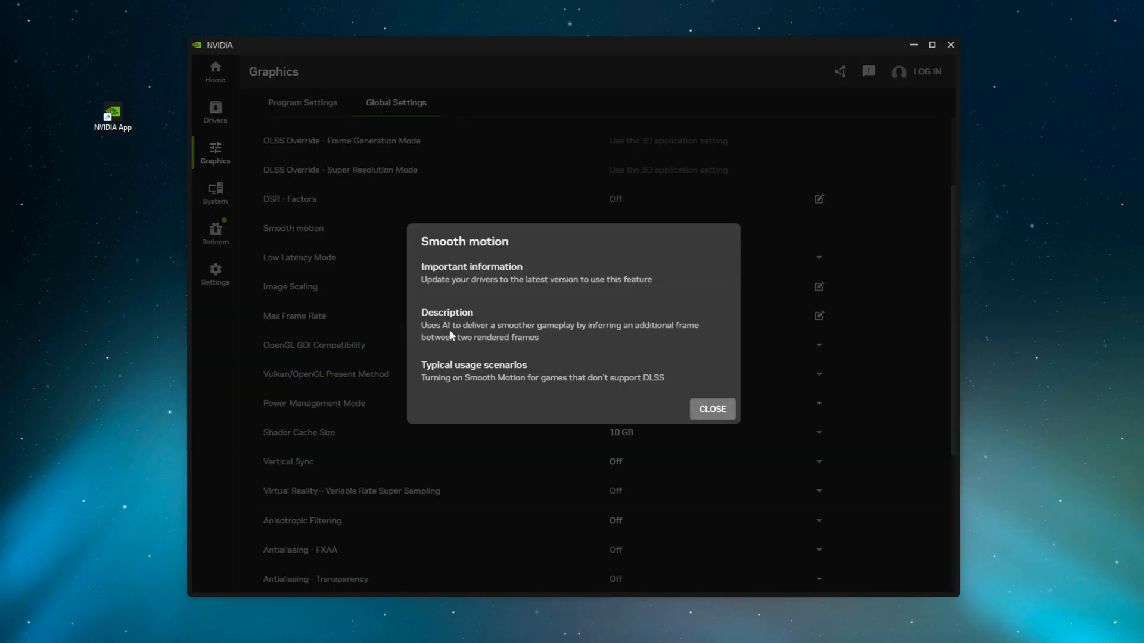
left_click(711, 409)
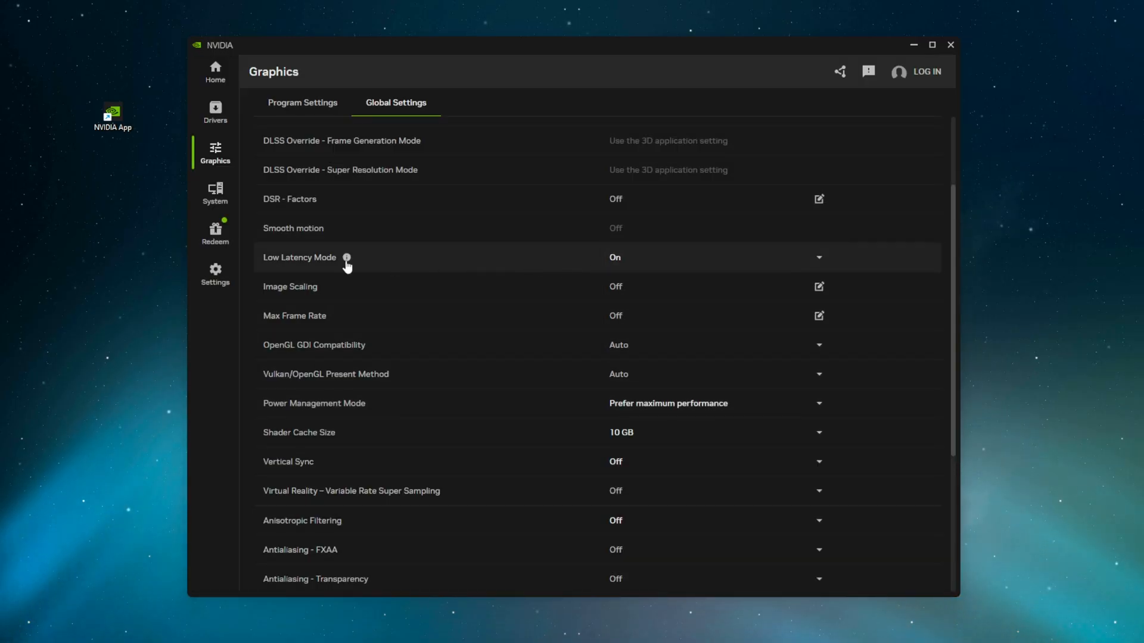
left_click(345, 257)
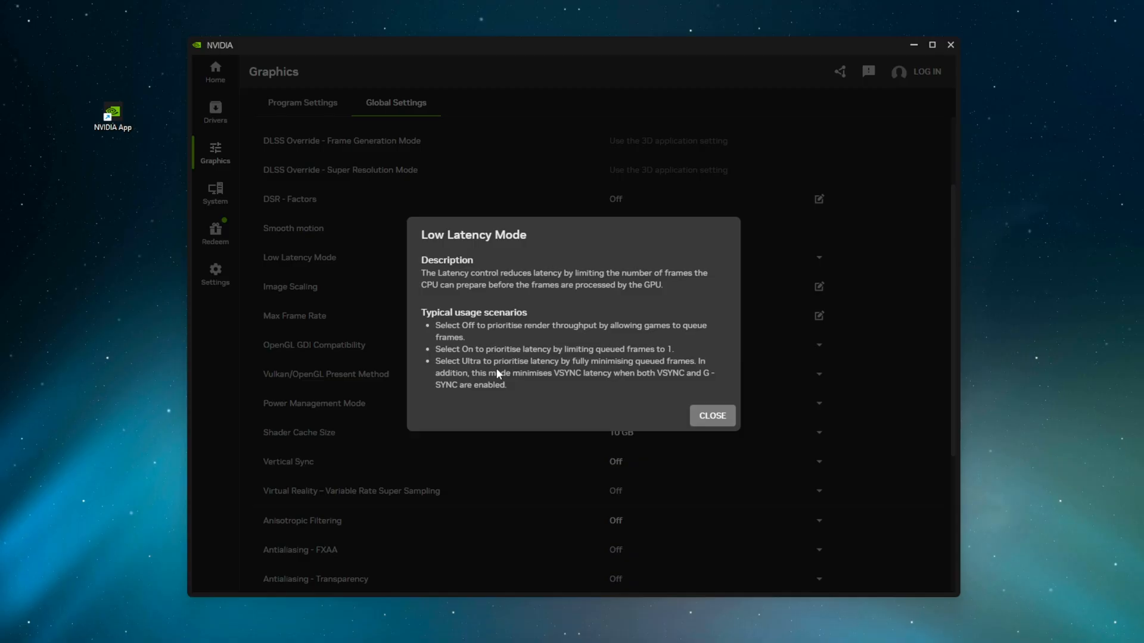
mouse_move(437, 327)
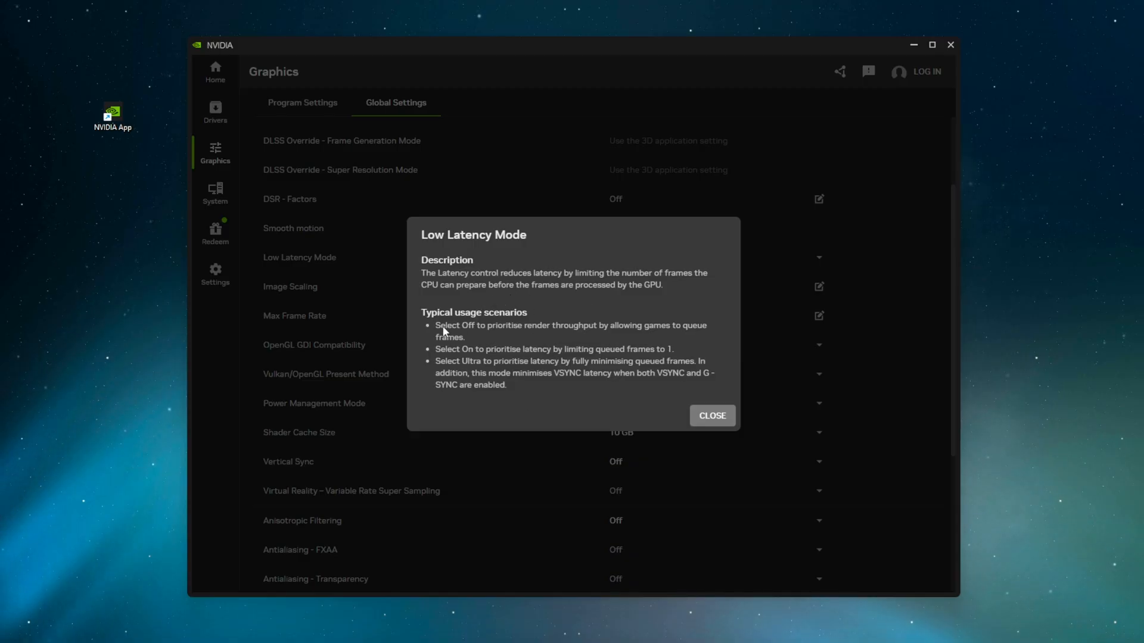
mouse_move(500, 305)
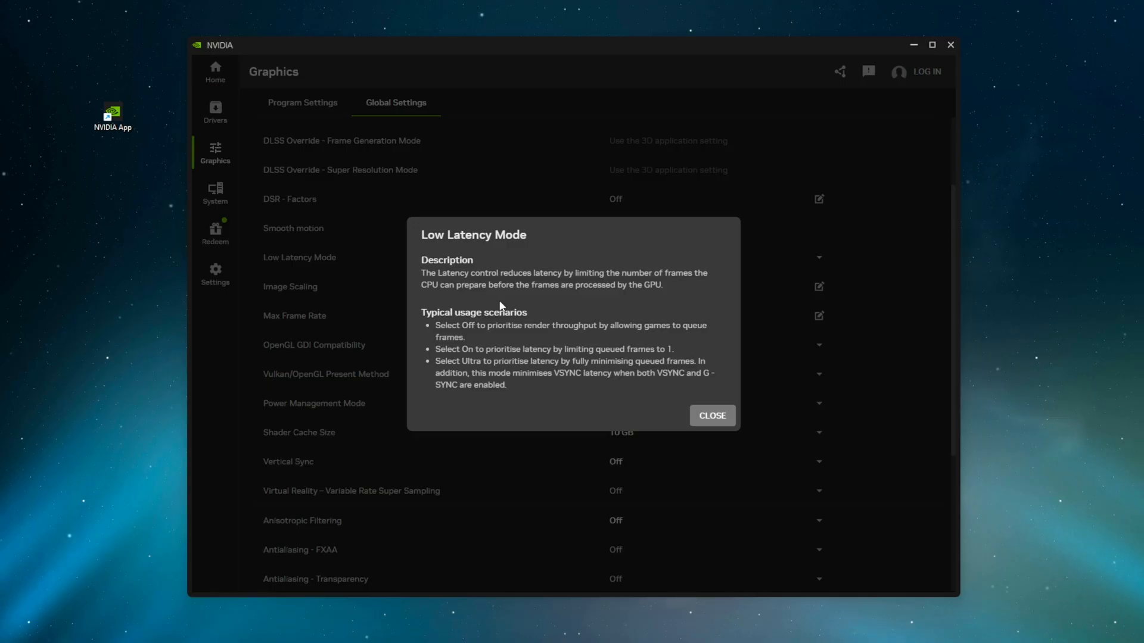
mouse_move(465, 369)
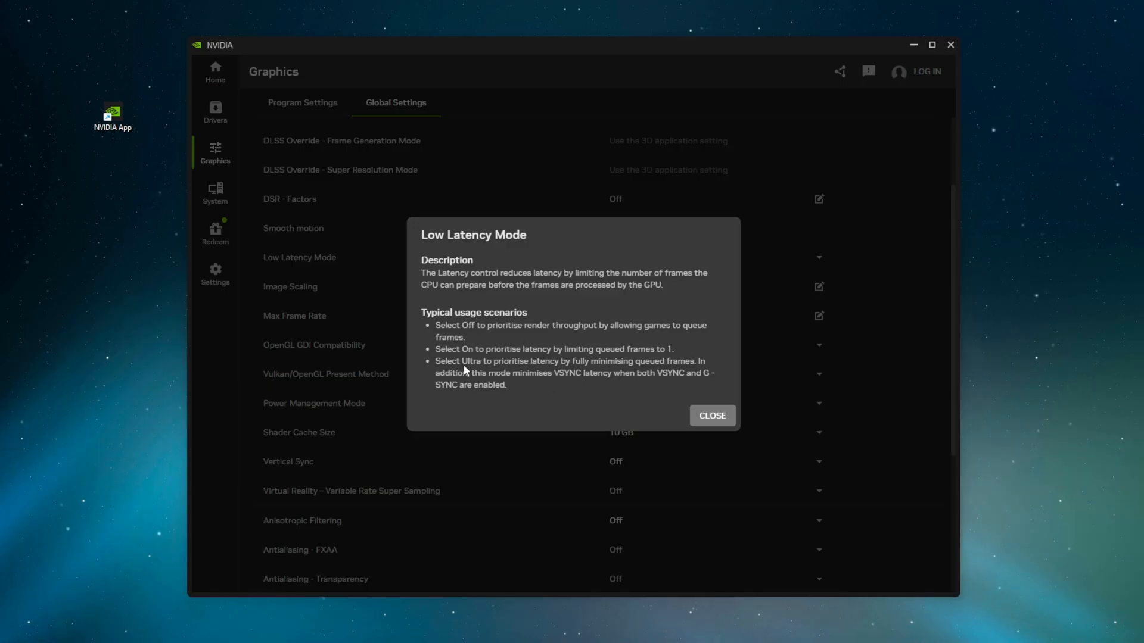
mouse_move(720, 394)
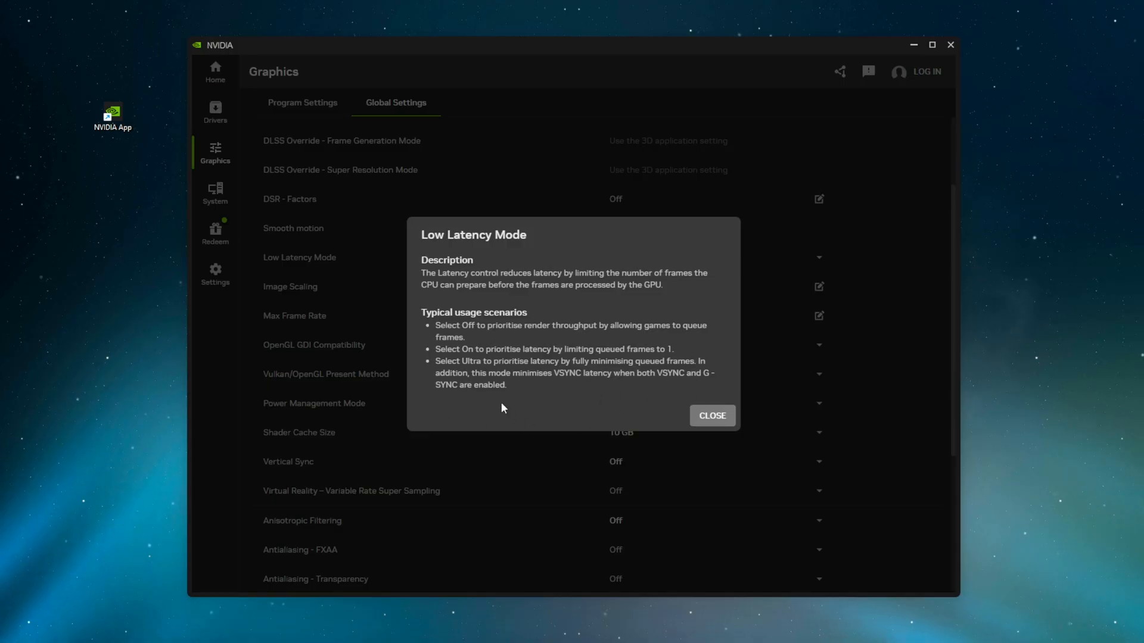
mouse_move(532, 389)
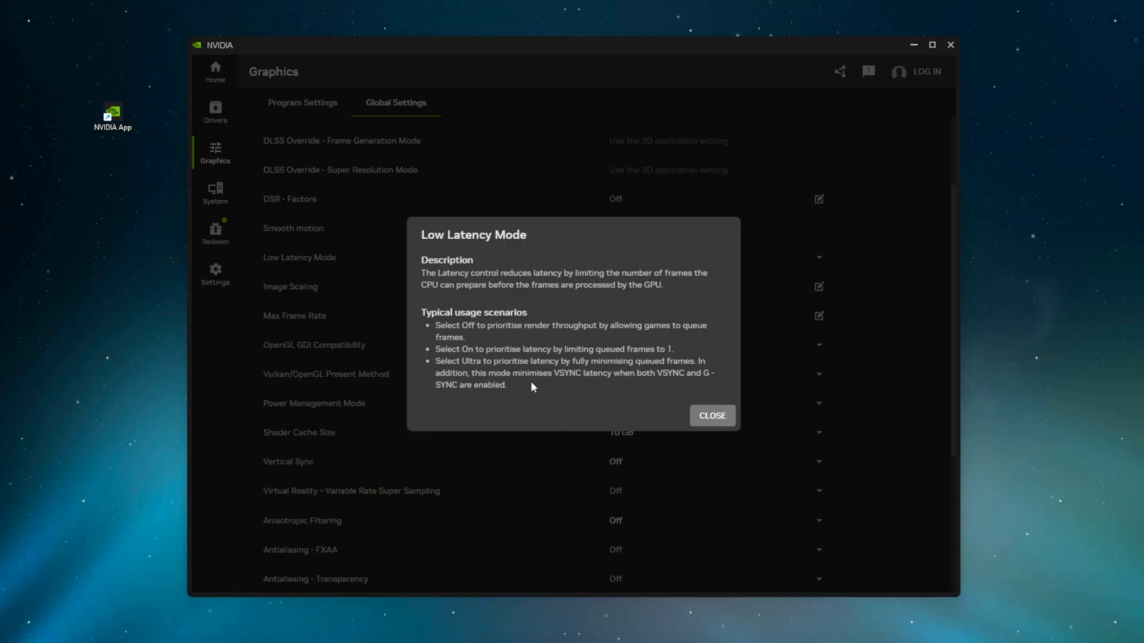
mouse_move(641, 369)
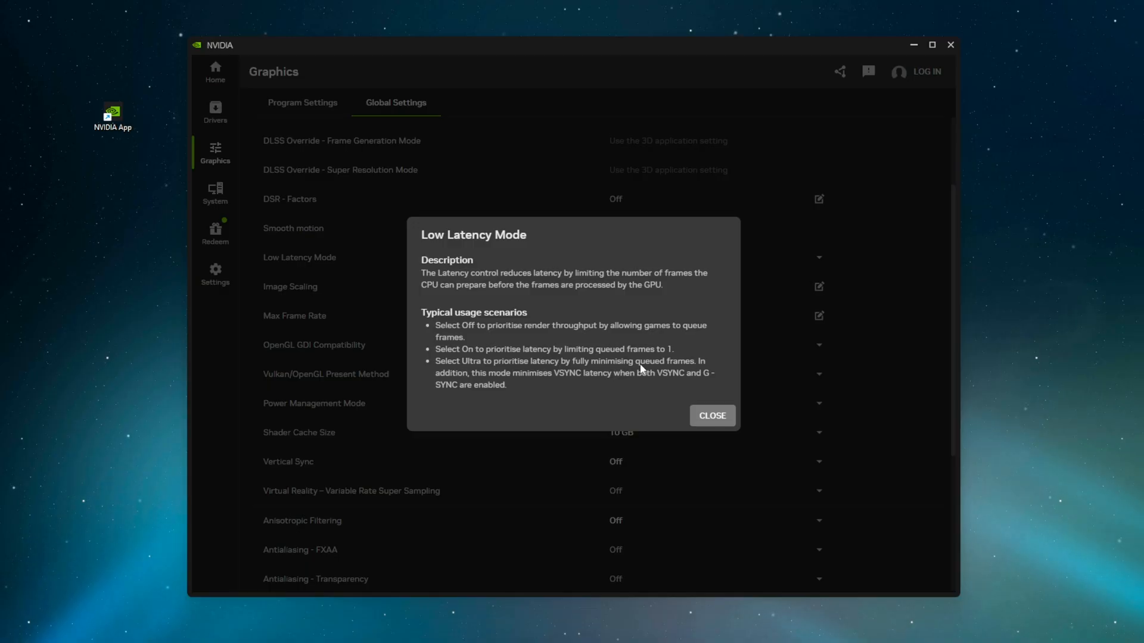
mouse_move(705, 415)
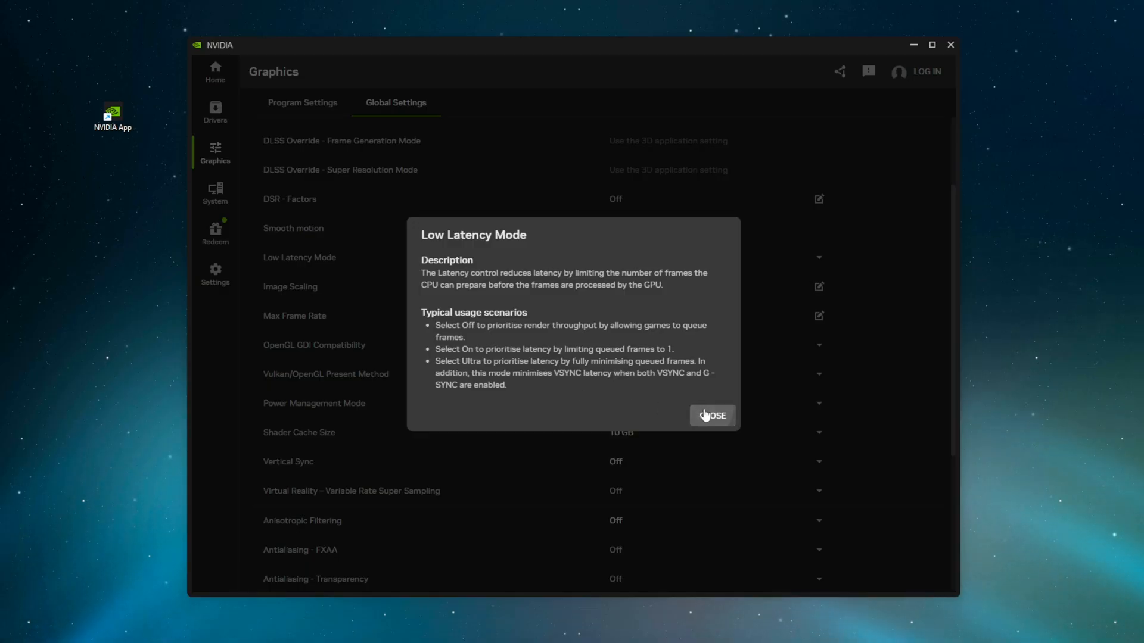
left_click(711, 415)
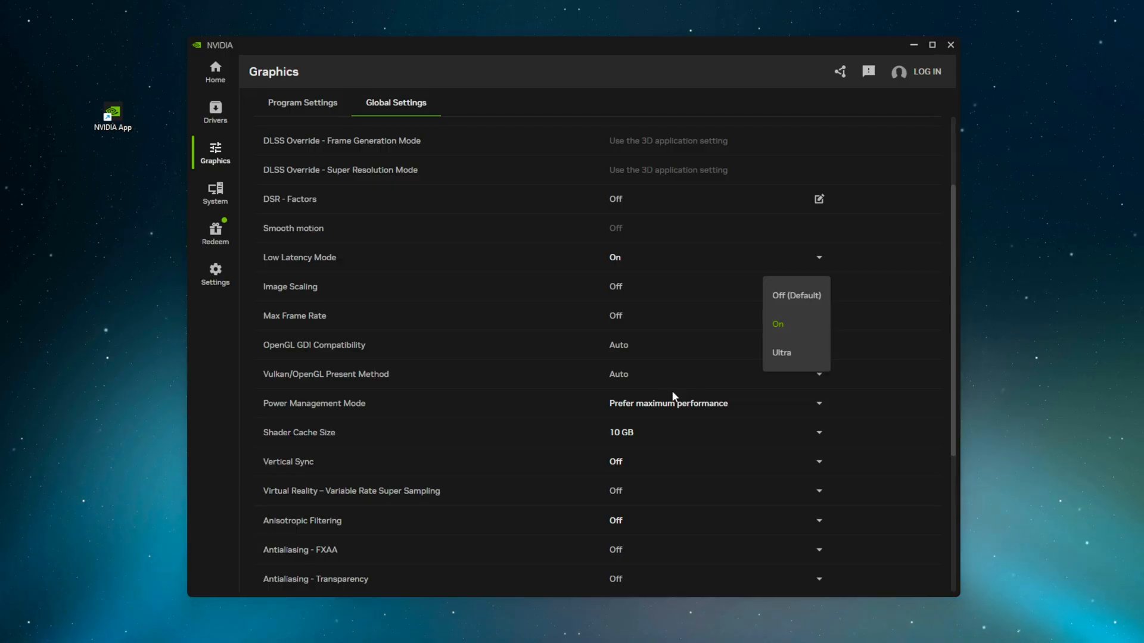
mouse_move(800, 355)
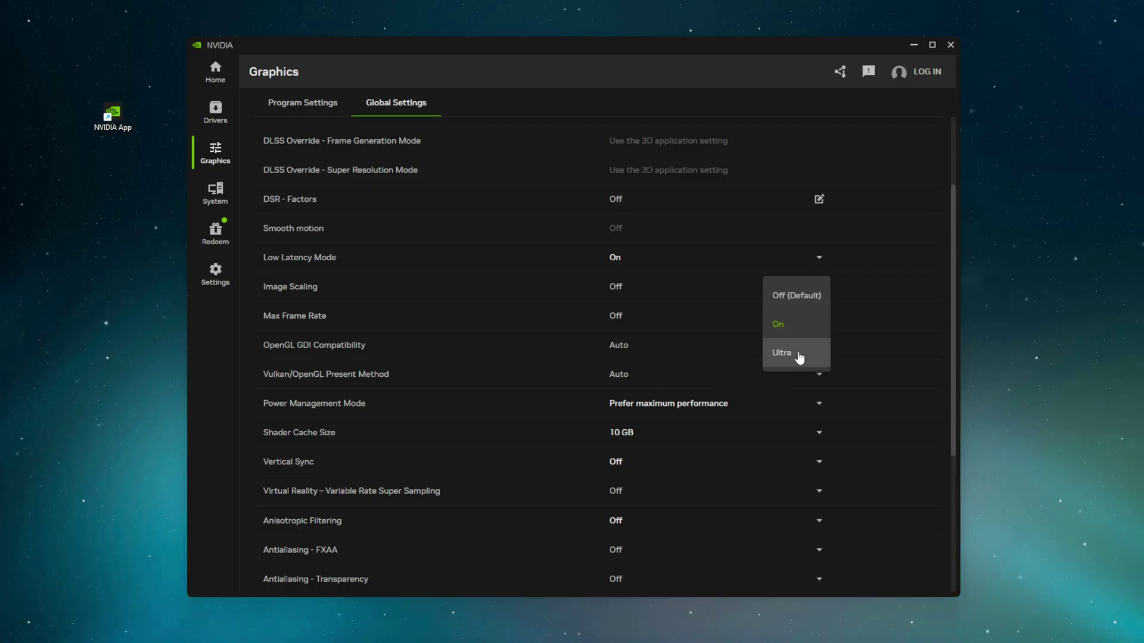
mouse_move(796, 324)
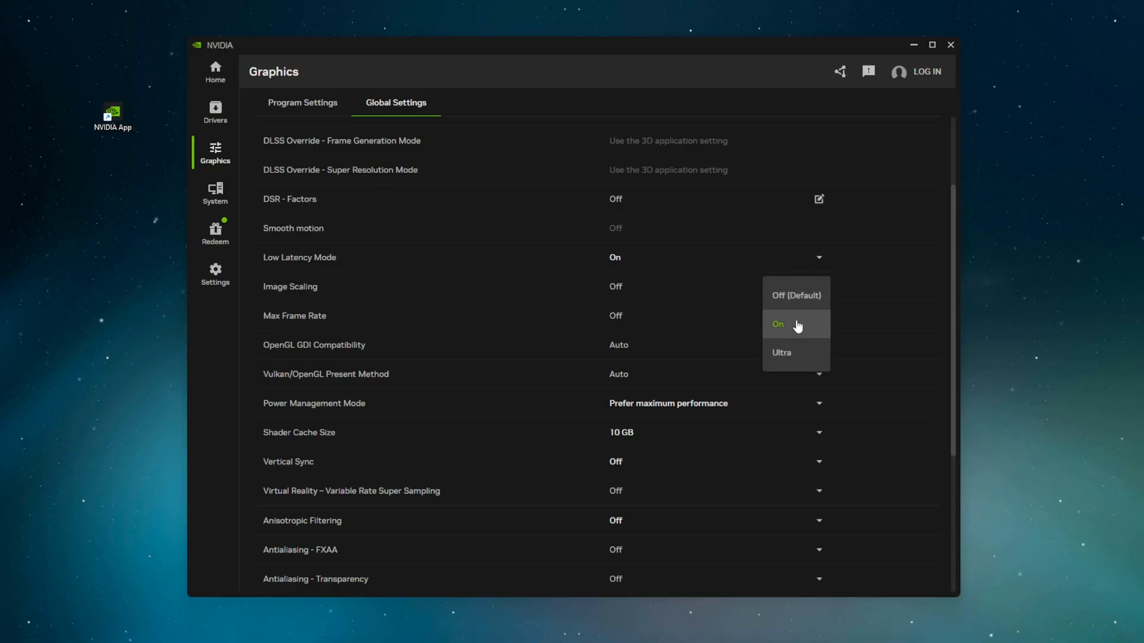
mouse_move(780, 332)
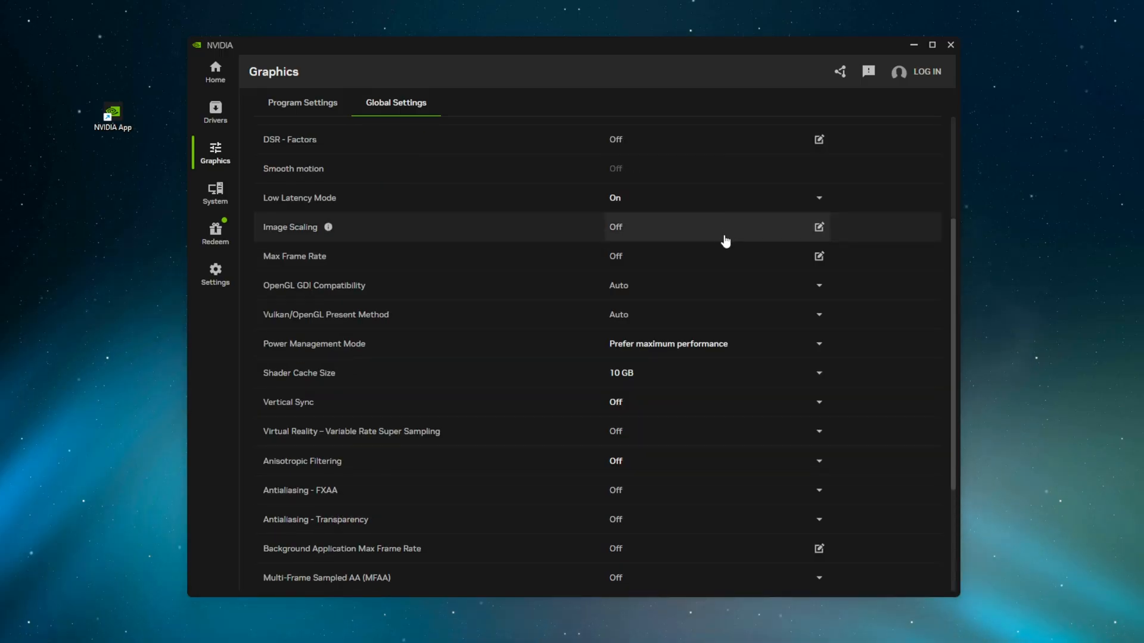
Leave Image Scaling and Max Frame Rate off after reviewing their options
left_click(818, 226)
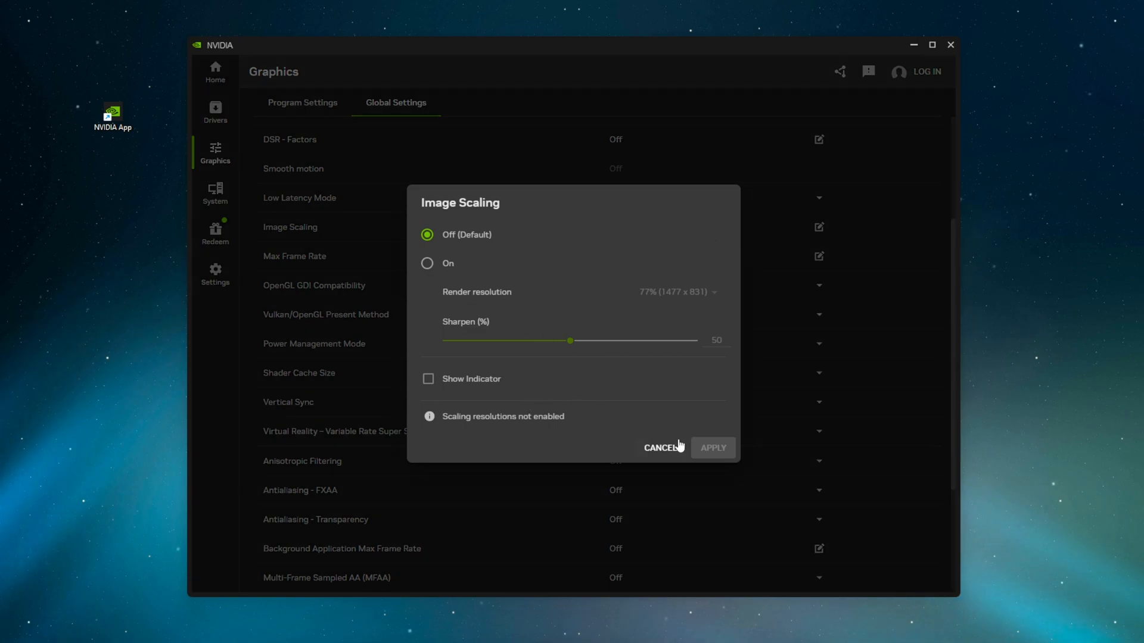
mouse_move(541, 335)
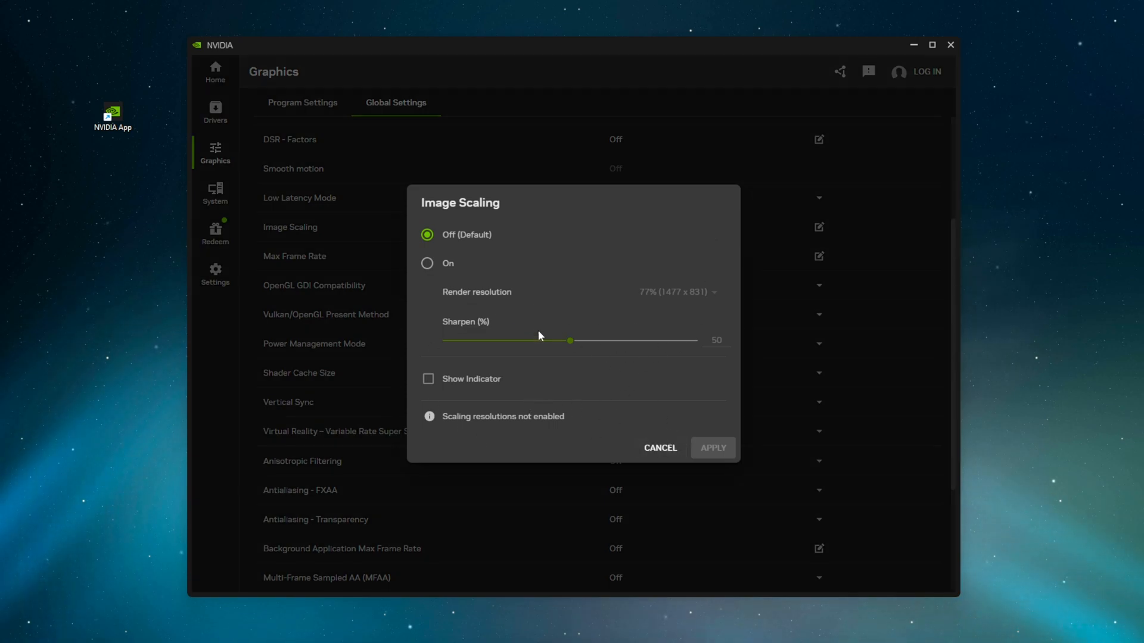
mouse_move(706, 303)
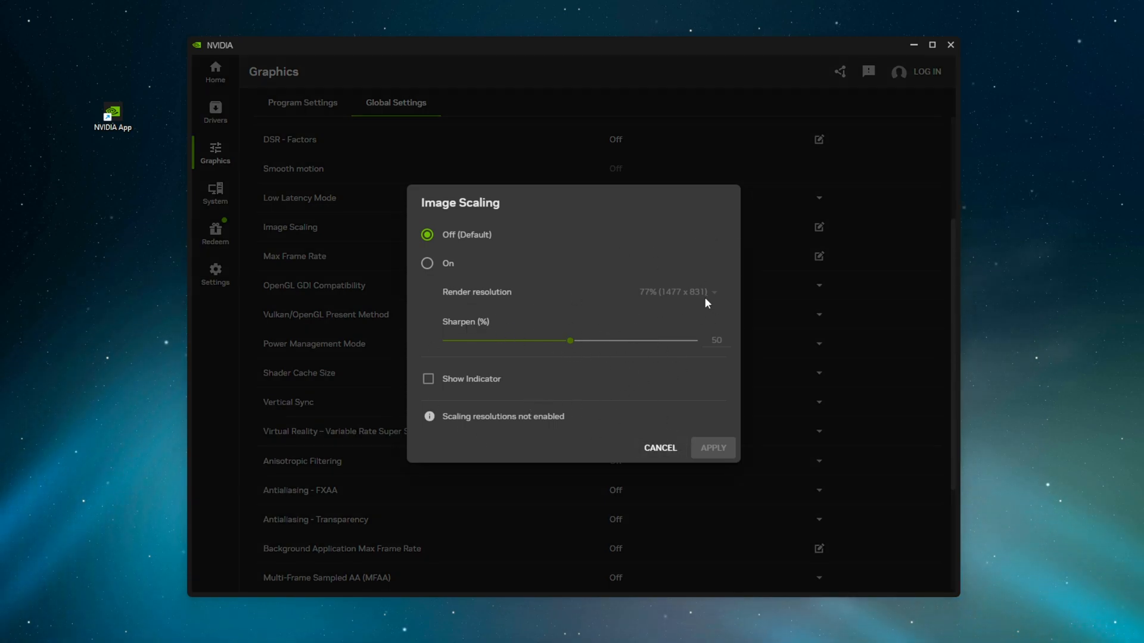
mouse_move(704, 346)
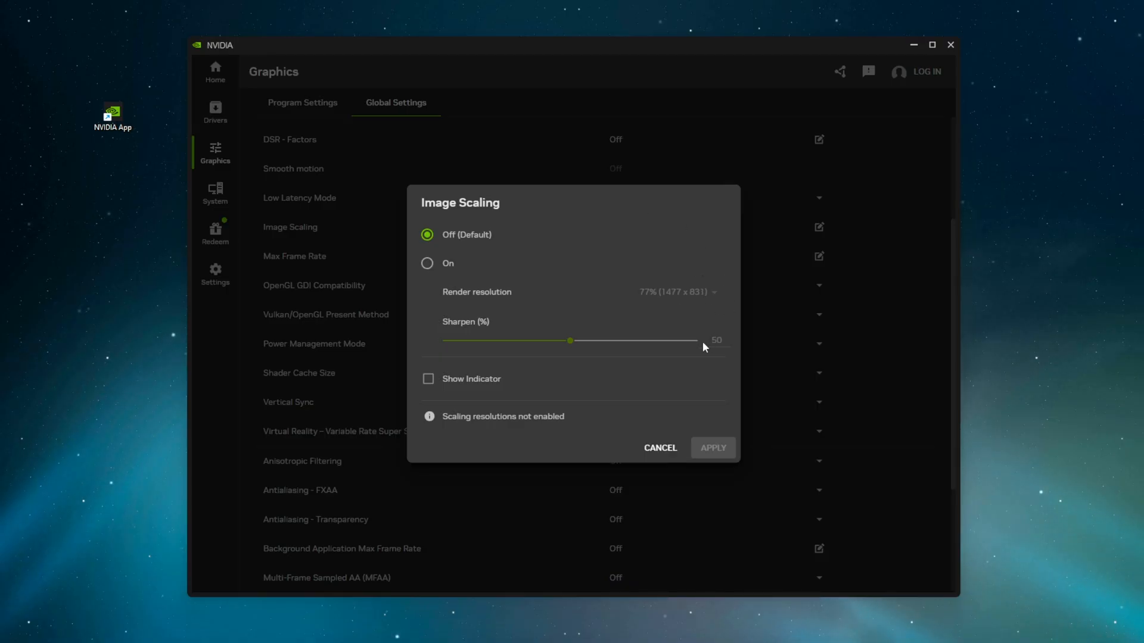
left_click(660, 447)
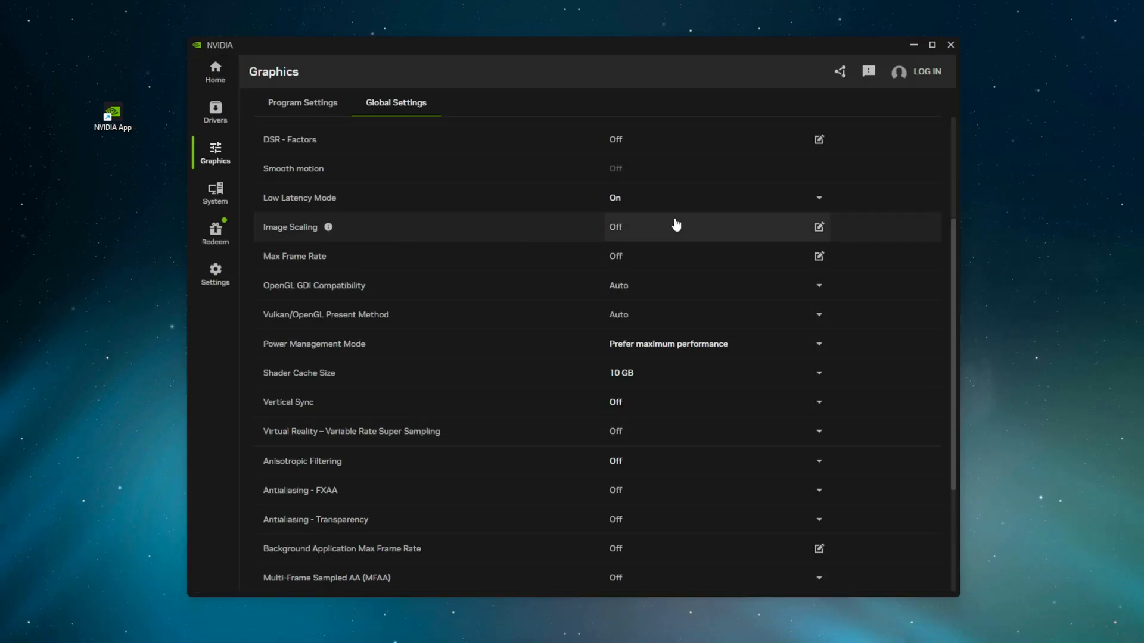
mouse_move(417, 278)
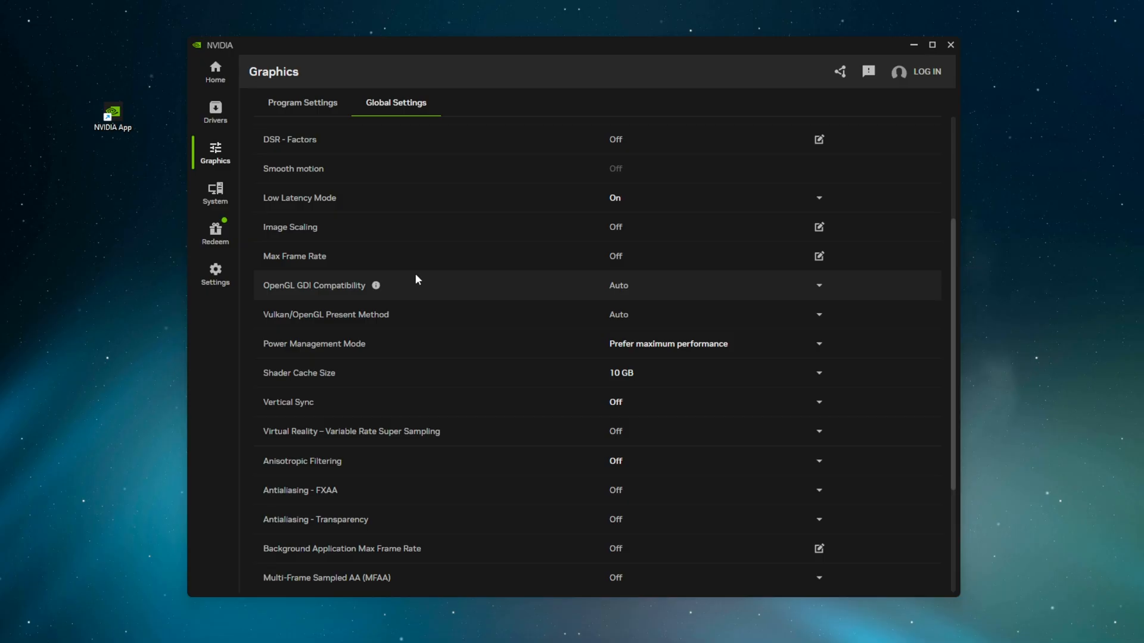
left_click(818, 256)
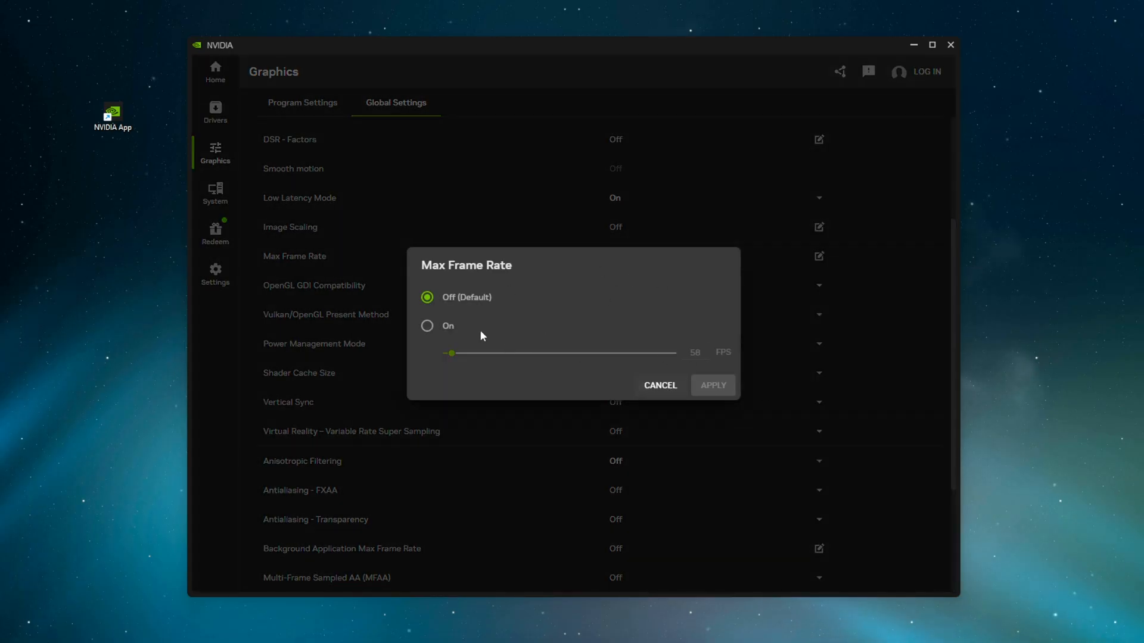
left_click(660, 386)
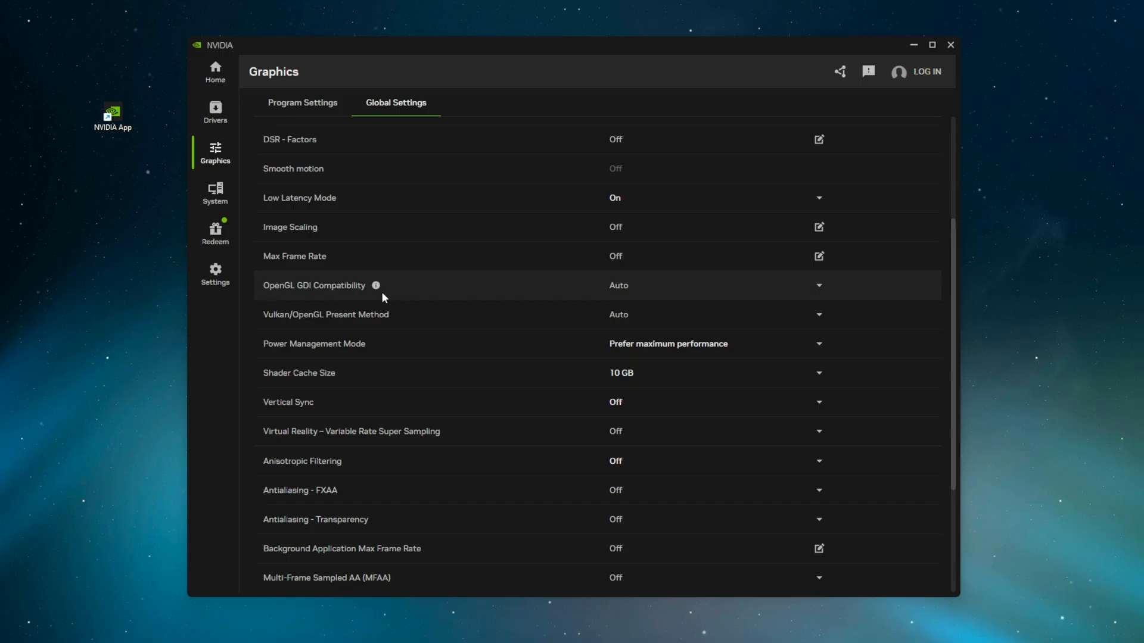
Set OpenGL GDI Compatibility to Prefer performance and review Power Management Mode at maximum performance
left_click(818, 286)
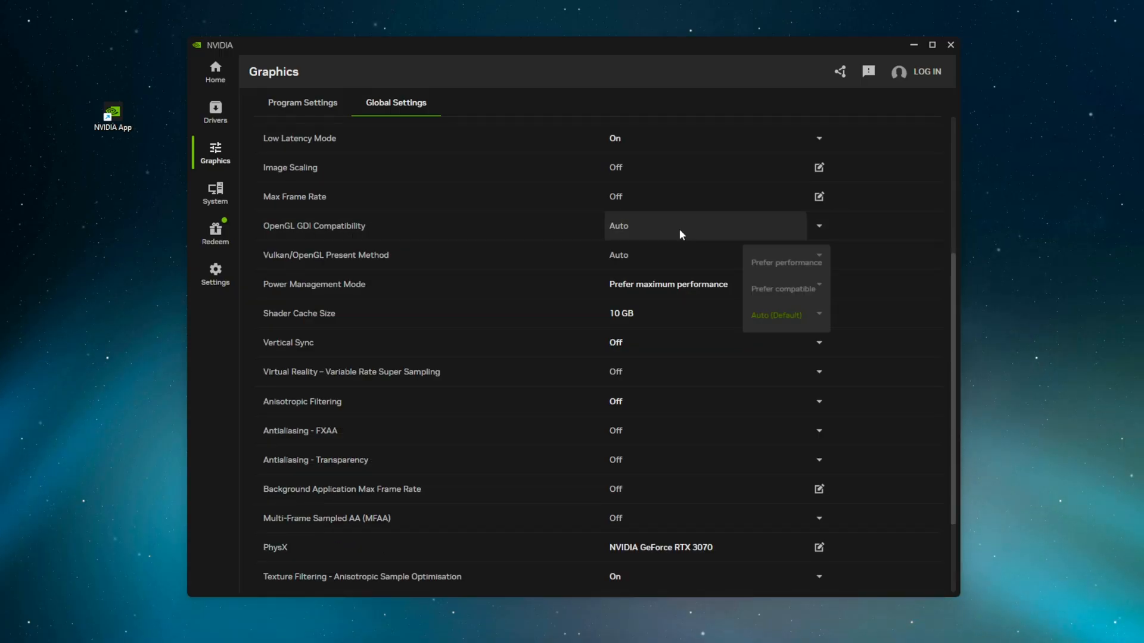
left_click(786, 263)
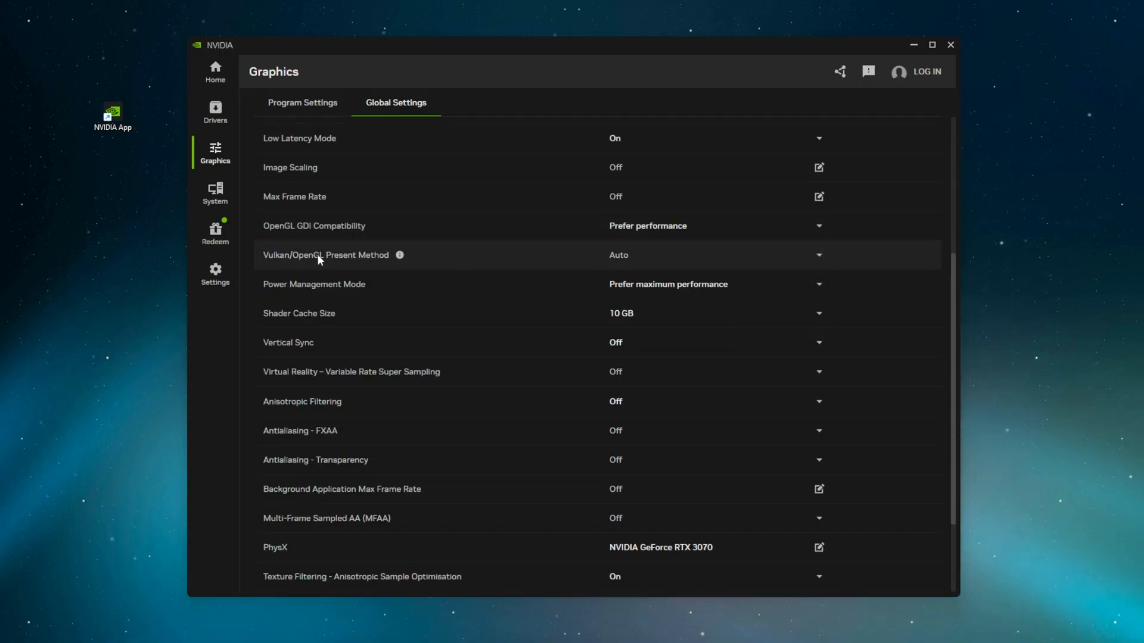
scroll("down", 3)
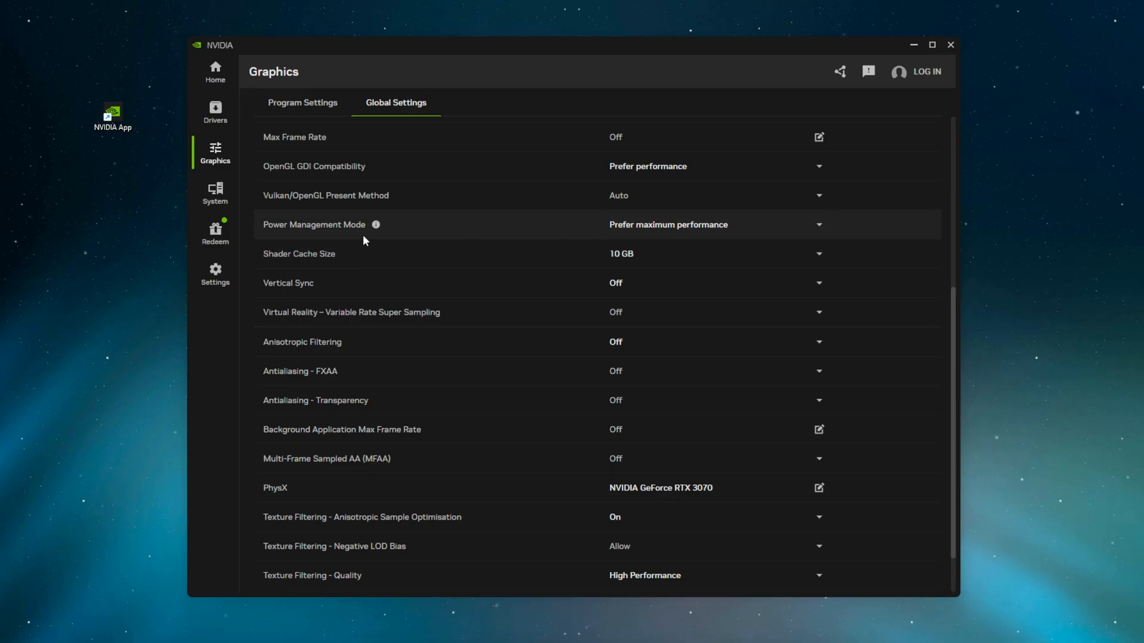
left_click(819, 224)
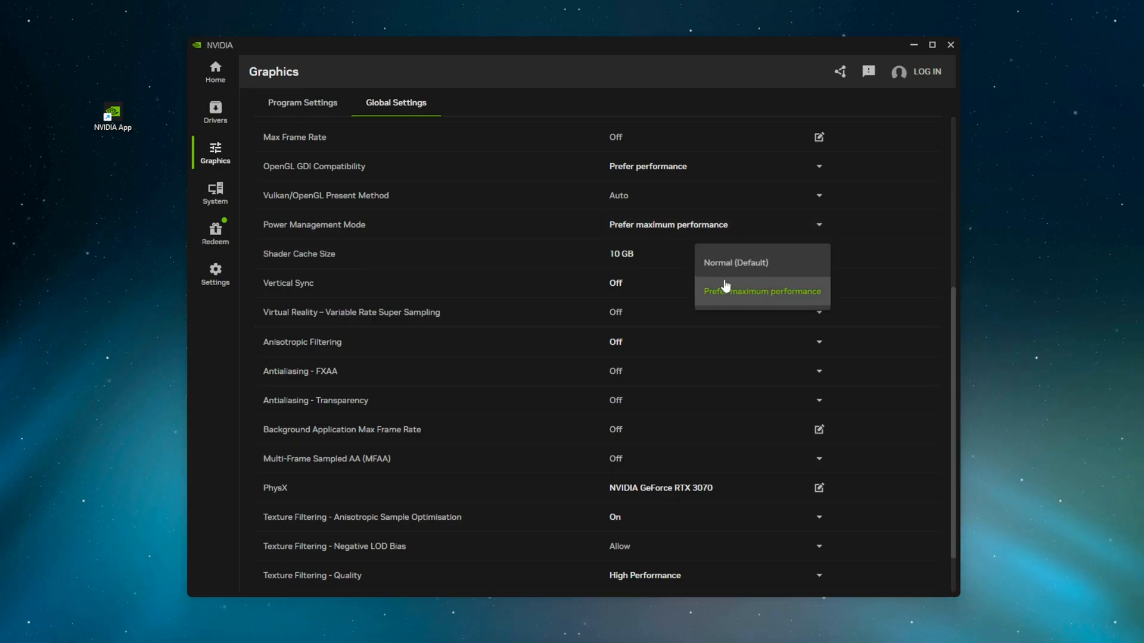
mouse_move(748, 301)
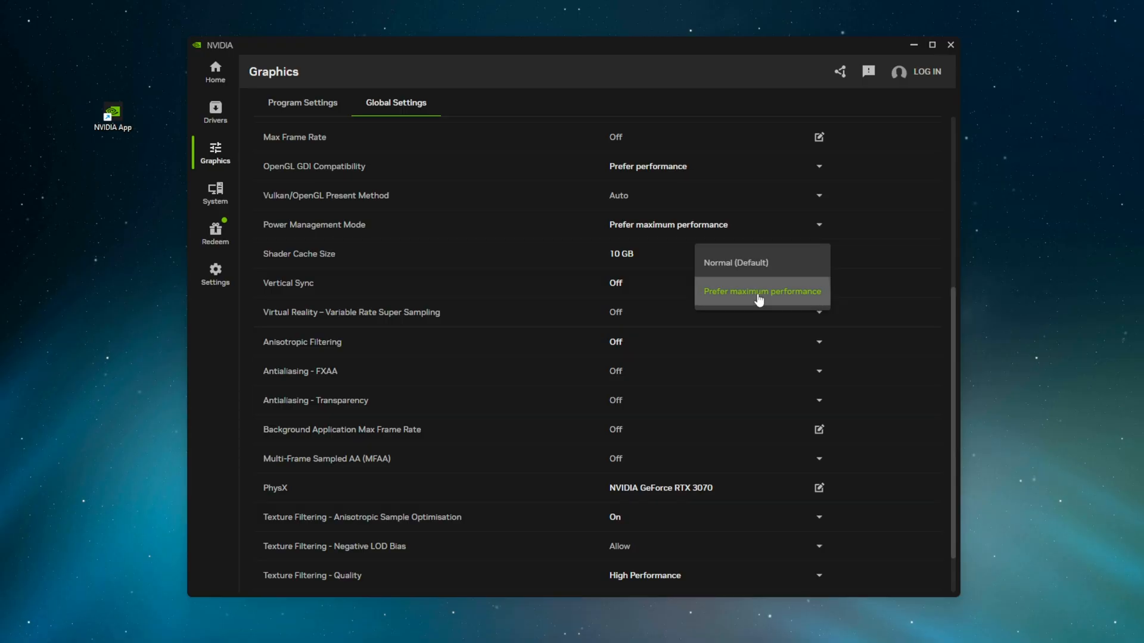
Keep power management at maximum performance and set Shader Cache Size to 100 GB, then Unlimited
left_click(820, 254)
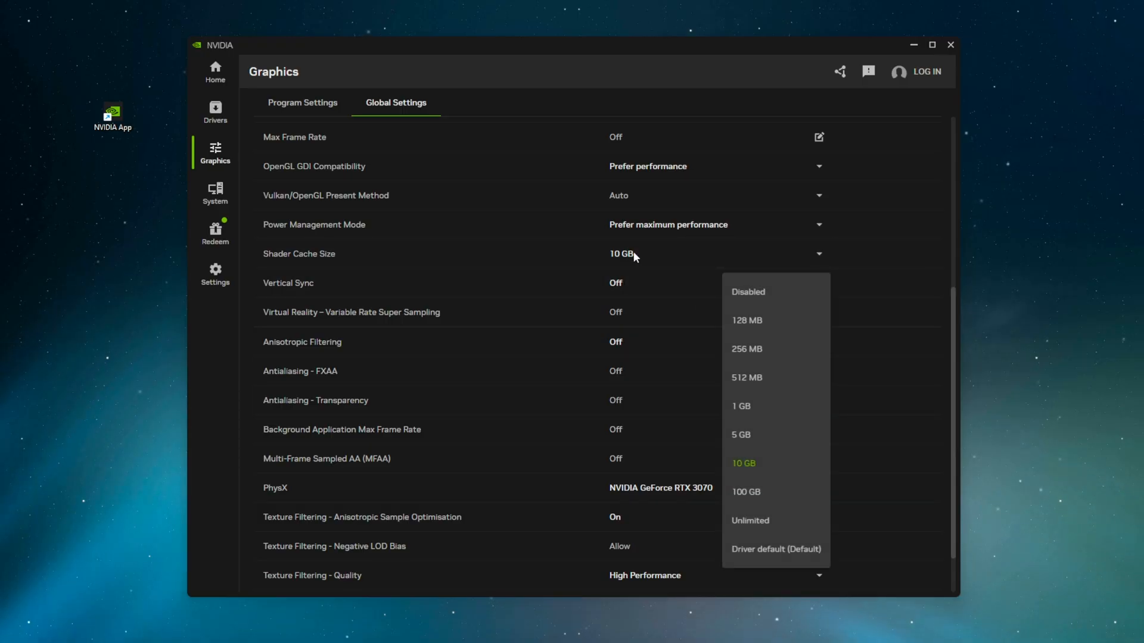
mouse_move(794, 442)
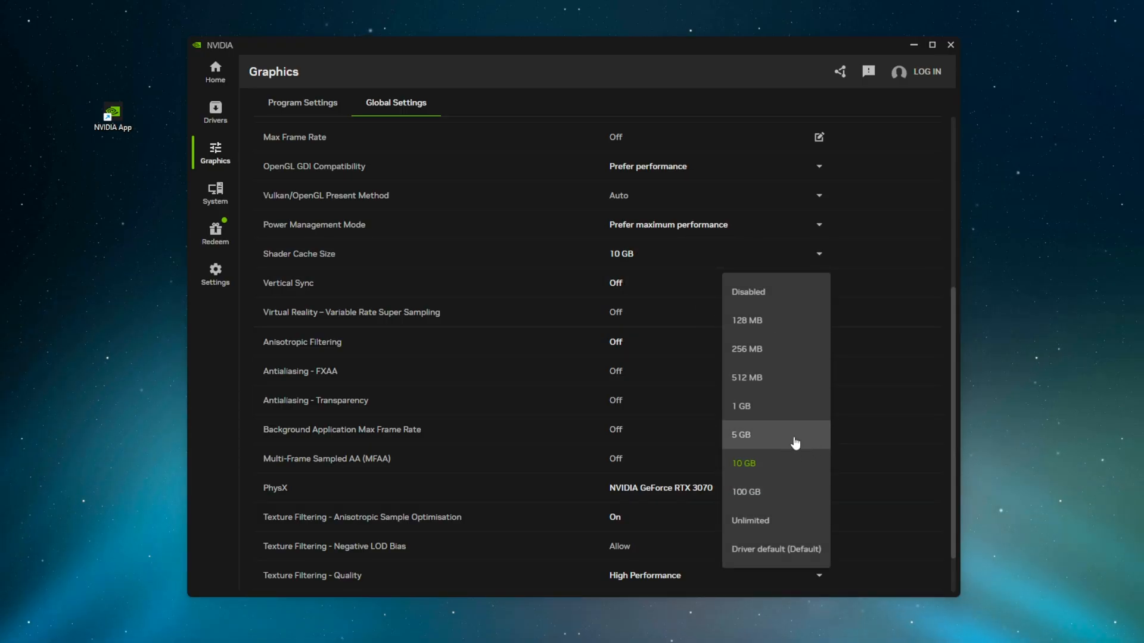
left_click(746, 492)
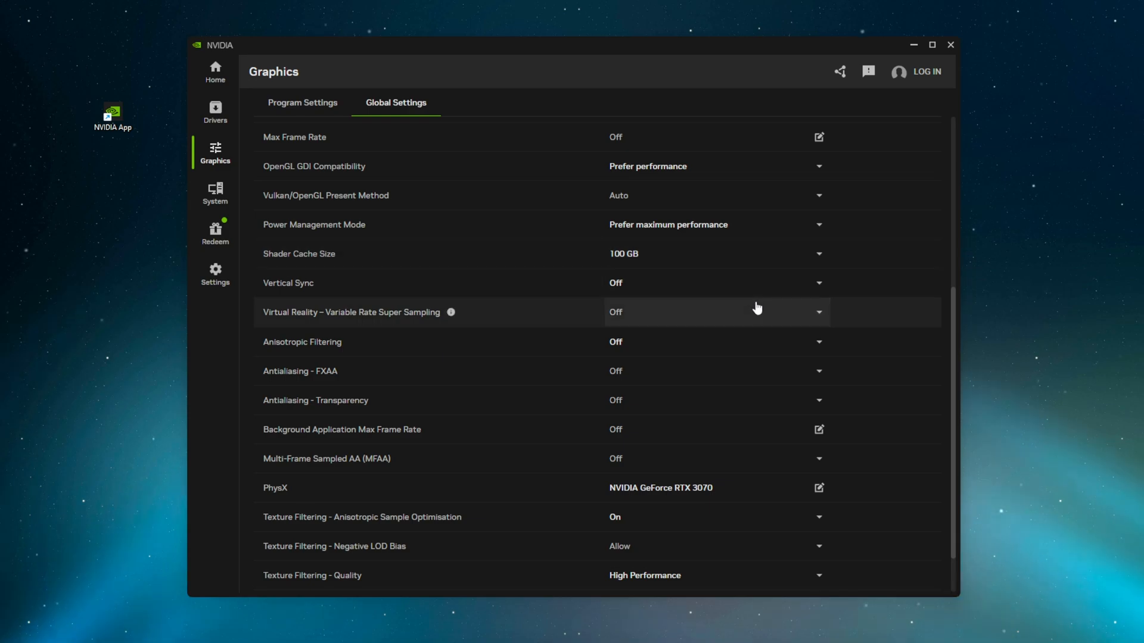
left_click(818, 254)
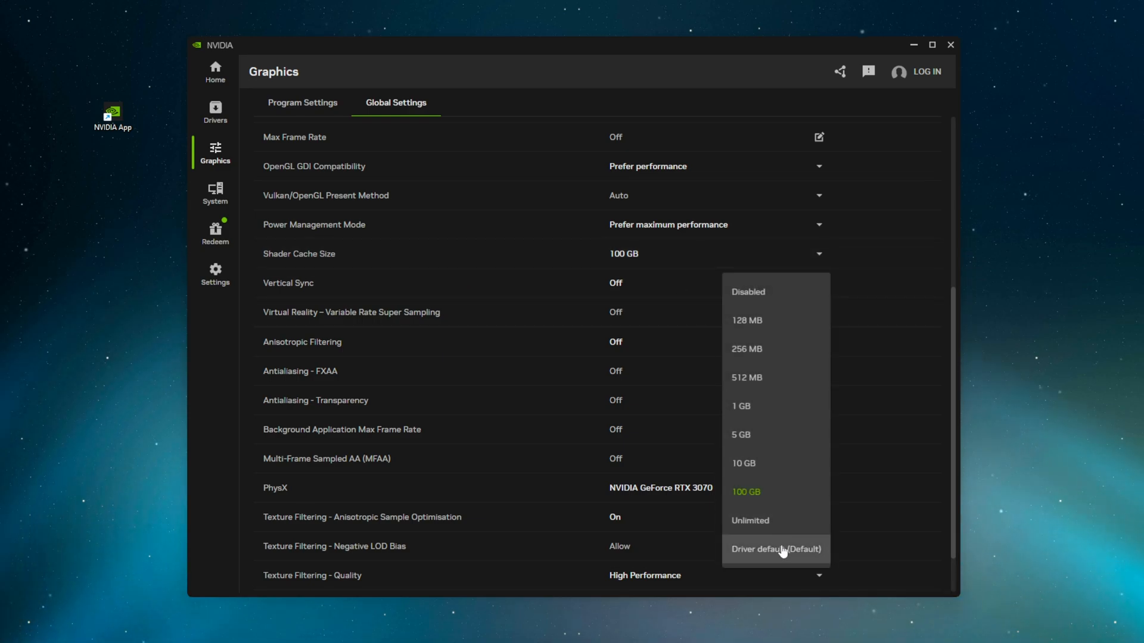
left_click(750, 521)
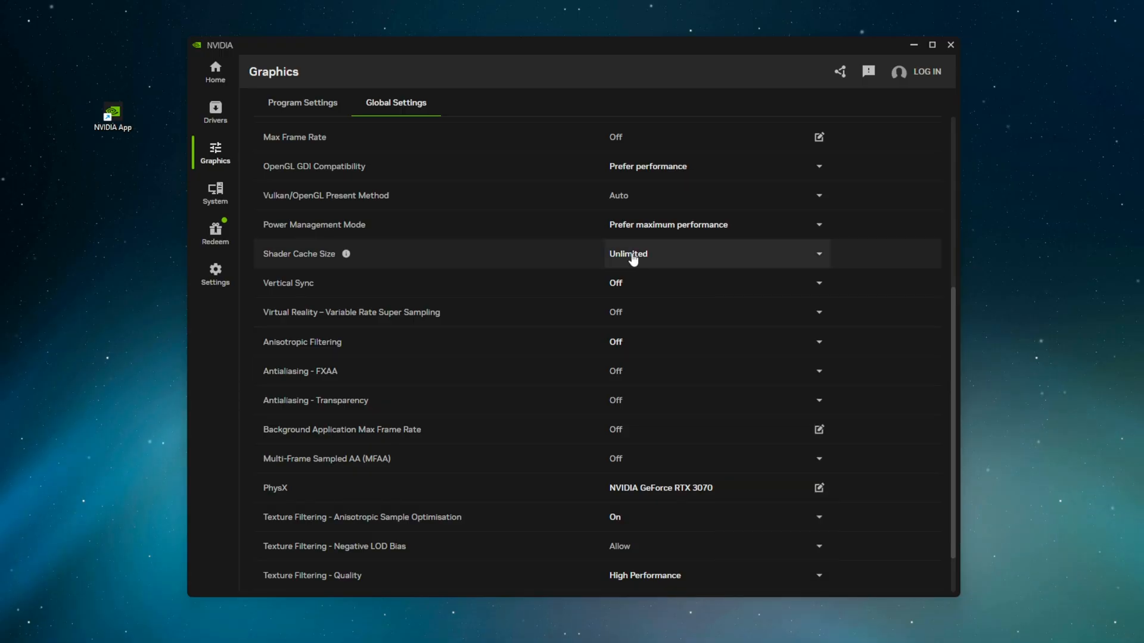
mouse_move(664, 267)
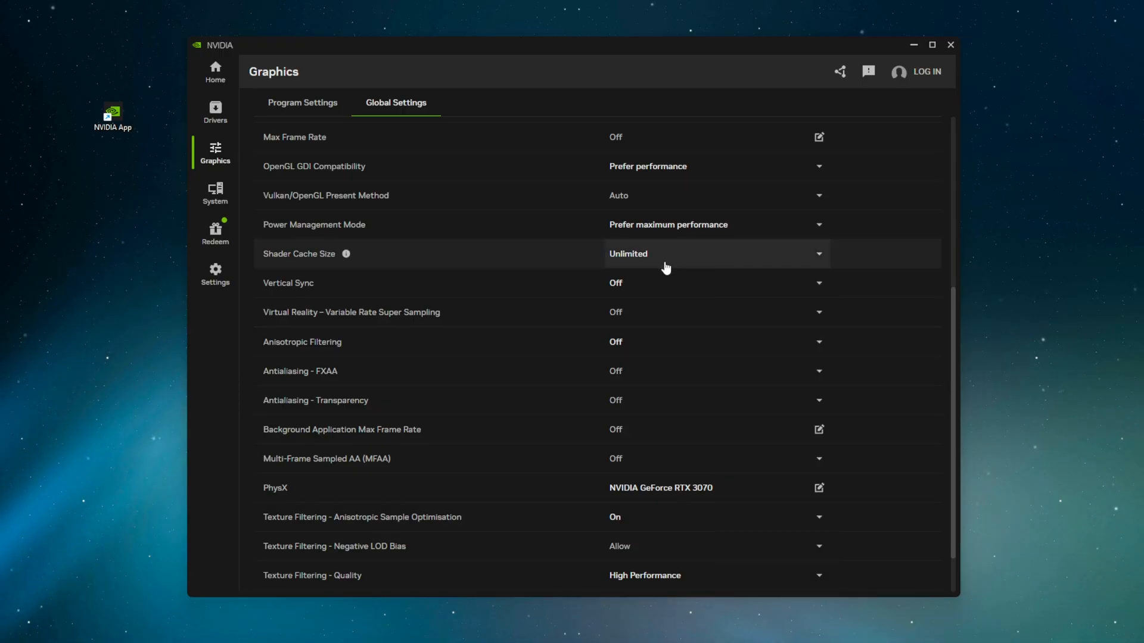
mouse_move(285, 259)
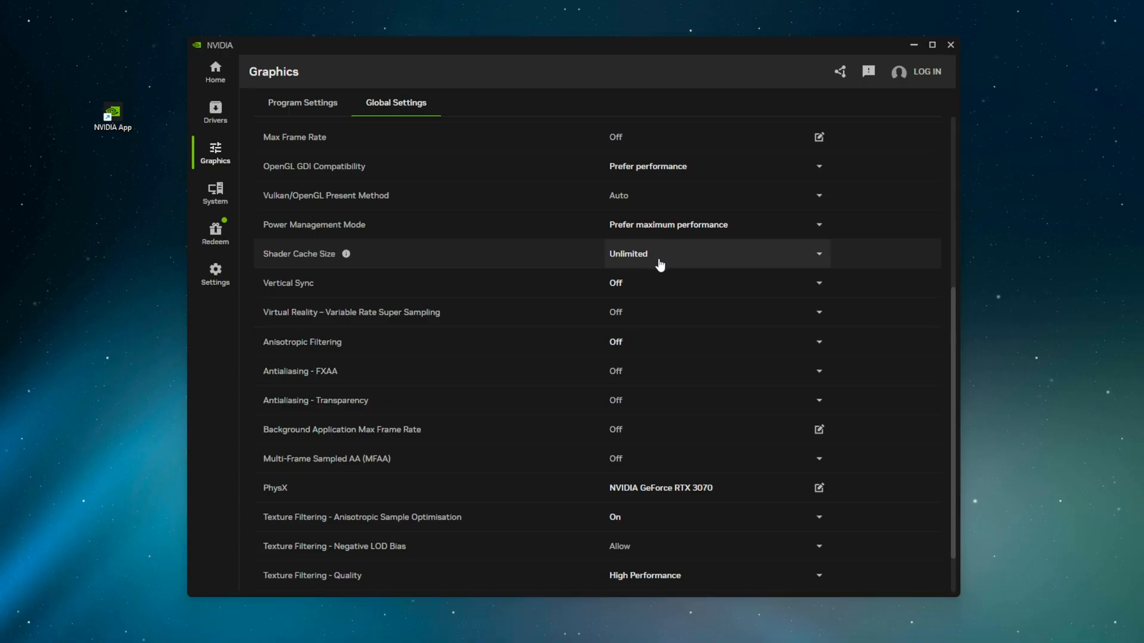
mouse_move(681, 289)
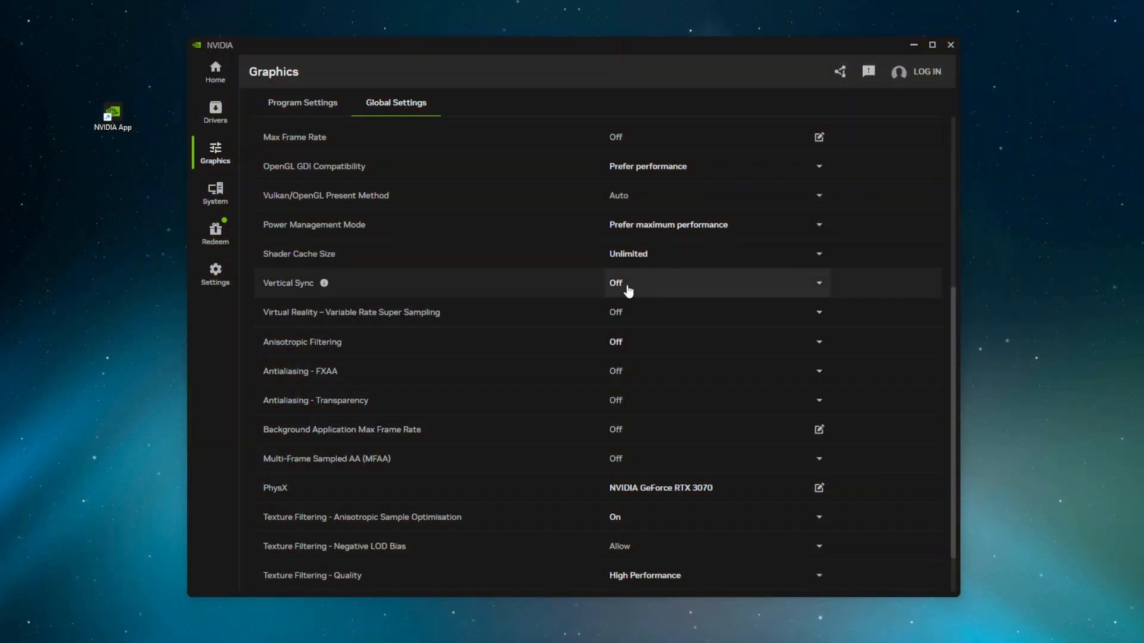
left_click(818, 284)
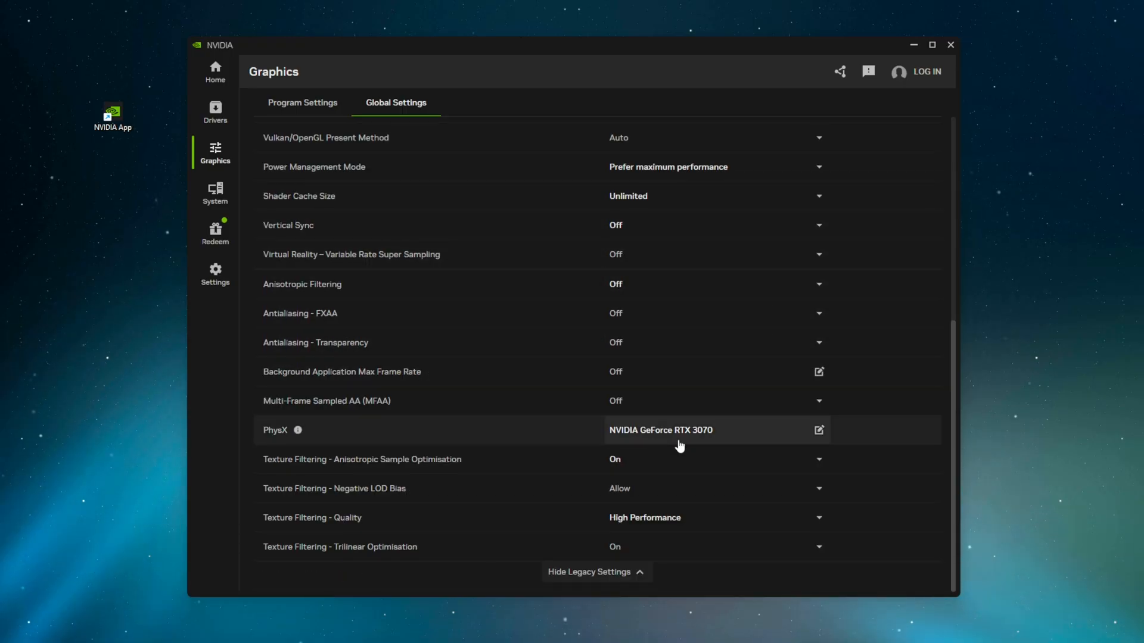
left_click(820, 430)
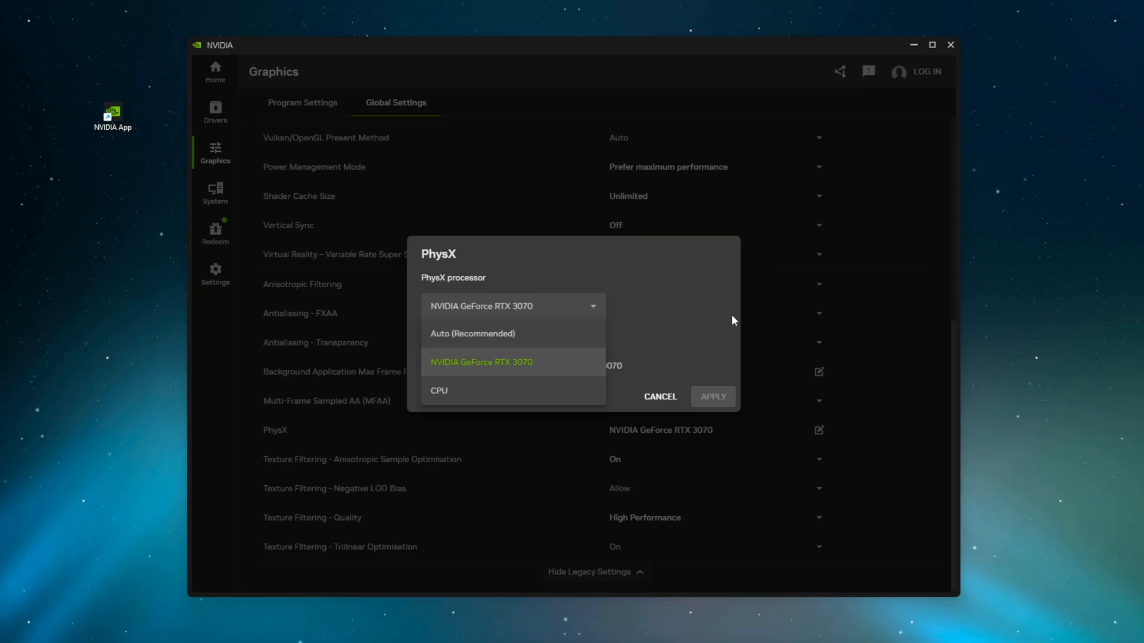
mouse_move(597, 356)
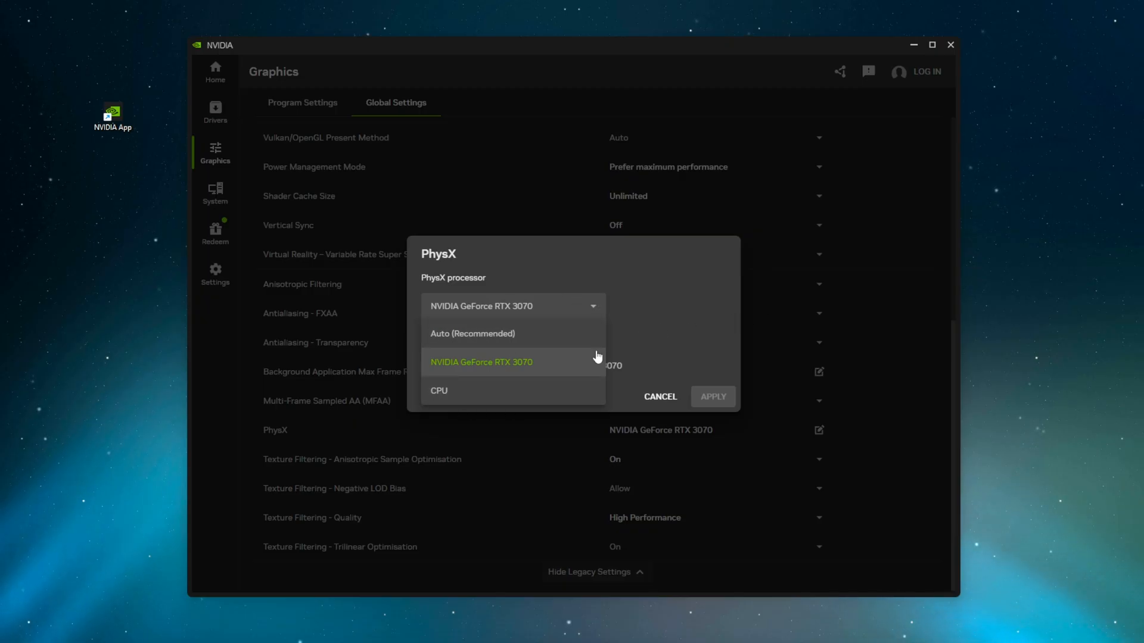
mouse_move(478, 379)
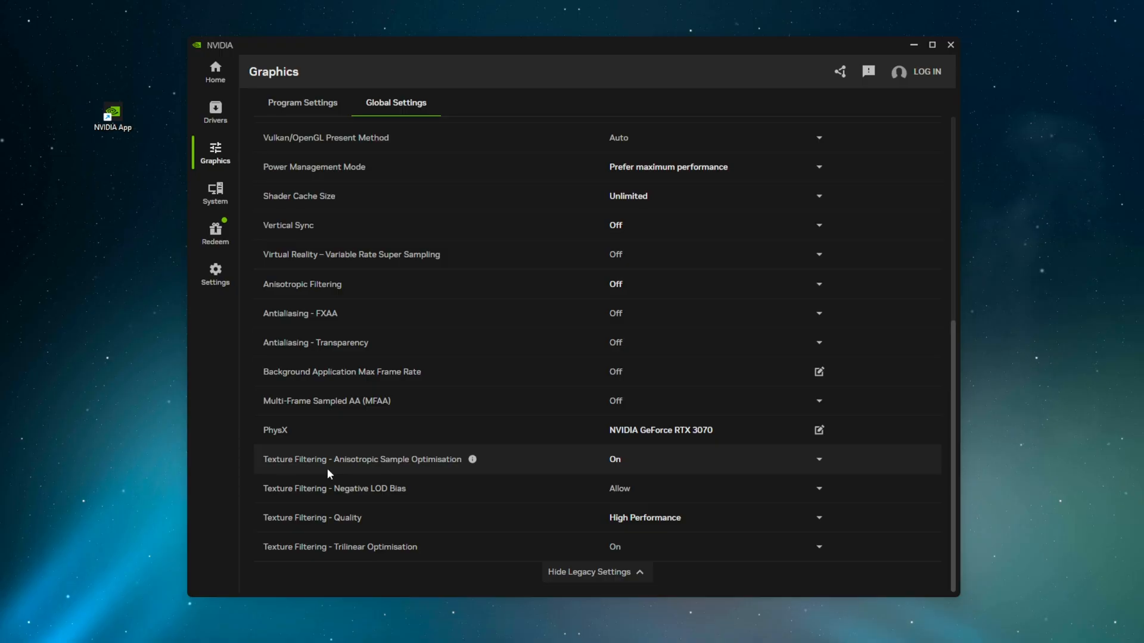
mouse_move(356, 471)
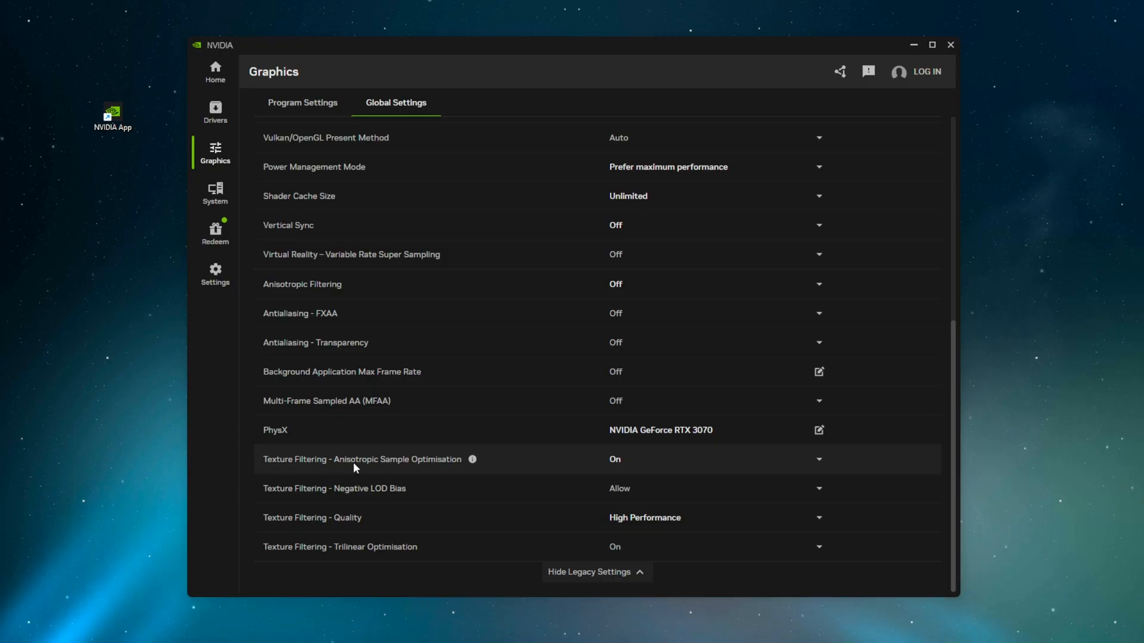
mouse_move(344, 467)
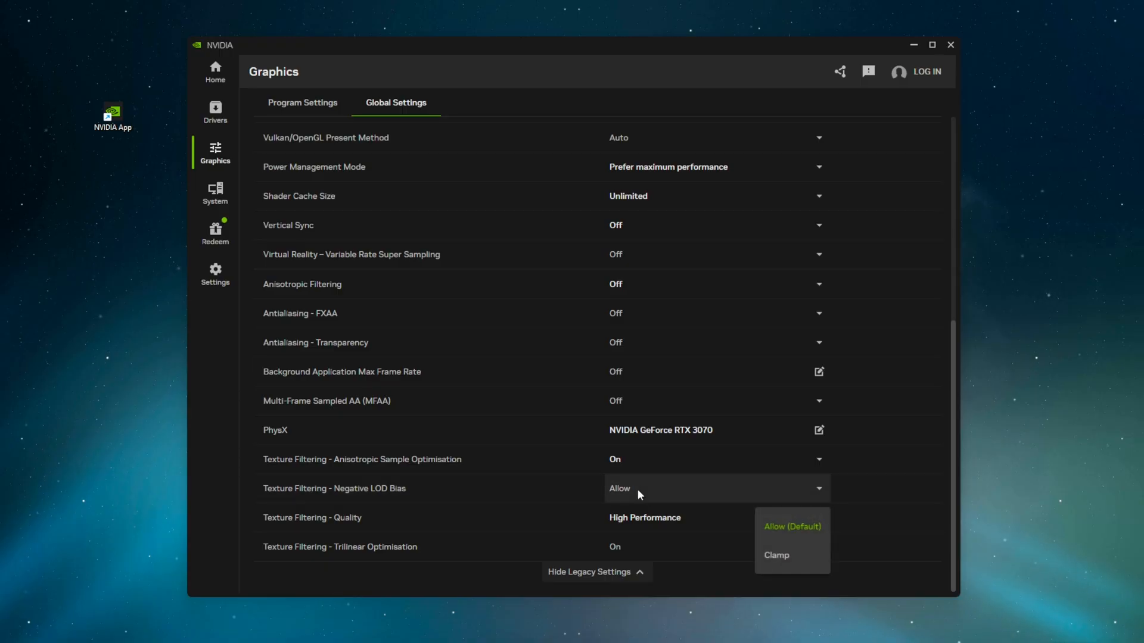
Keep negative LOD bias allowed, dismiss the trilinear optimisation note and return to Global Settings
left_click(817, 517)
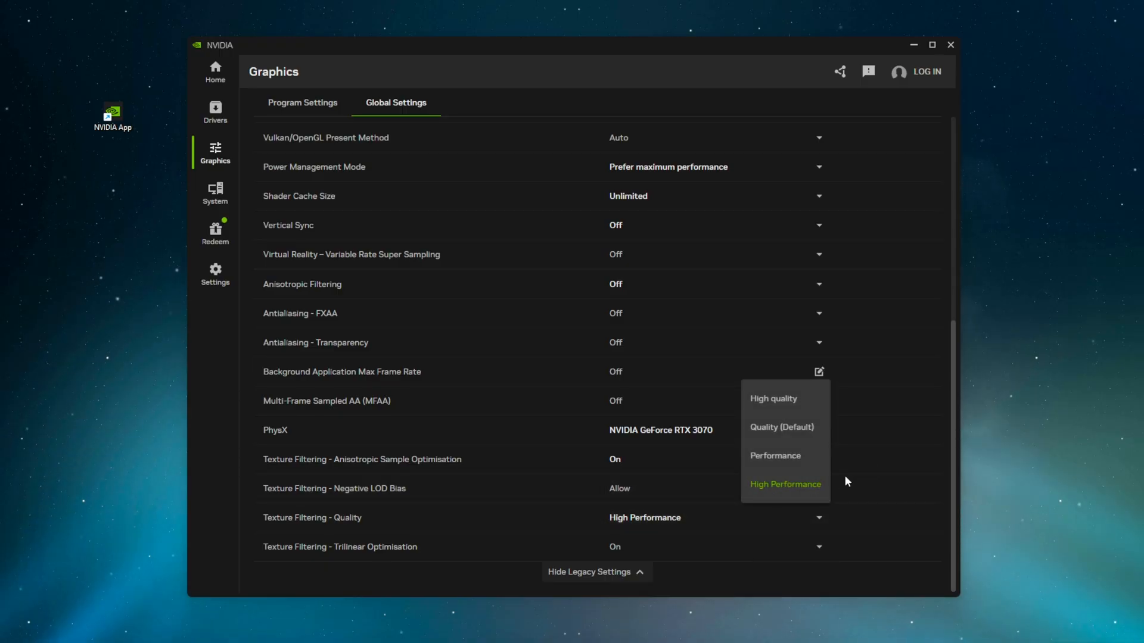
mouse_move(774, 493)
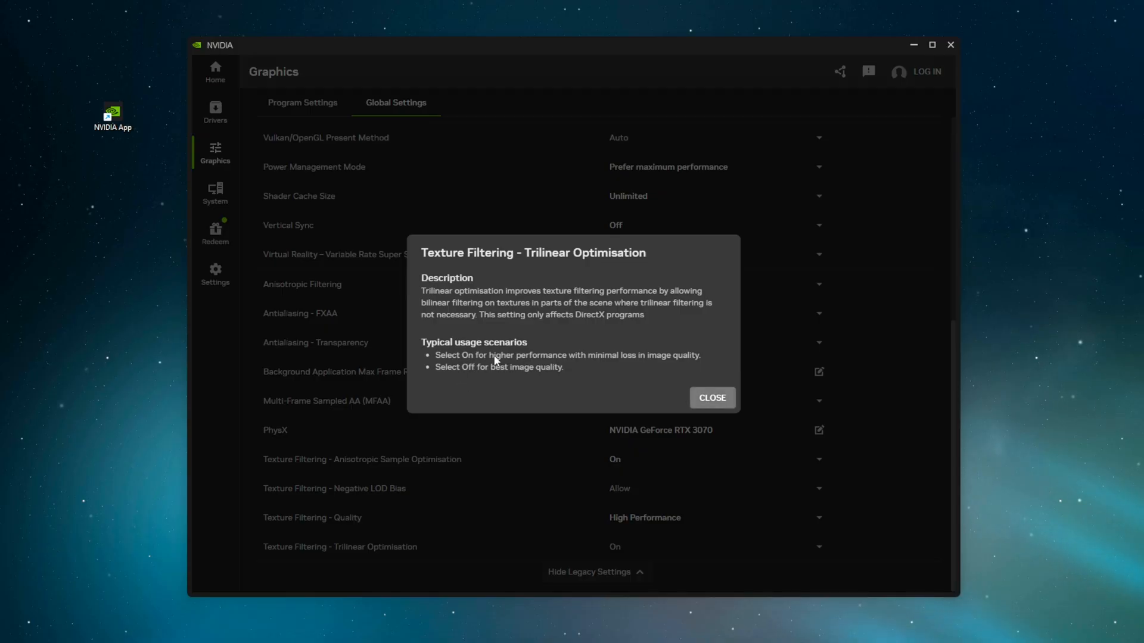
mouse_move(691, 353)
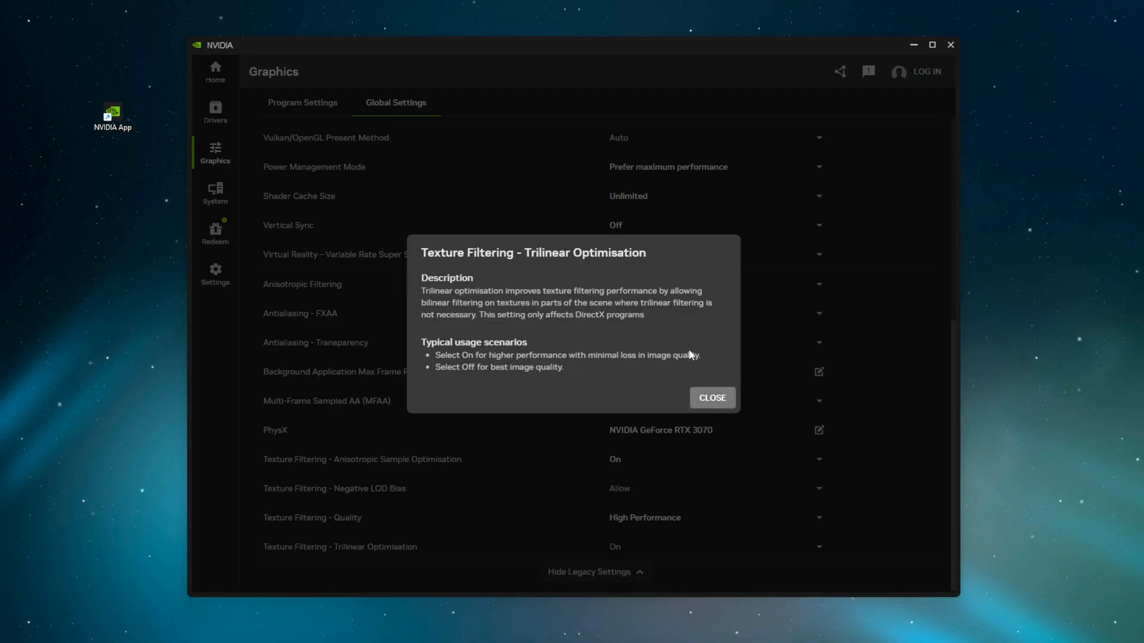
mouse_move(590, 388)
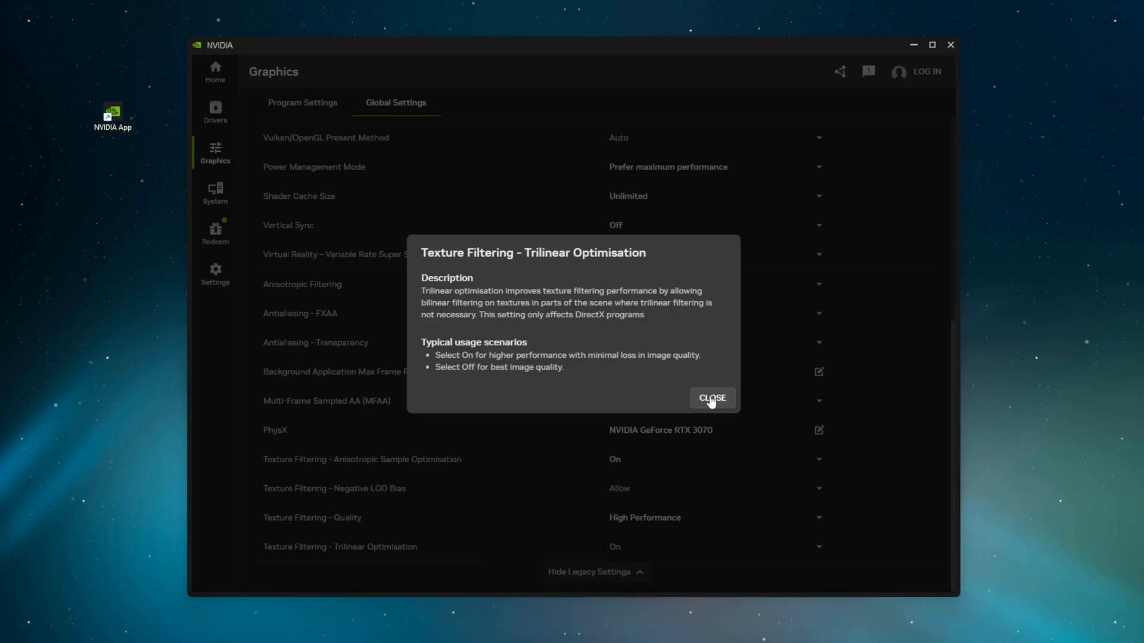
mouse_move(700, 410)
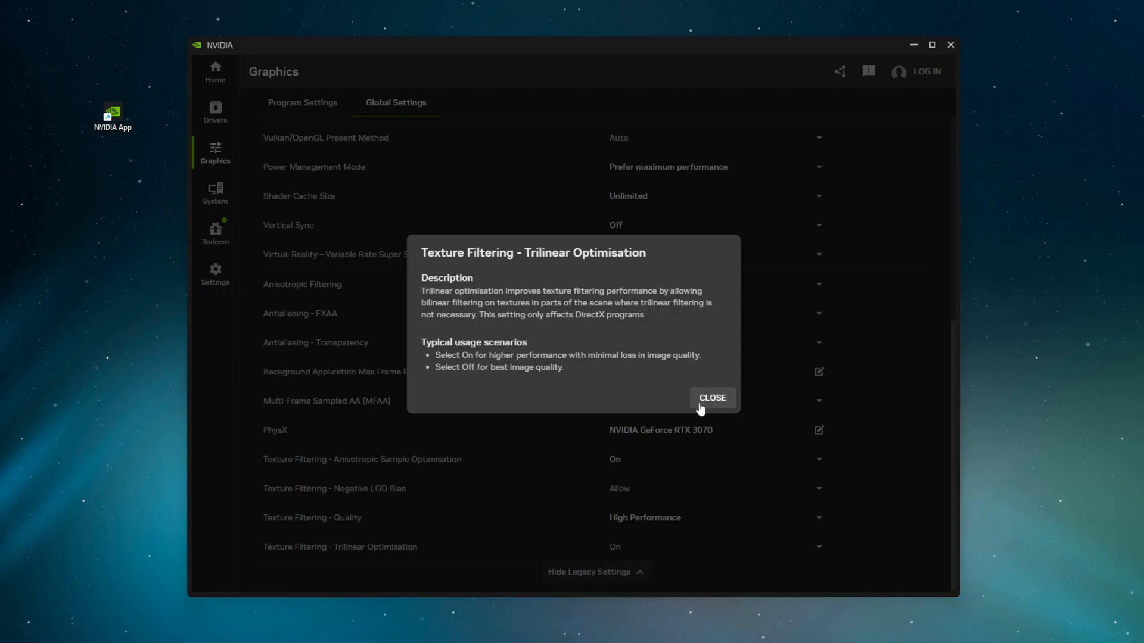
left_click(711, 398)
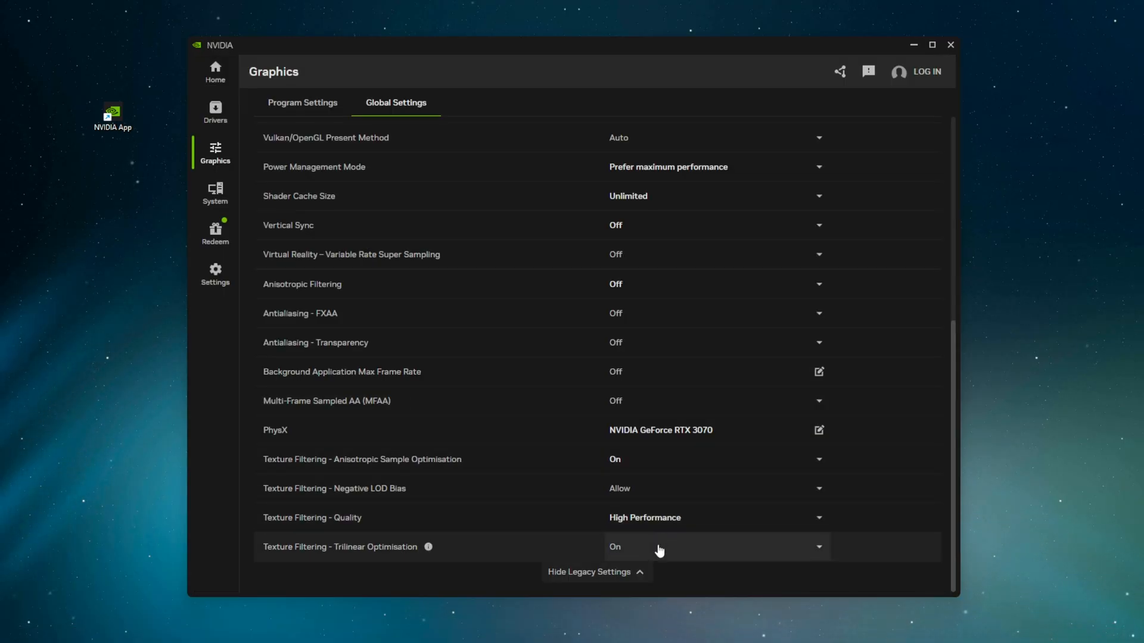
mouse_move(732, 279)
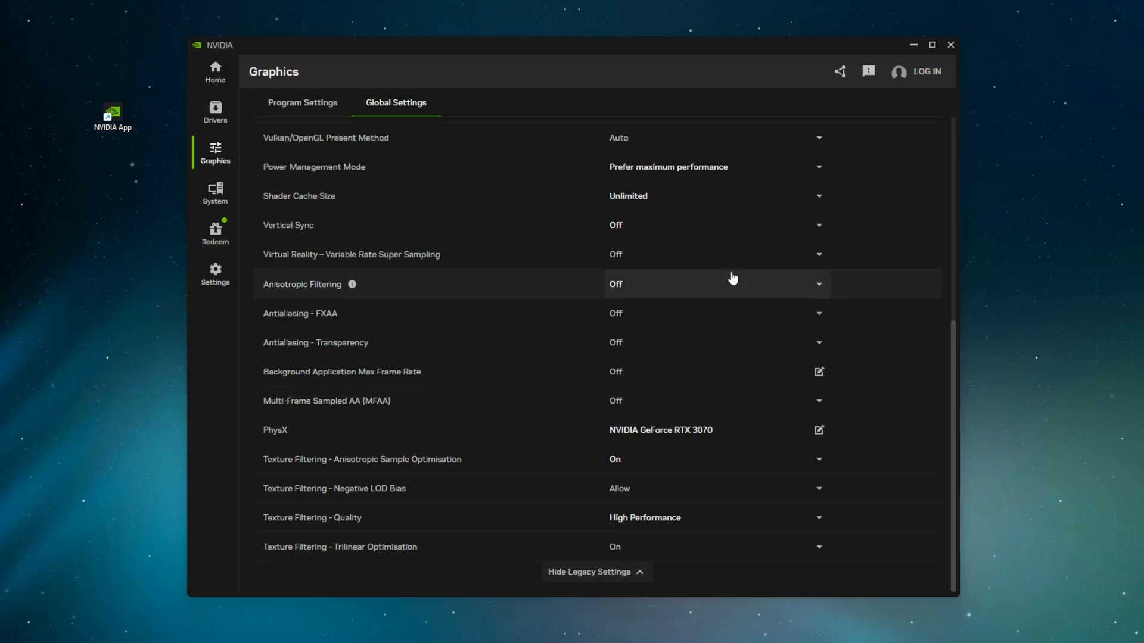
mouse_move(734, 225)
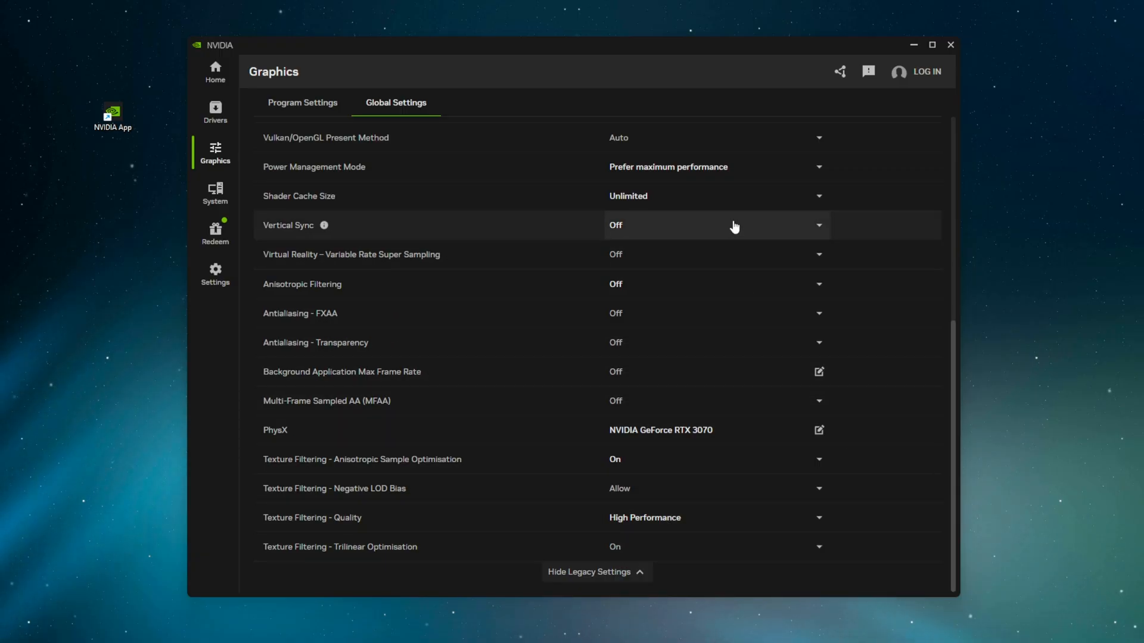
left_click(818, 547)
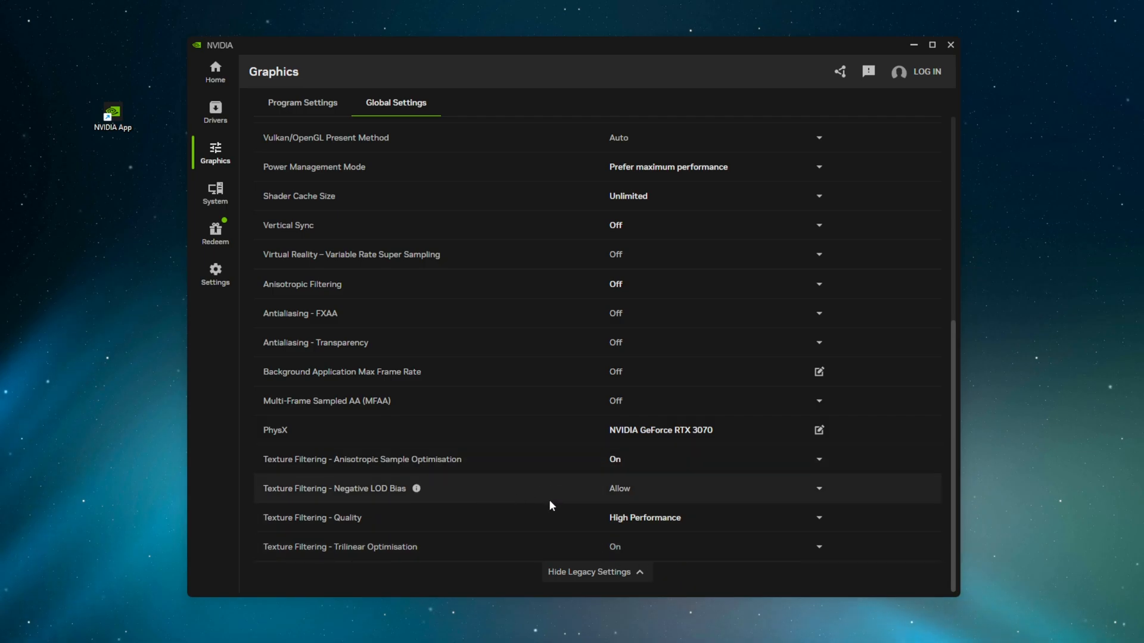
mouse_move(708, 336)
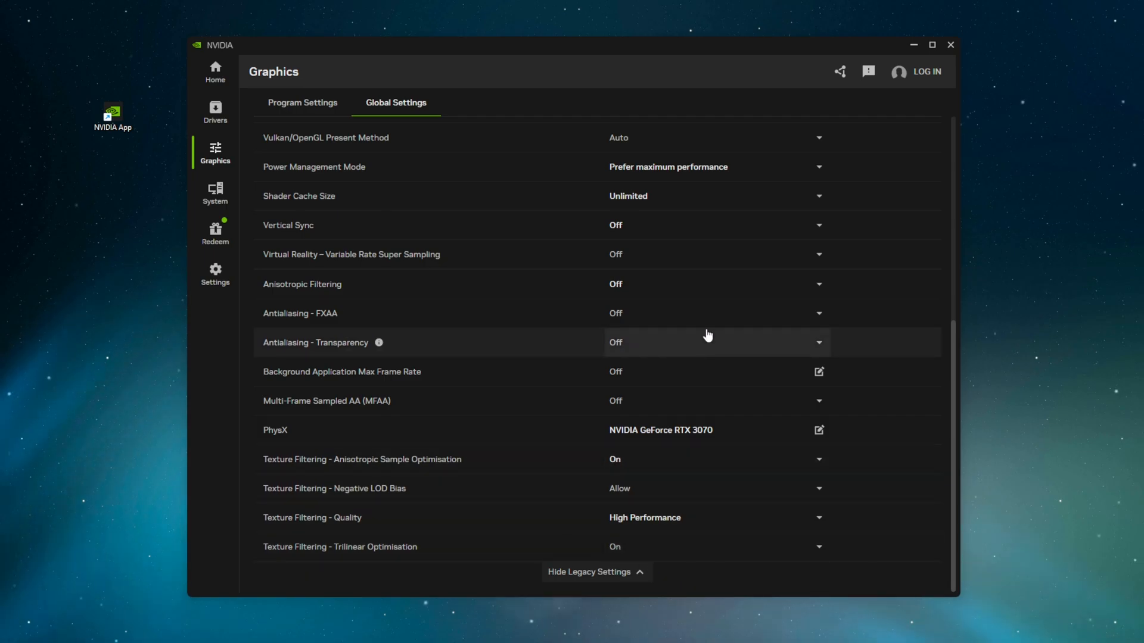
mouse_move(884, 505)
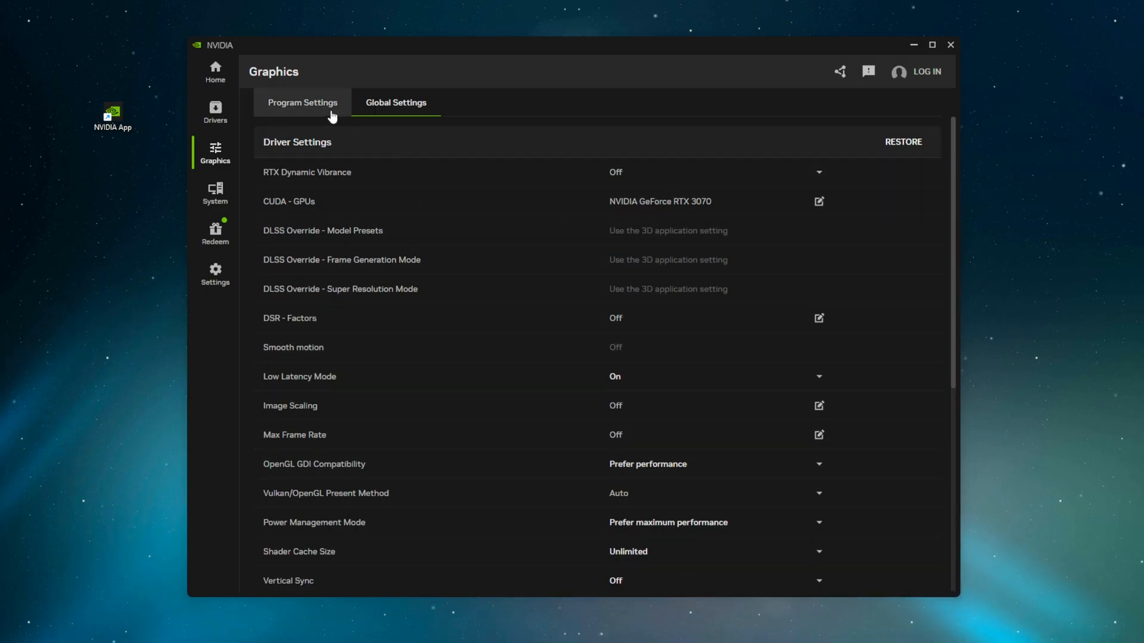
left_click(302, 103)
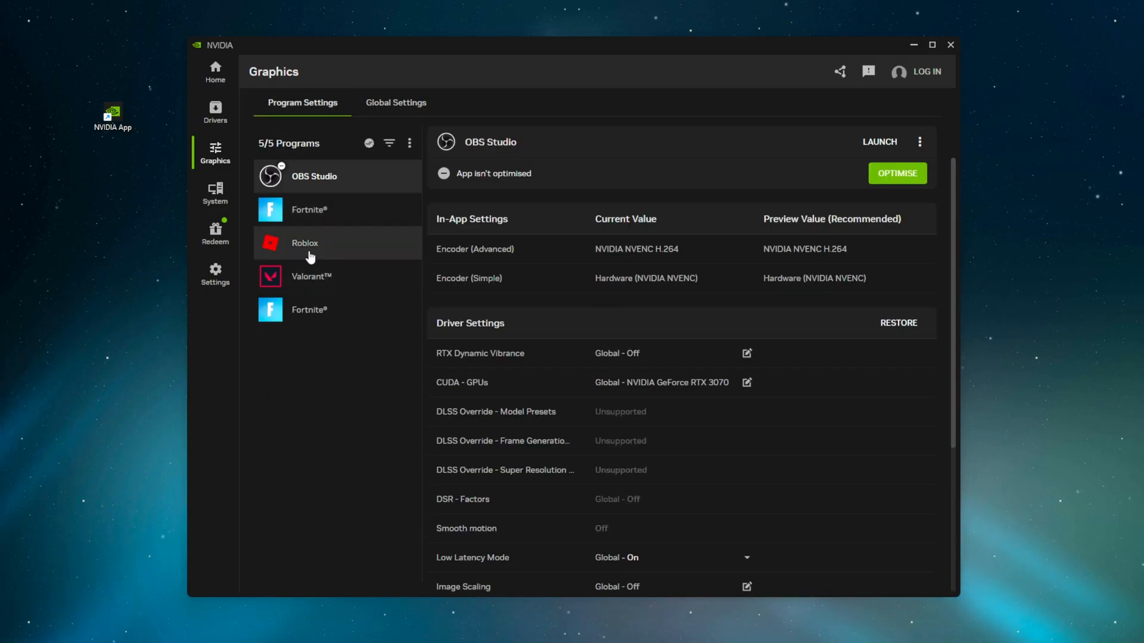
left_click(395, 102)
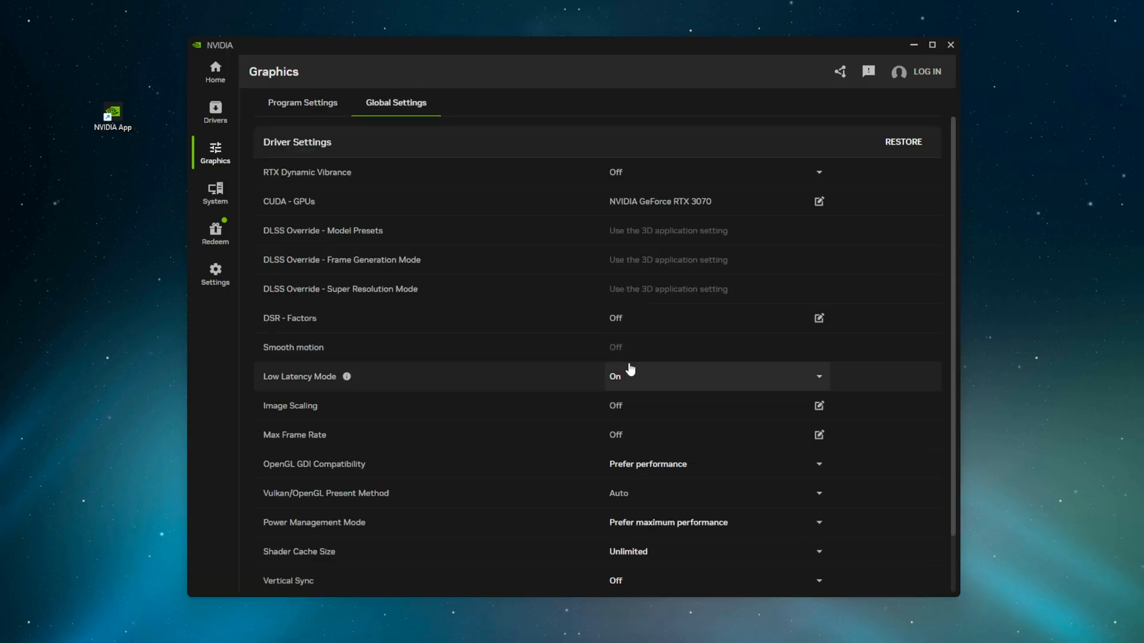
mouse_move(812, 400)
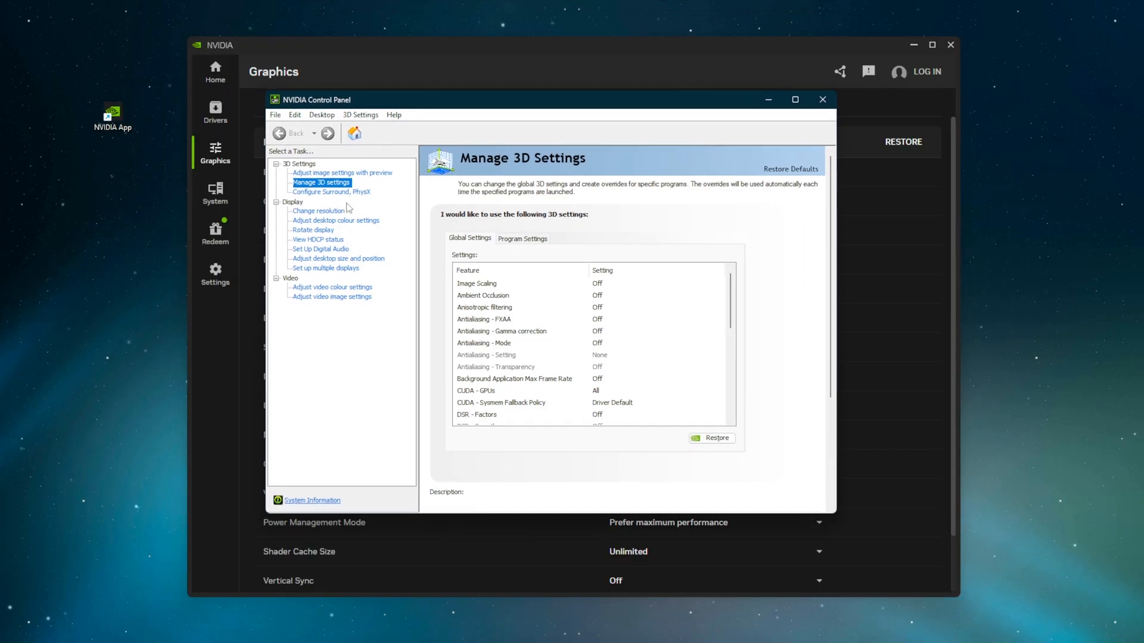
scroll("down", 3)
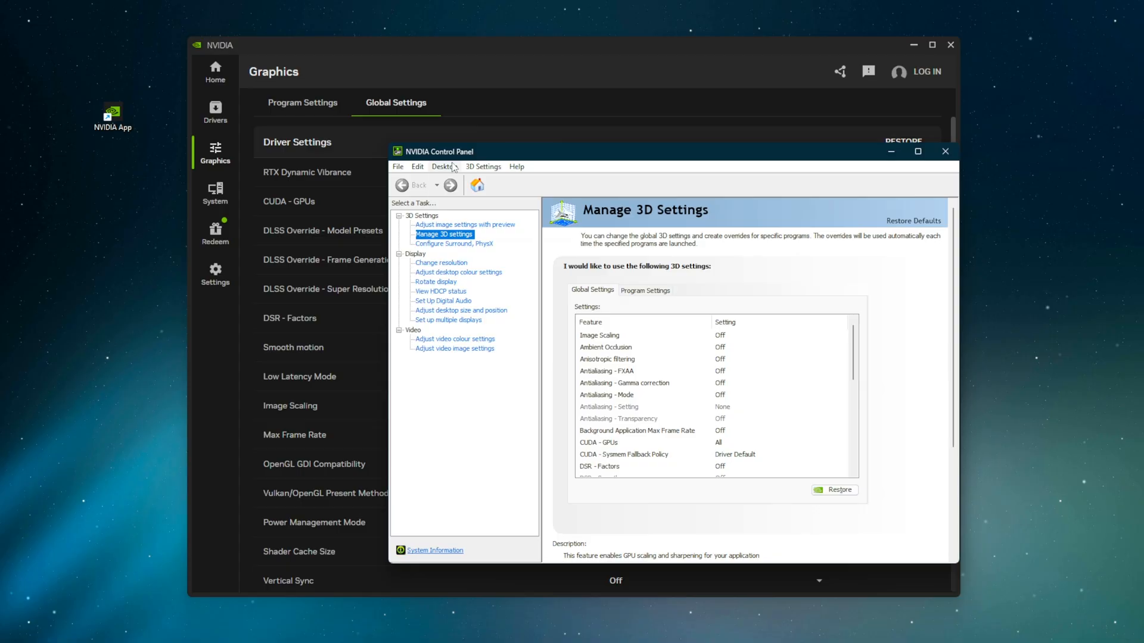
left_click(946, 151)
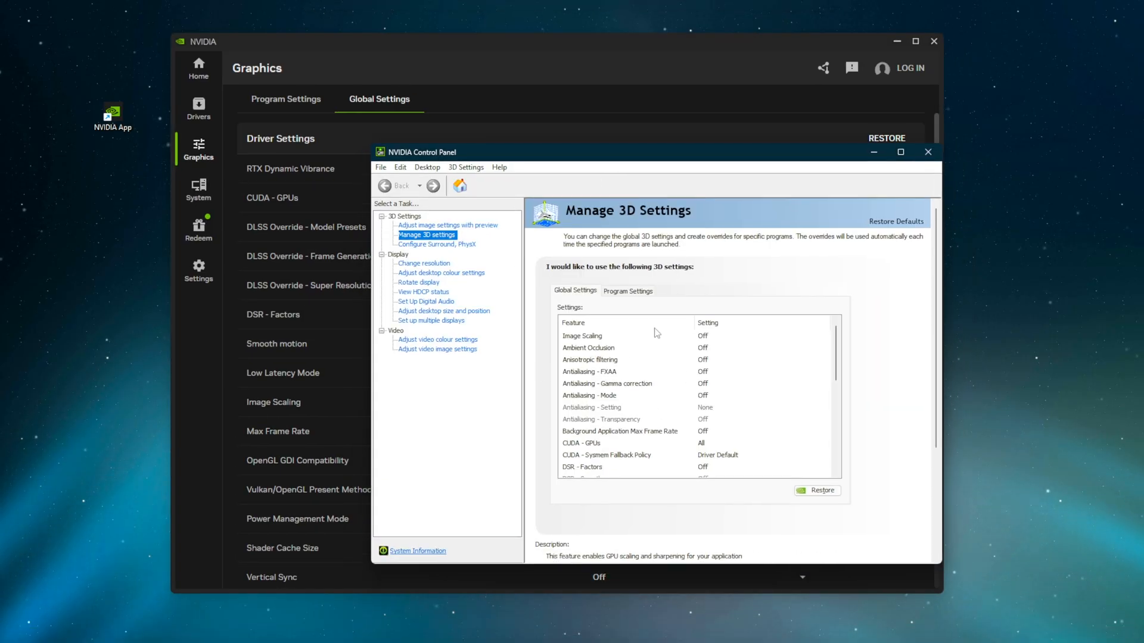
left_click(928, 151)
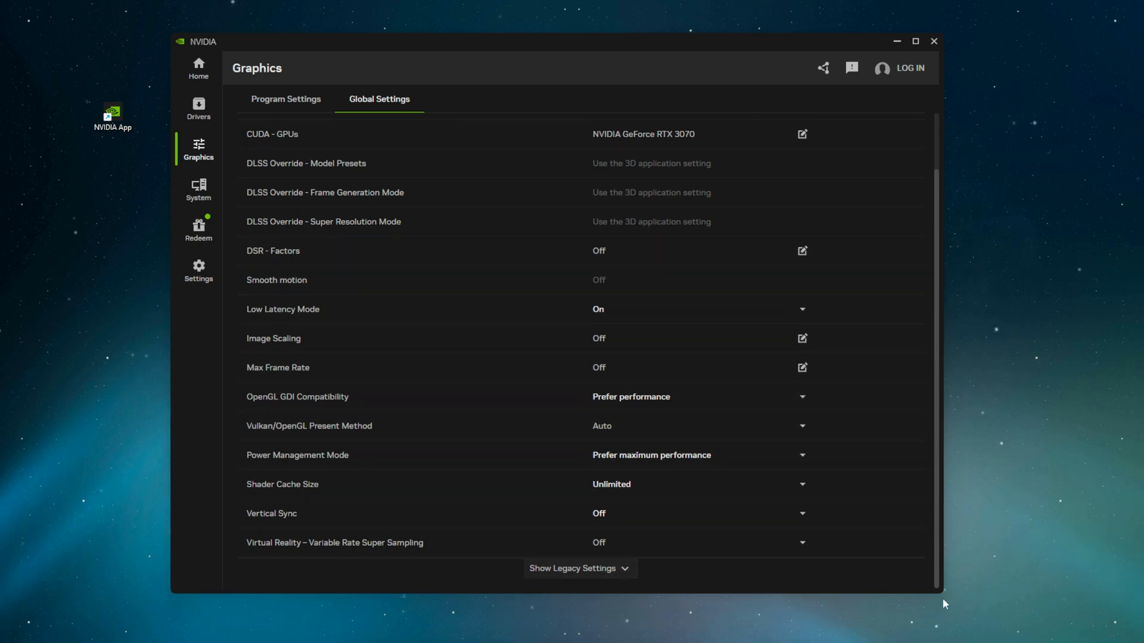
mouse_move(676, 510)
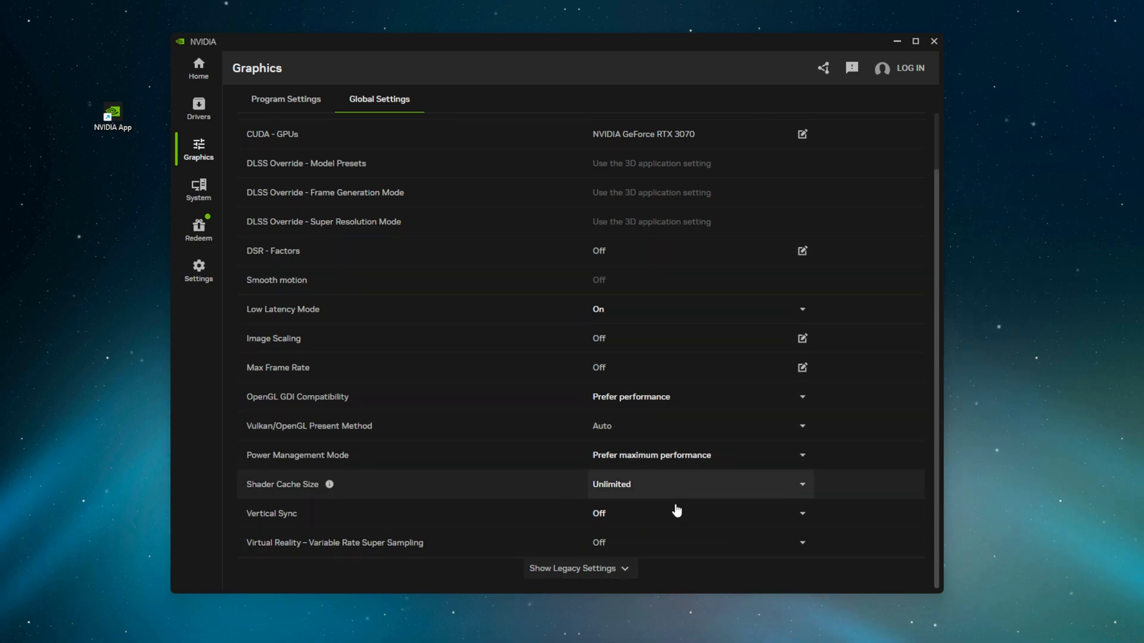
mouse_move(781, 419)
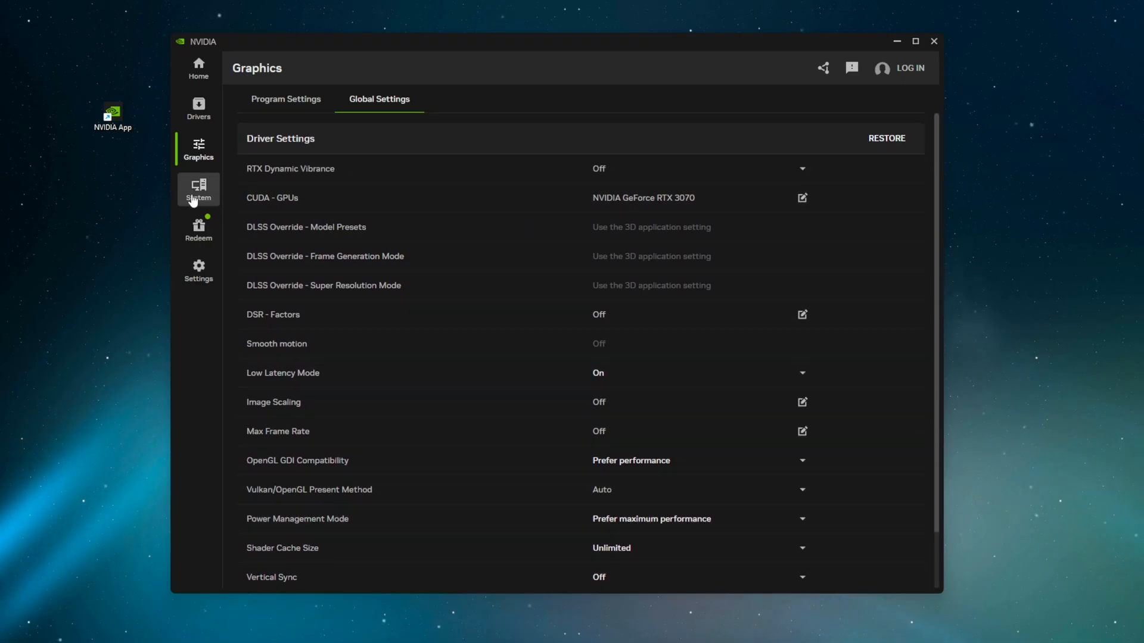
Check the main display at 1920 x 1080, 240 Hz, No scaling, and reach the Colour section
left_click(198, 189)
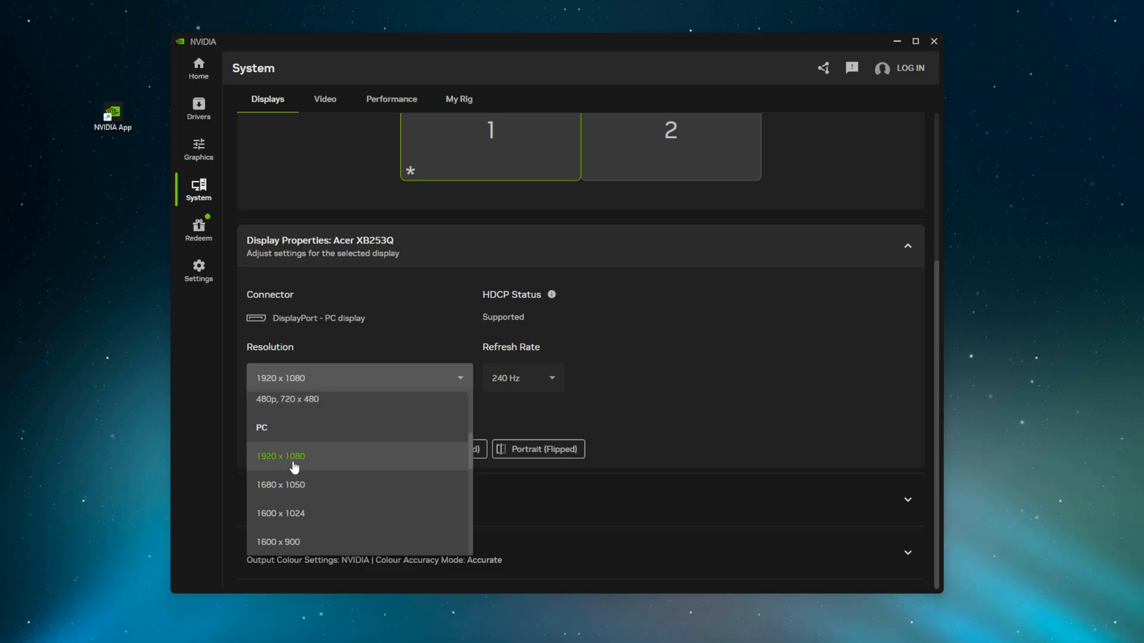
mouse_move(277, 464)
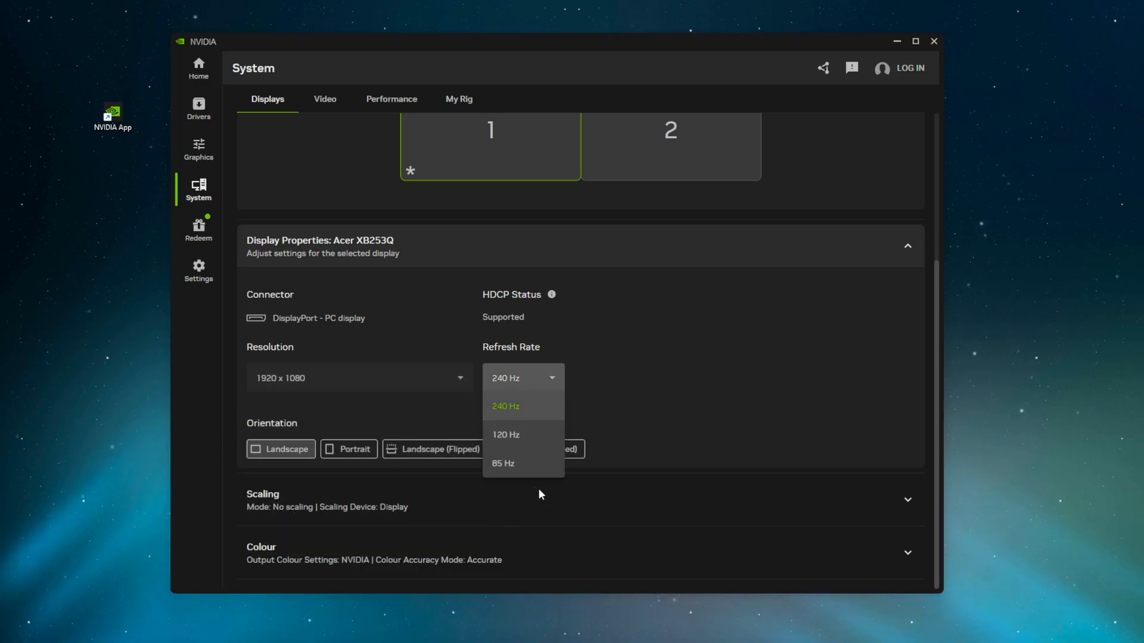
left_click(505, 405)
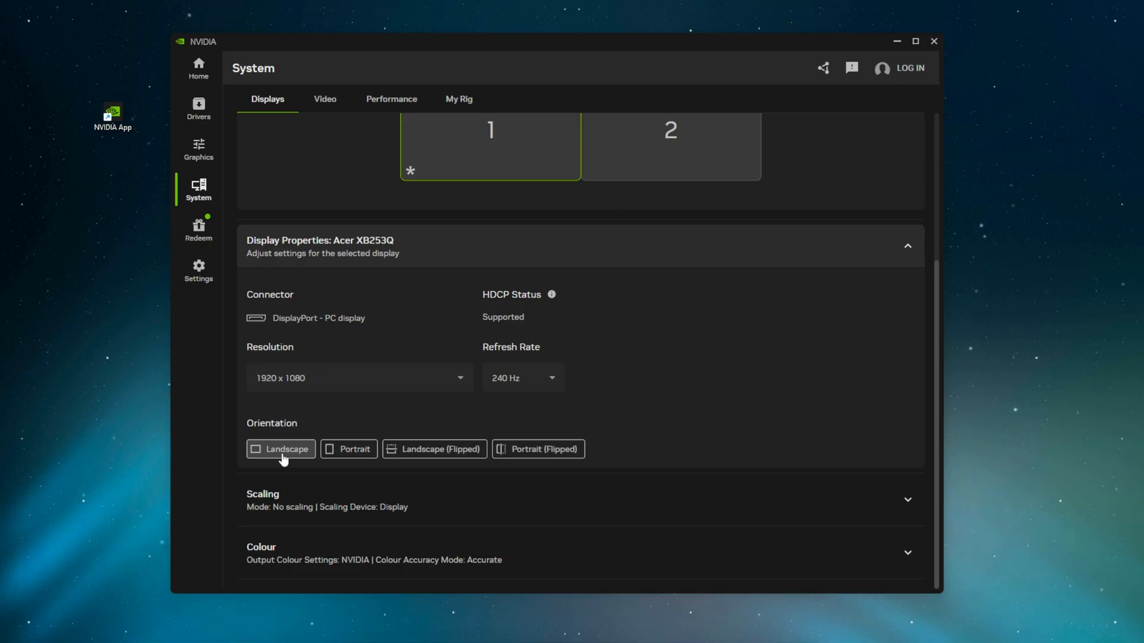
mouse_move(374, 441)
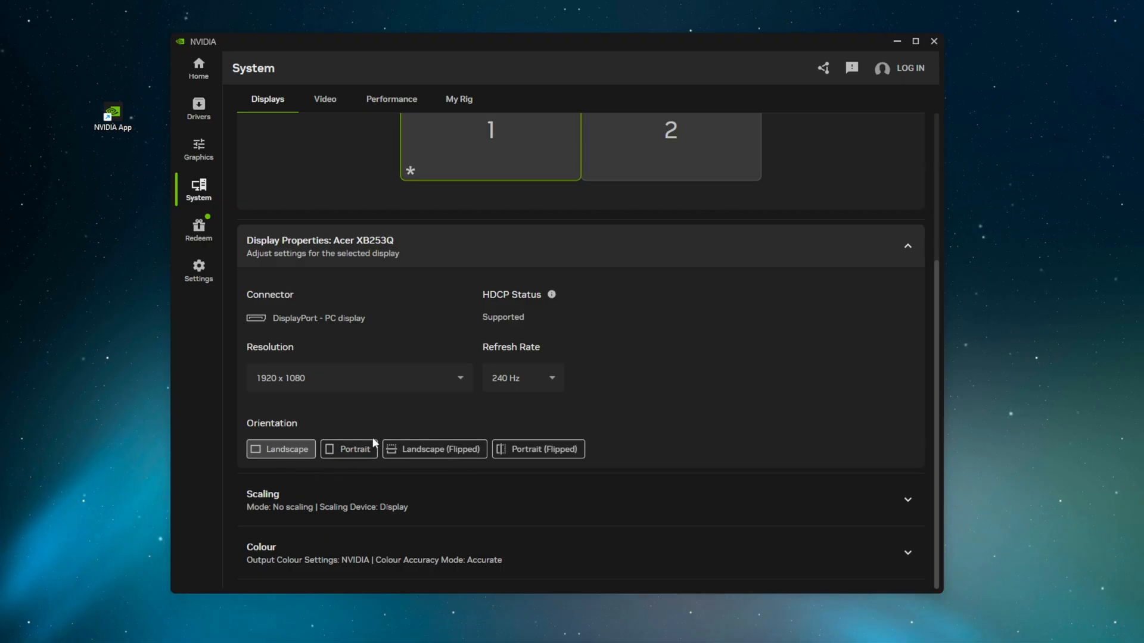
mouse_move(313, 454)
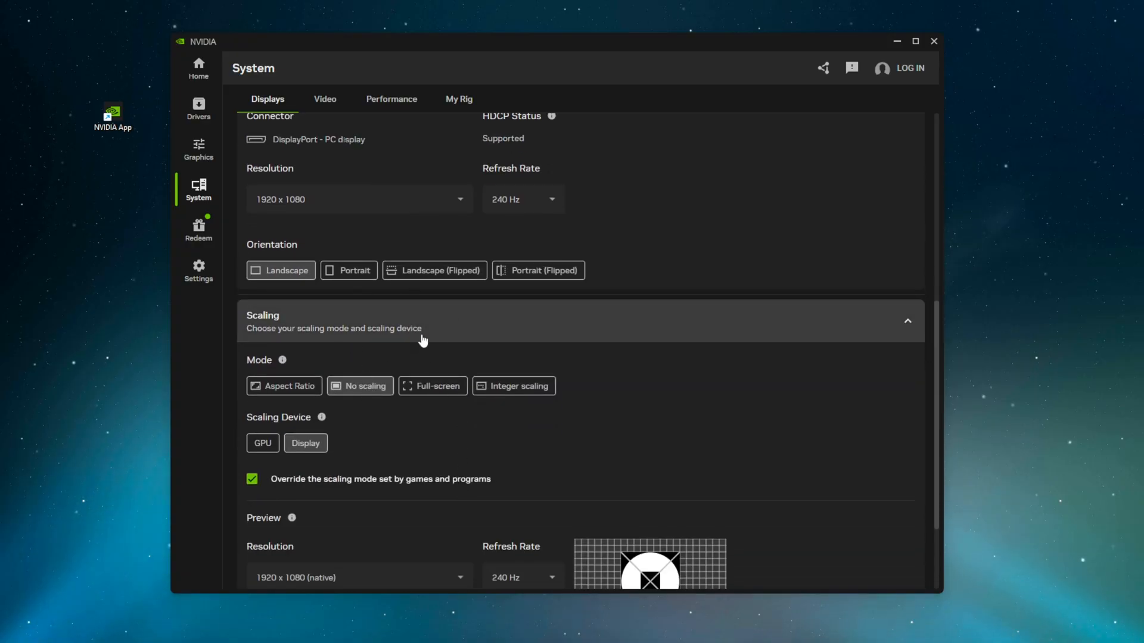
scroll("down", 3)
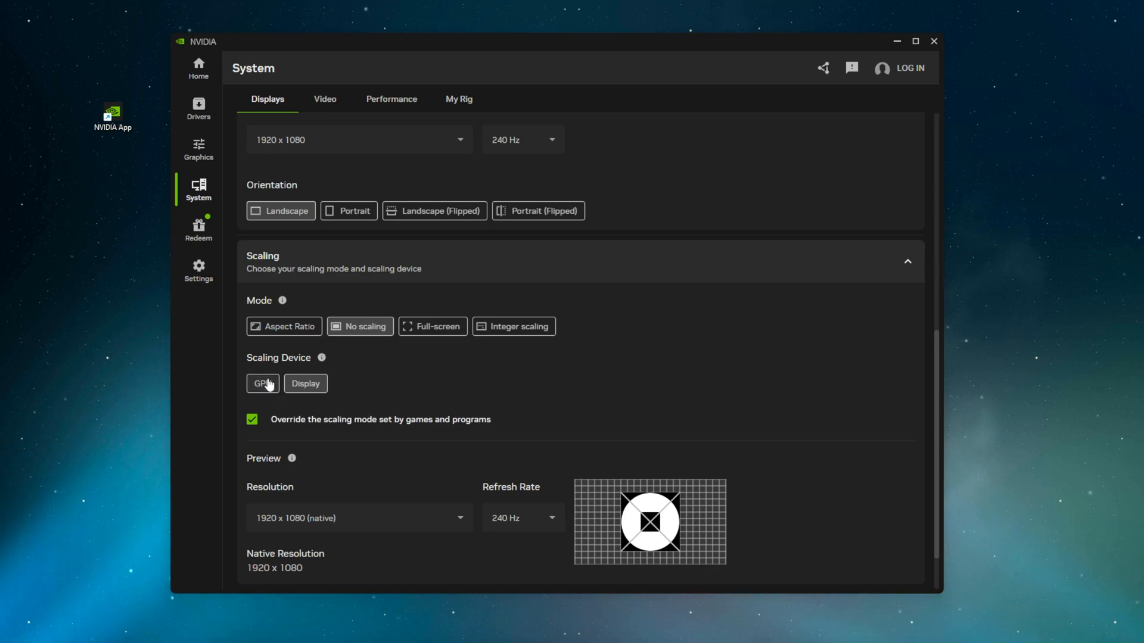
mouse_move(267, 418)
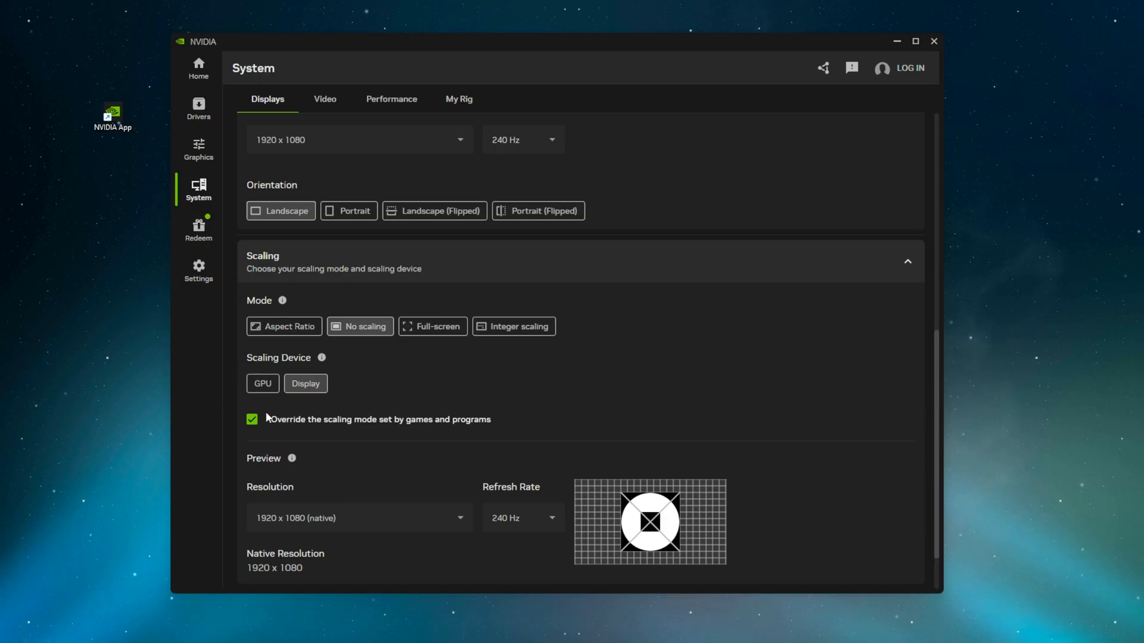
mouse_move(262, 398)
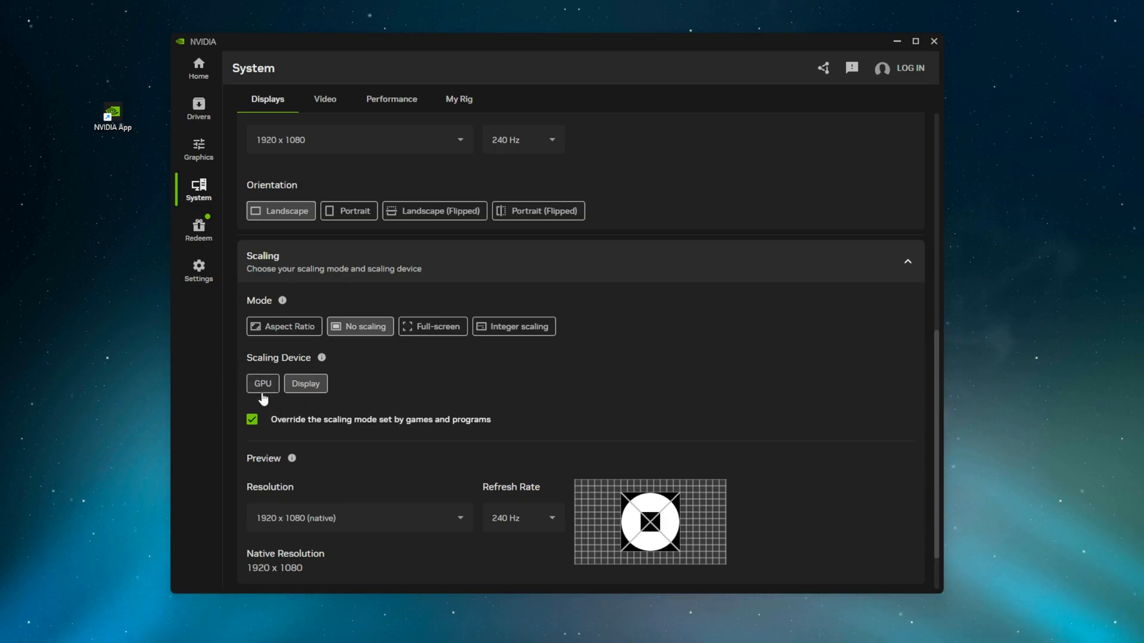
mouse_move(265, 392)
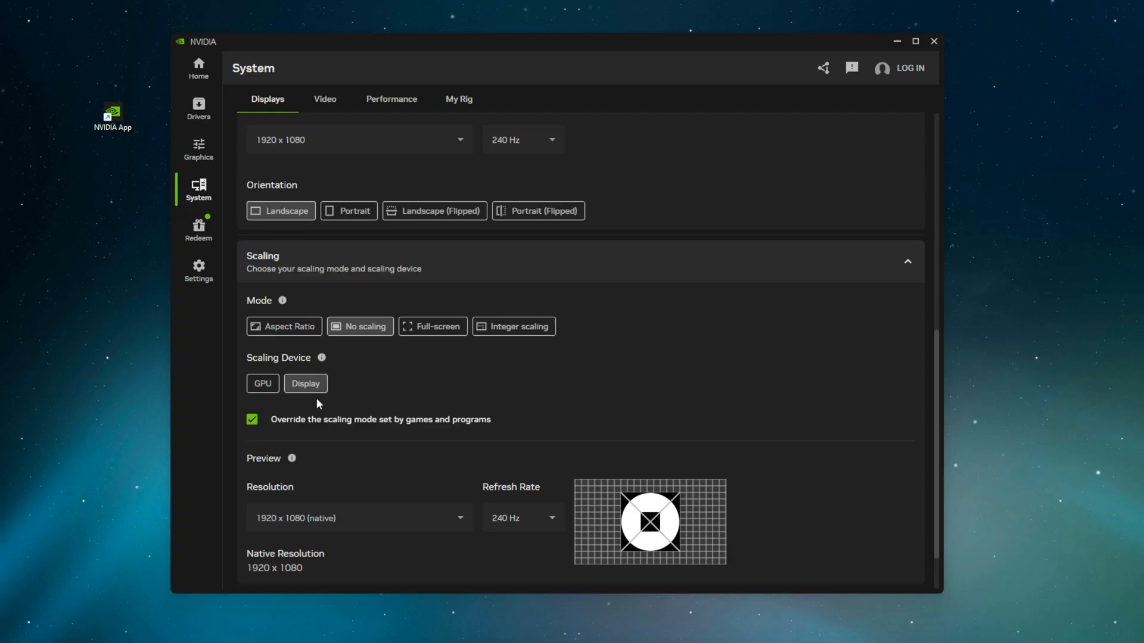
mouse_move(332, 371)
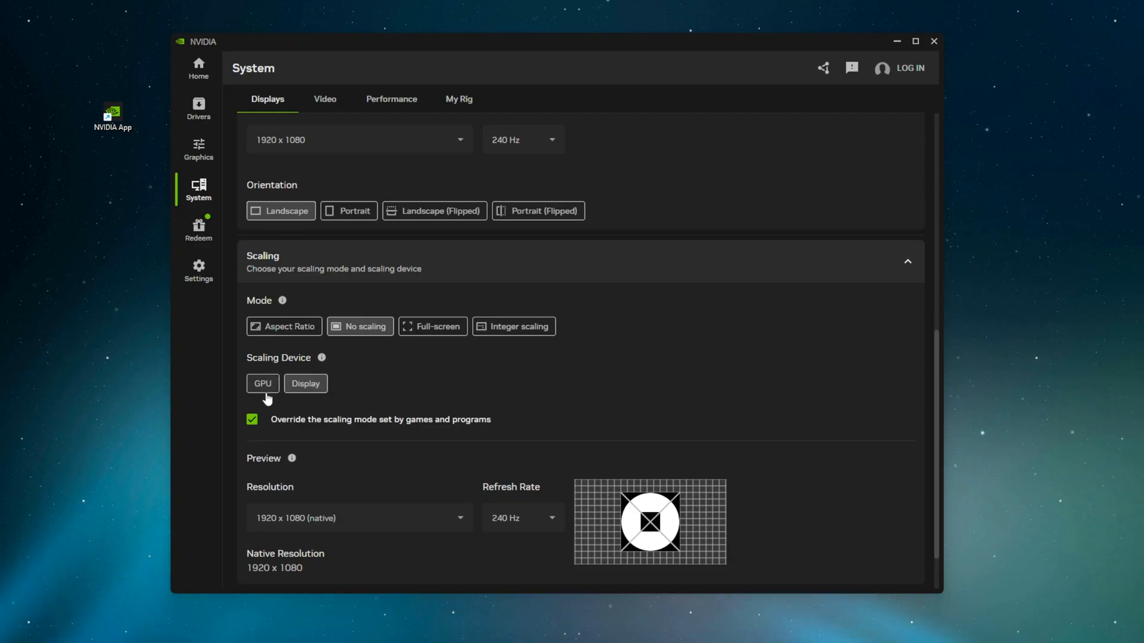
scroll("down", 3)
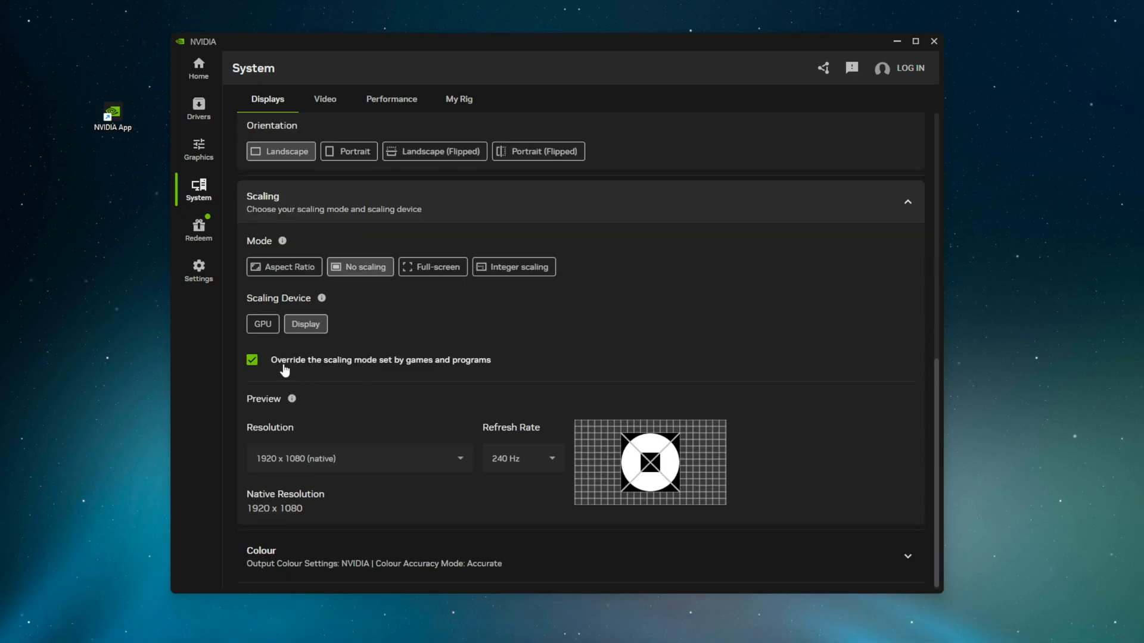
mouse_move(528, 370)
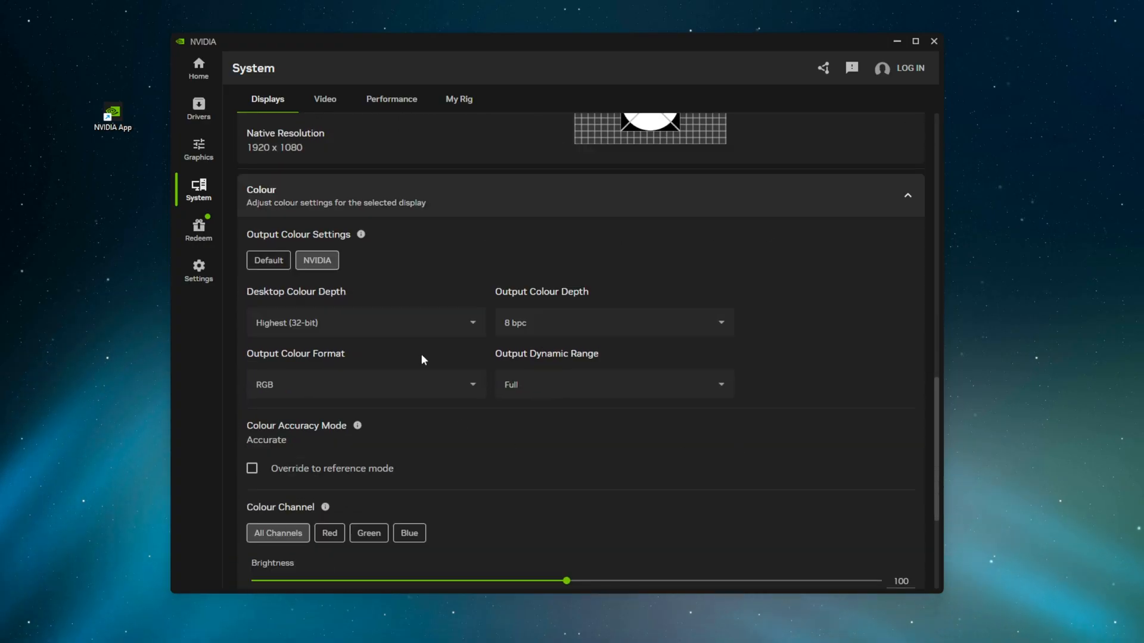
mouse_move(262, 258)
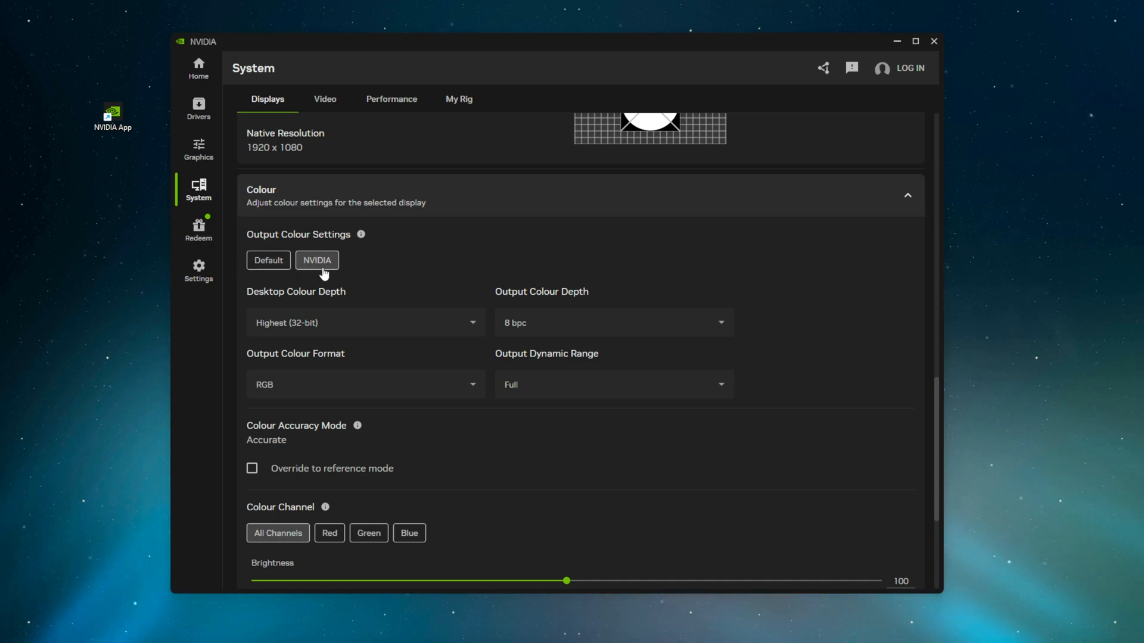
mouse_move(312, 371)
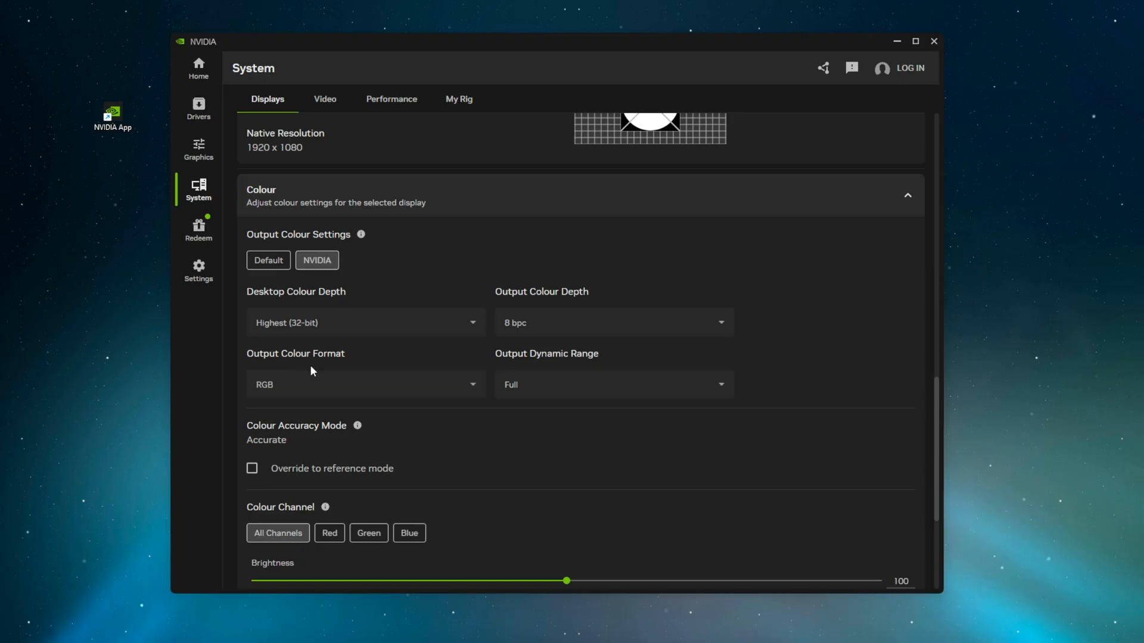
left_click(365, 323)
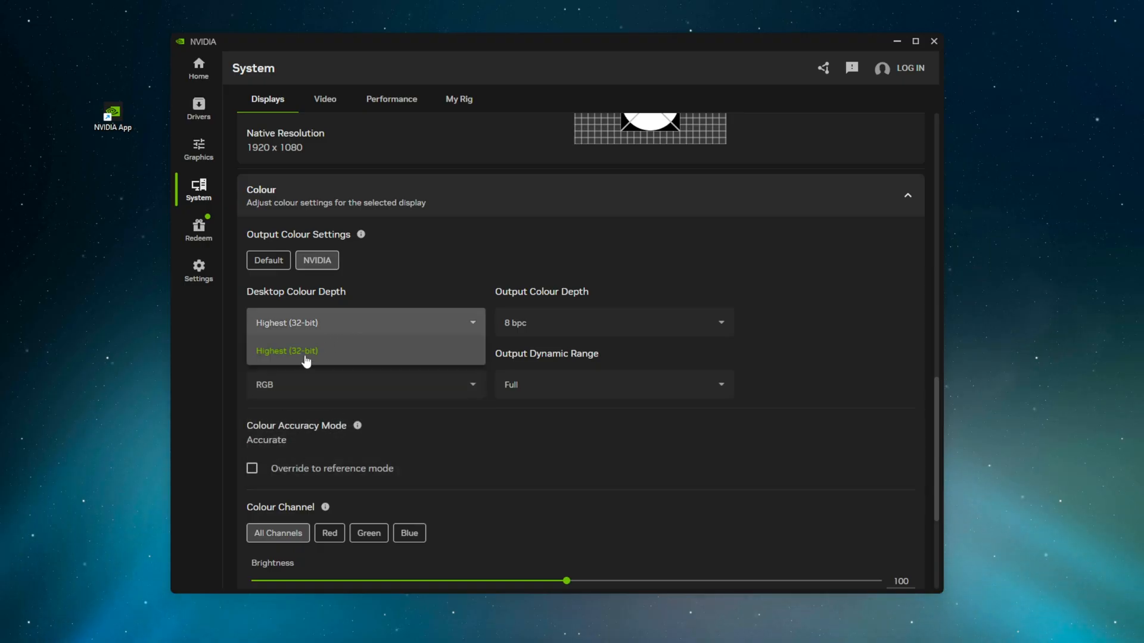
left_click(613, 322)
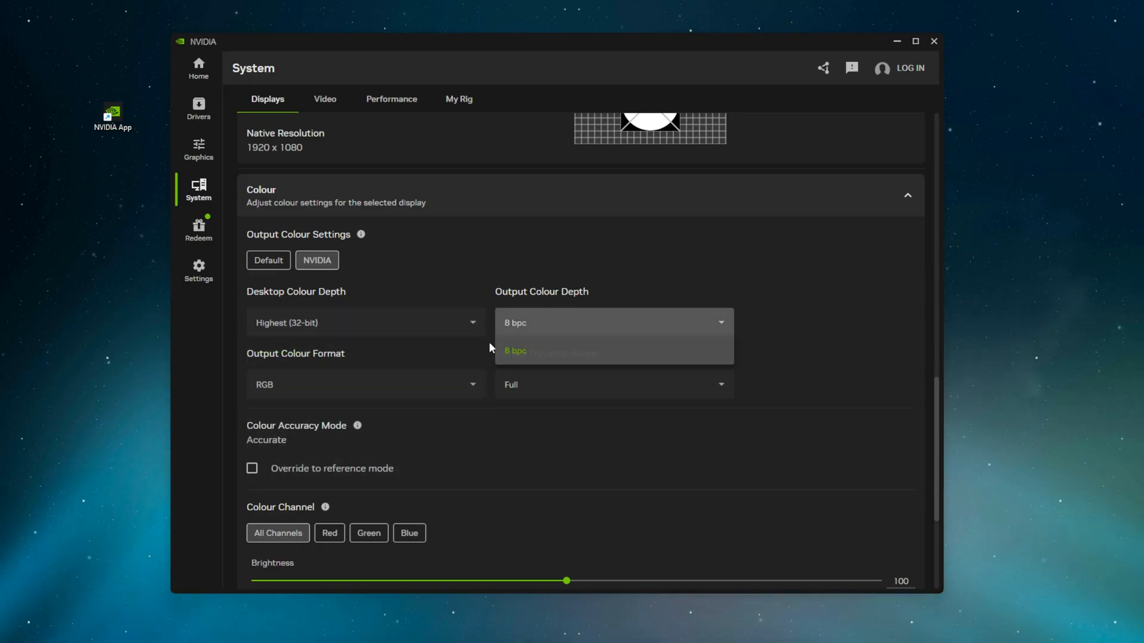
left_click(614, 385)
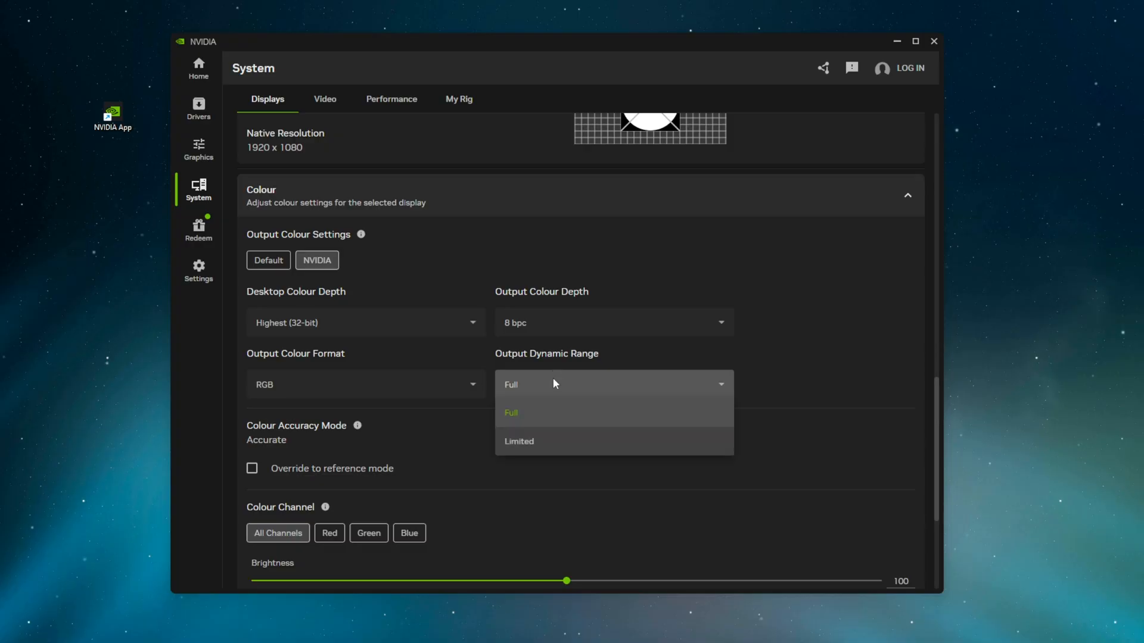
mouse_move(527, 434)
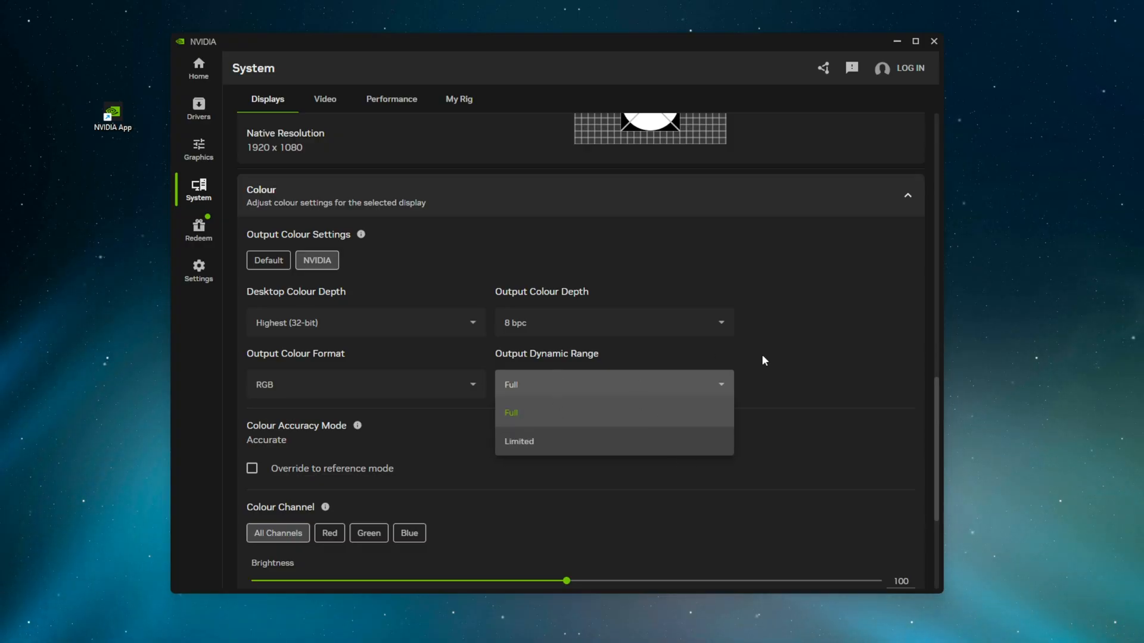
left_click(510, 412)
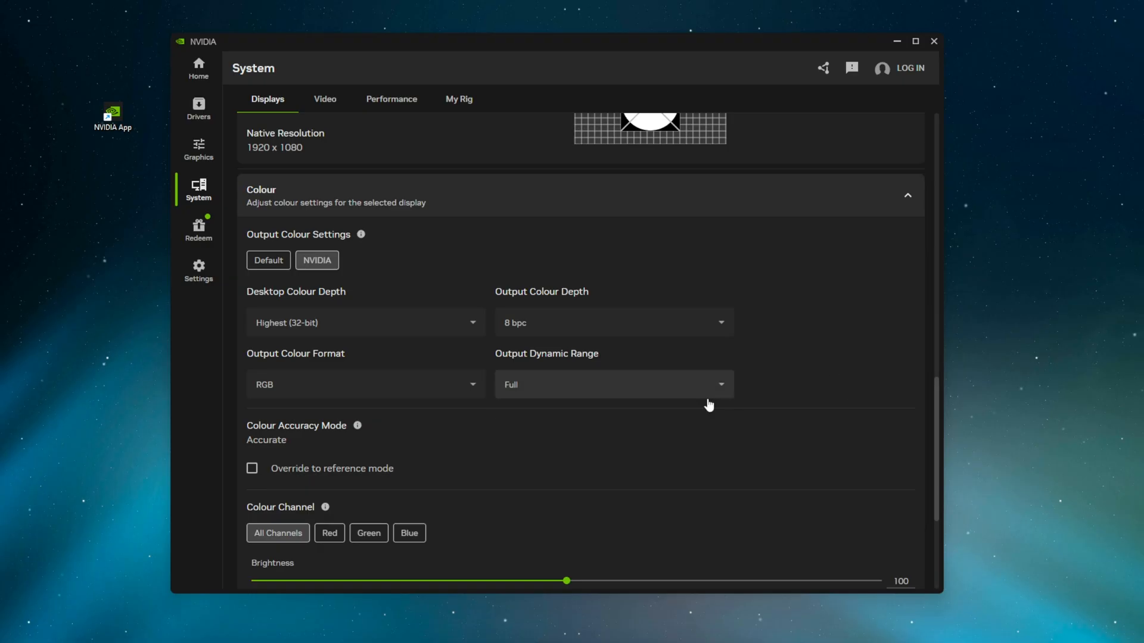
mouse_move(581, 432)
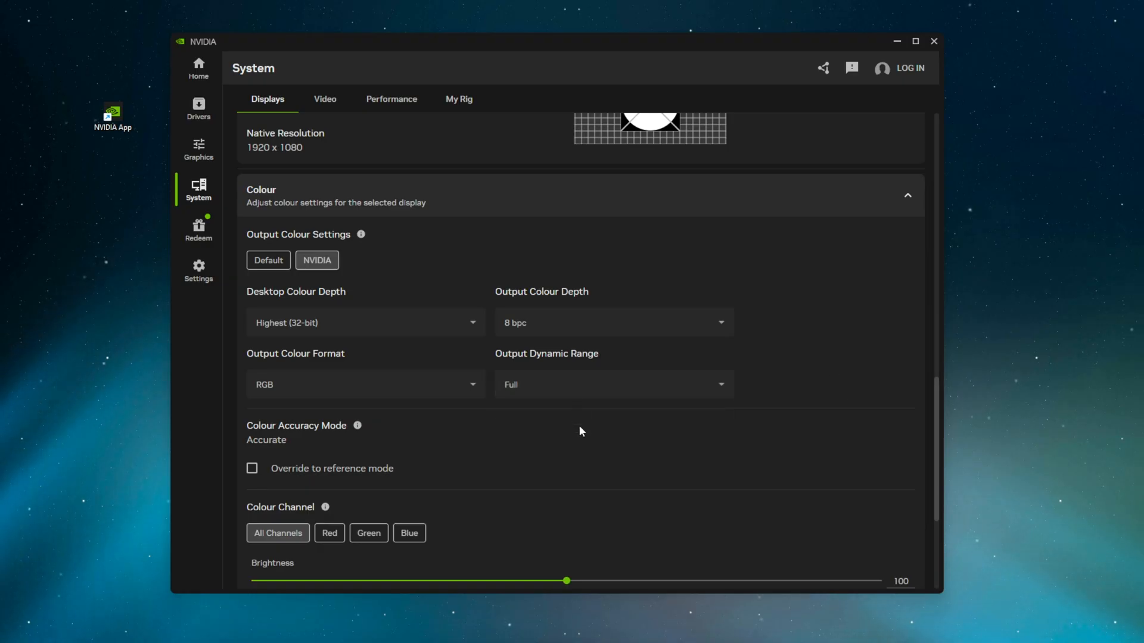
mouse_move(622, 407)
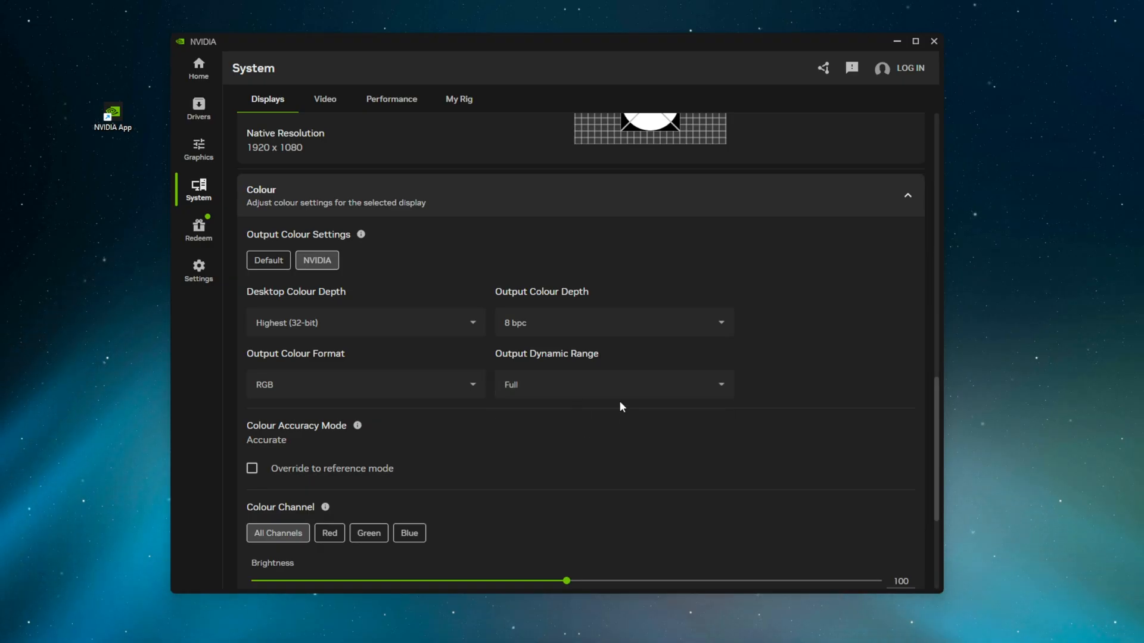
left_click(614, 384)
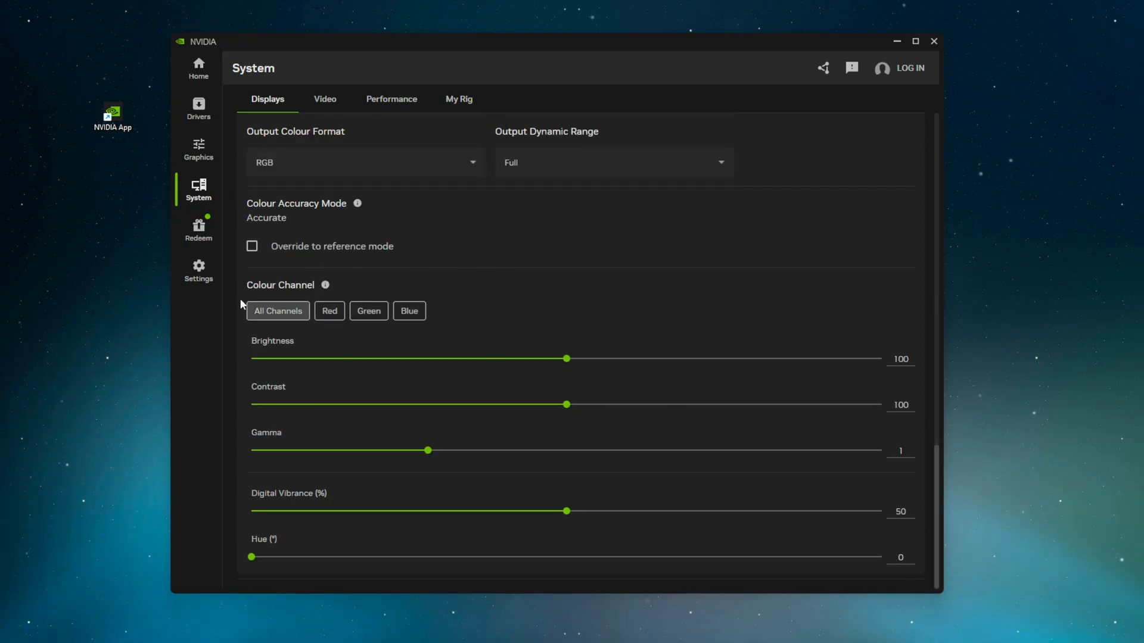
mouse_move(687, 542)
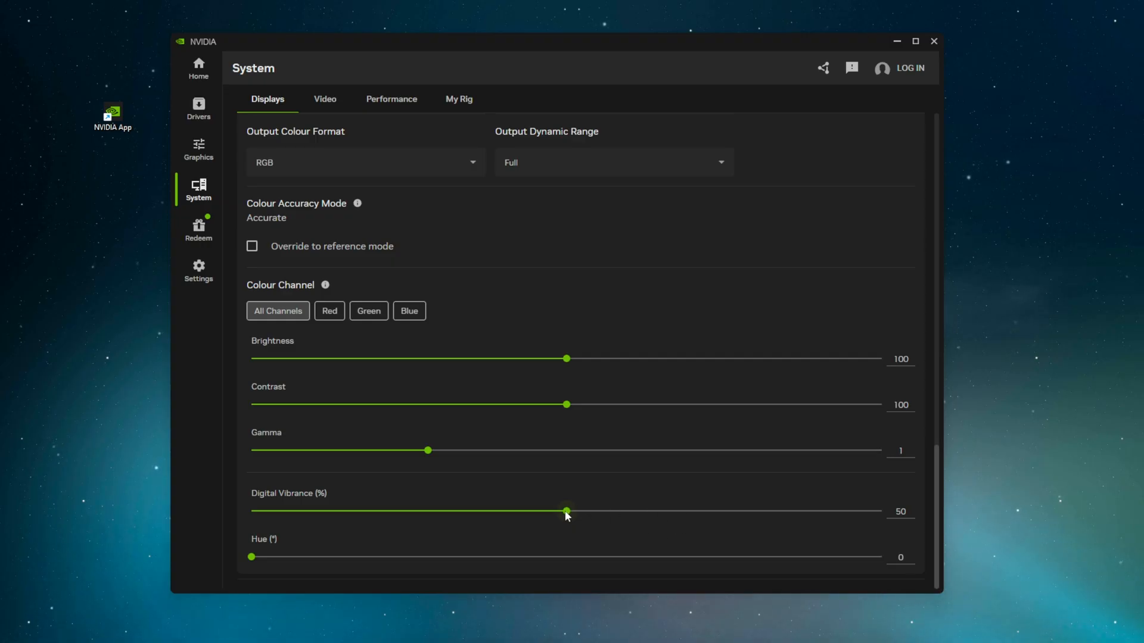
left_click_drag(565, 511, 767, 511)
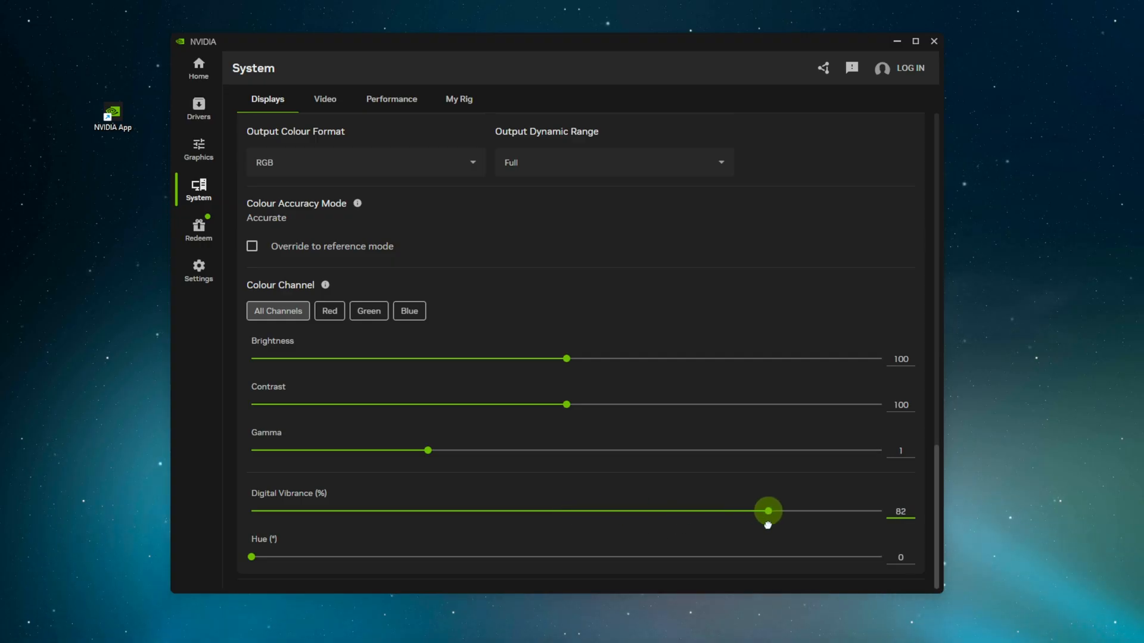
left_click_drag(767, 511, 684, 511)
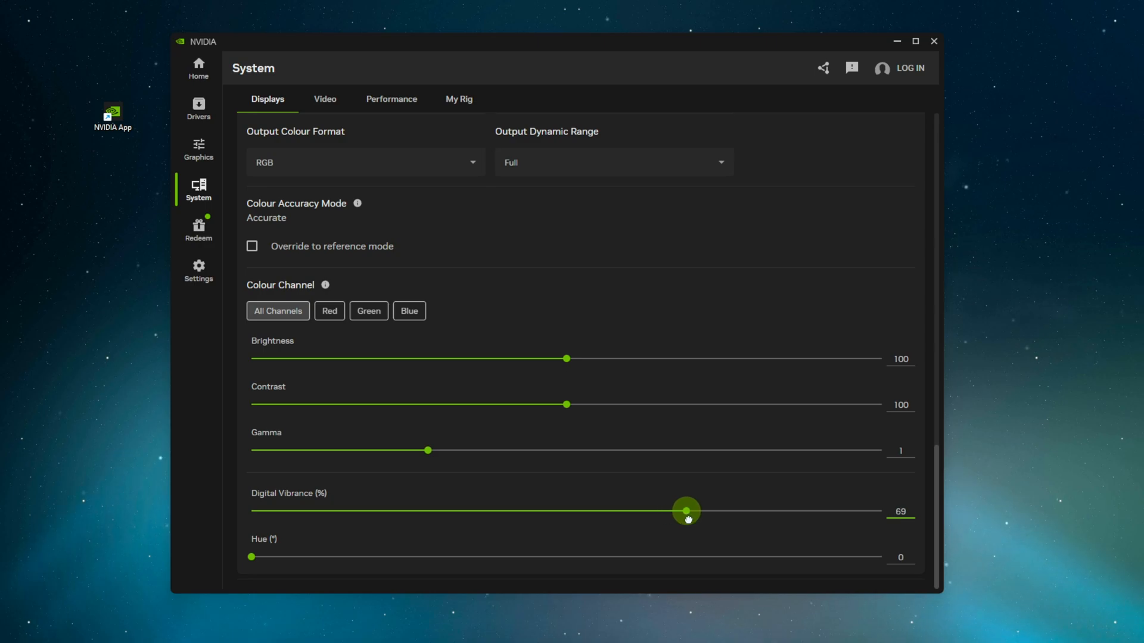
left_click_drag(684, 511, 817, 511)
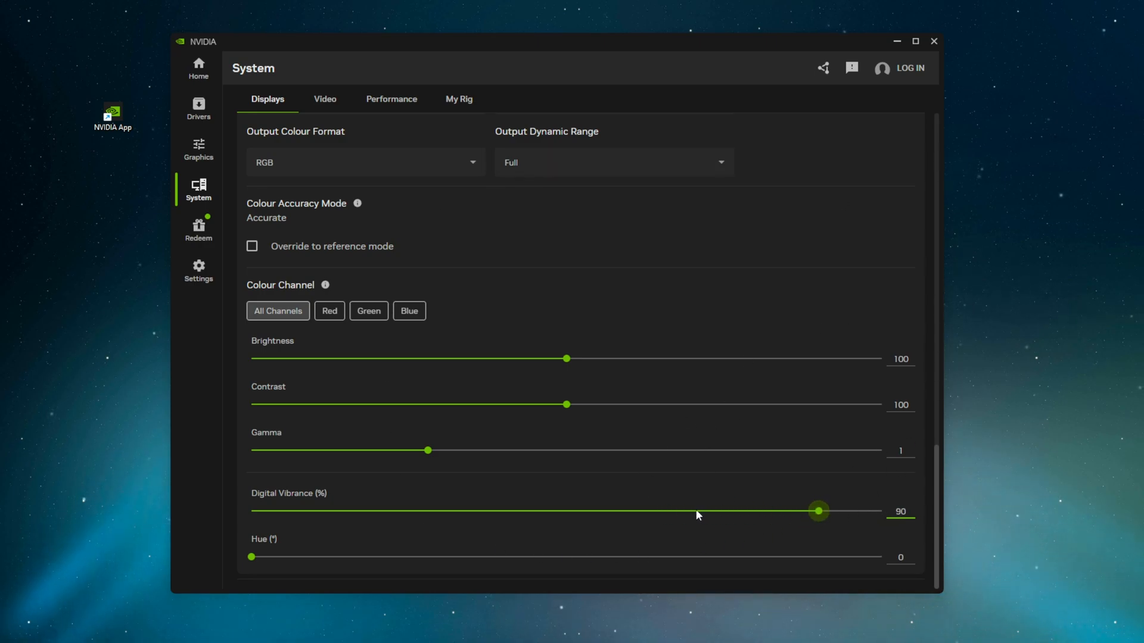
left_click_drag(817, 511, 572, 511)
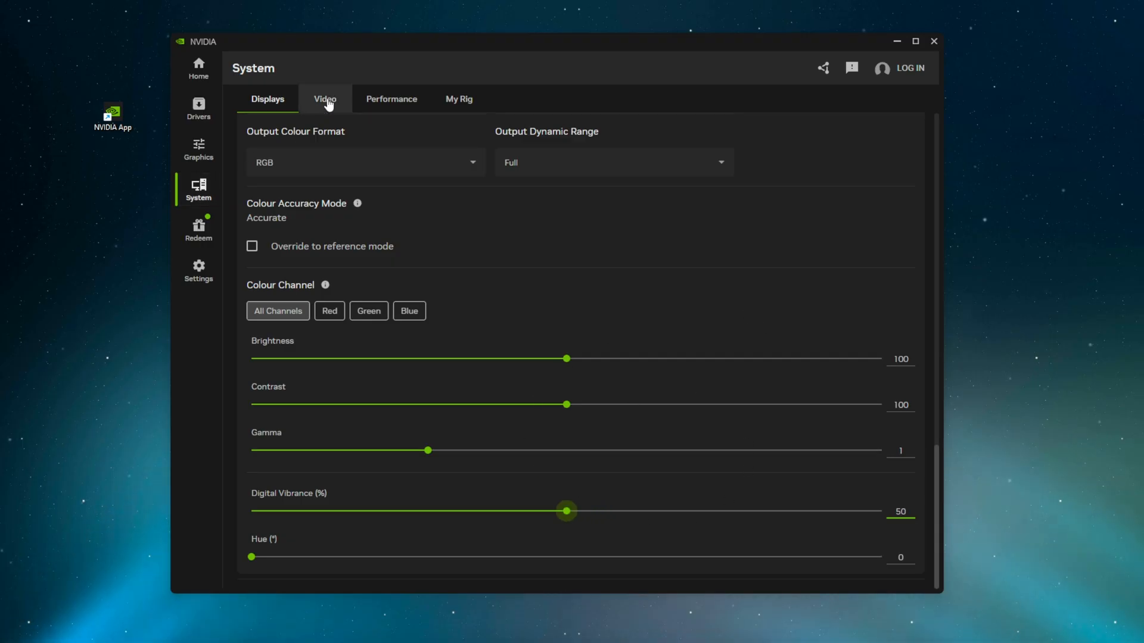
Browse Video, Performance and My Rig pages, launch NVIDIA Control Panel, then go to Settings
left_click(324, 99)
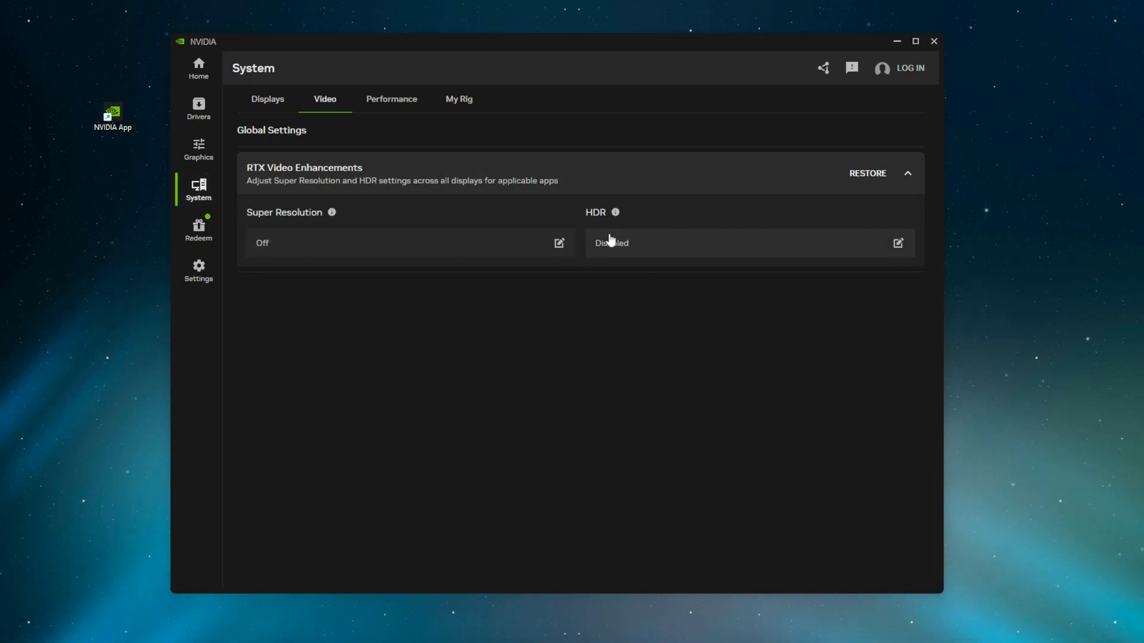
mouse_move(412, 256)
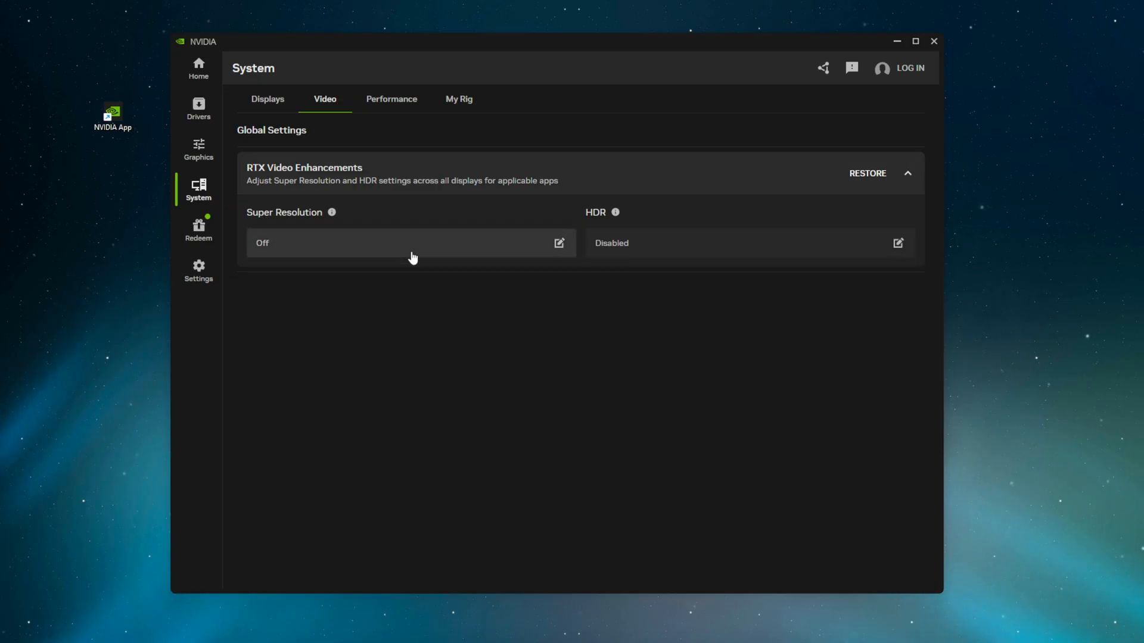
mouse_move(257, 189)
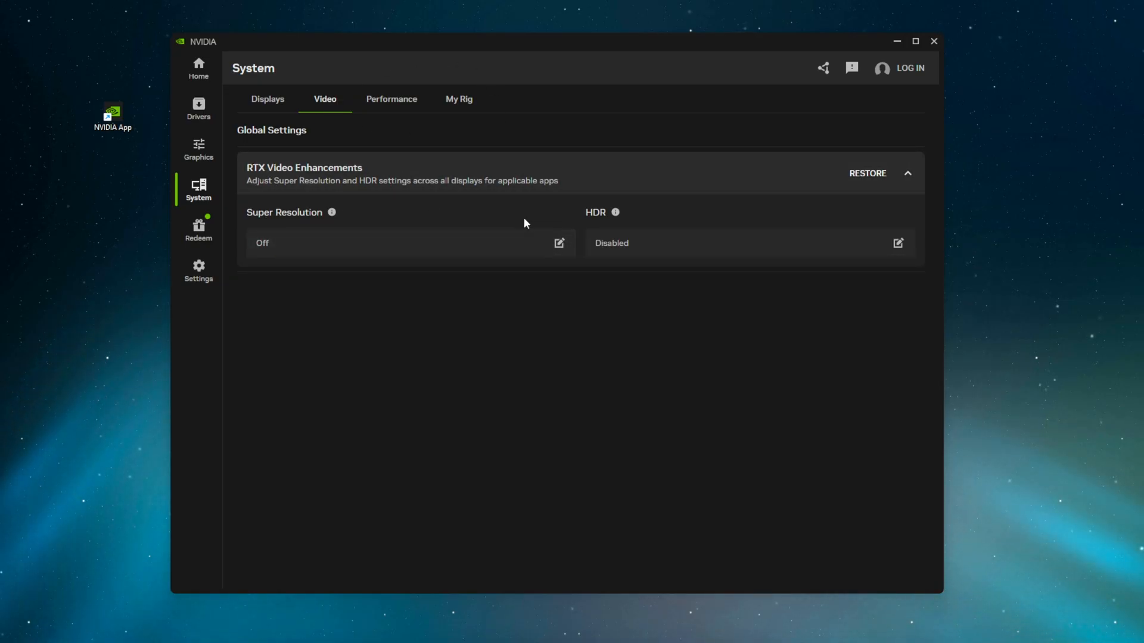
mouse_move(538, 226)
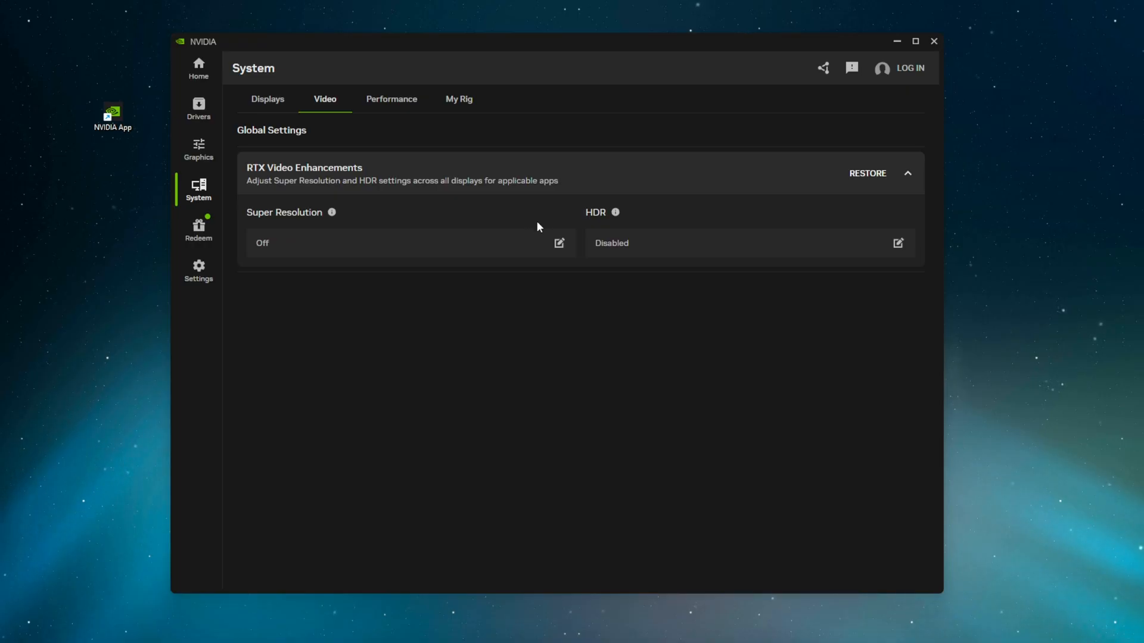
left_click(391, 99)
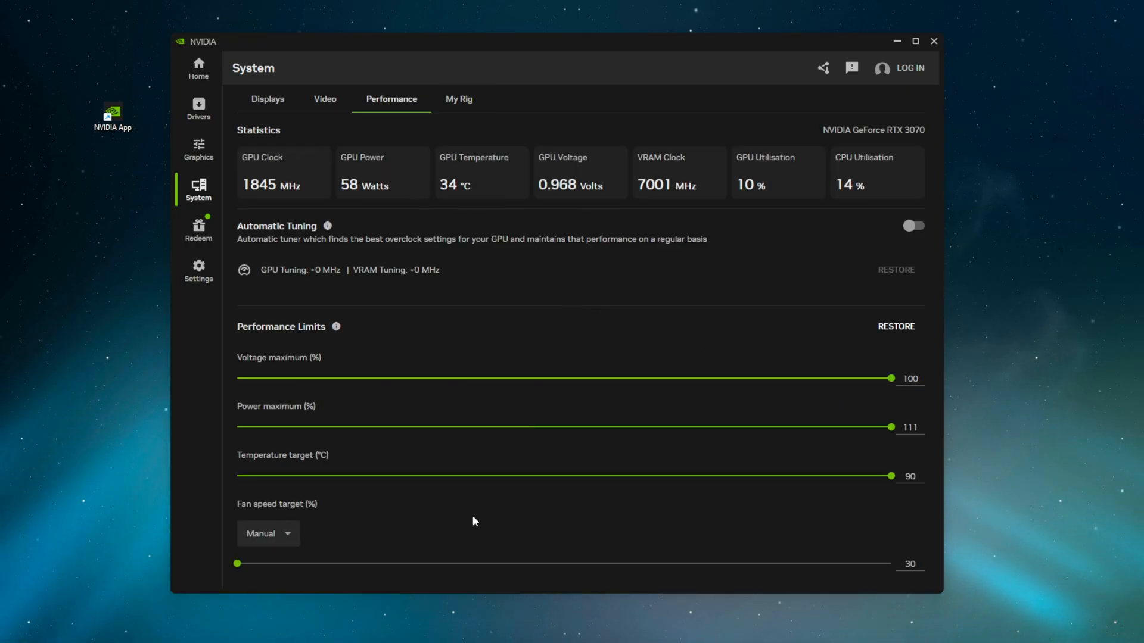
mouse_move(425, 420)
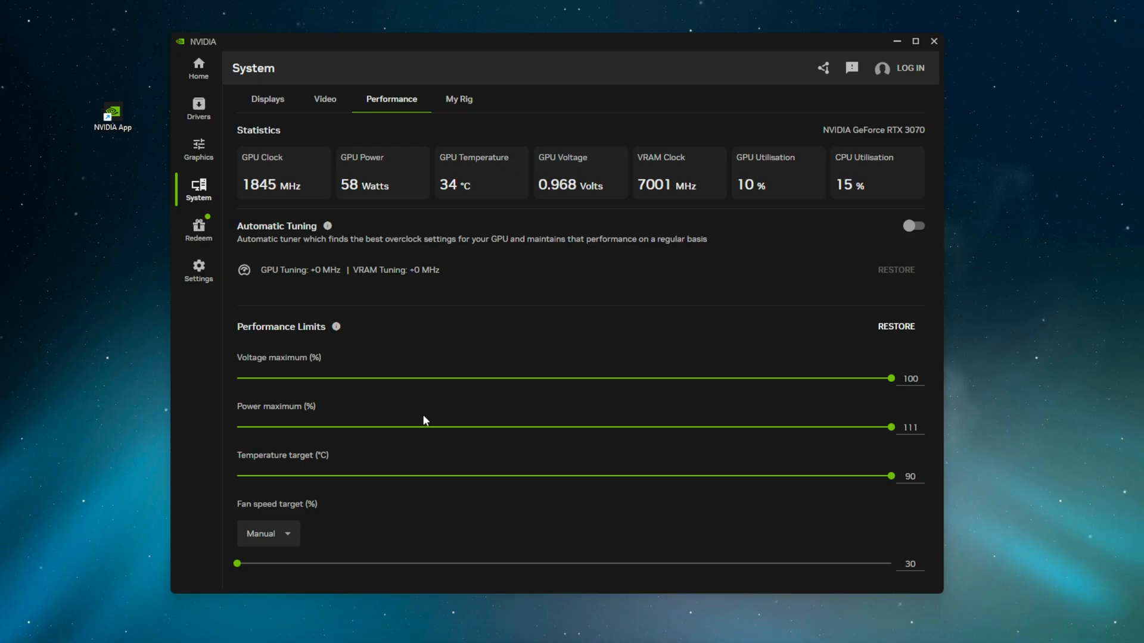
left_click(459, 99)
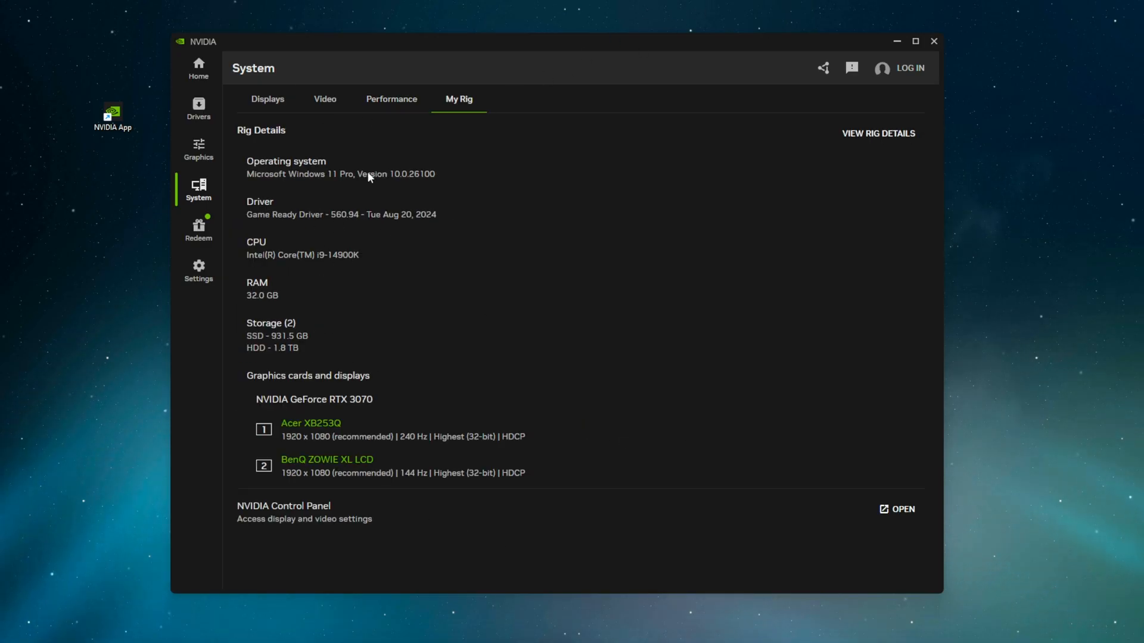
mouse_move(395, 419)
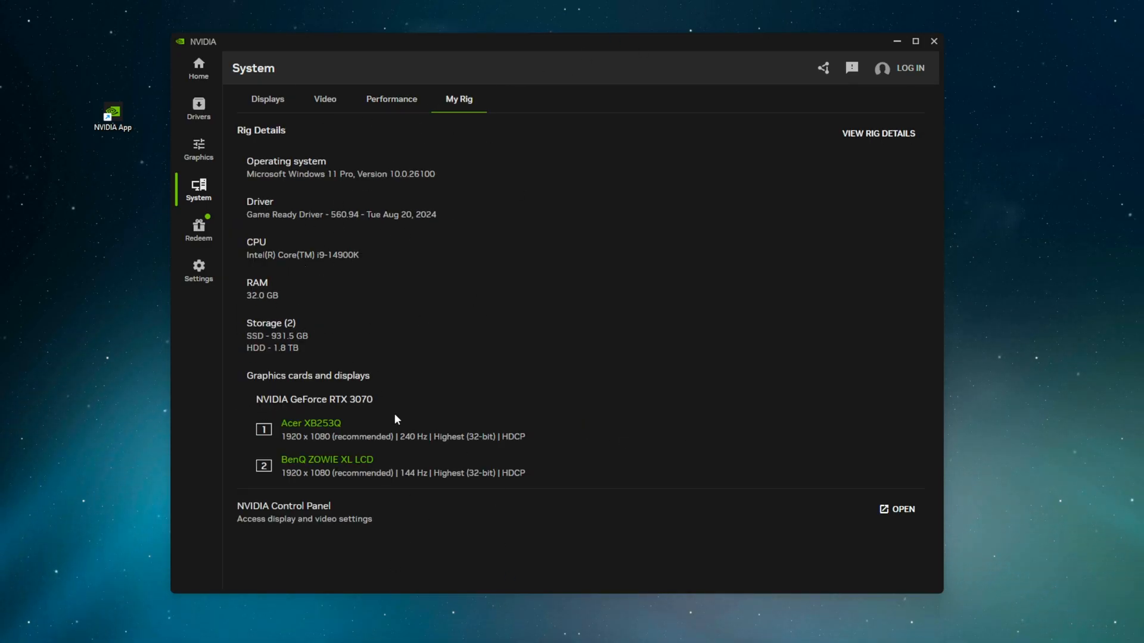
left_click(902, 510)
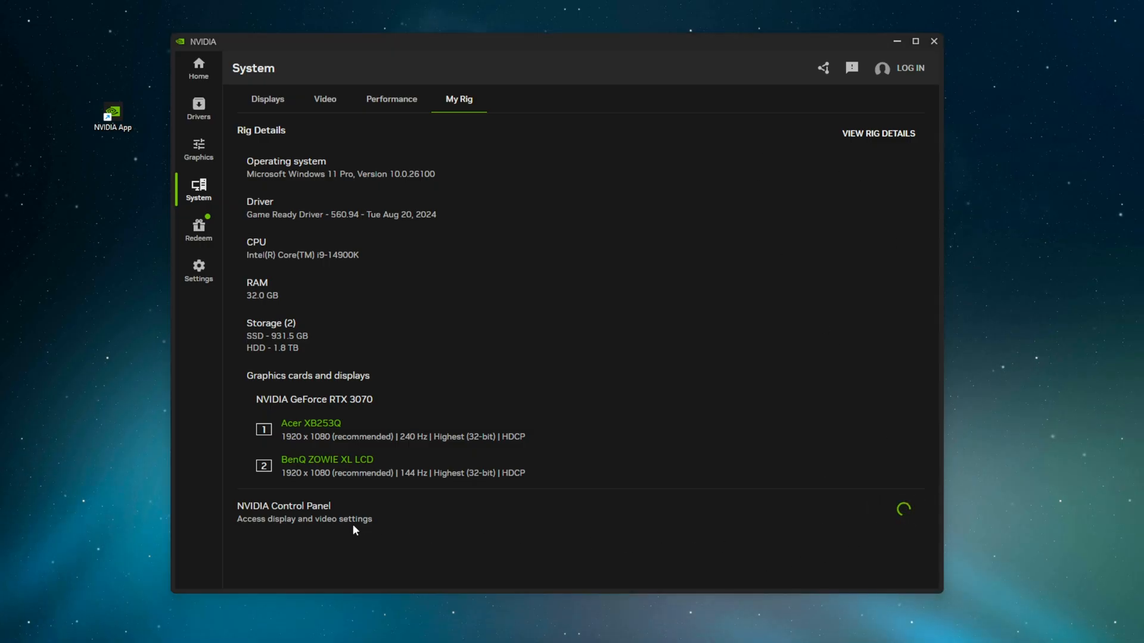
left_click(284, 506)
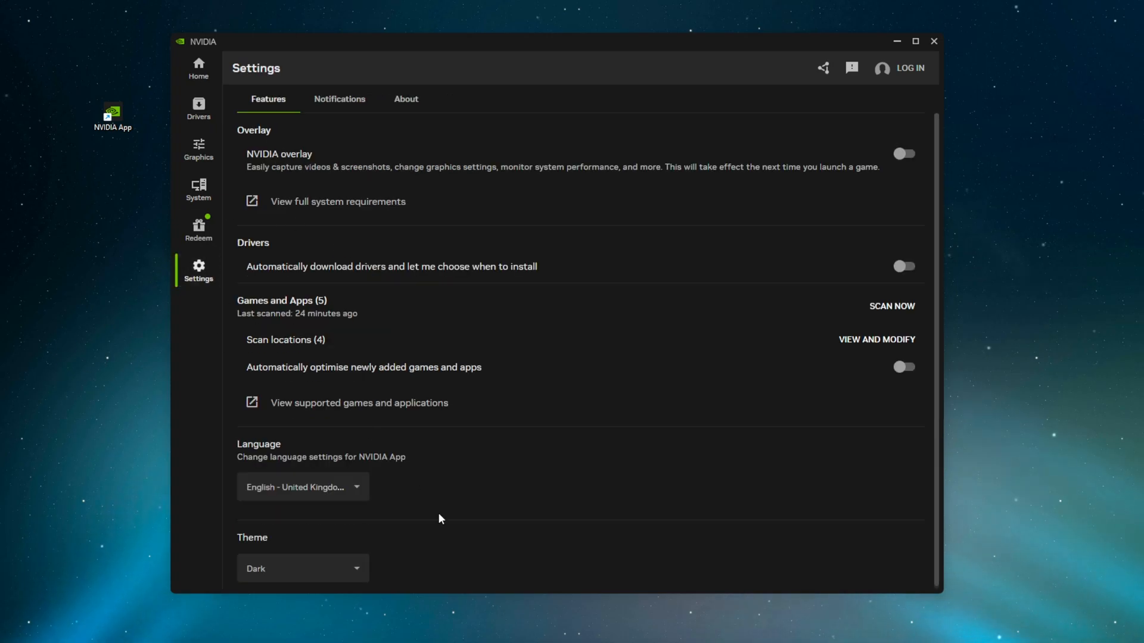
Set the app theme to follow the system and toggle automatic driver downloads on
left_click(303, 486)
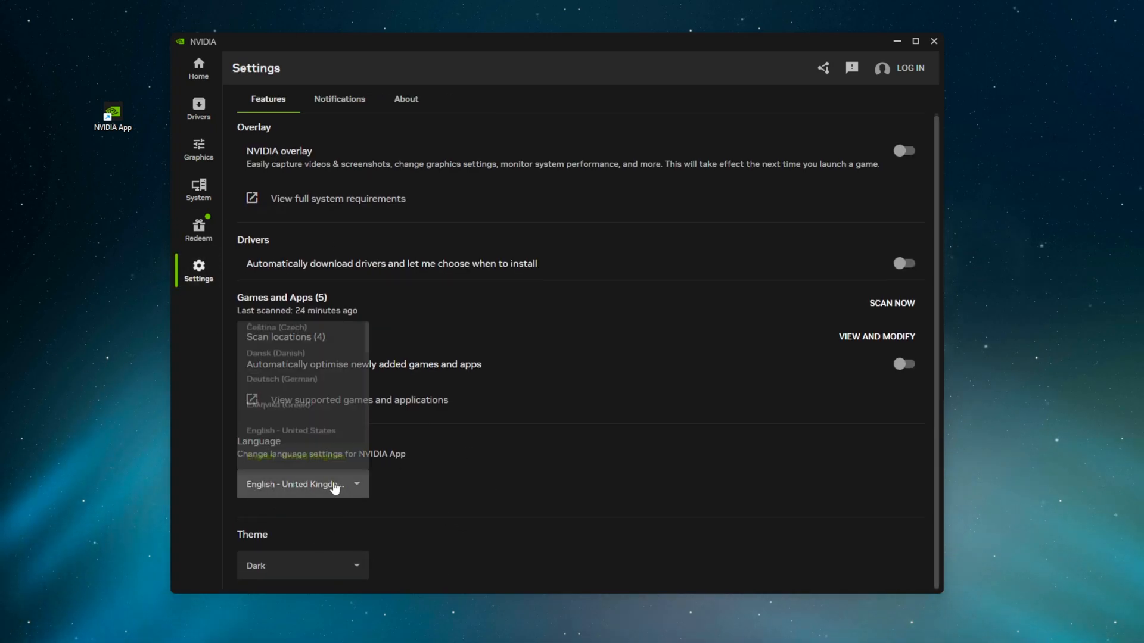
left_click(302, 564)
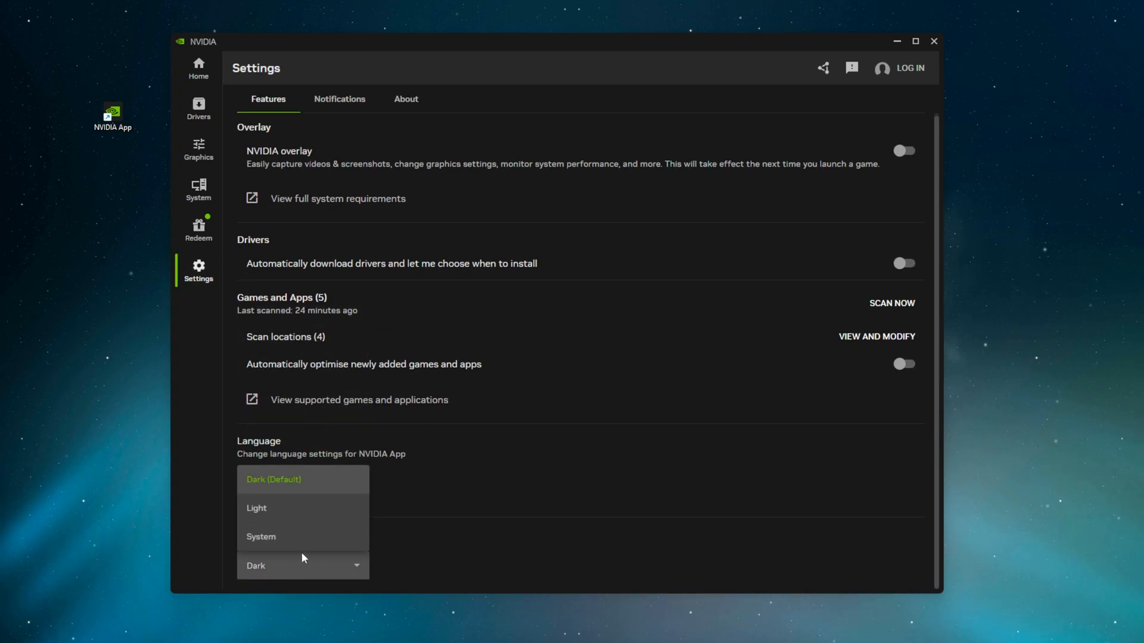
left_click(260, 537)
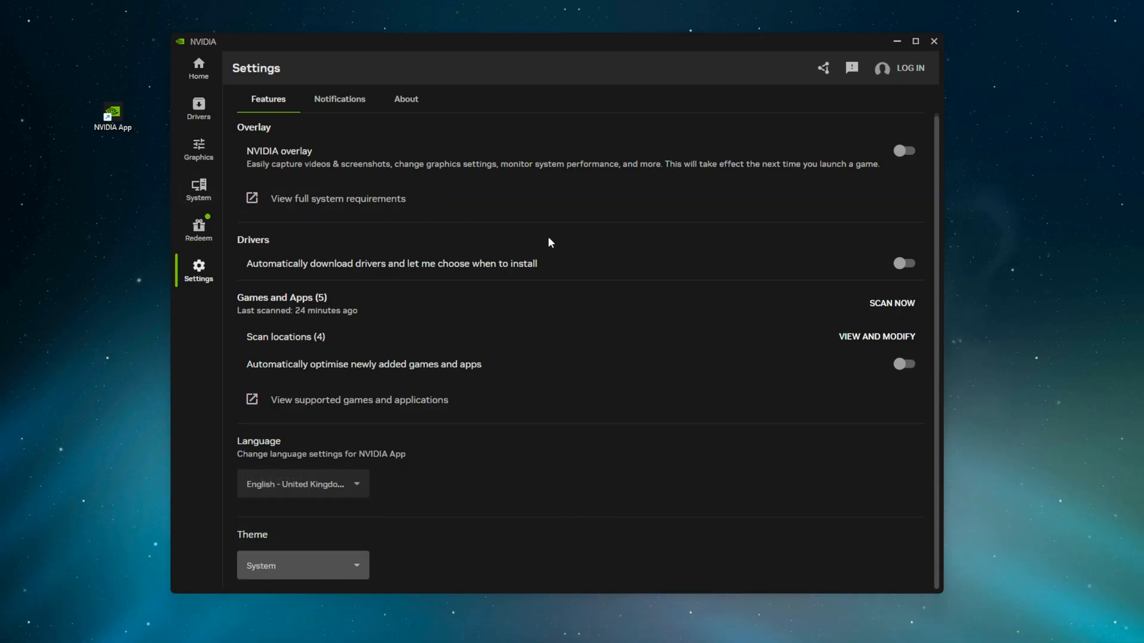
left_click(904, 263)
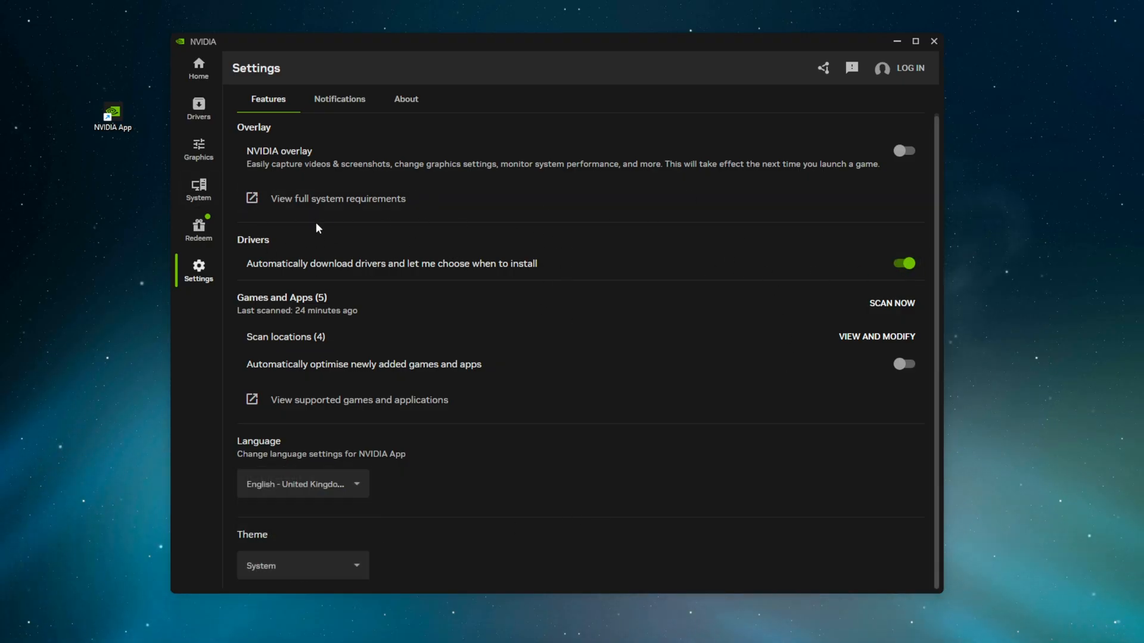
mouse_move(358, 270)
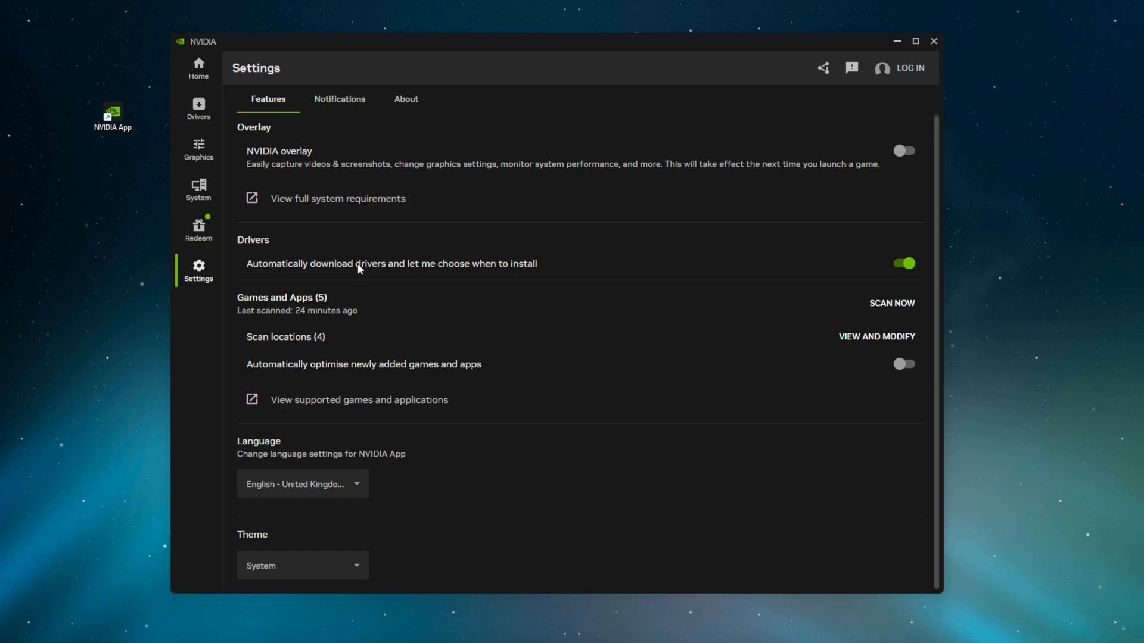
mouse_move(462, 217)
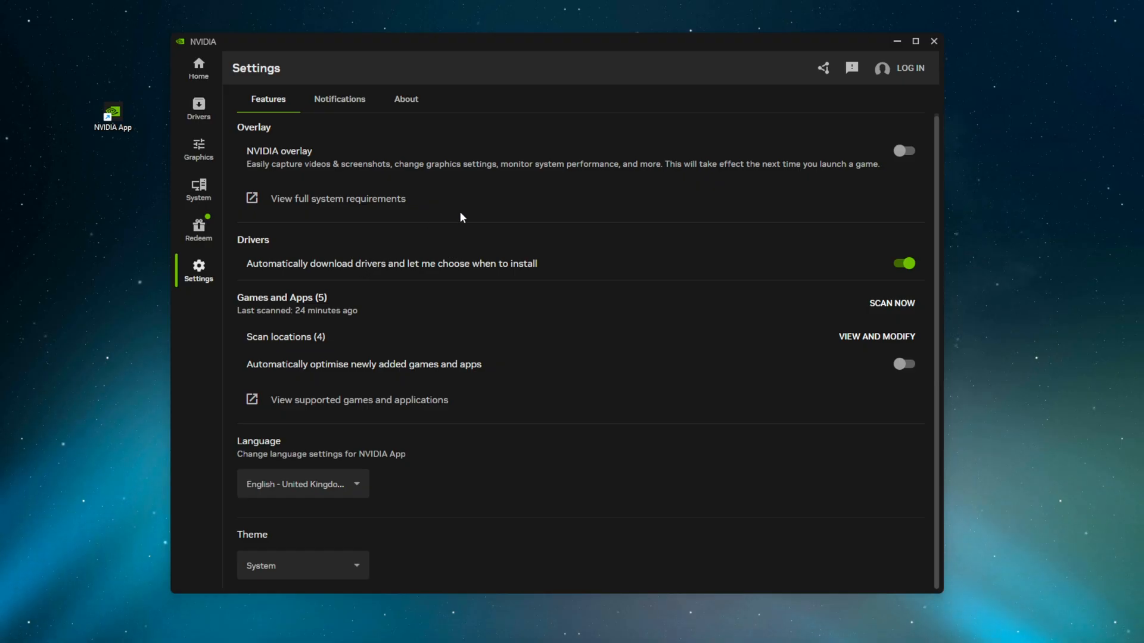
mouse_move(882, 267)
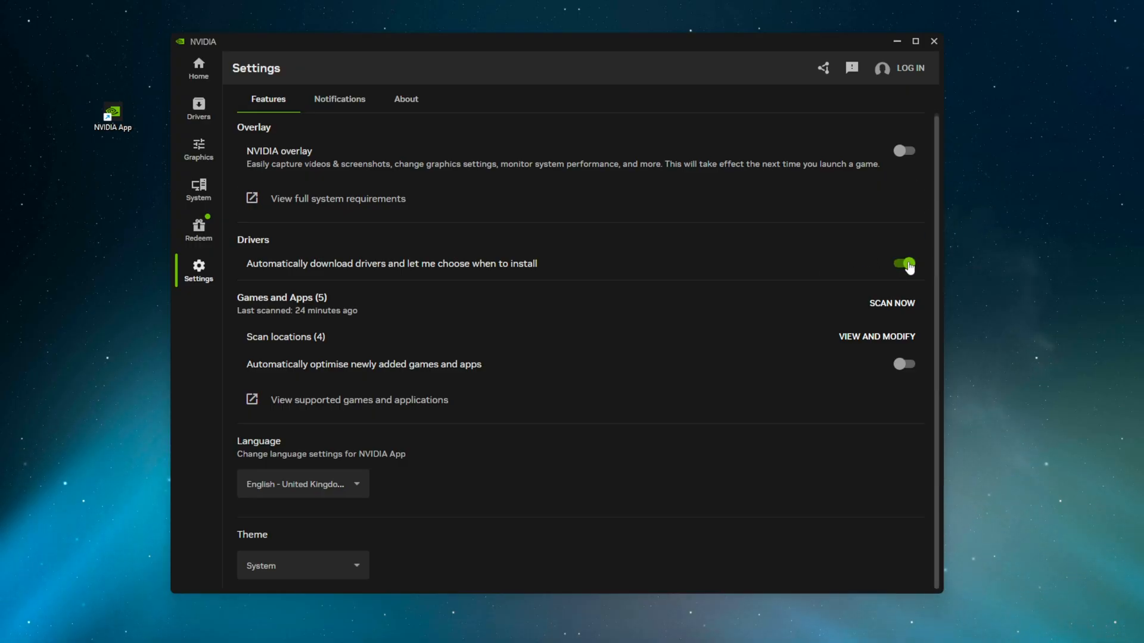
Turn automatic driver downloads back off and enable the NVIDIA overlay
left_click(904, 263)
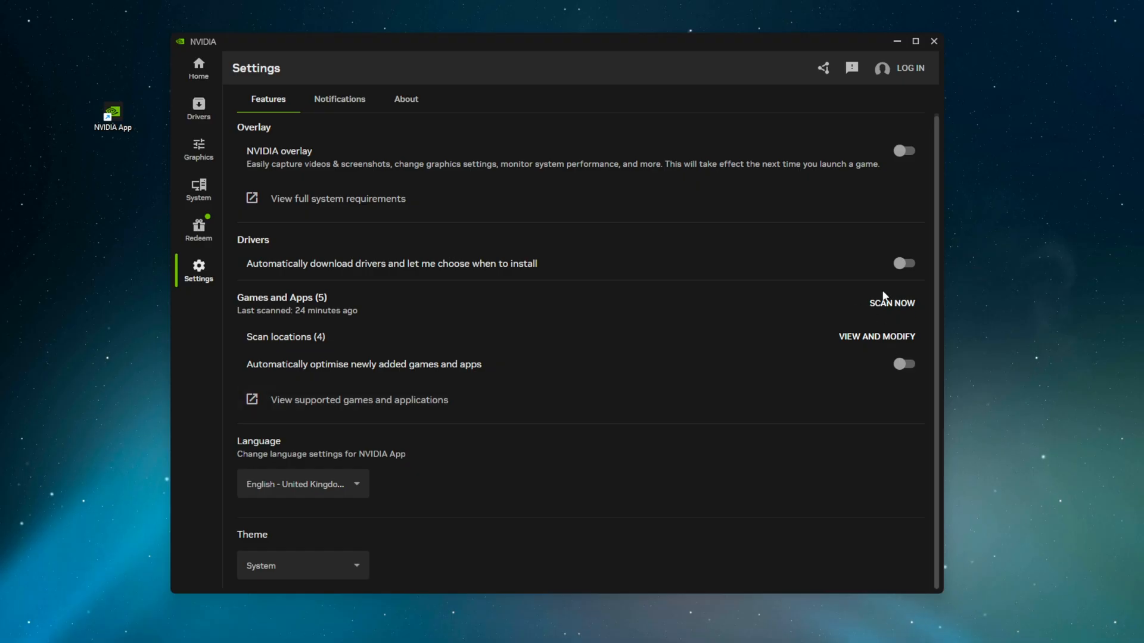
left_click(339, 99)
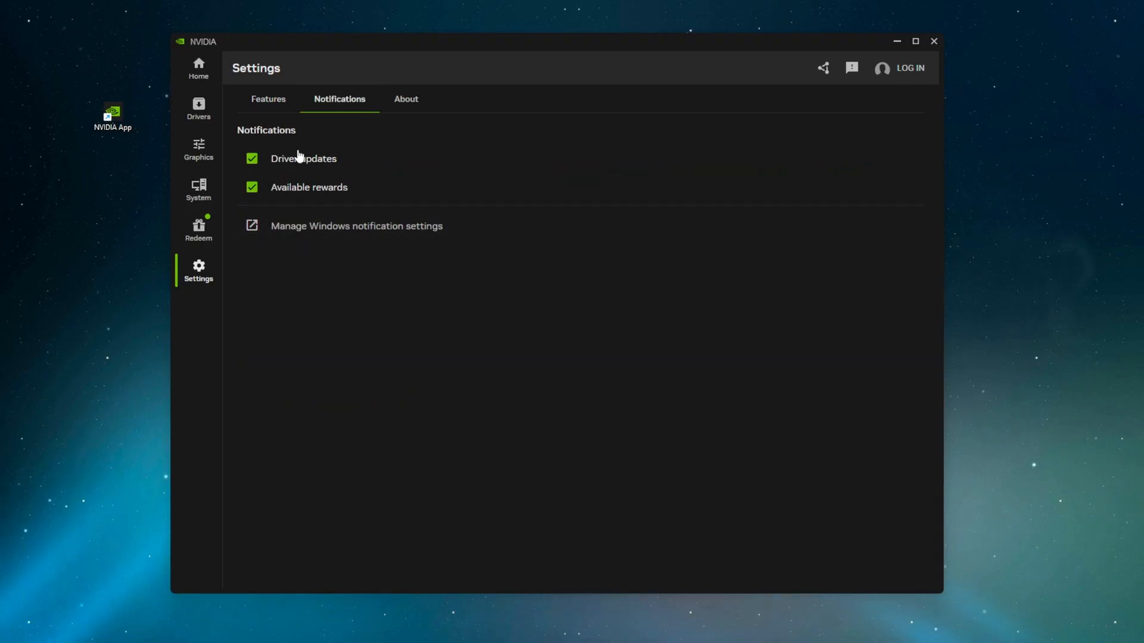
left_click(268, 99)
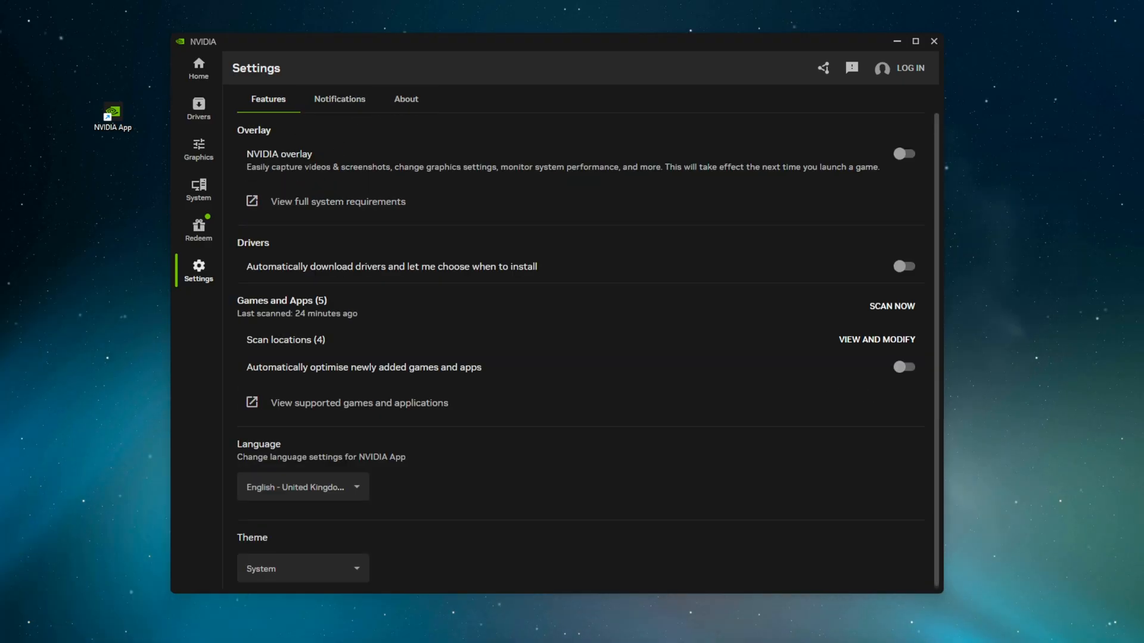
mouse_move(389, 207)
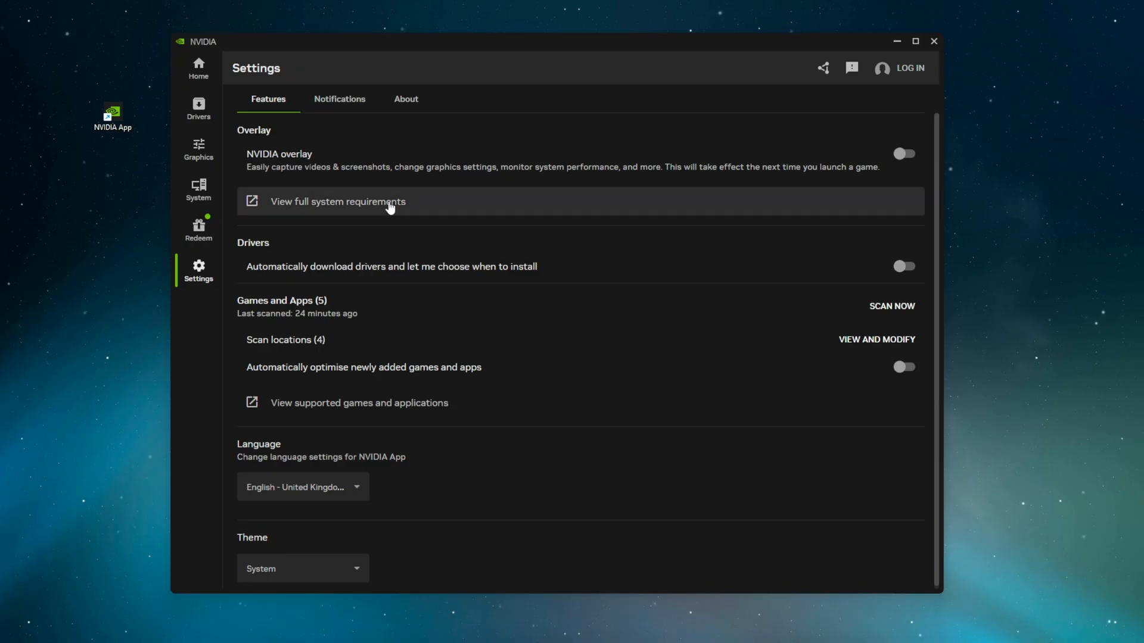
left_click(905, 153)
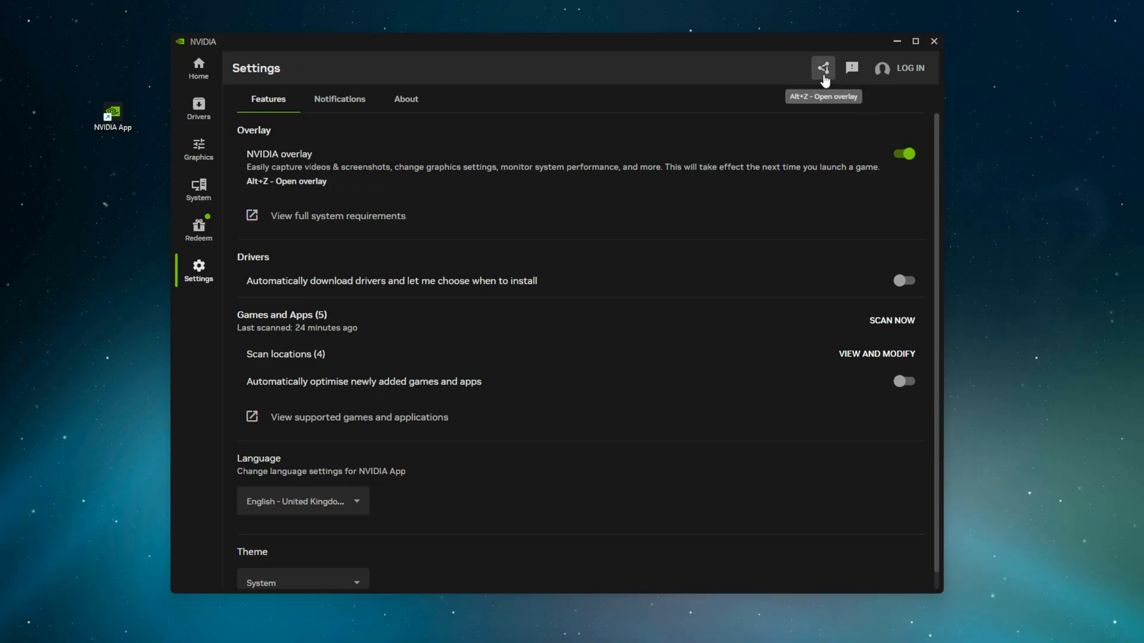
Bring up the overlay's settings and its Video capture page
left_click(825, 67)
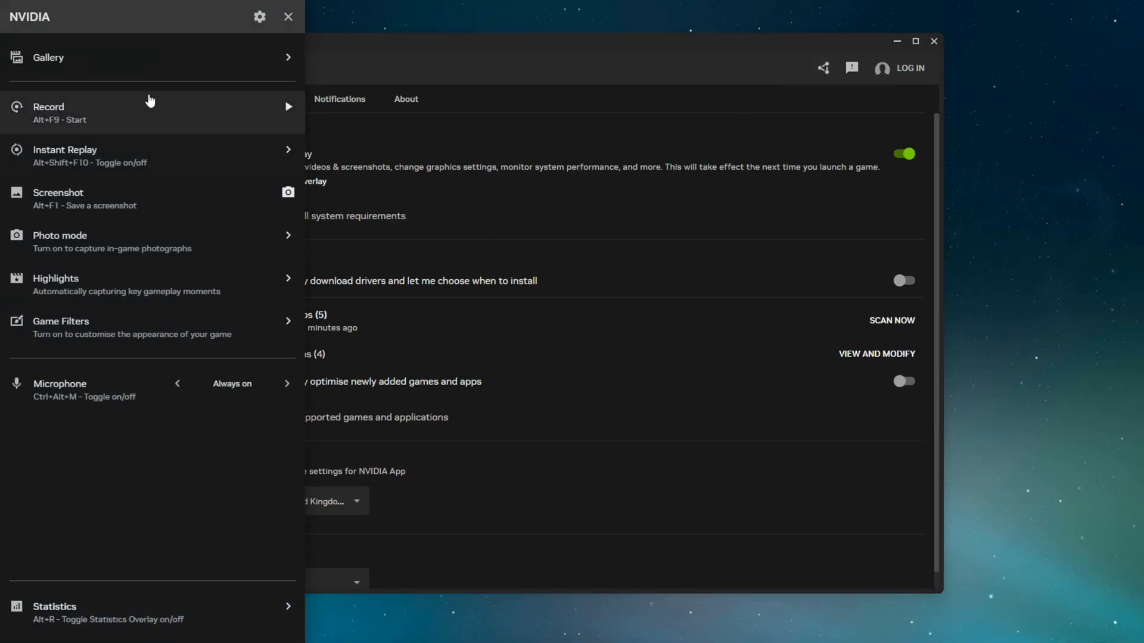
left_click(259, 17)
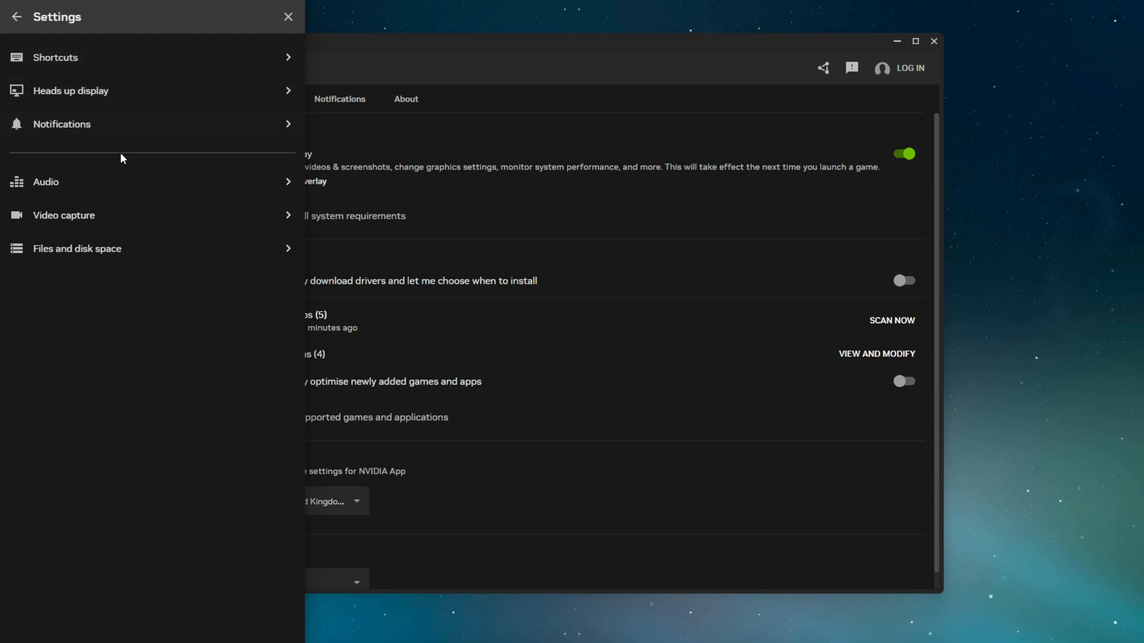
left_click(63, 215)
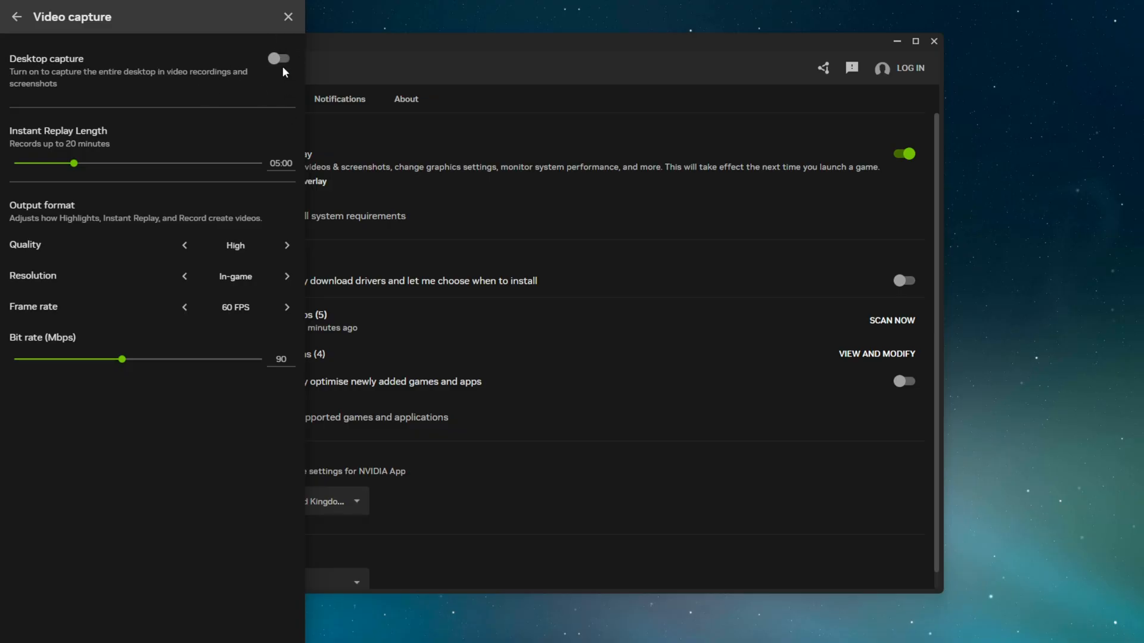
mouse_move(278, 71)
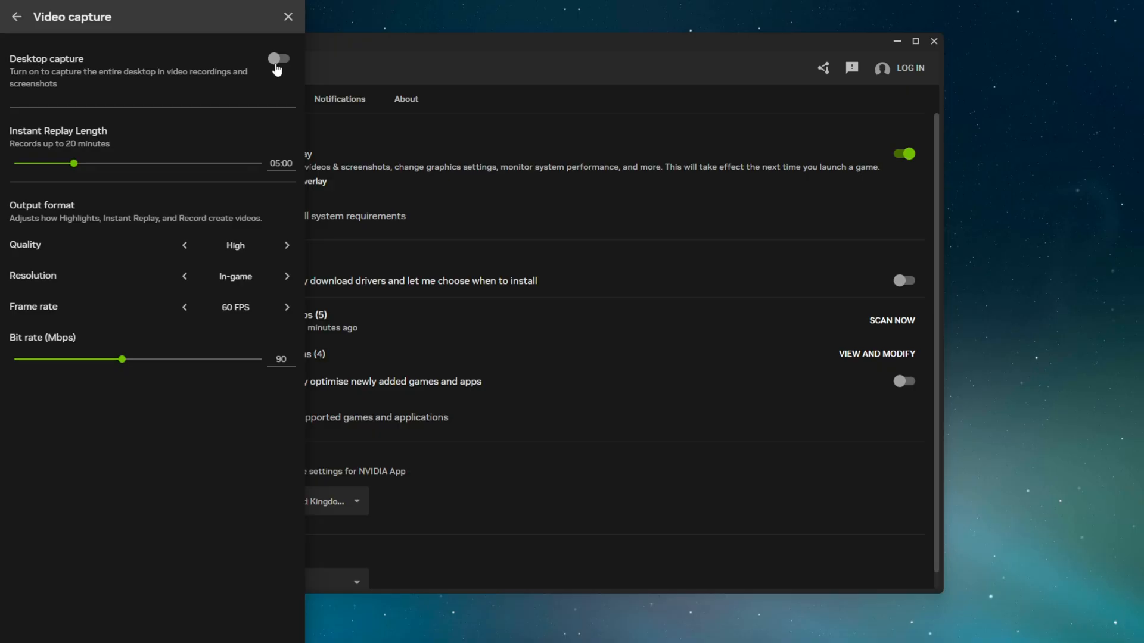
mouse_move(262, 37)
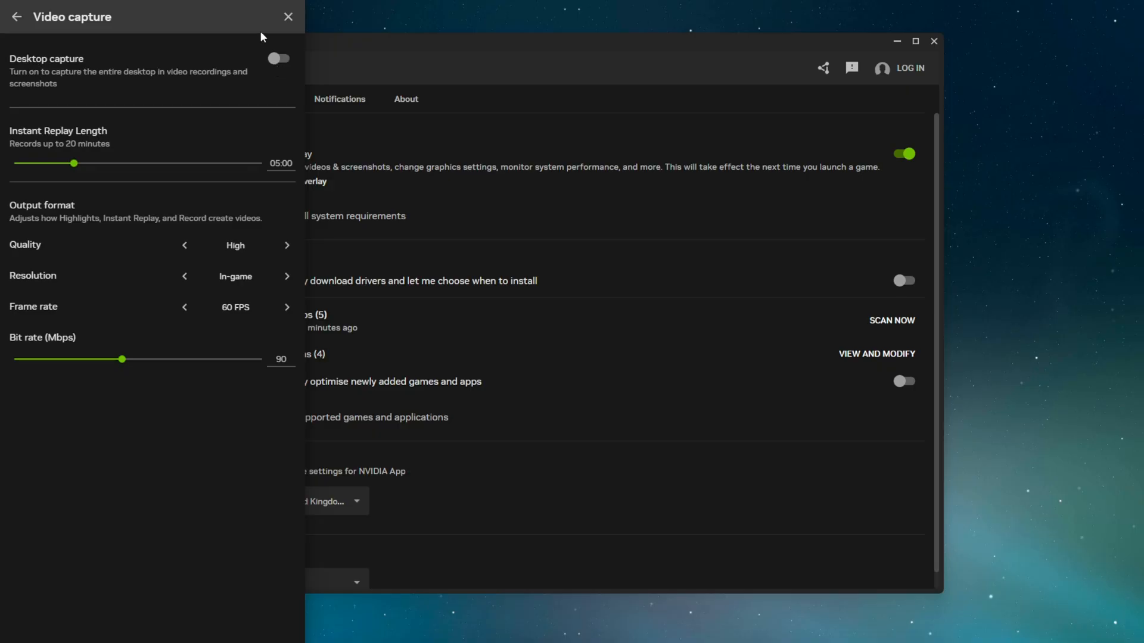
mouse_move(1098, 484)
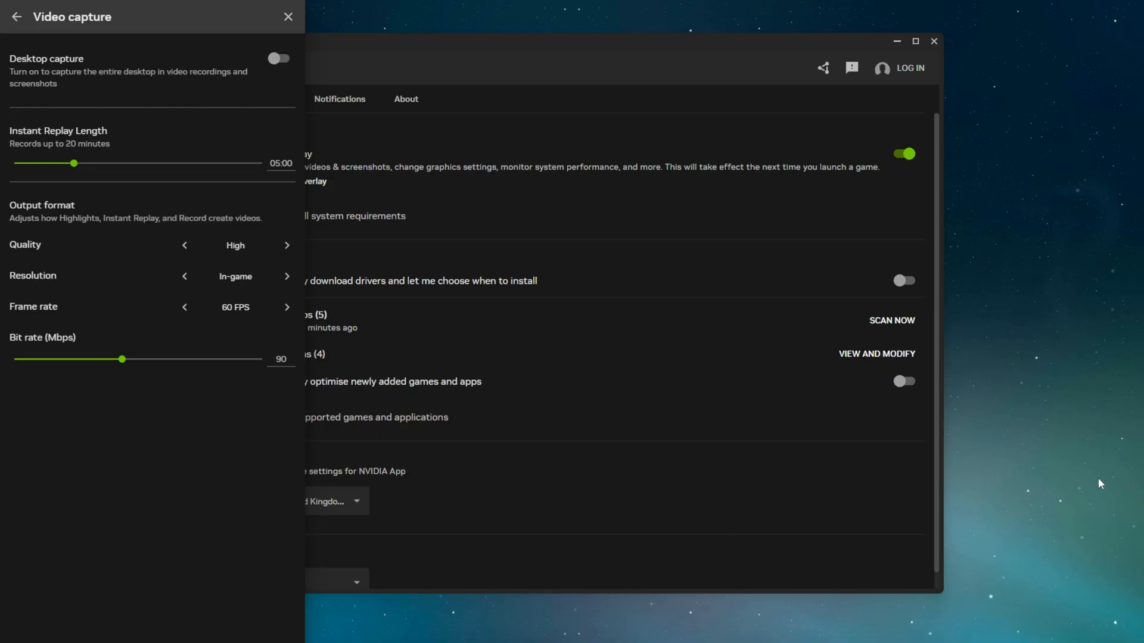
mouse_move(632, 326)
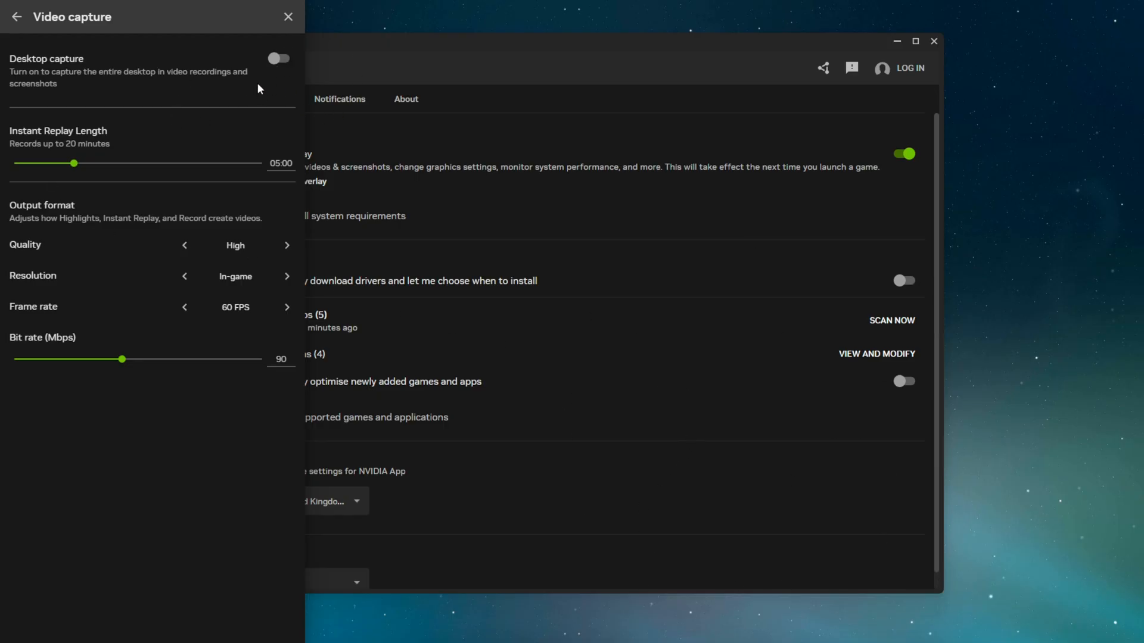
mouse_move(268, 178)
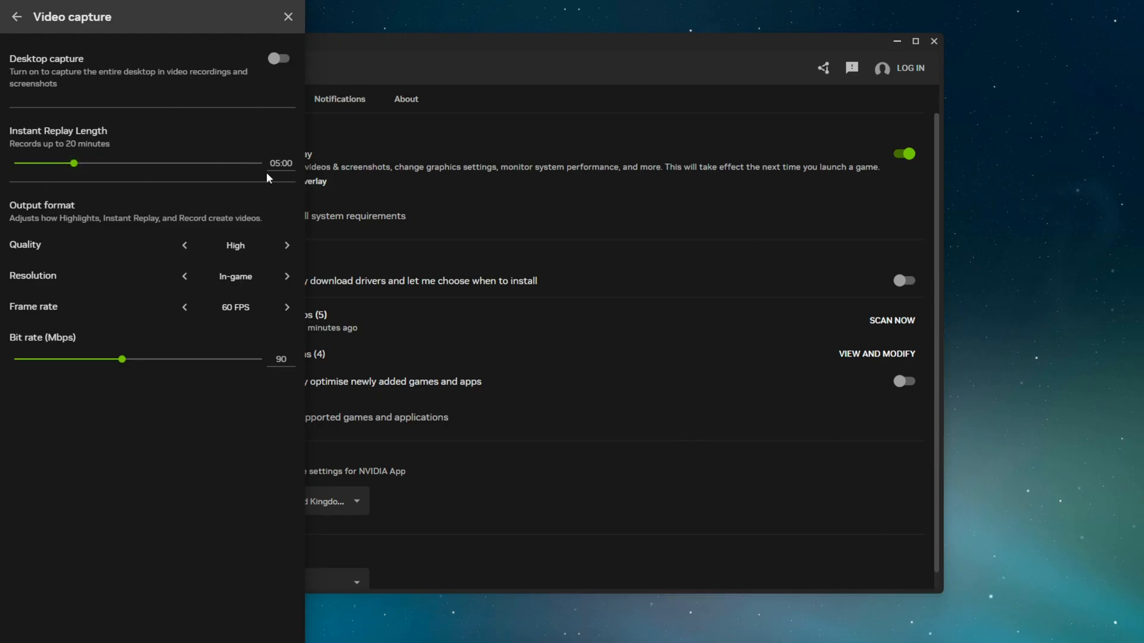
Set Instant Replay Length to 01:00
left_click_drag(73, 163, 159, 163)
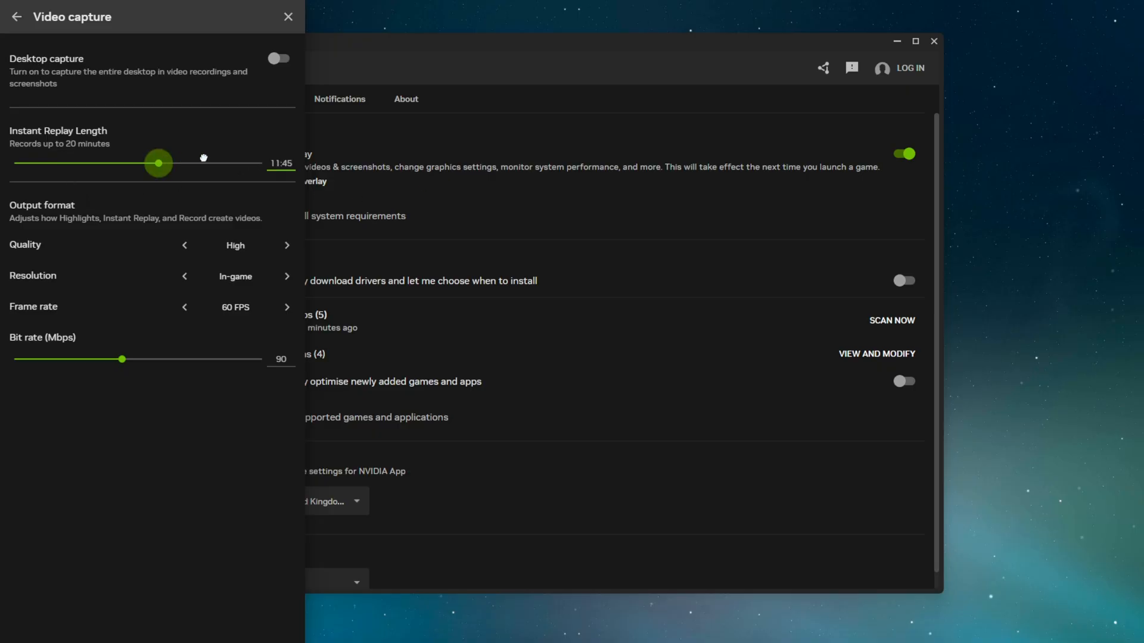
left_click_drag(158, 163, 14, 164)
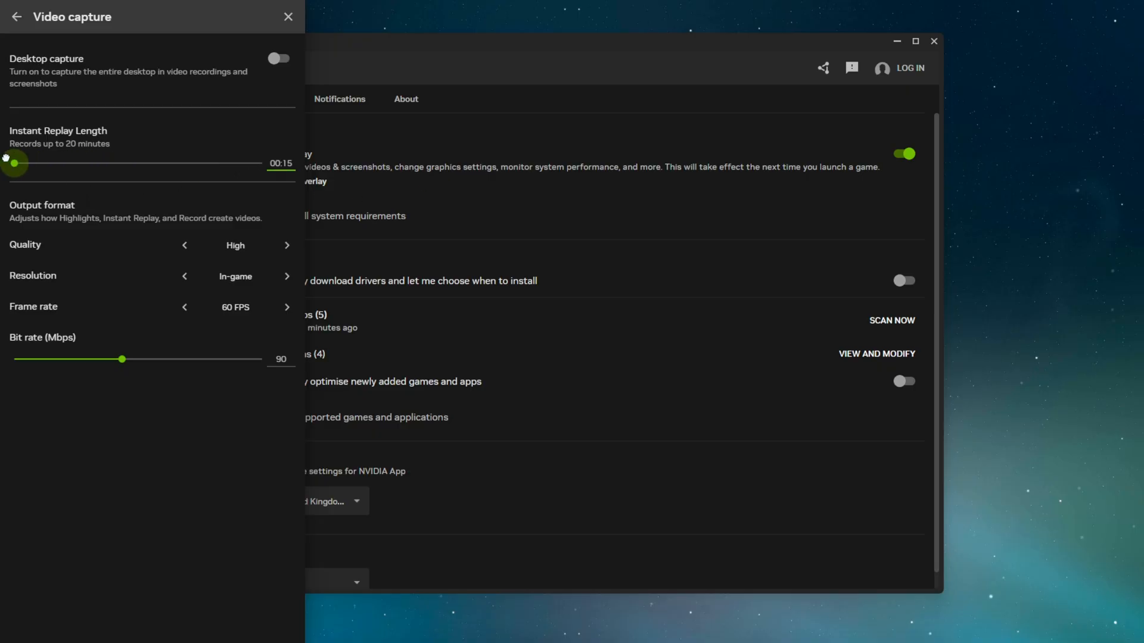
left_click_drag(13, 163, 24, 164)
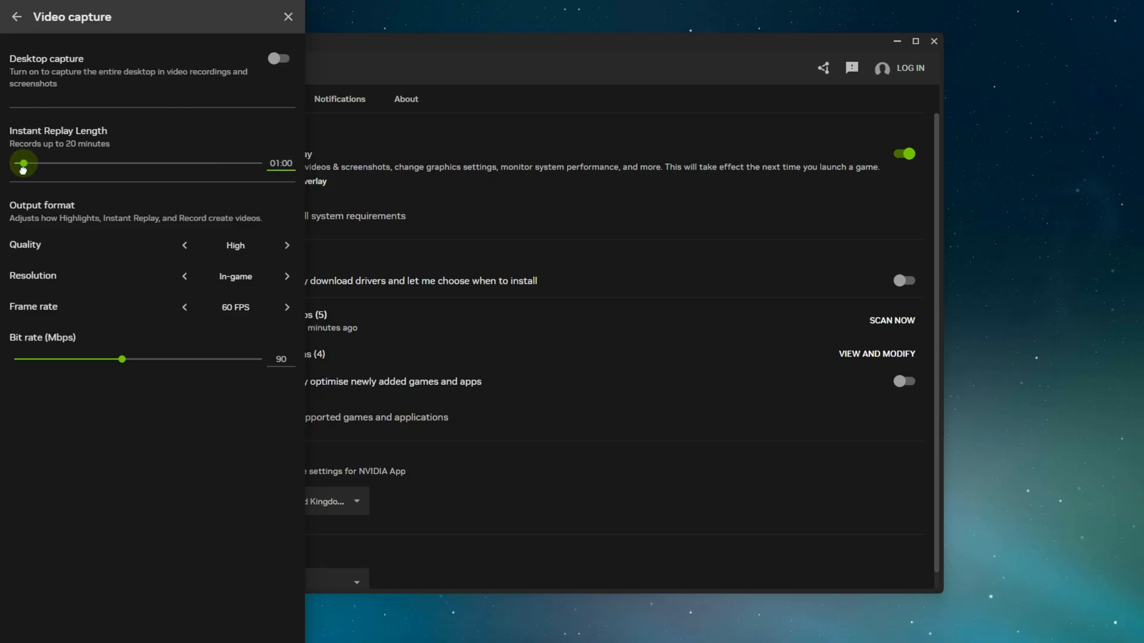
mouse_move(619, 306)
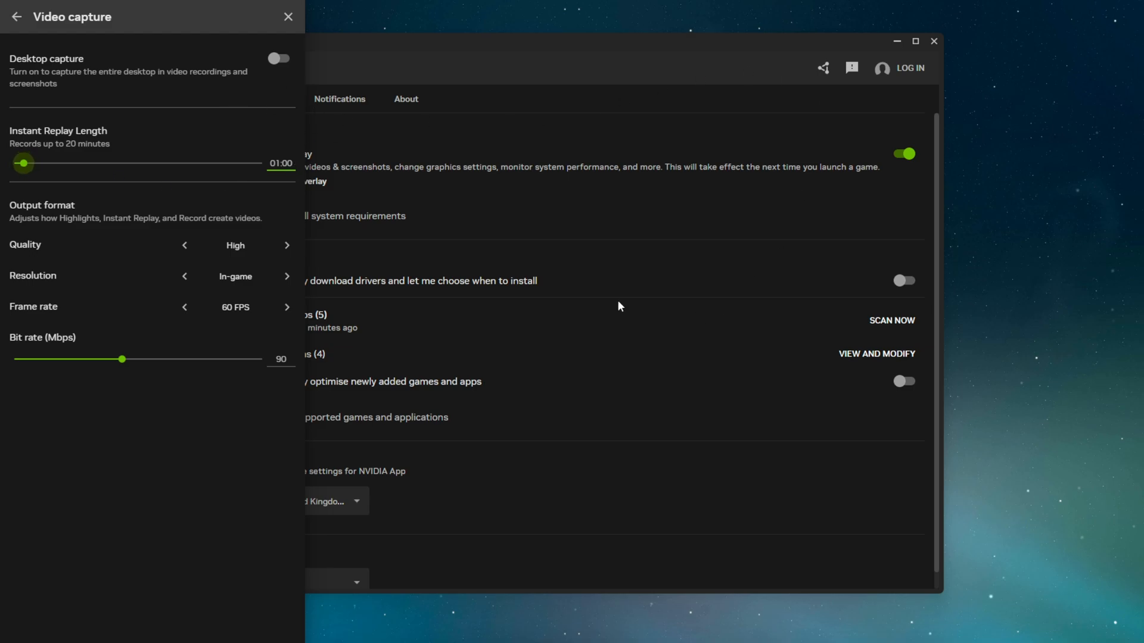
mouse_move(289, 225)
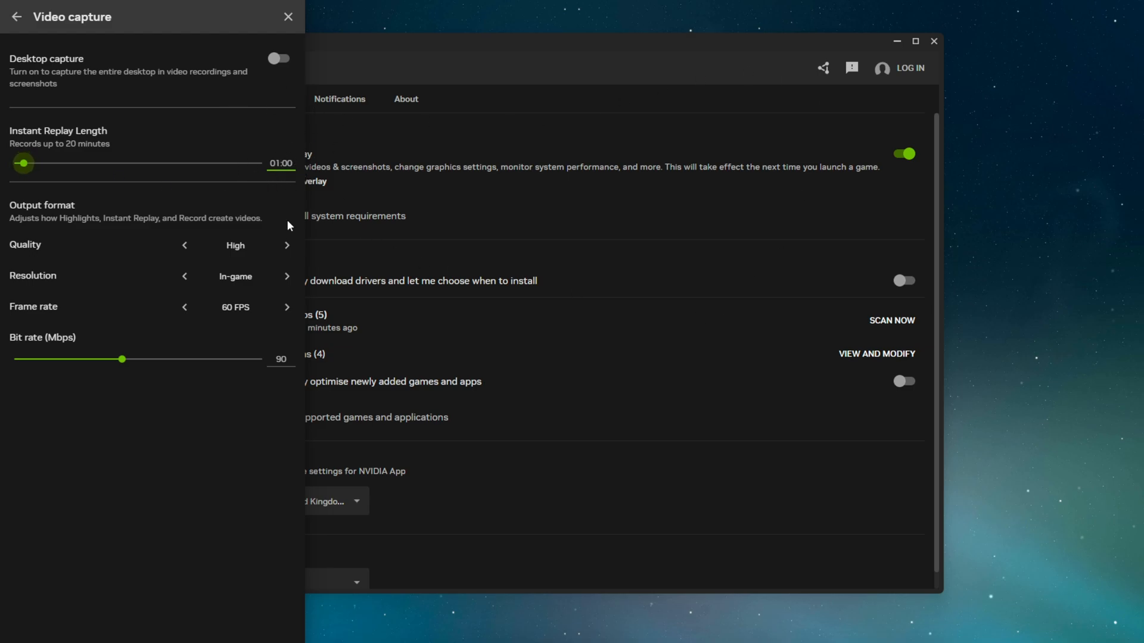
Cycle the capture quality presets and settle on Low
left_click(185, 245)
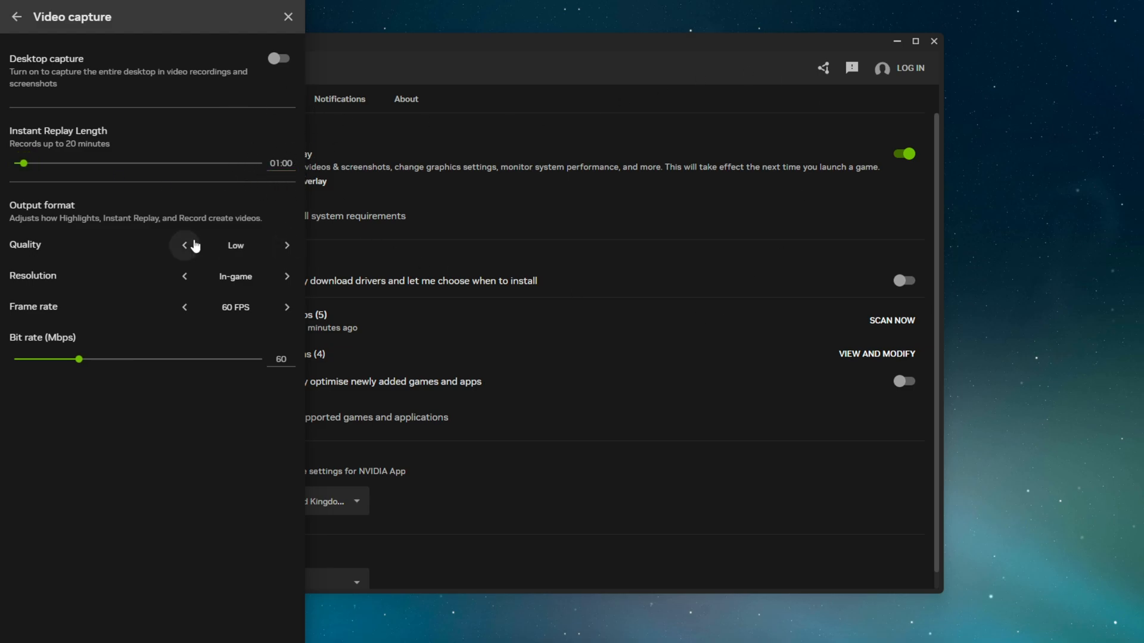
left_click(286, 246)
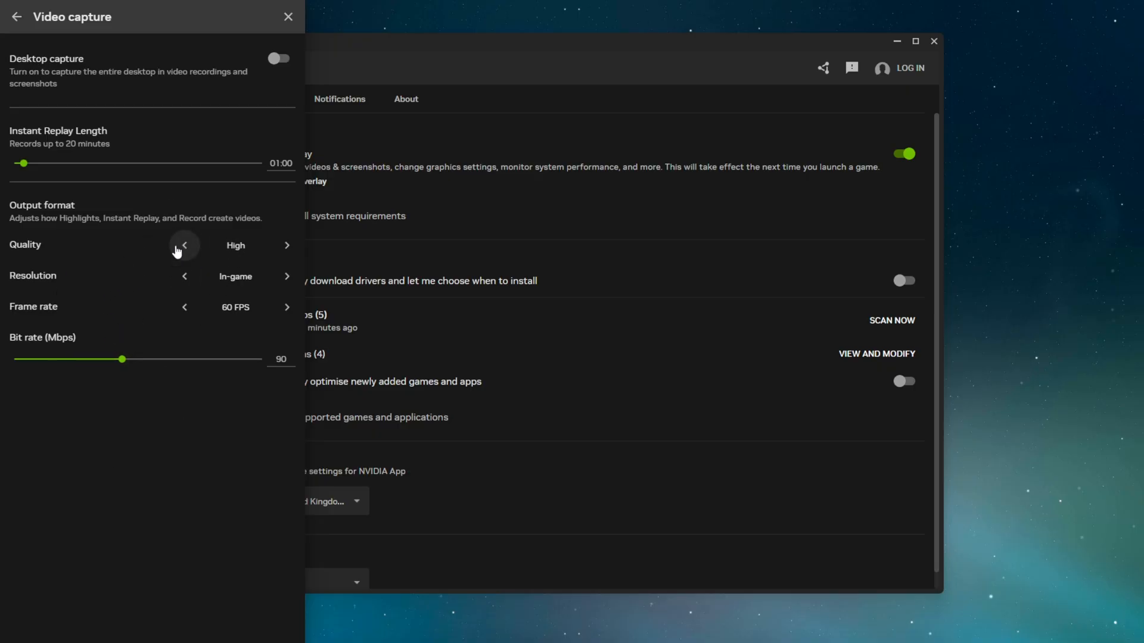
left_click(184, 245)
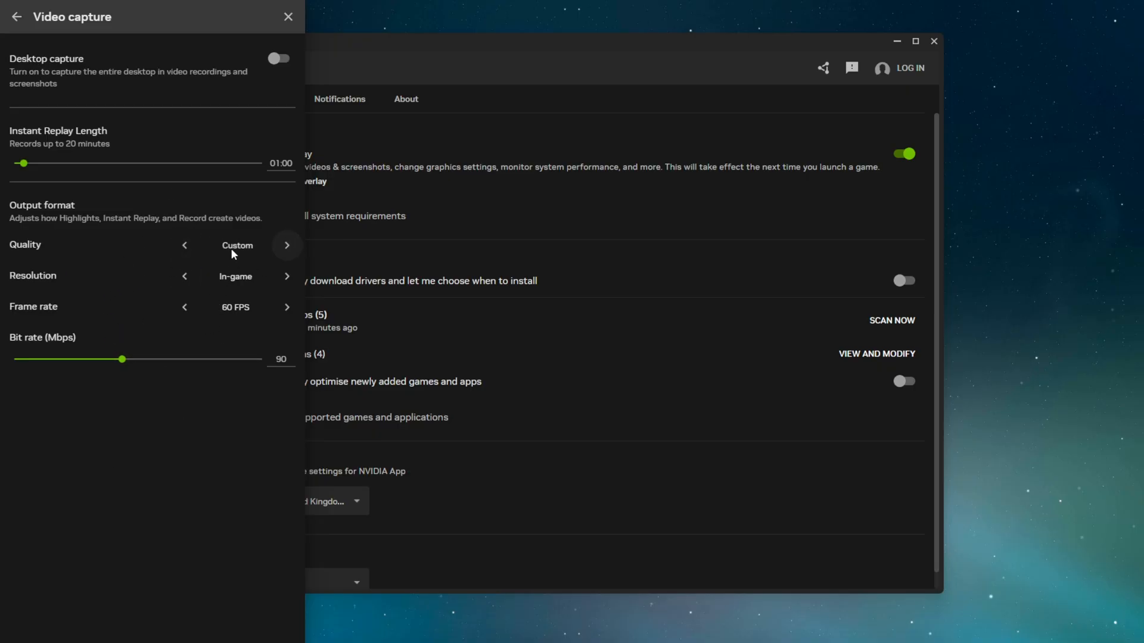
left_click(287, 246)
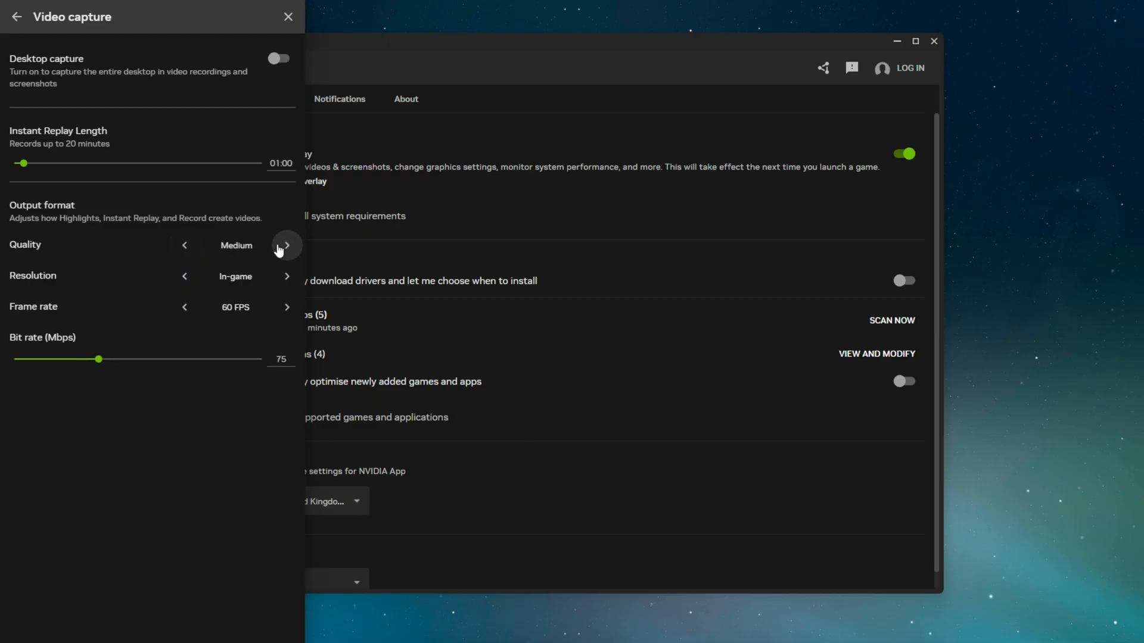
mouse_move(262, 263)
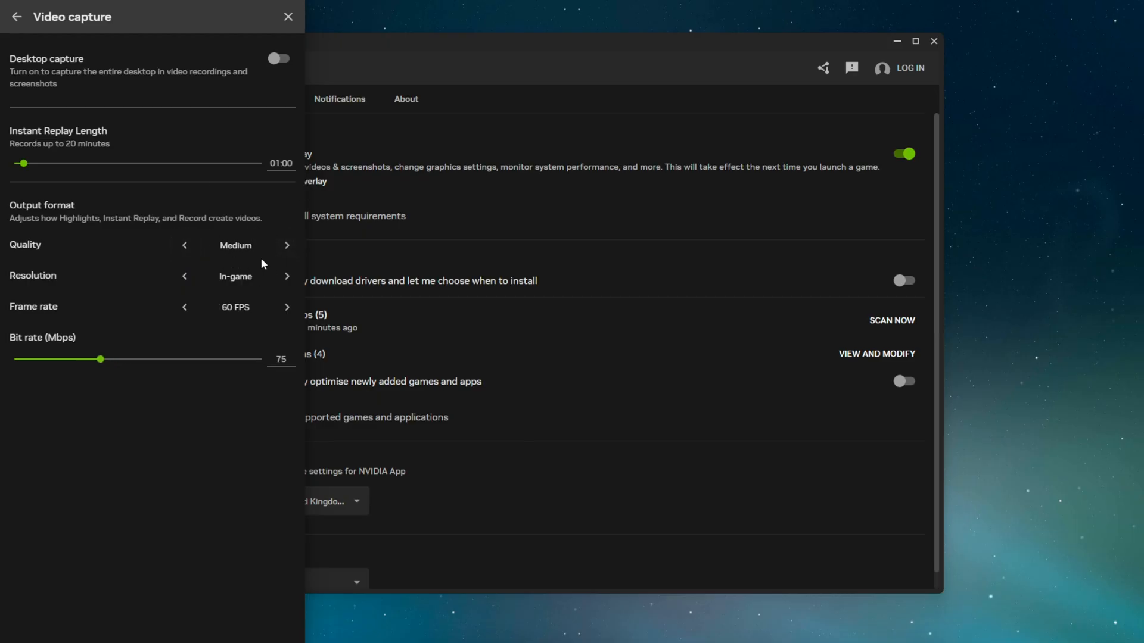
left_click(286, 246)
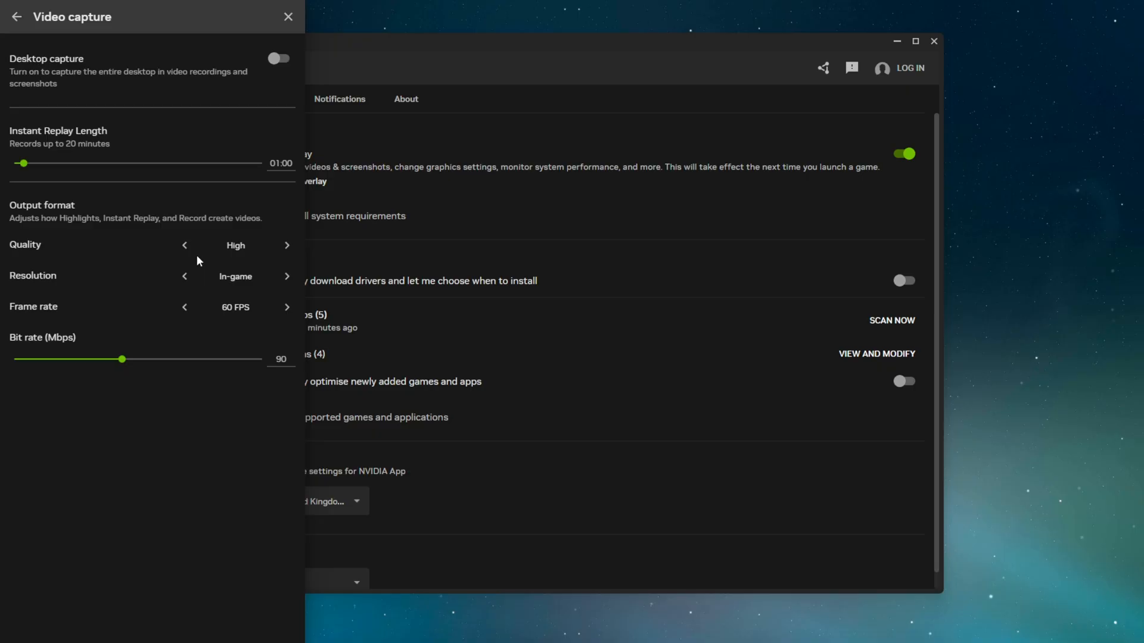
left_click(185, 245)
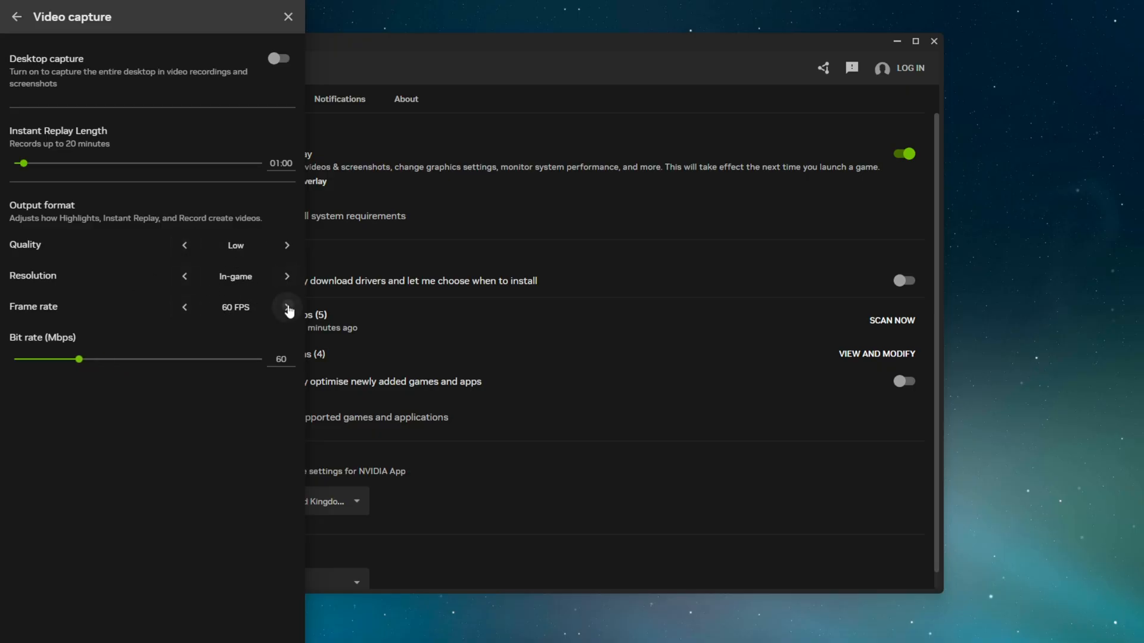
Keep frame rate at 60 FPS and lower bit rate to 25 Mbps
left_click(287, 307)
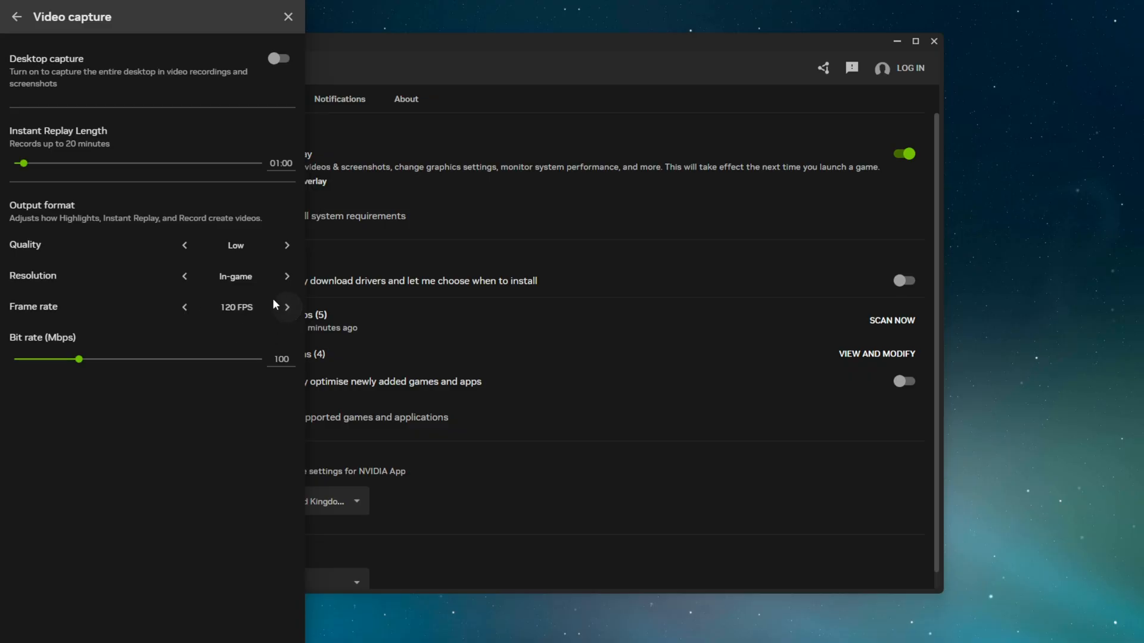
left_click(184, 308)
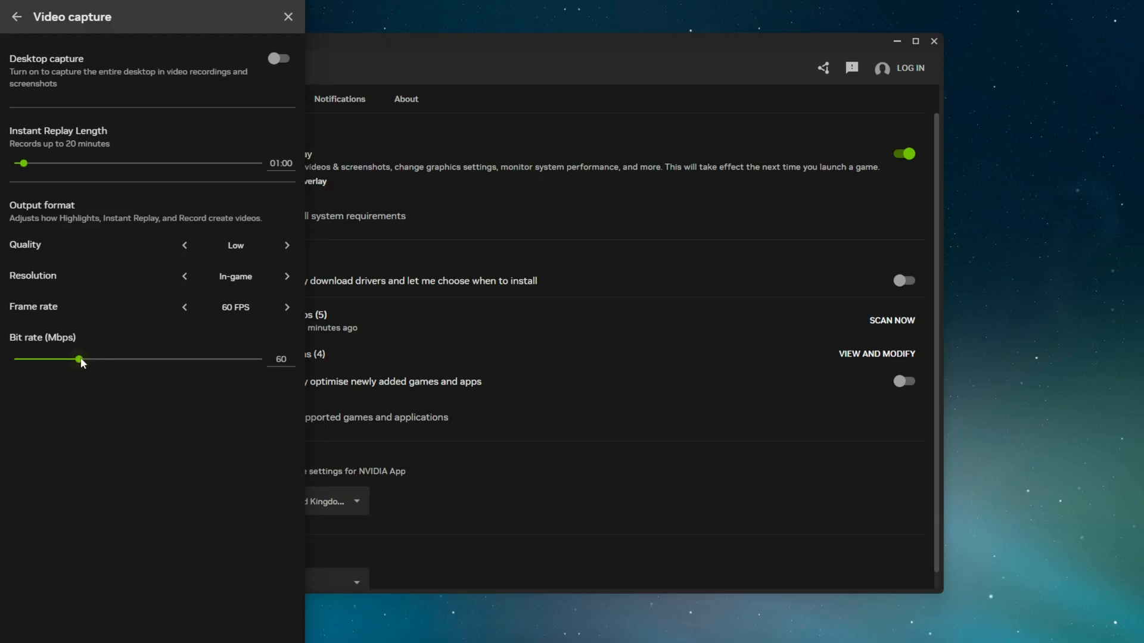
left_click_drag(78, 358, 29, 359)
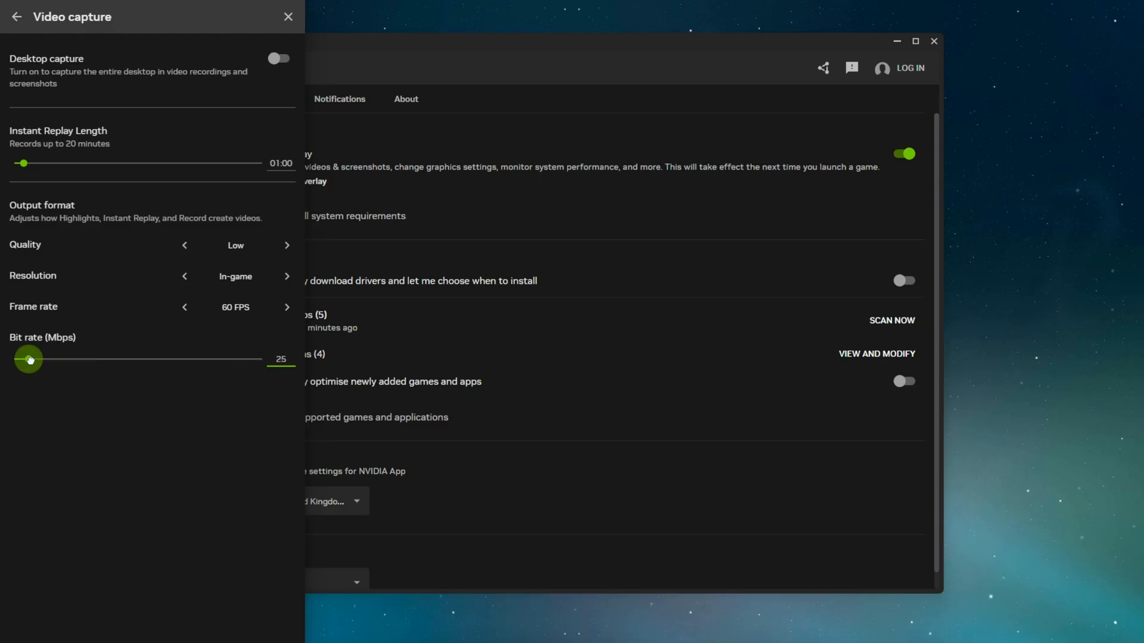